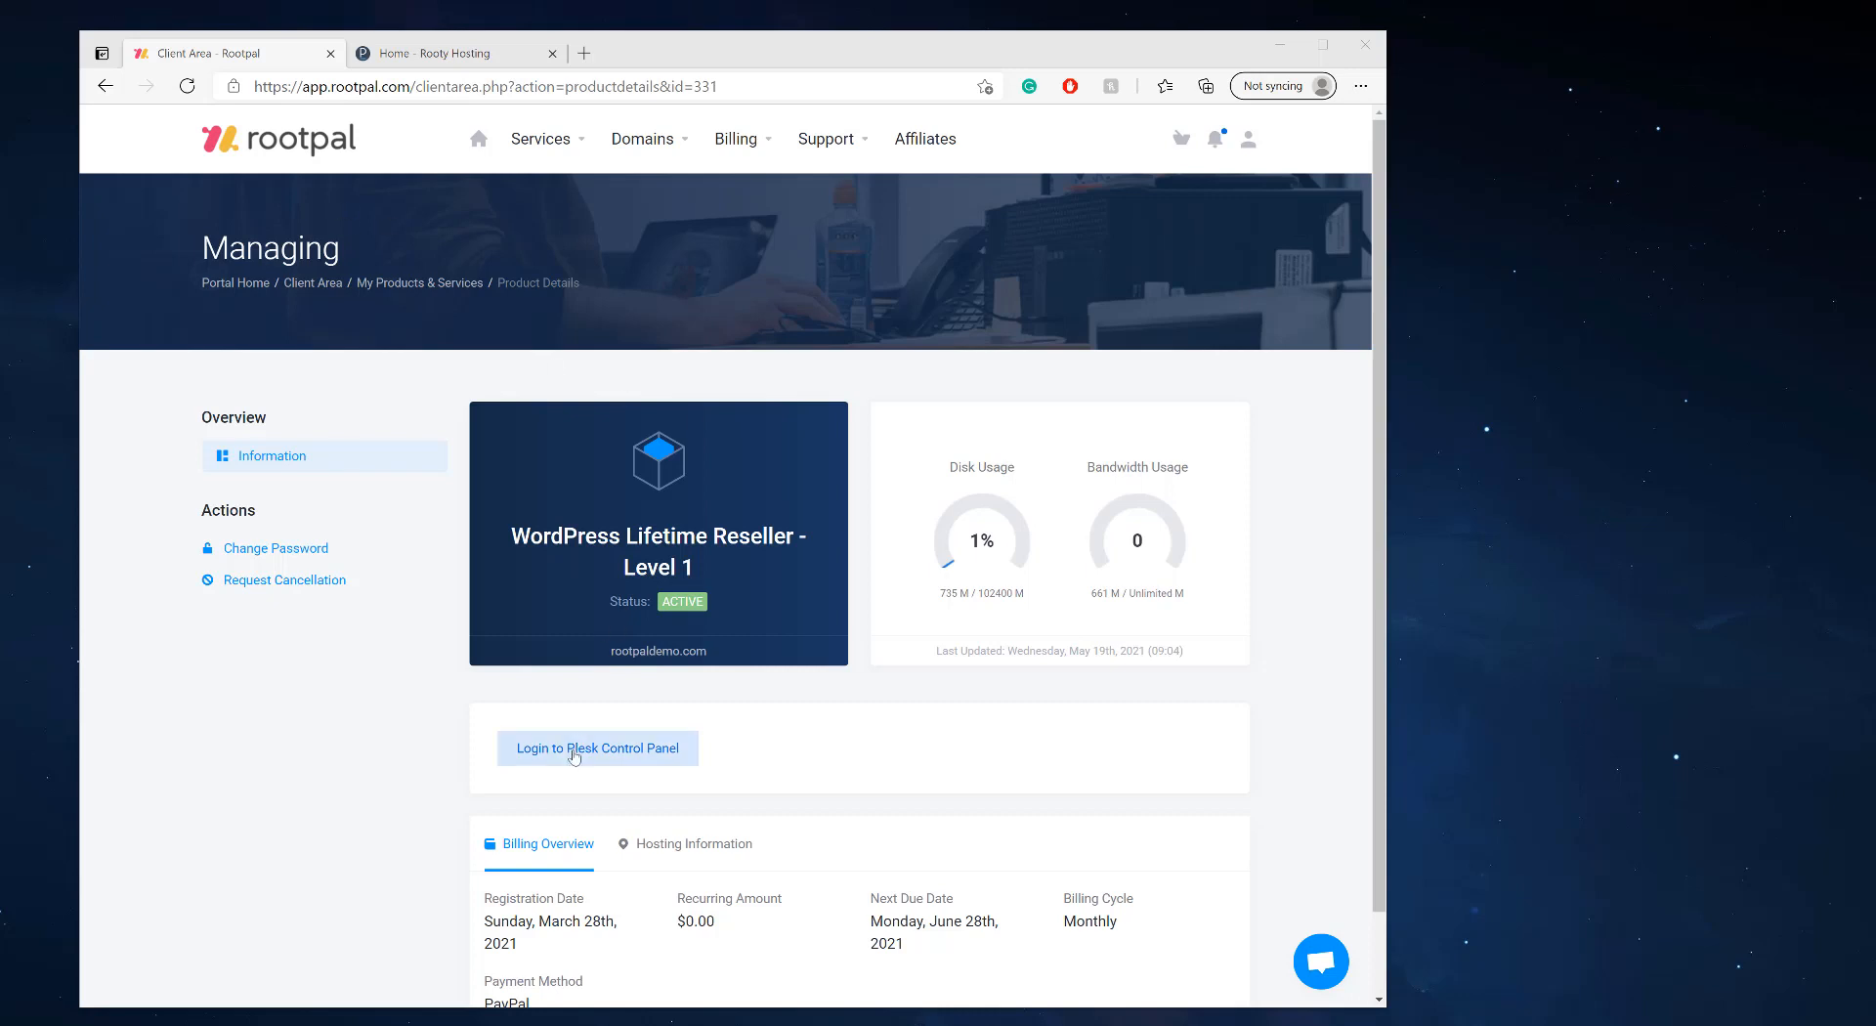
Step: Log in to Plesk and go to Domains > rootpaldemo.com > Mail Accounts
click(597, 748)
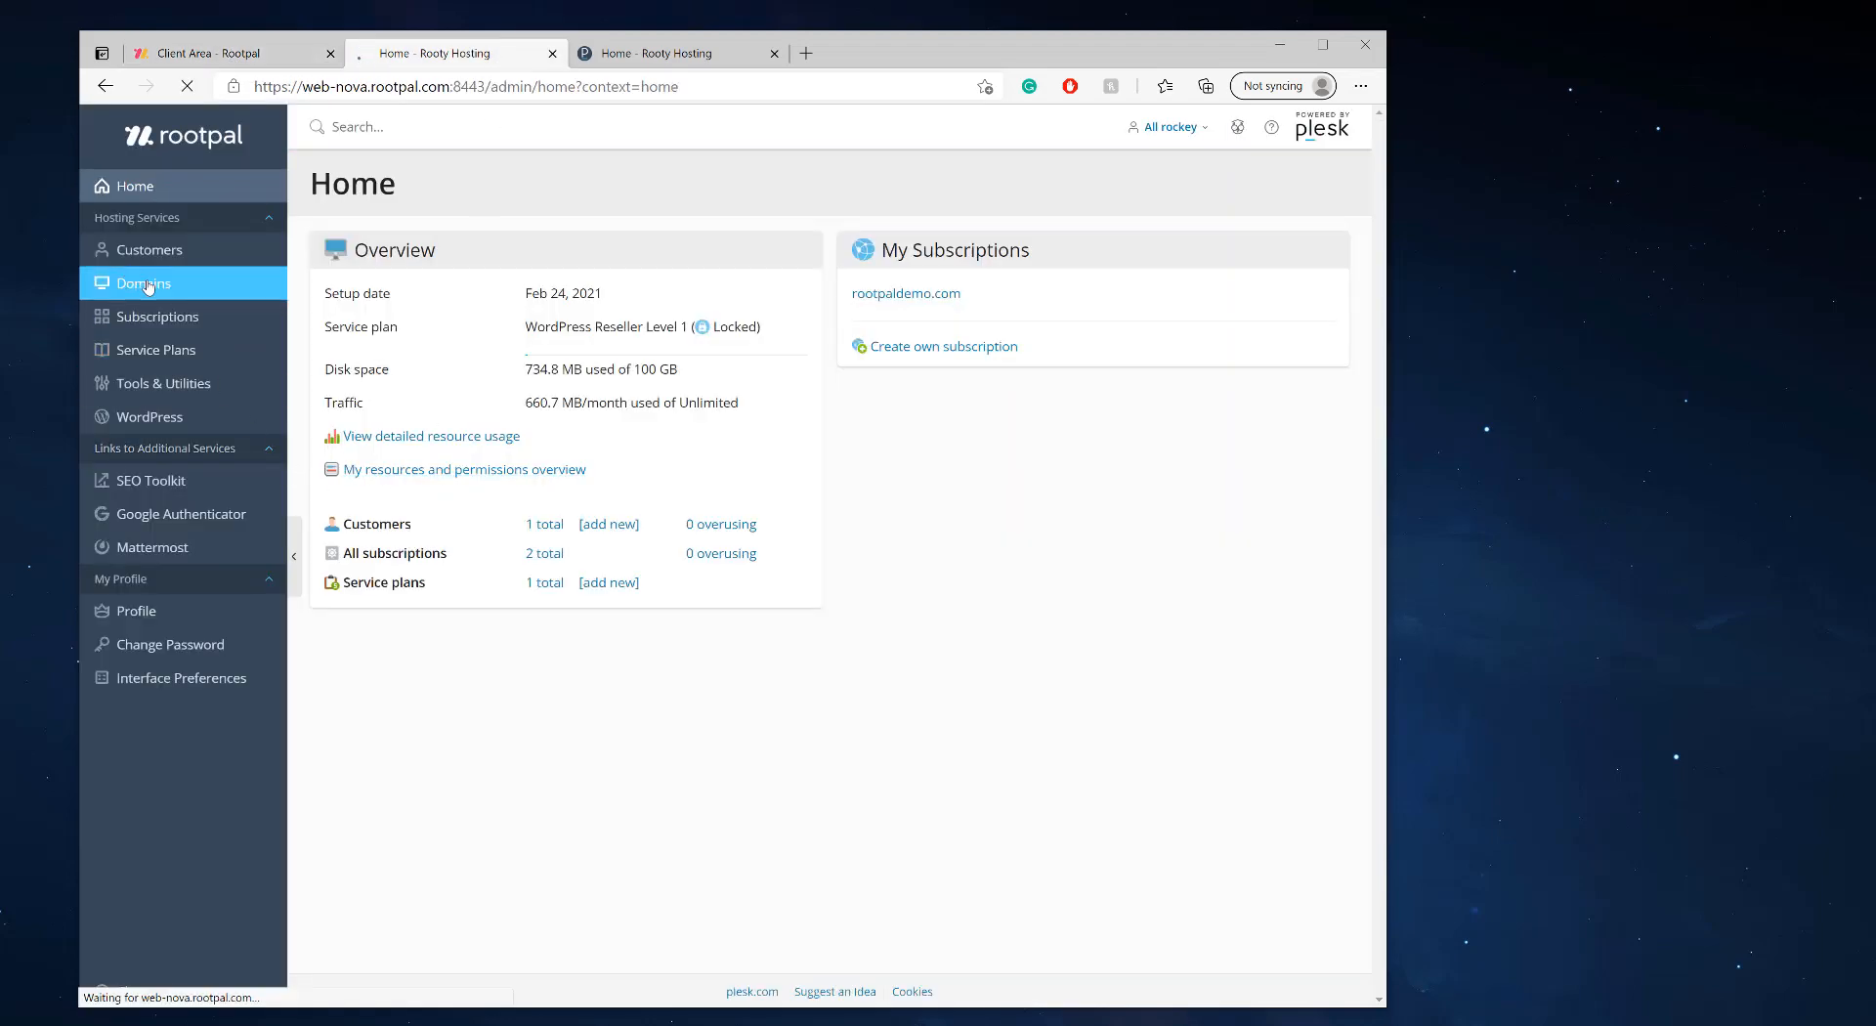
click(142, 283)
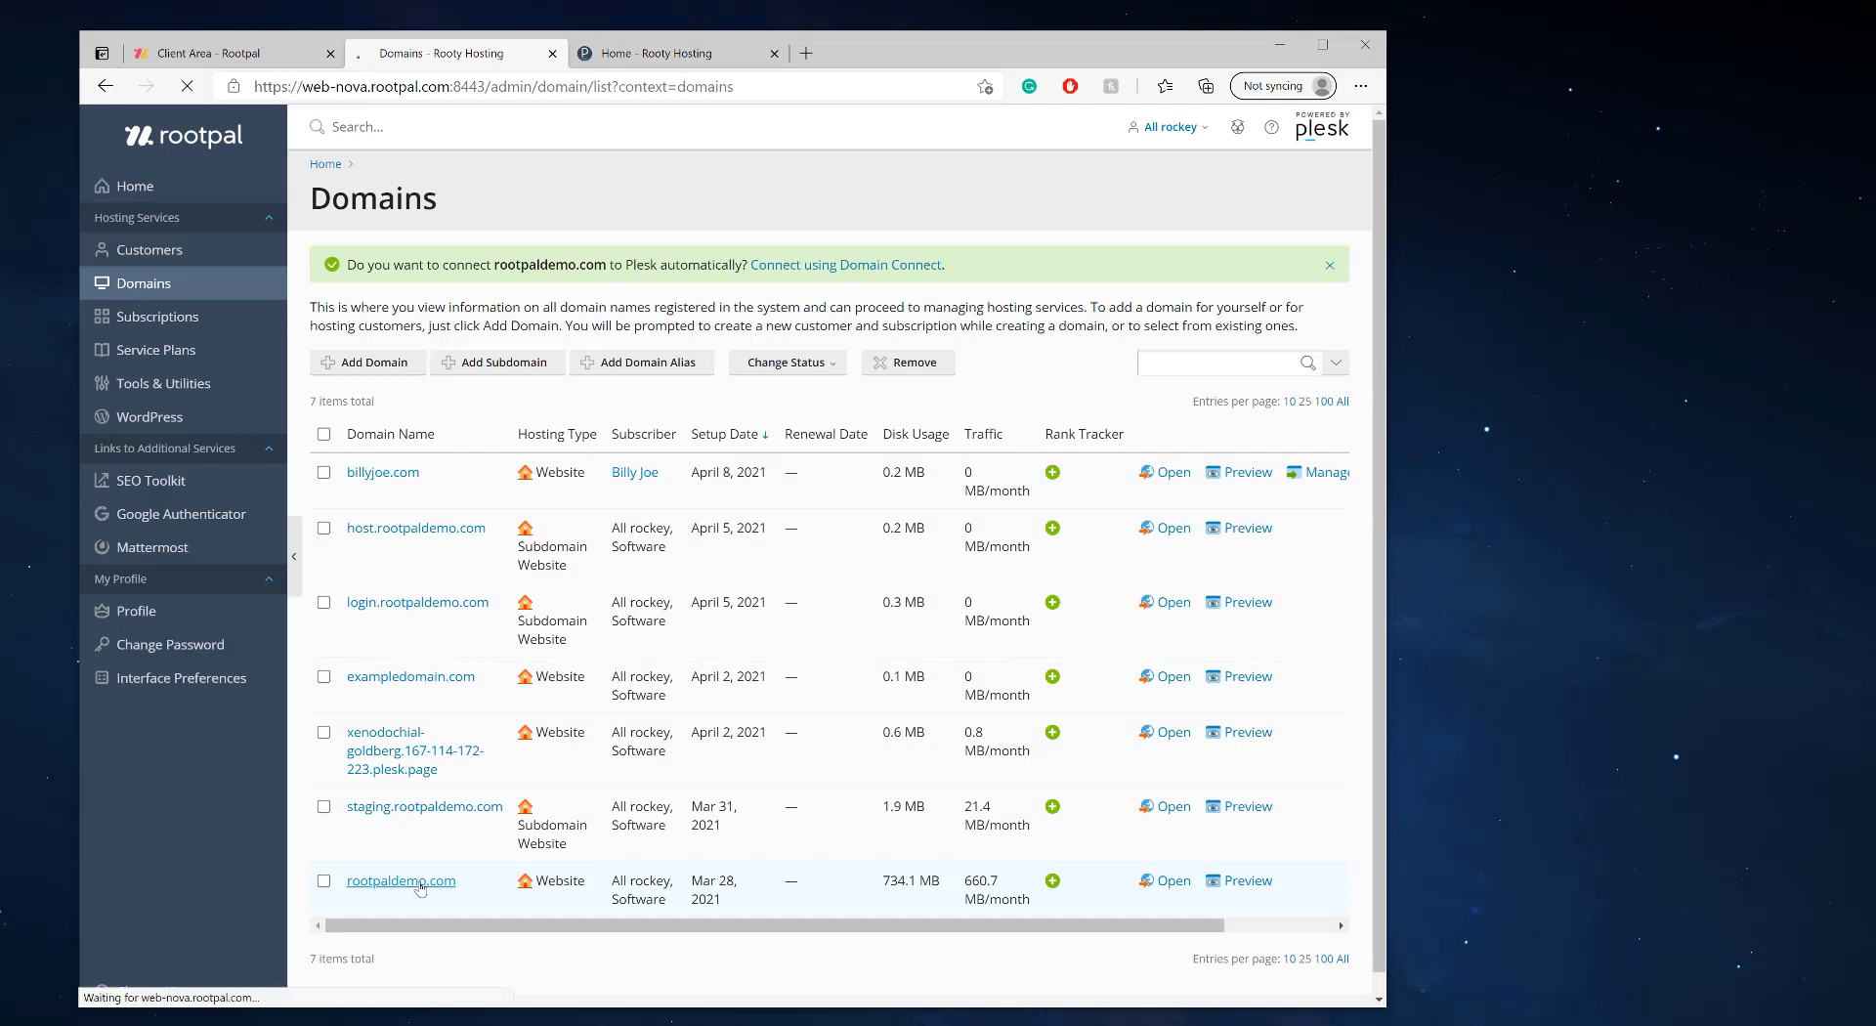
click(401, 879)
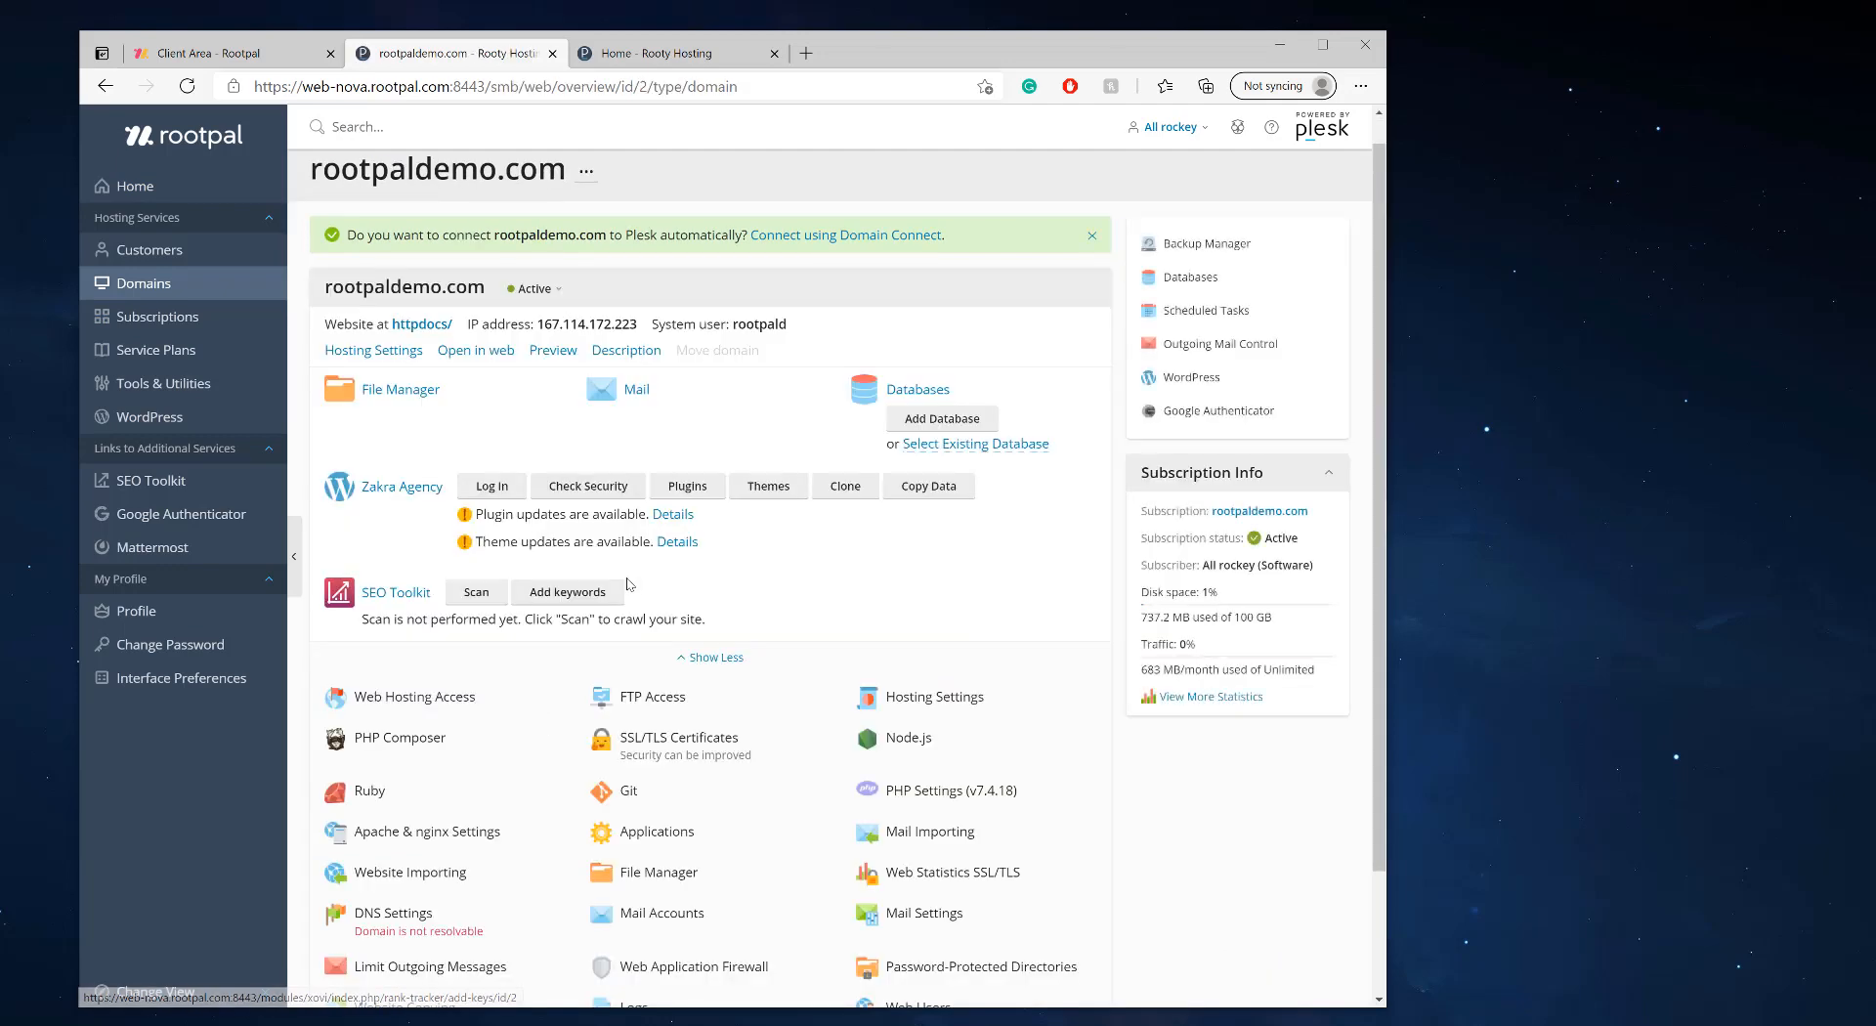
mouse_move(663, 911)
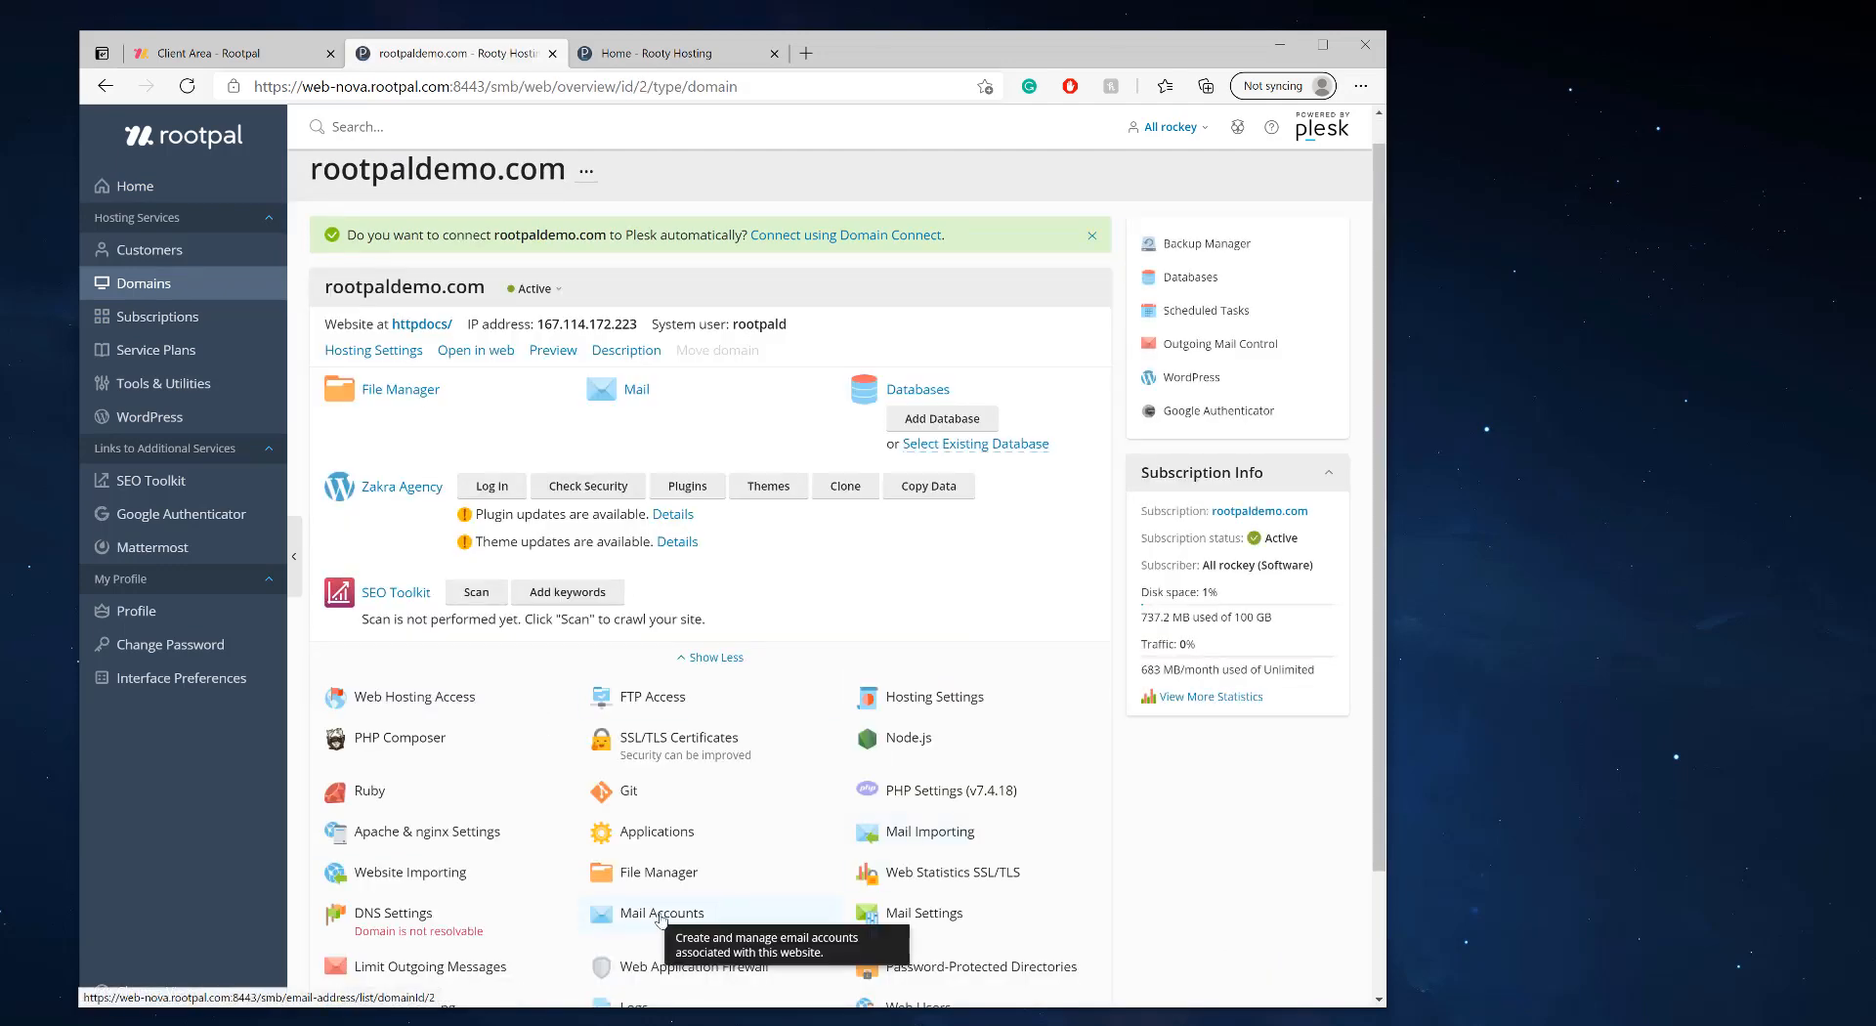
click(661, 912)
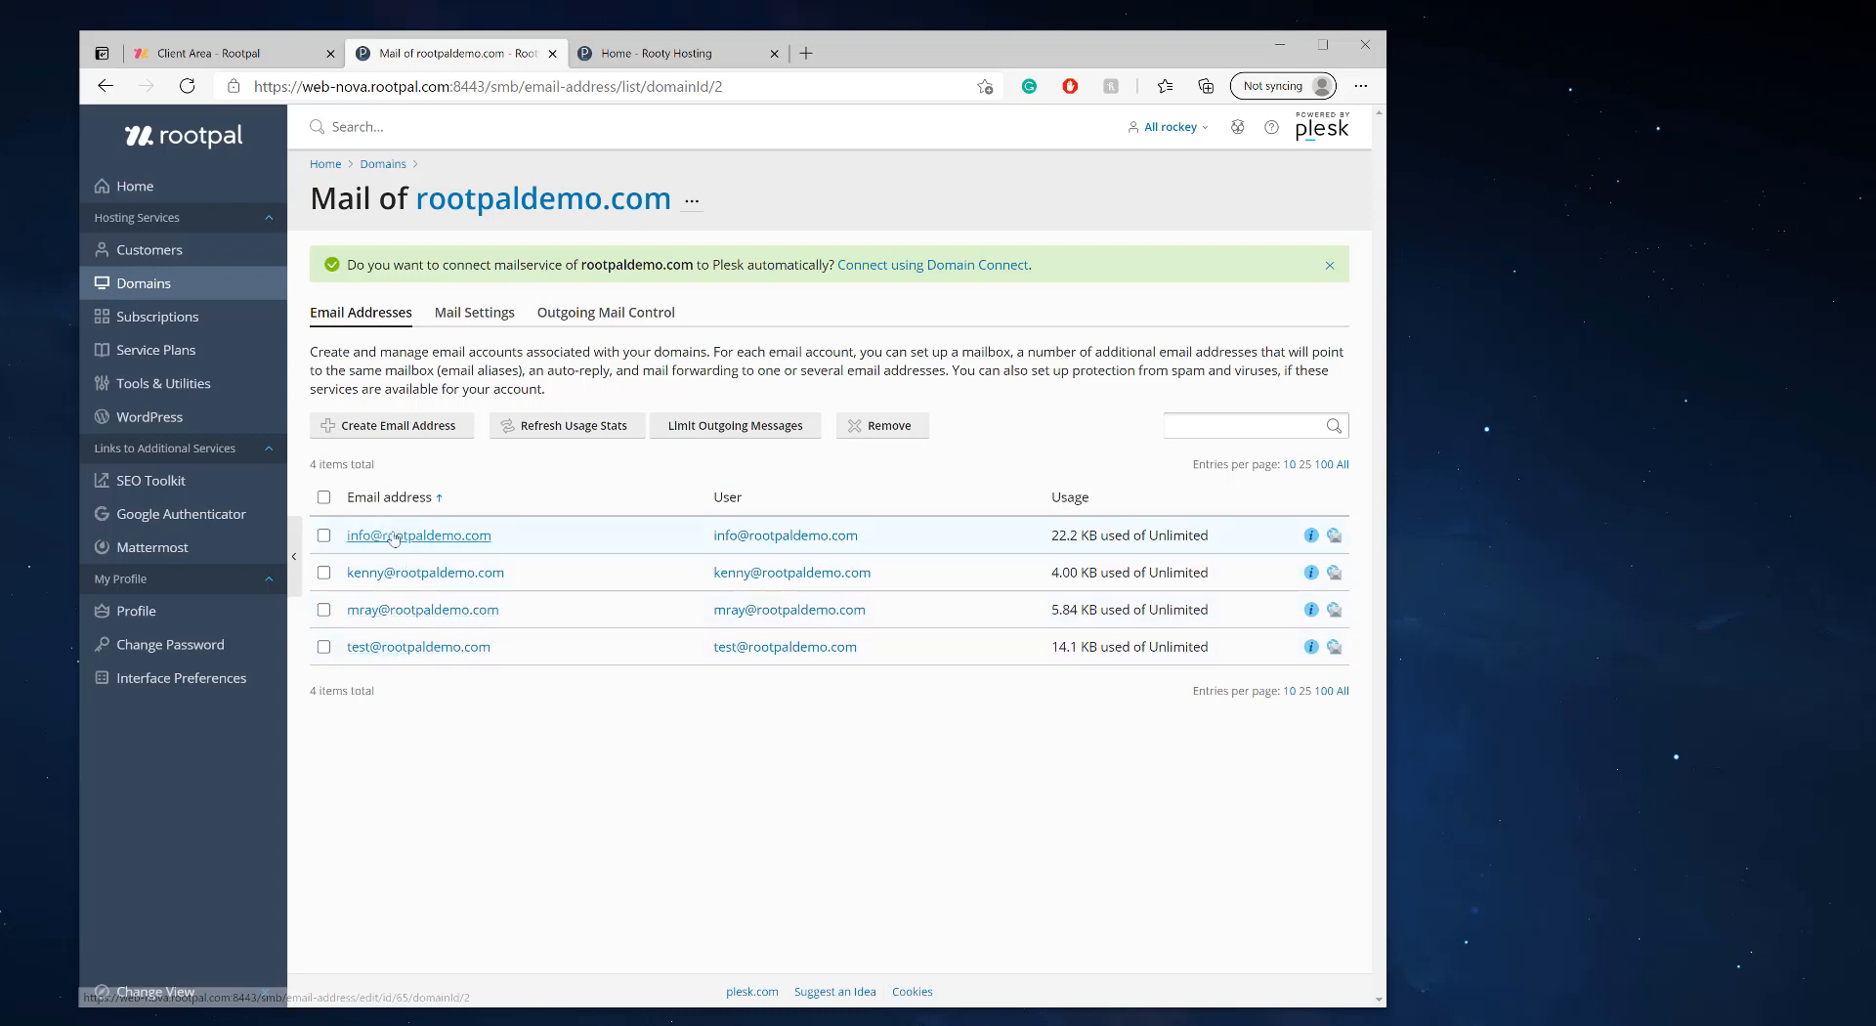
mouse_move(469, 547)
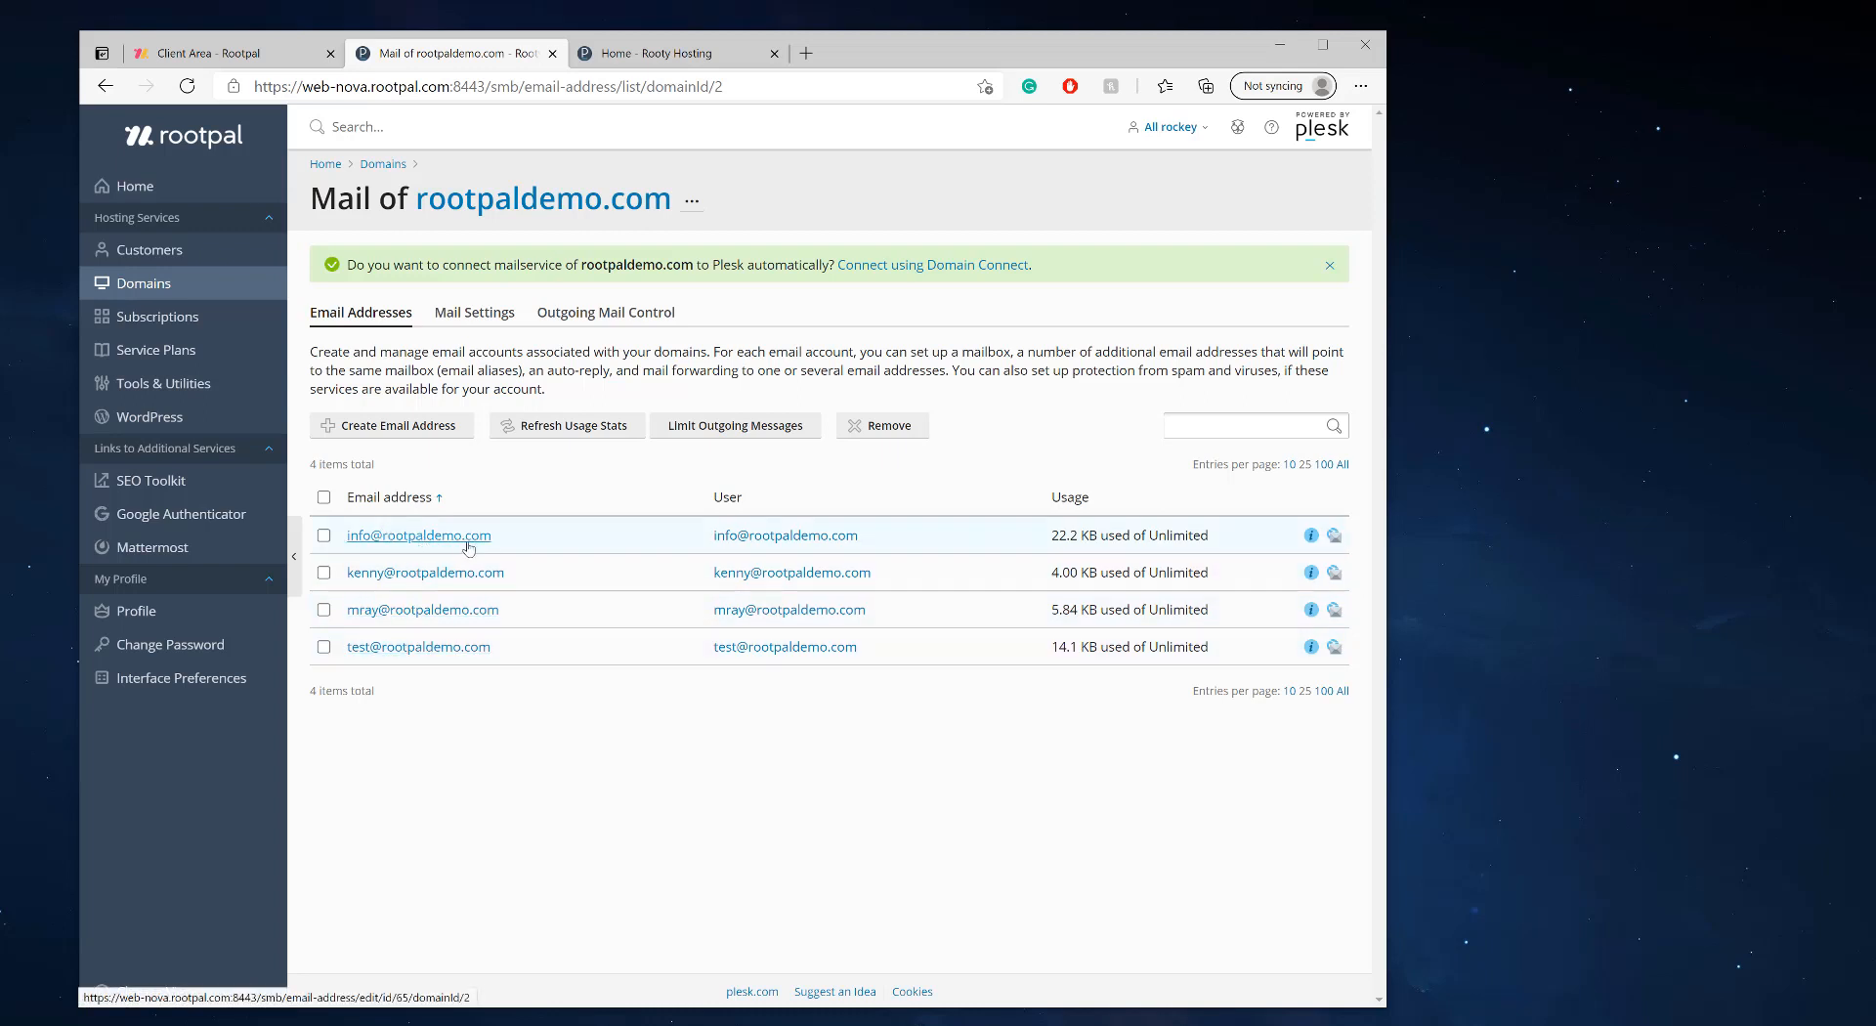
click(418, 535)
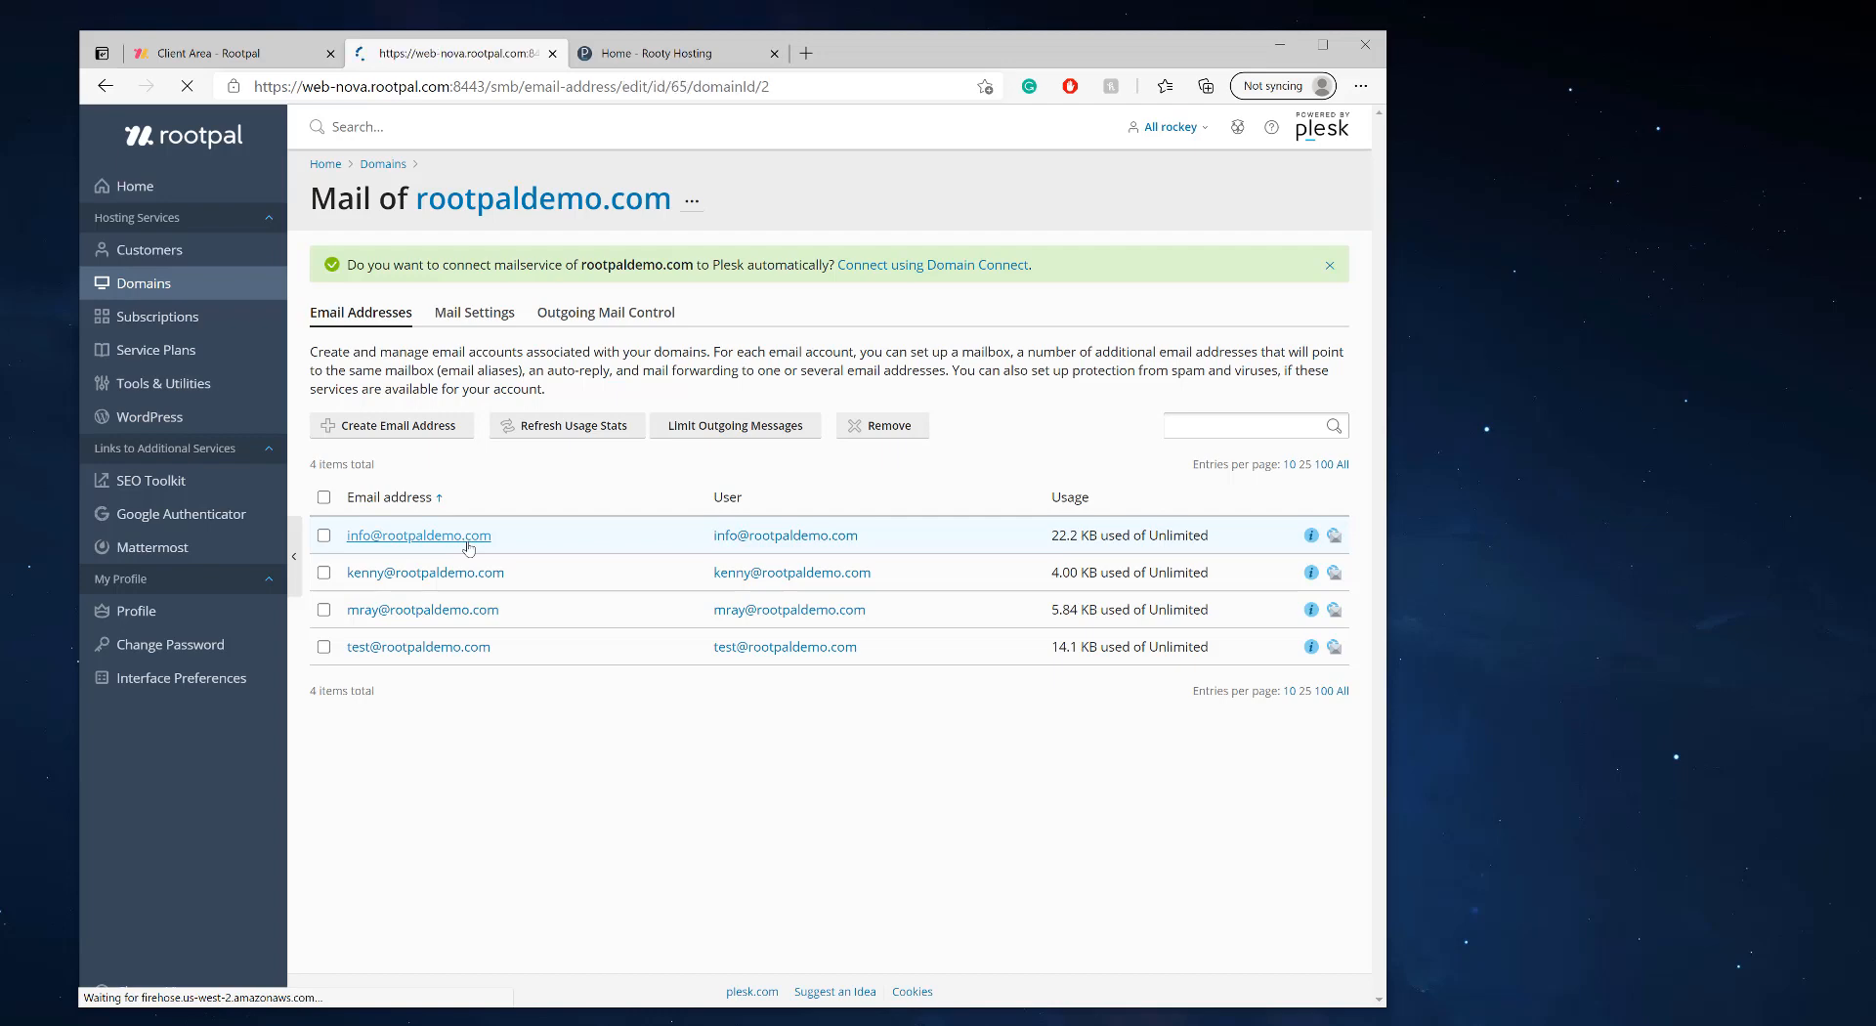
click(418, 534)
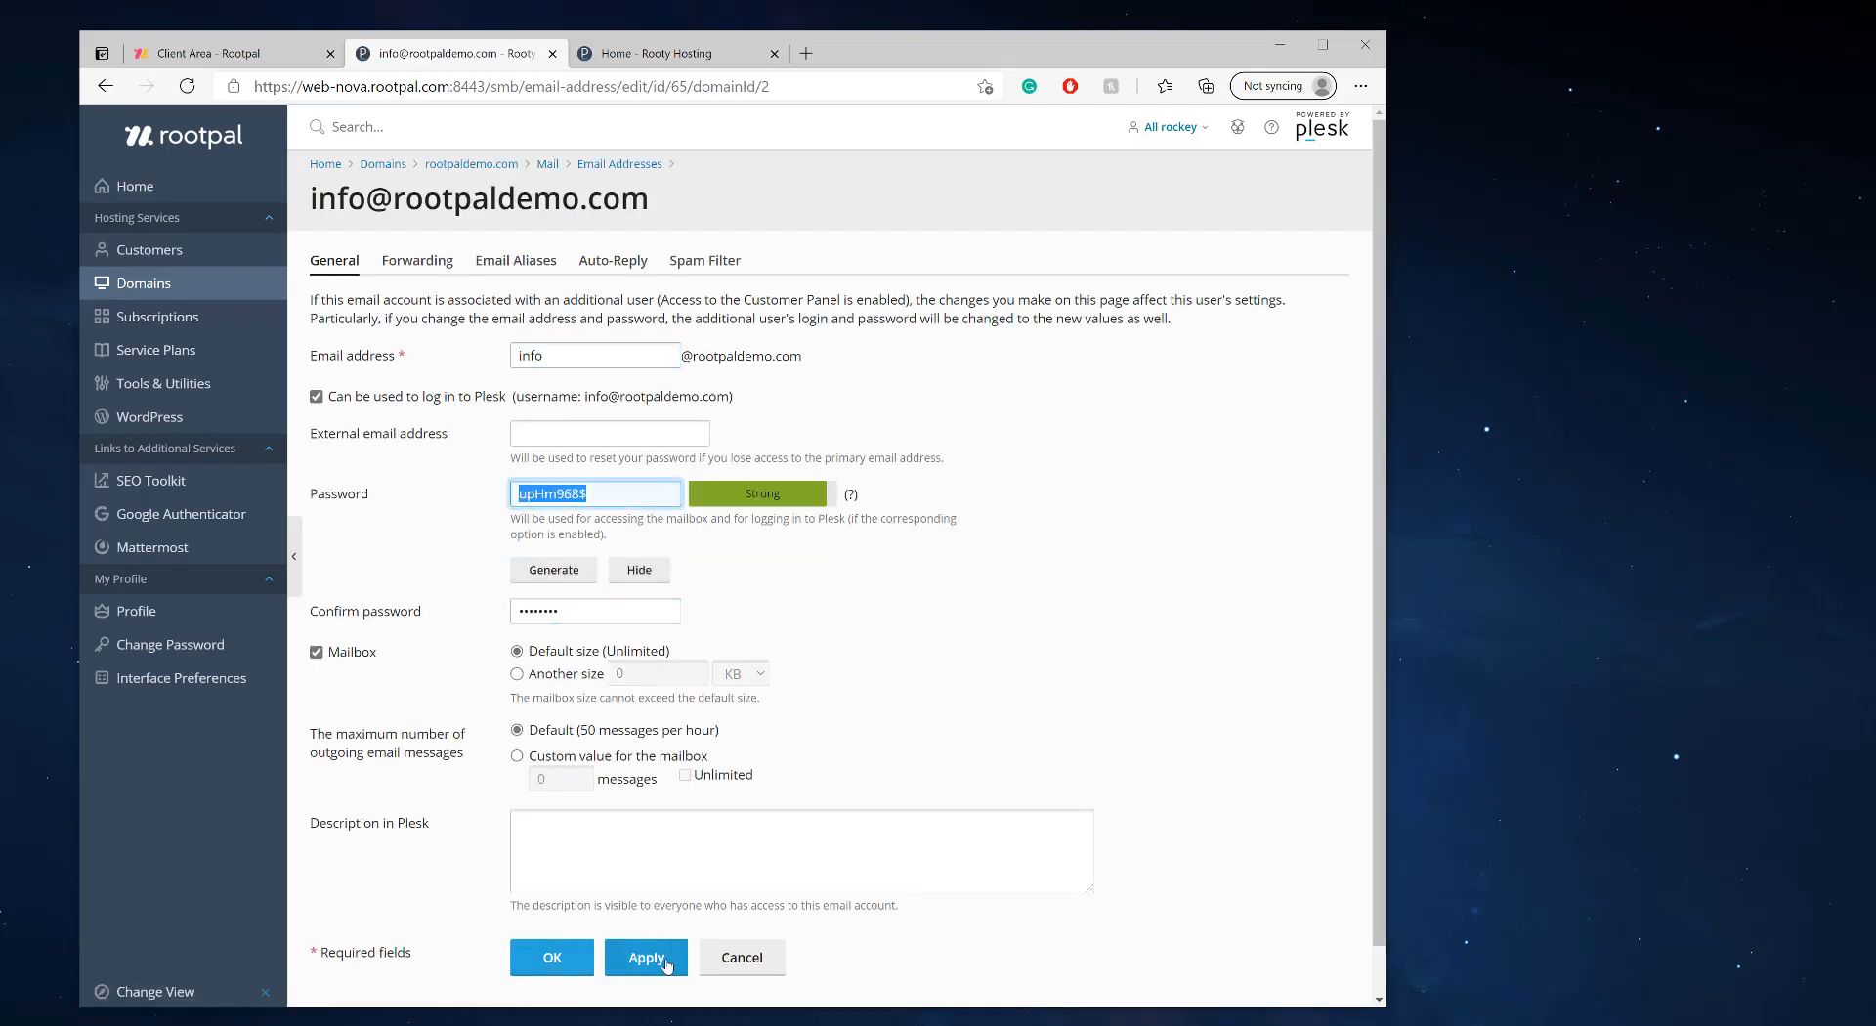
click(646, 957)
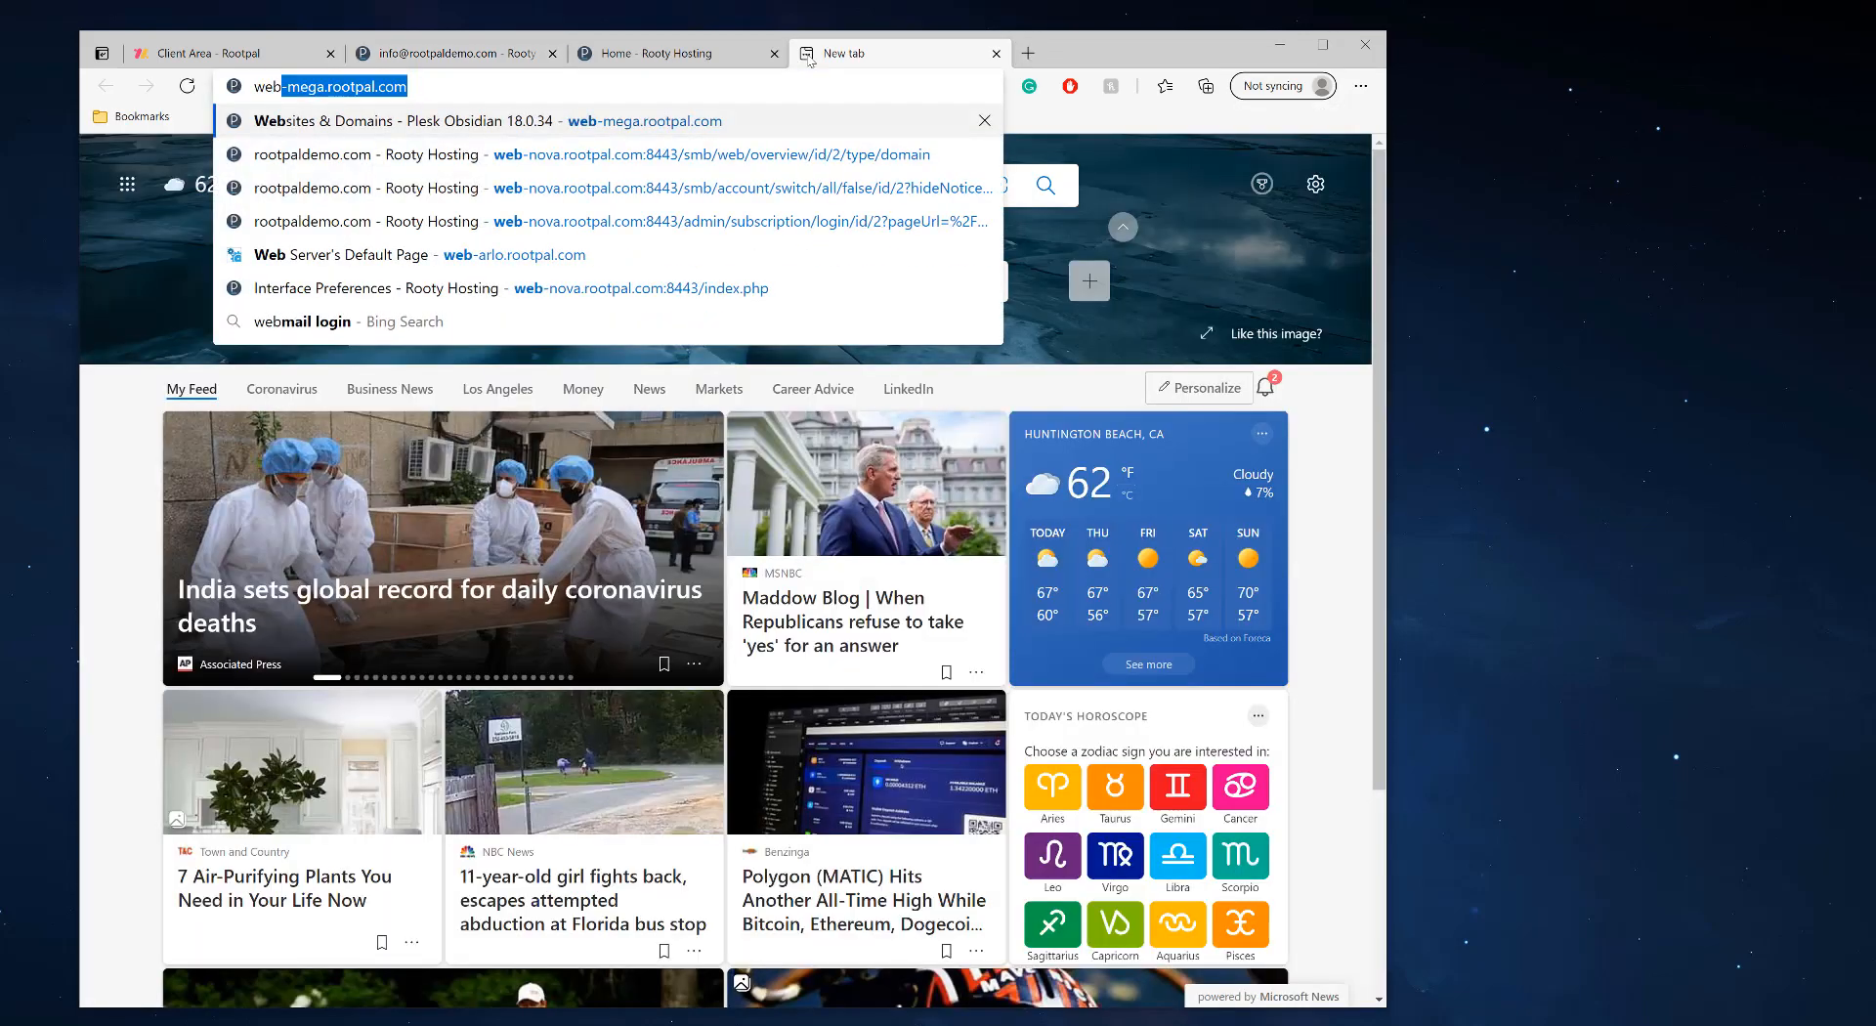
text(webmail.rootpaldemo.com)
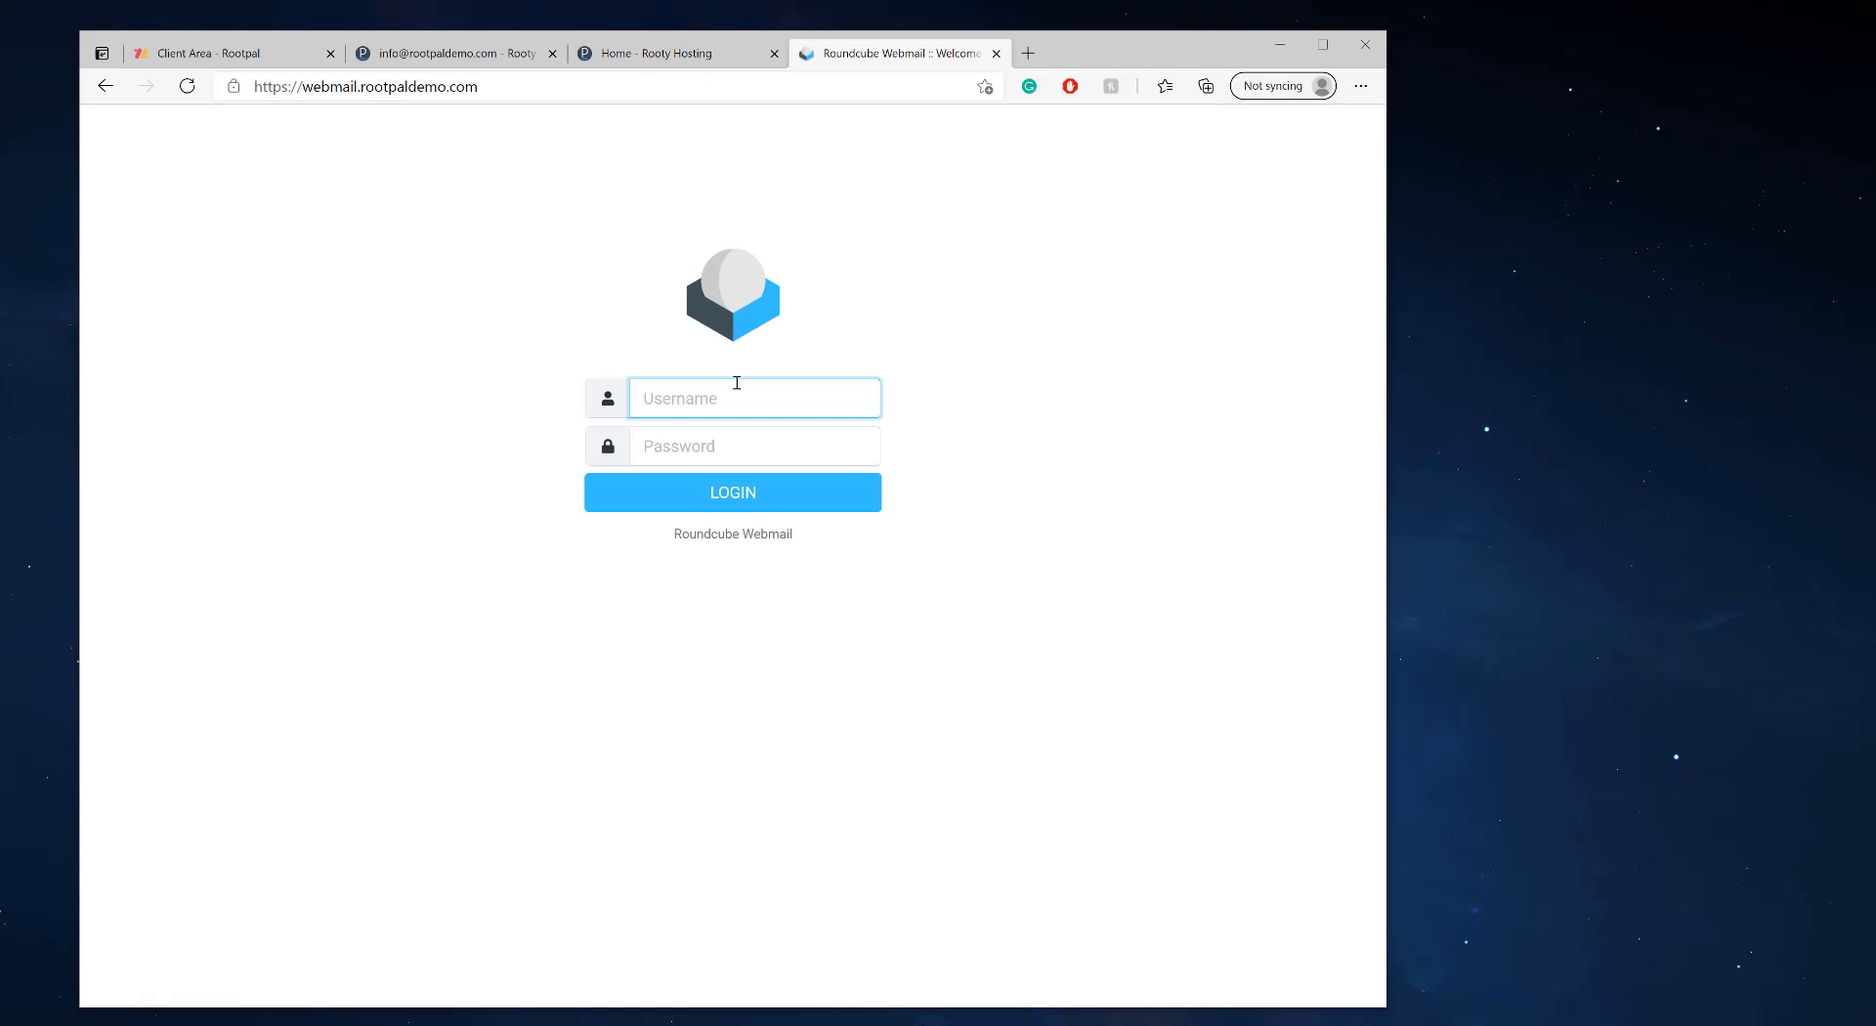
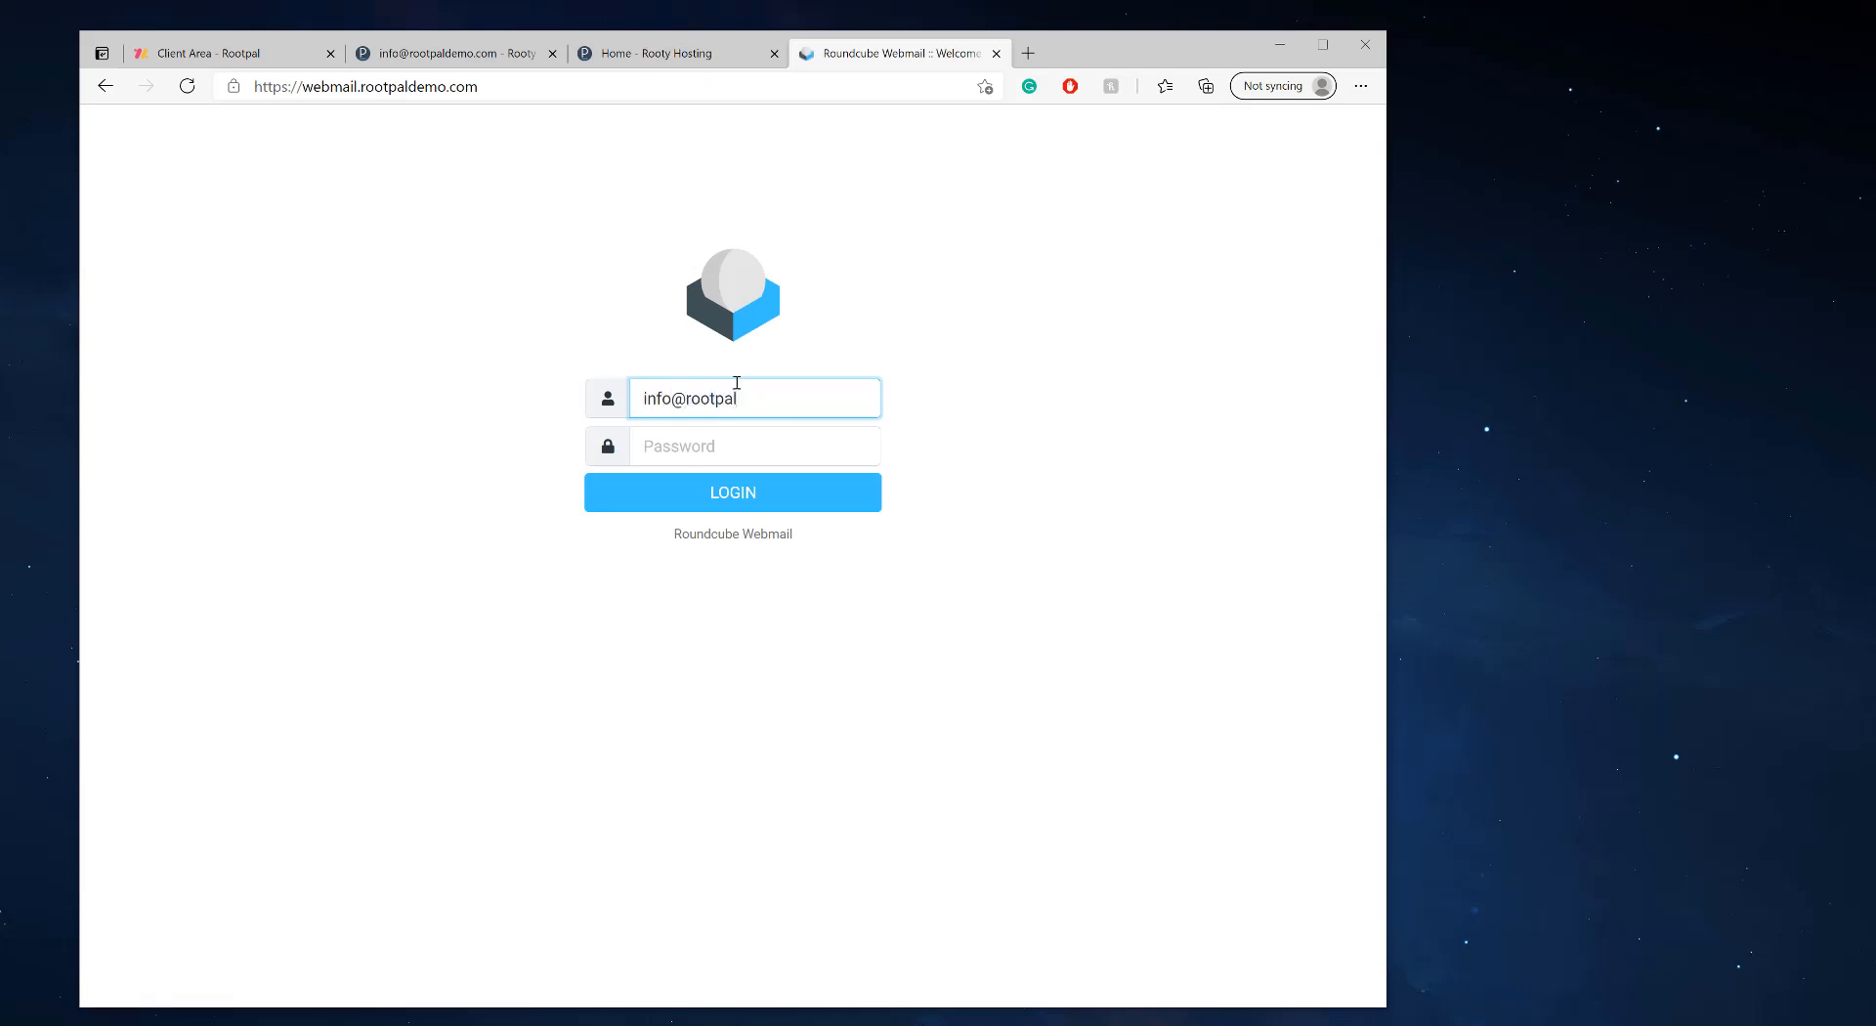
click(733, 492)
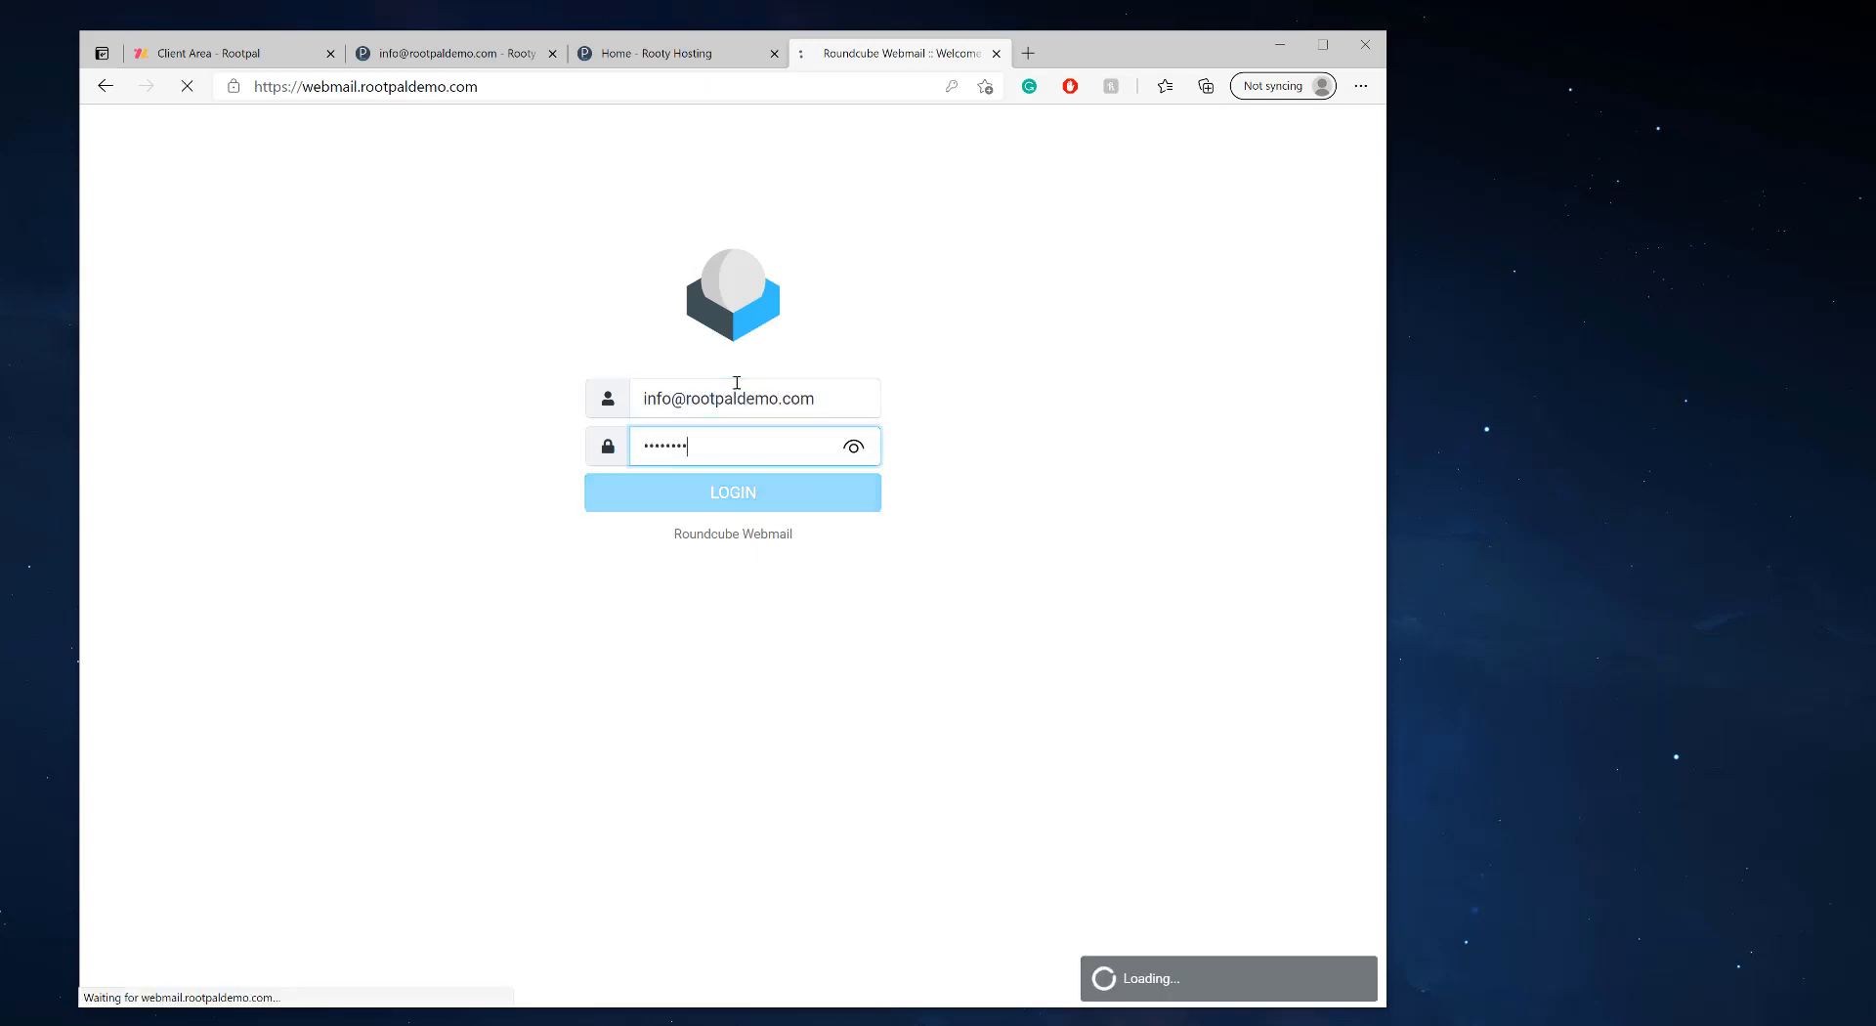
click(733, 493)
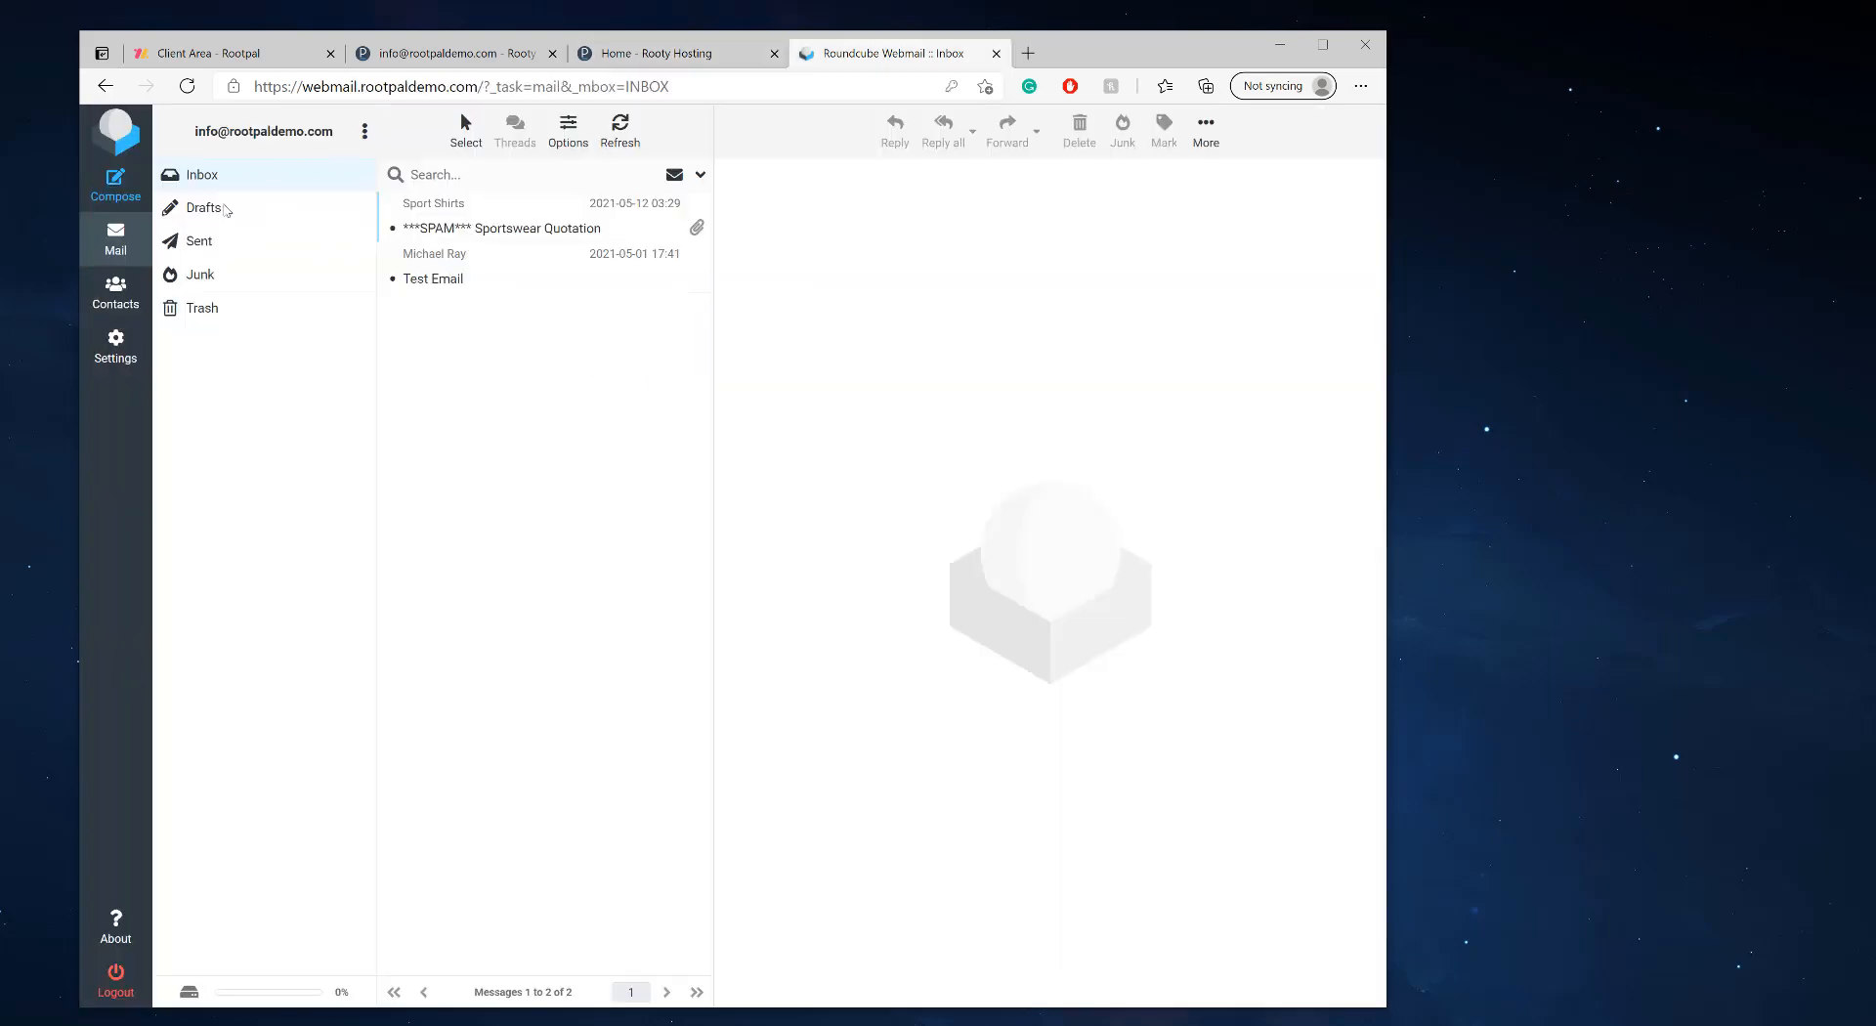
mouse_move(226, 209)
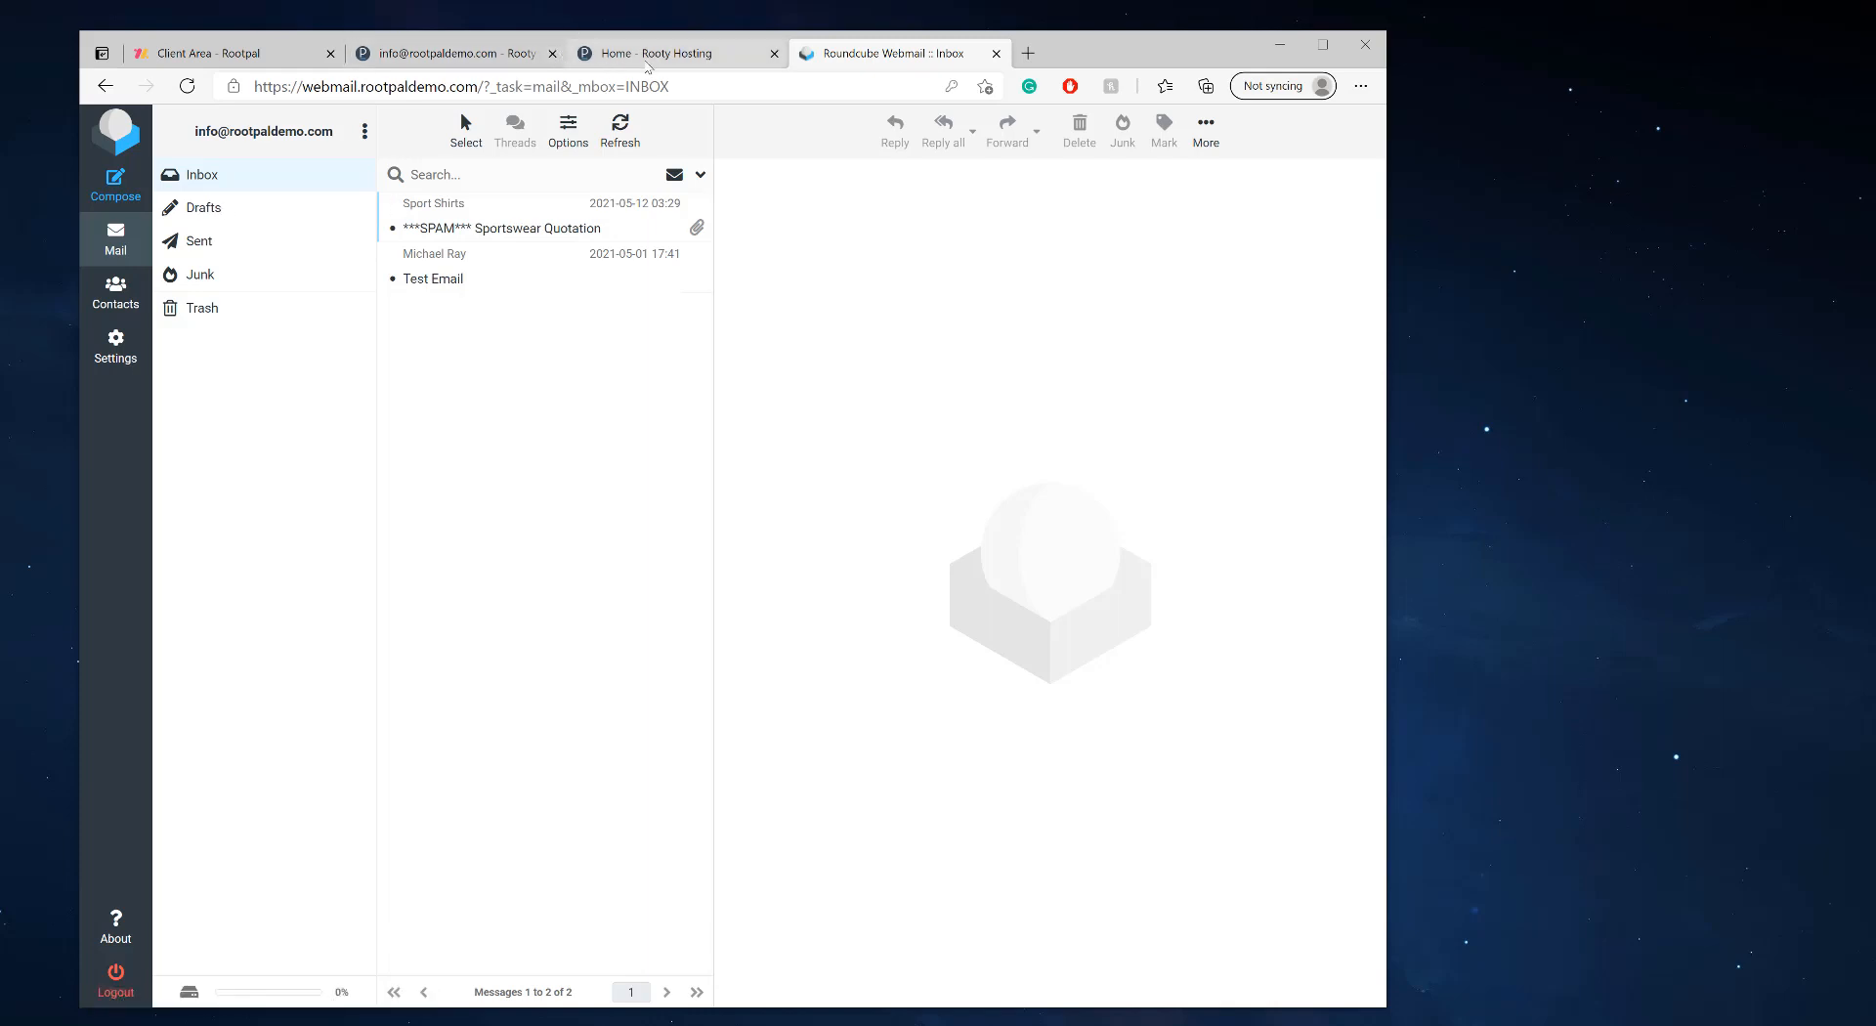
Step: Review the two inbox messages, then switch to the Home - Rooty Hosting tab
click(655, 53)
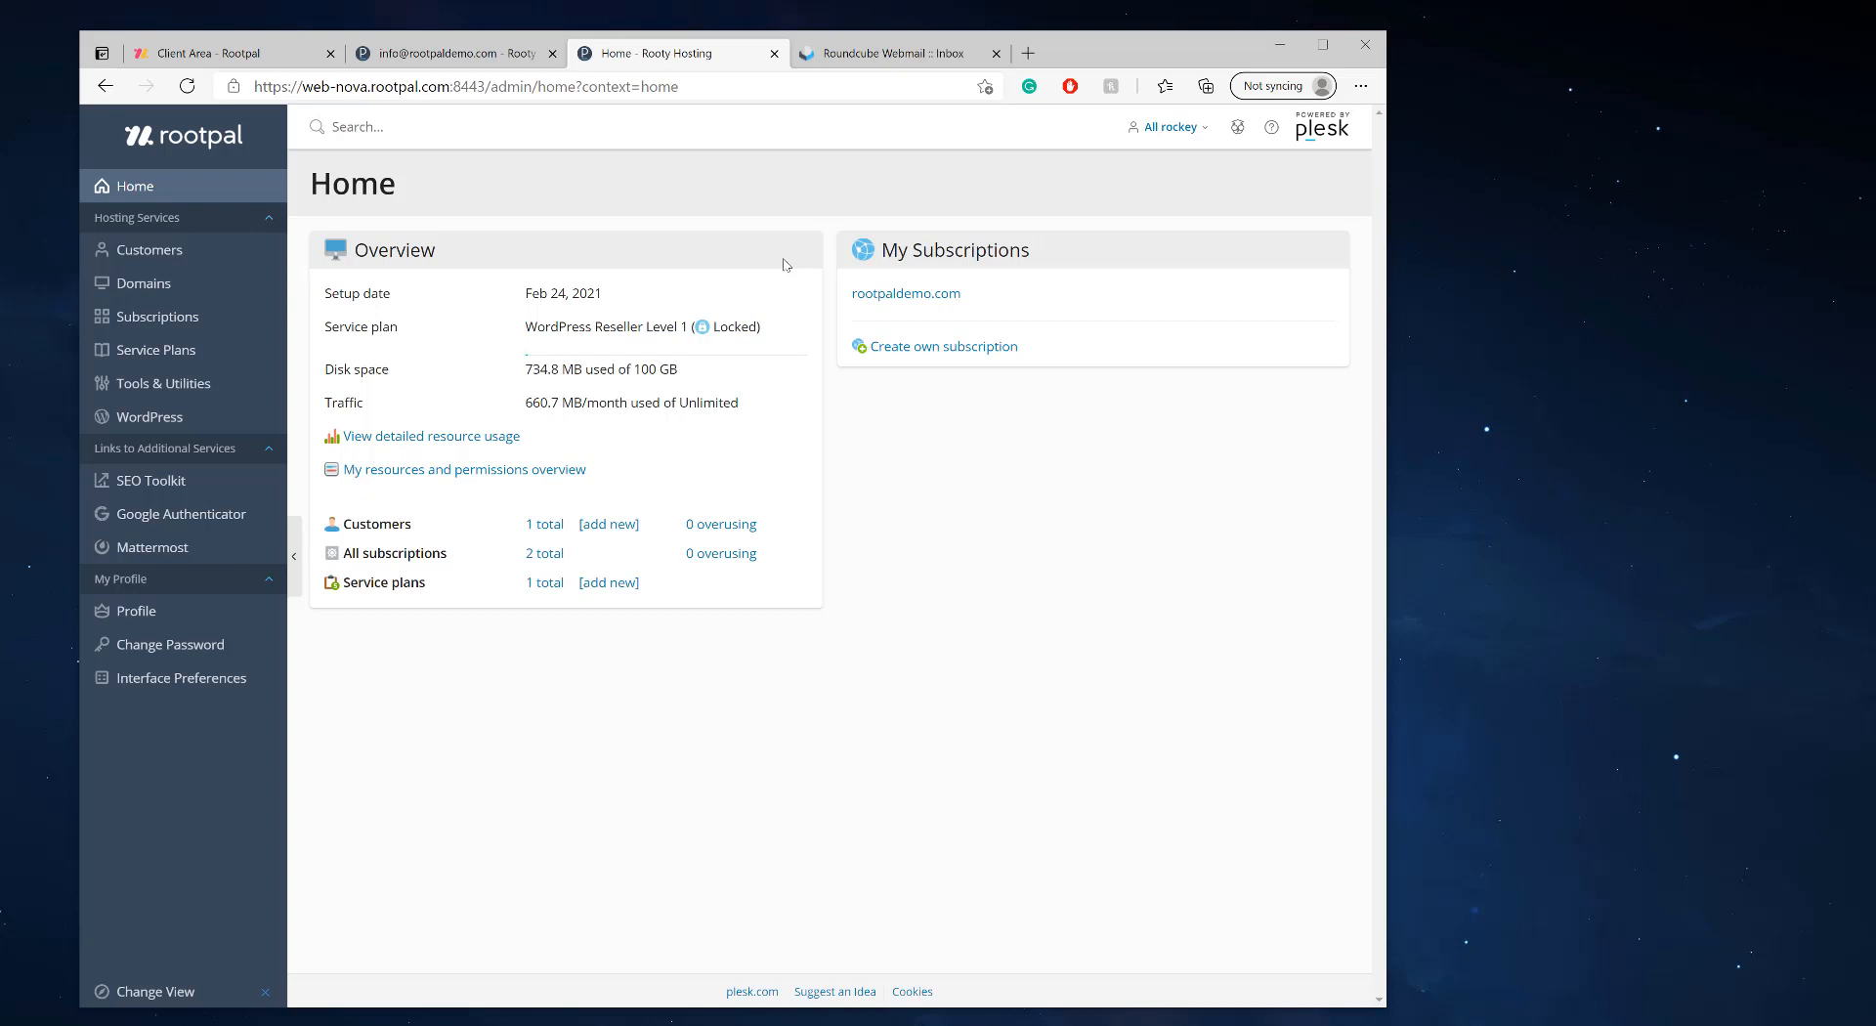
mouse_move(174, 307)
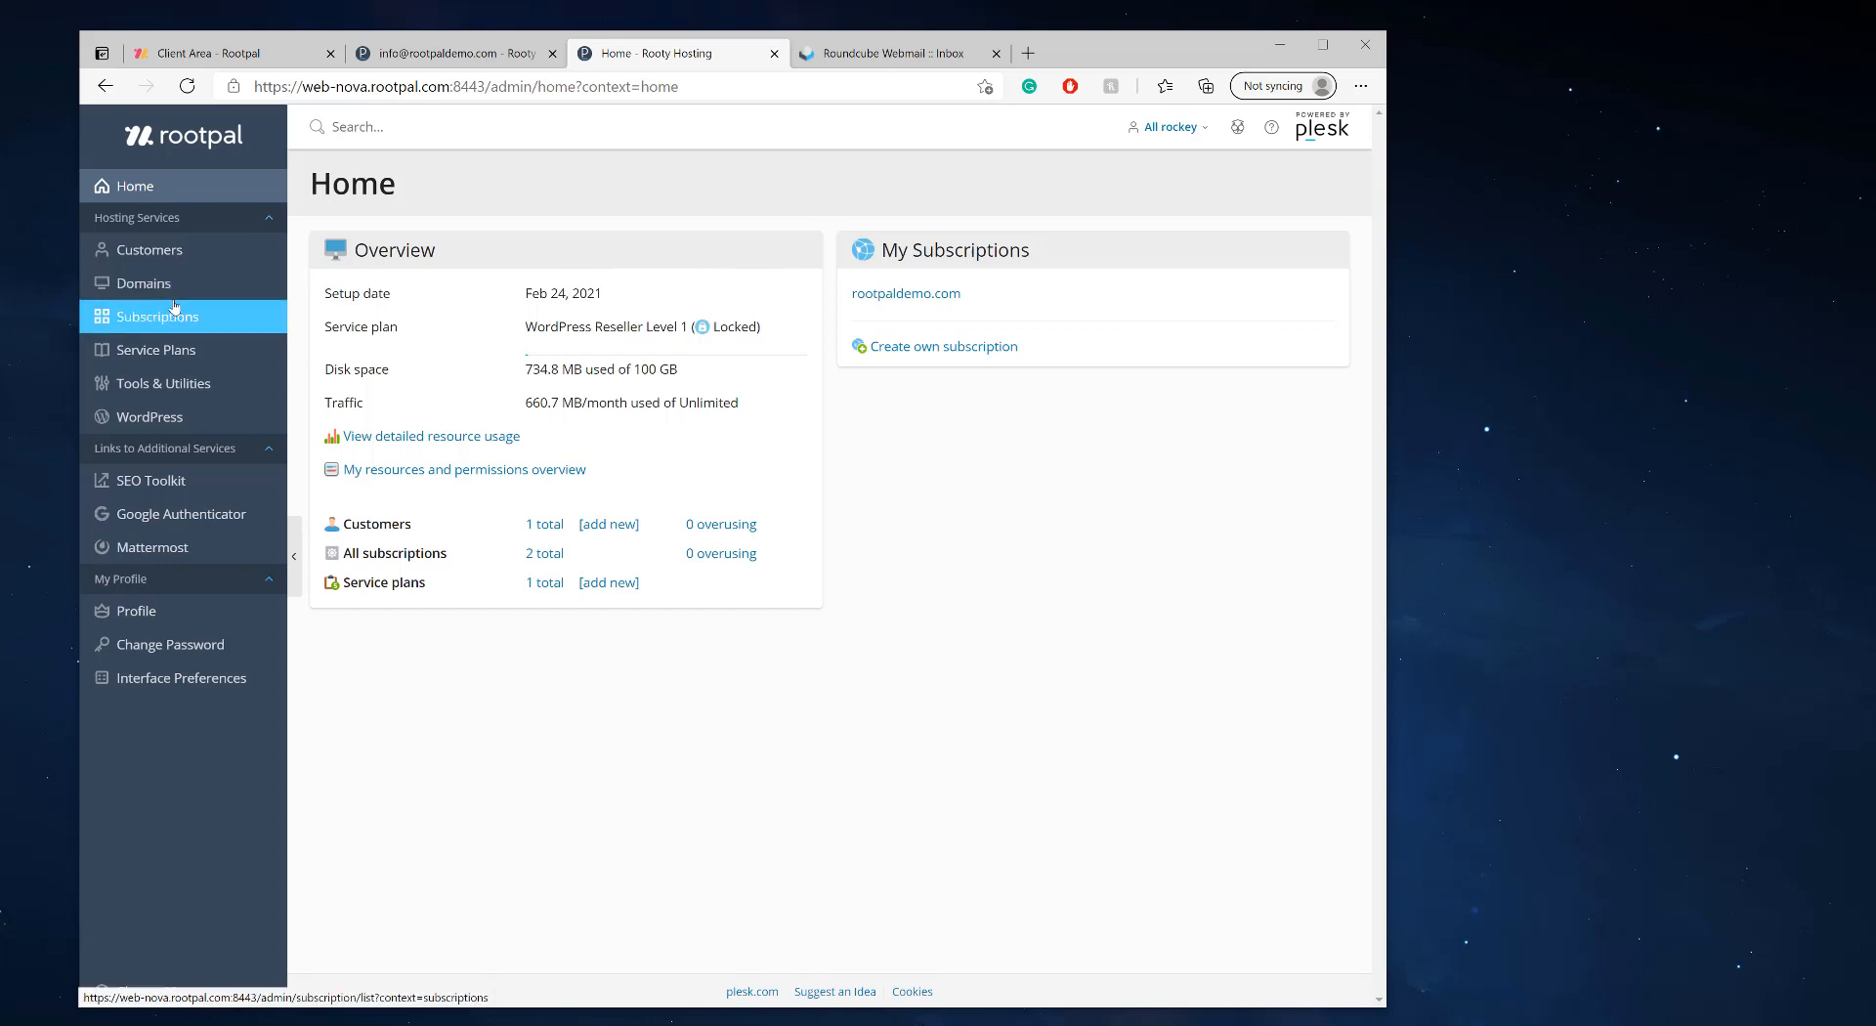
mouse_move(147, 283)
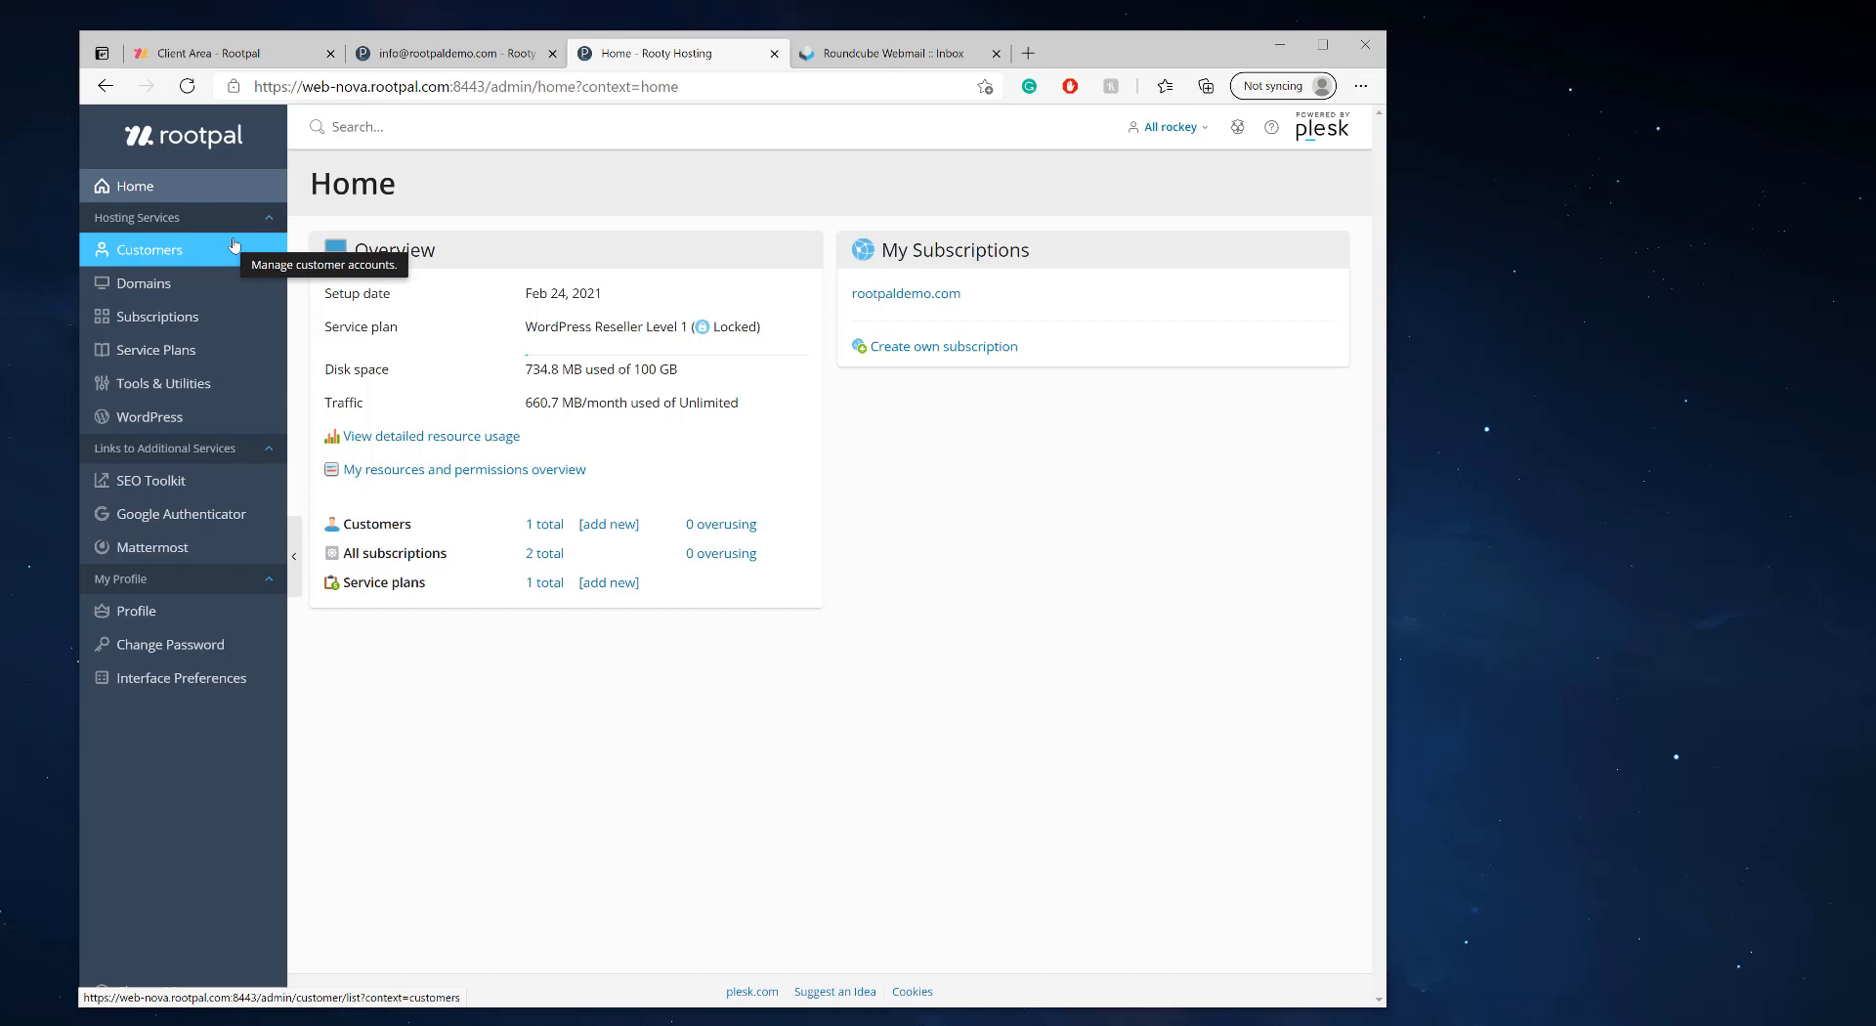
mouse_move(248, 238)
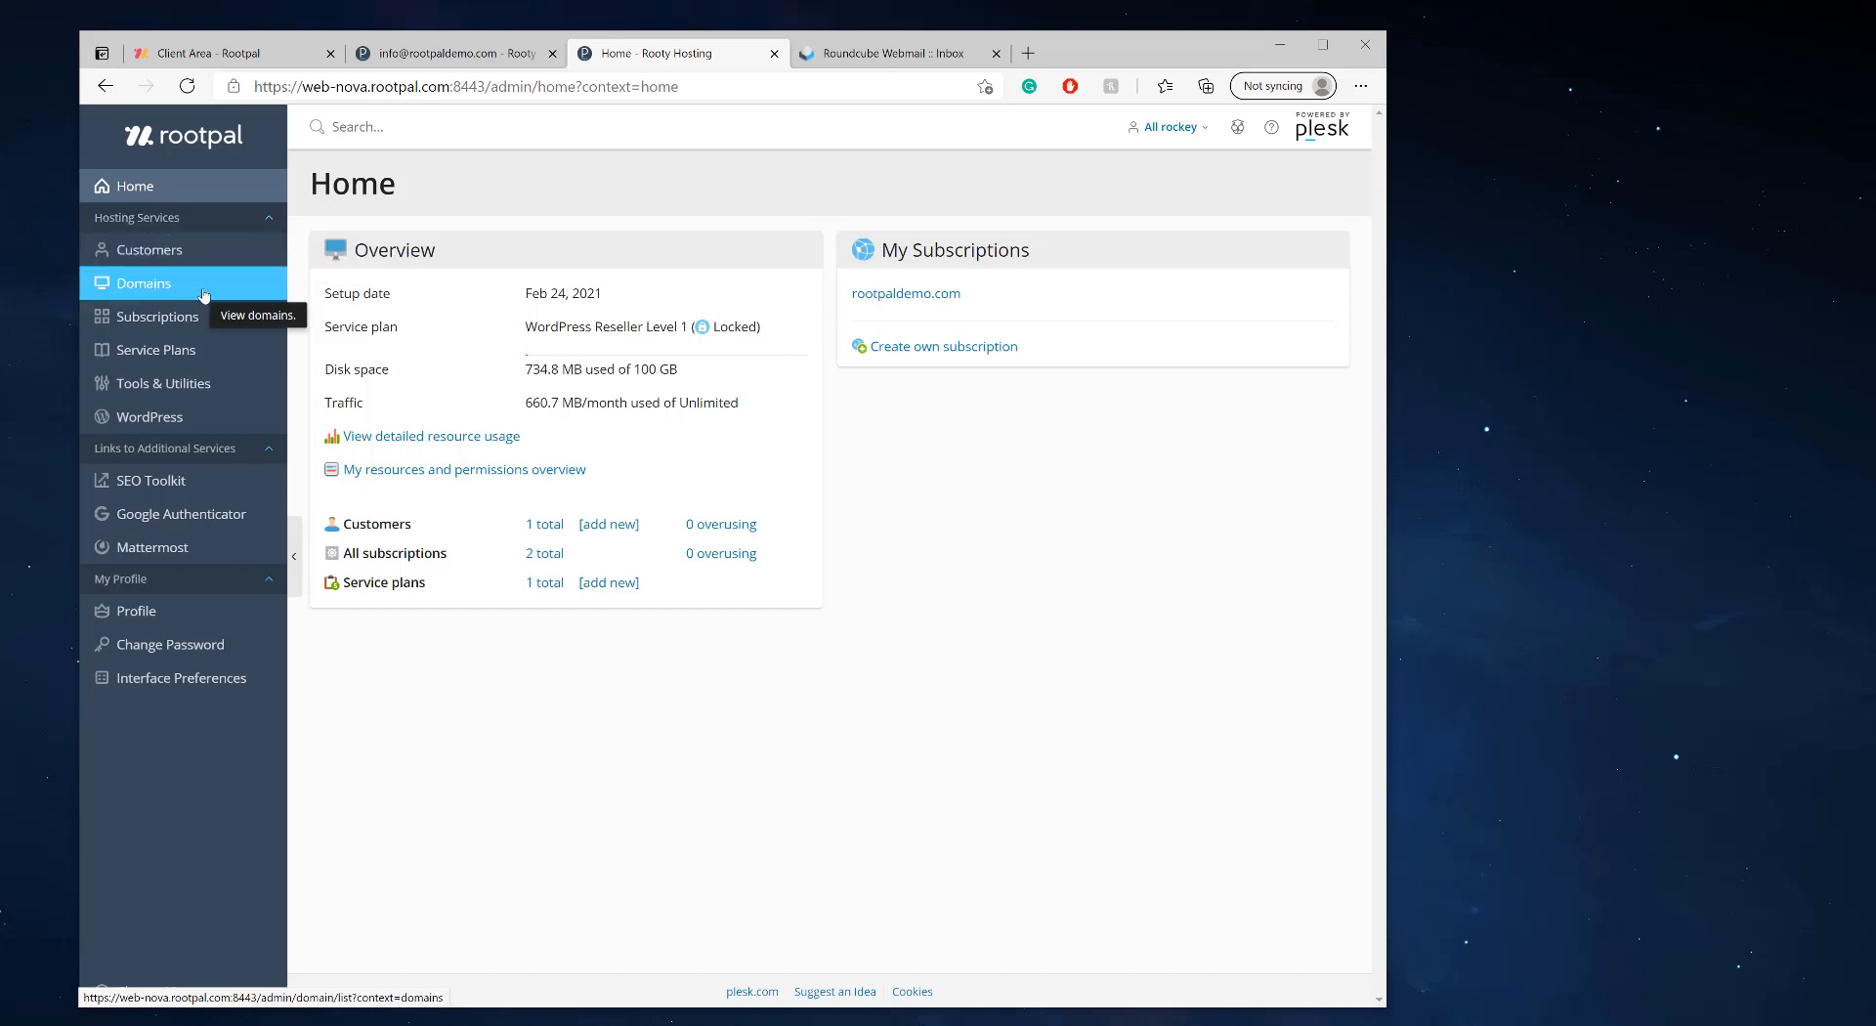
Step: Navigate Domains > rootpaldemo.com > Mail Accounts to list its four addresses
click(142, 283)
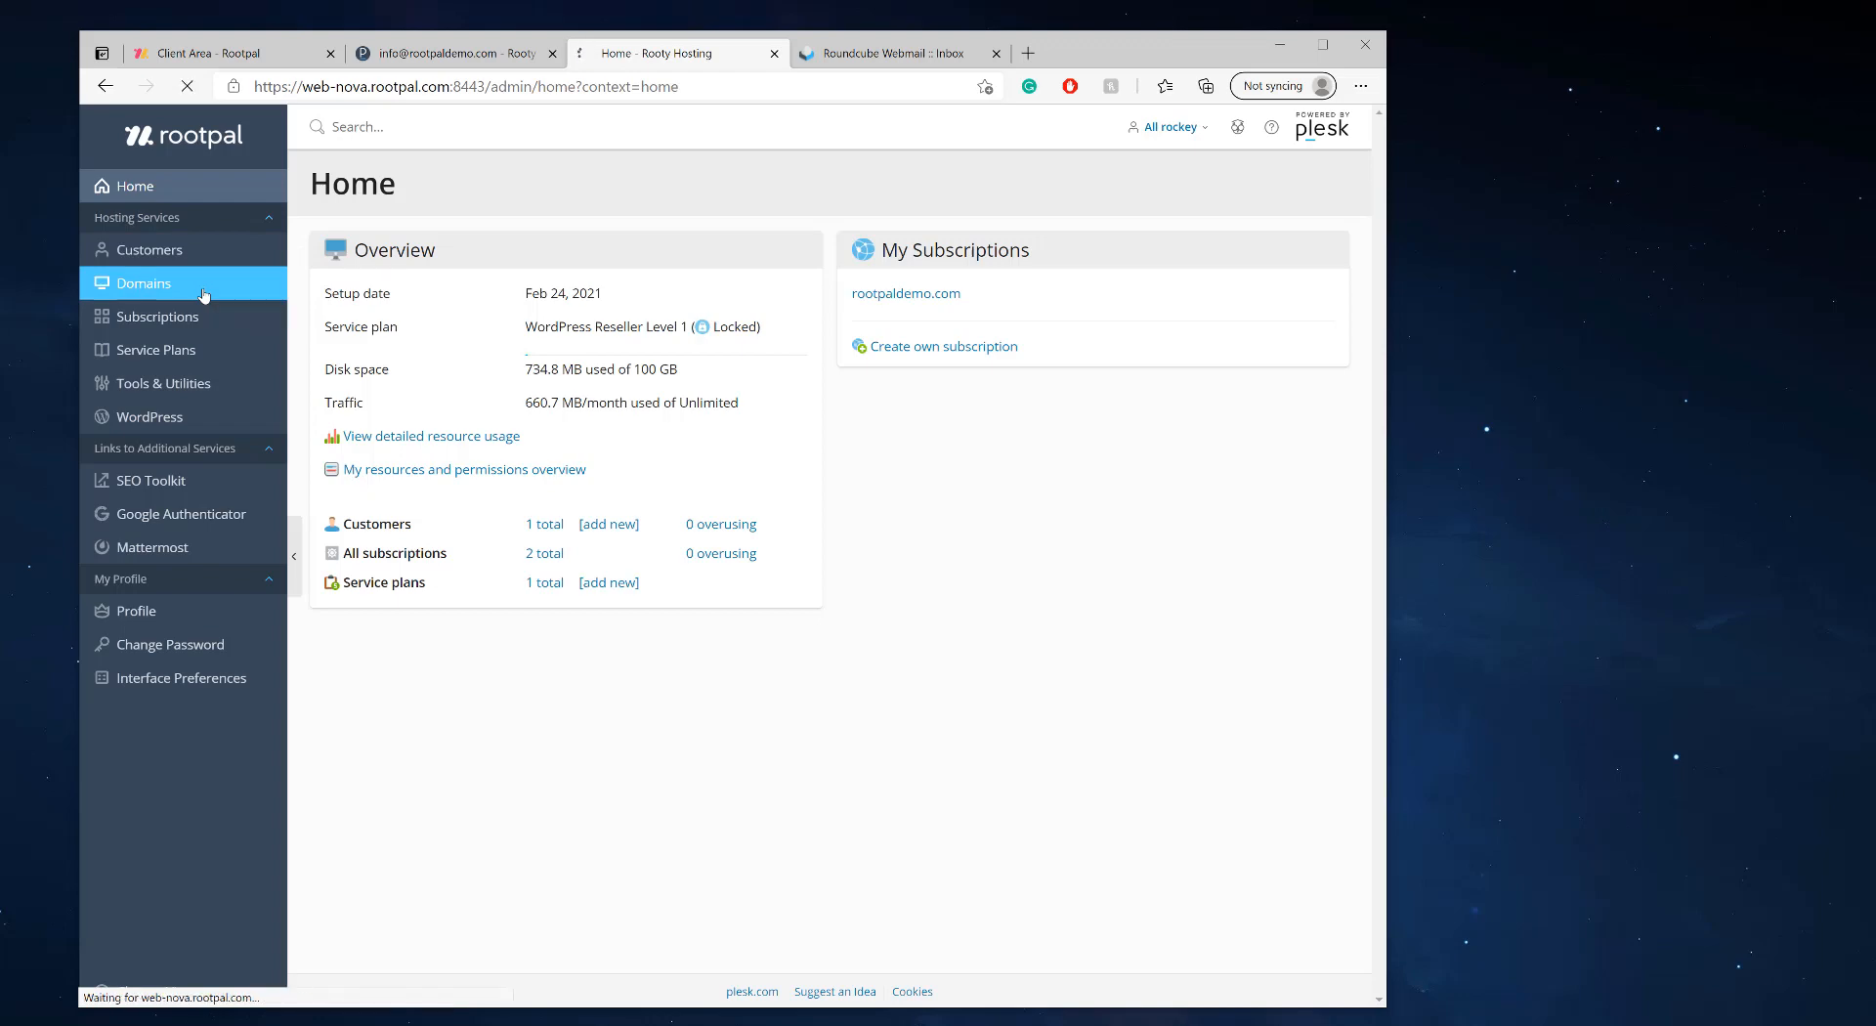
click(142, 284)
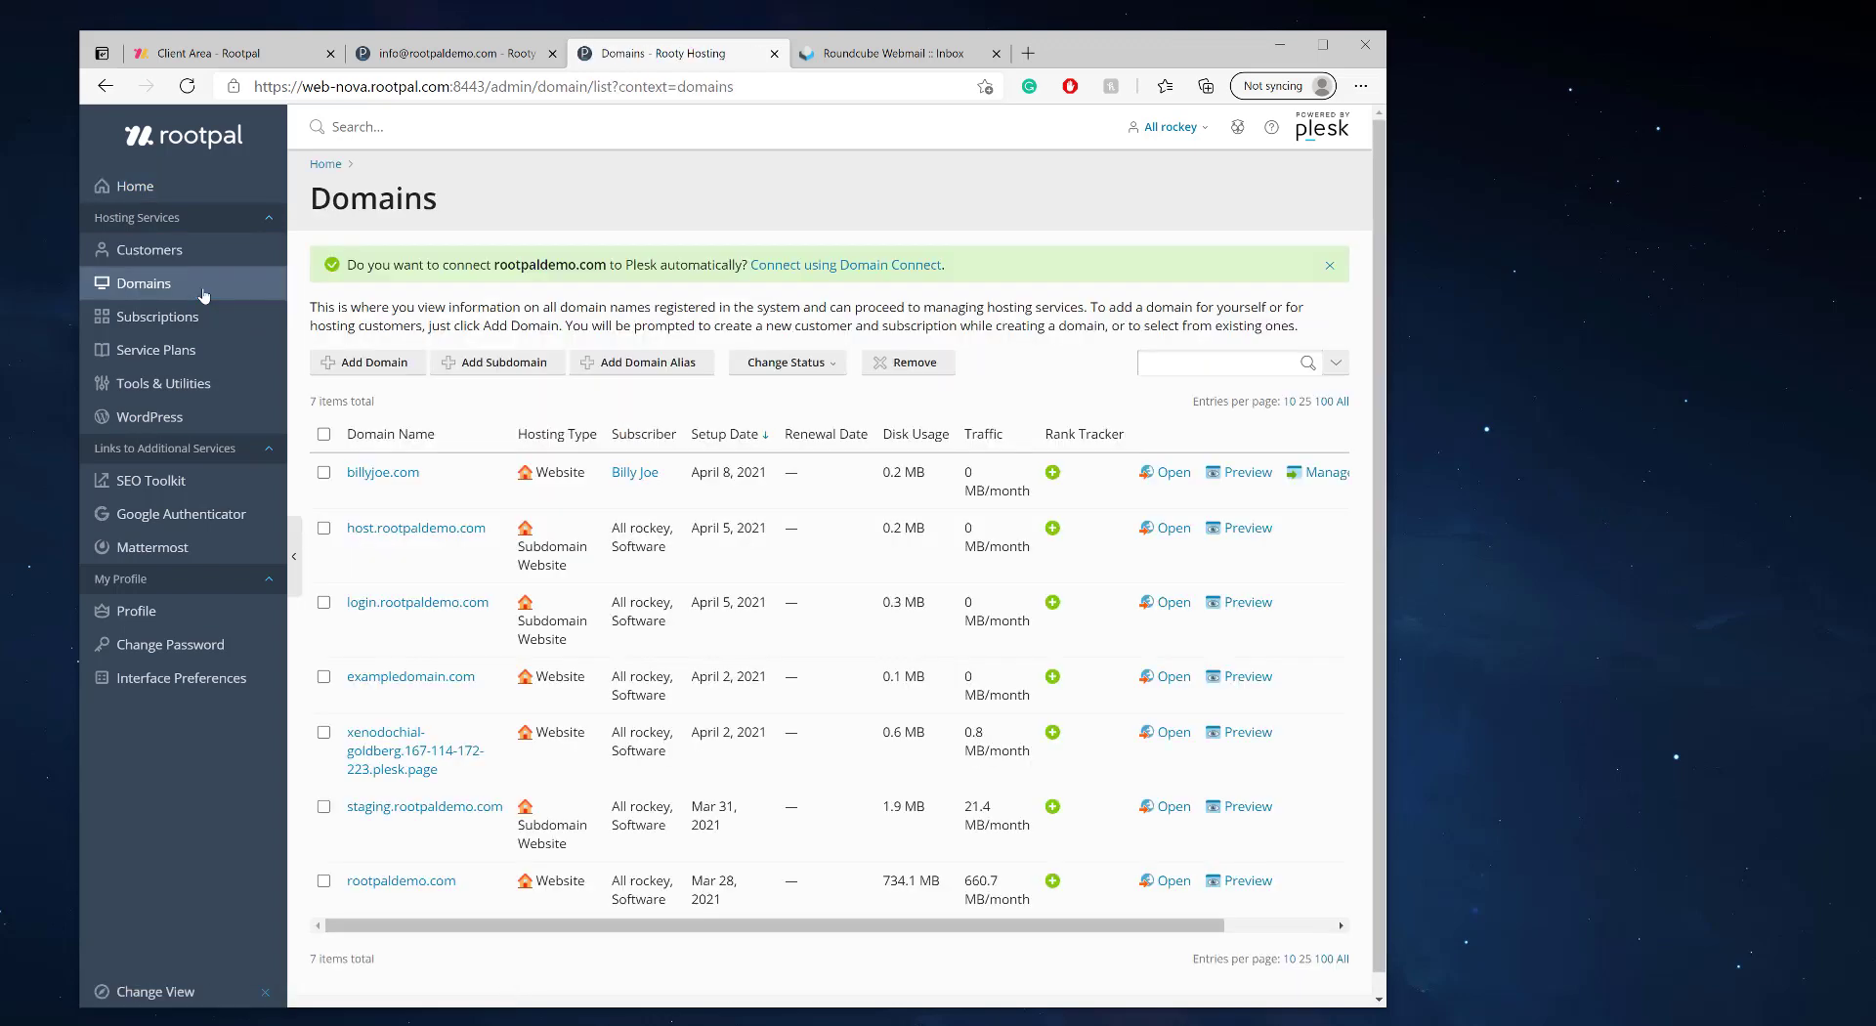
mouse_move(400, 880)
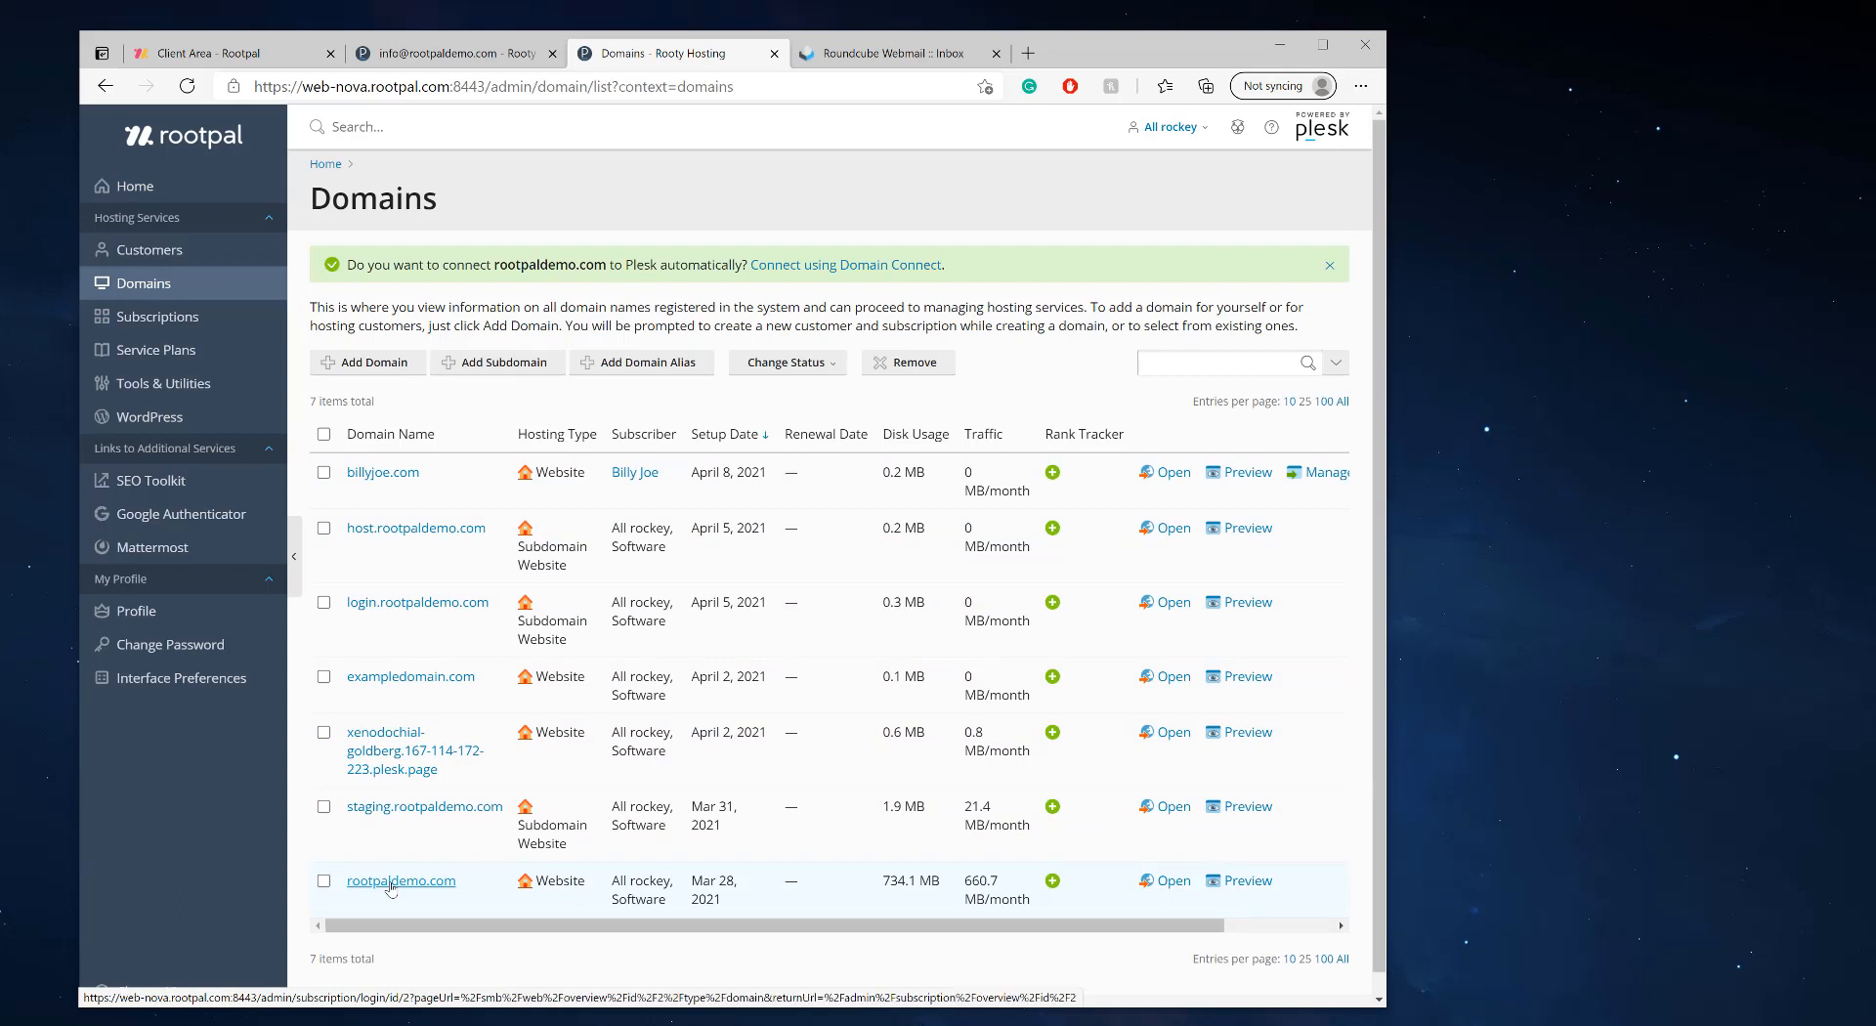
click(400, 879)
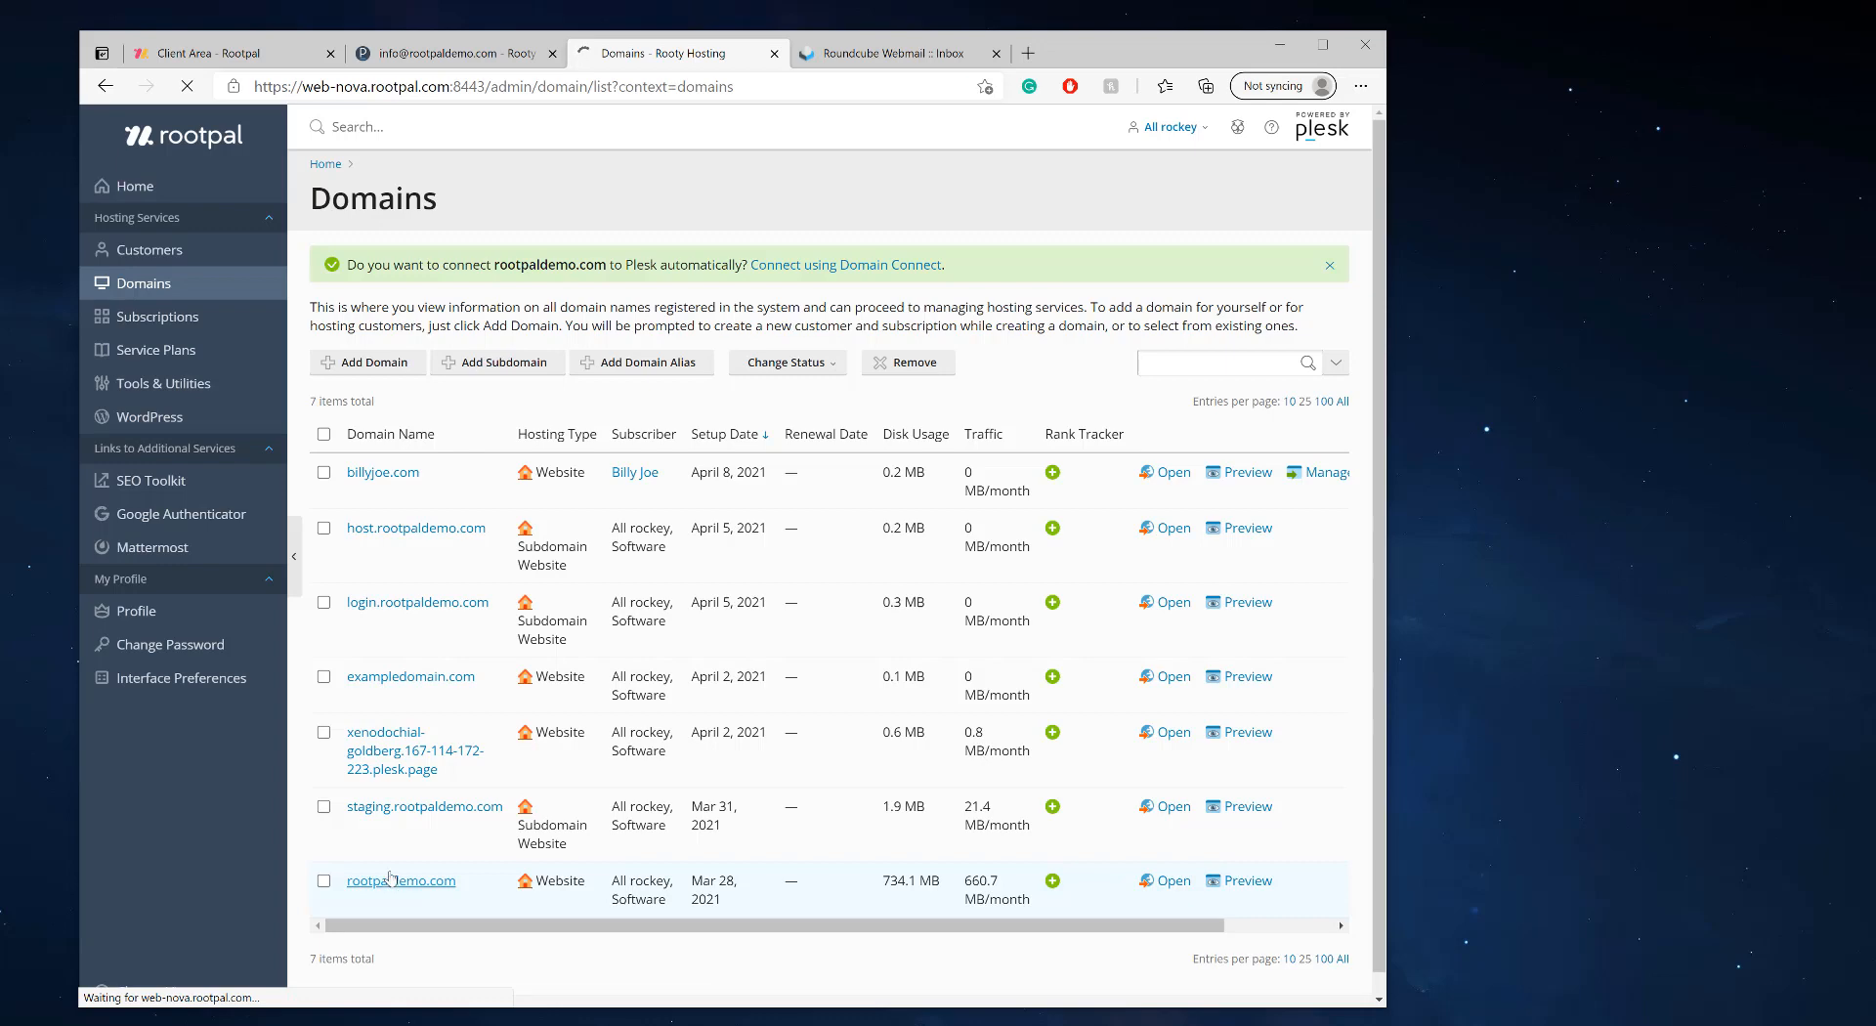
click(401, 880)
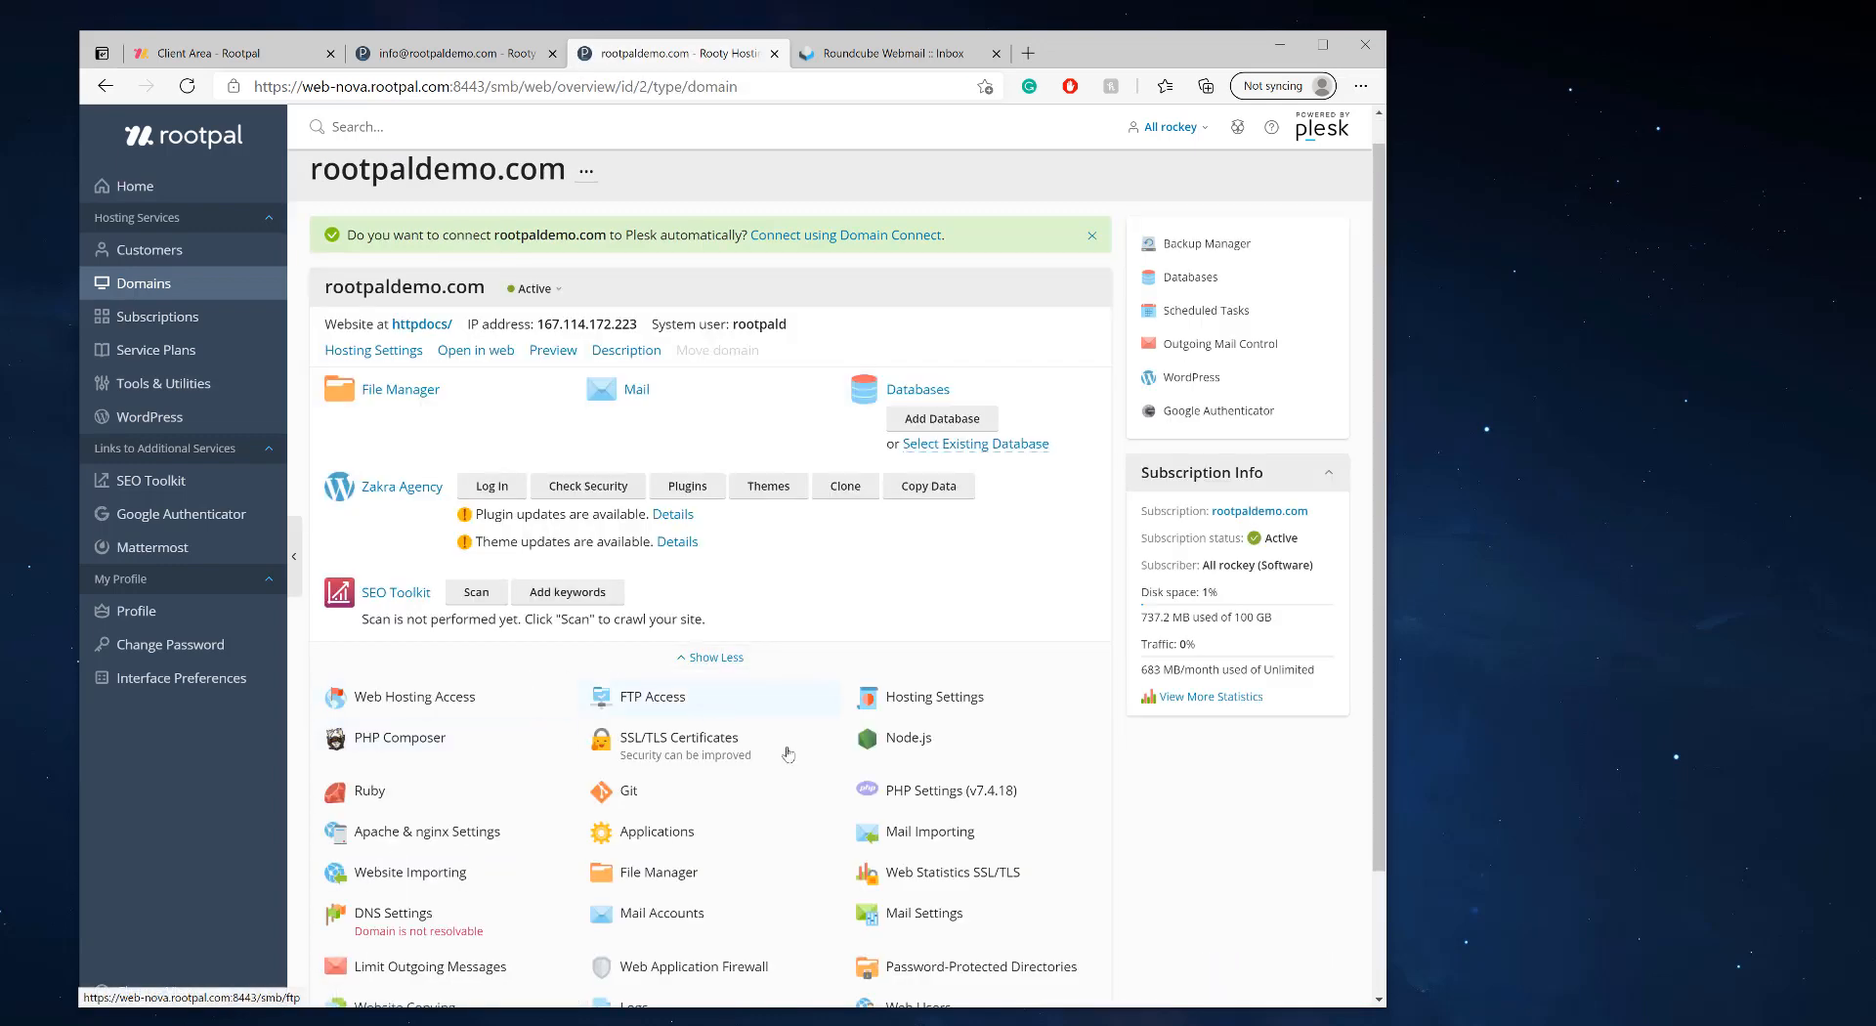
scroll(down, 3)
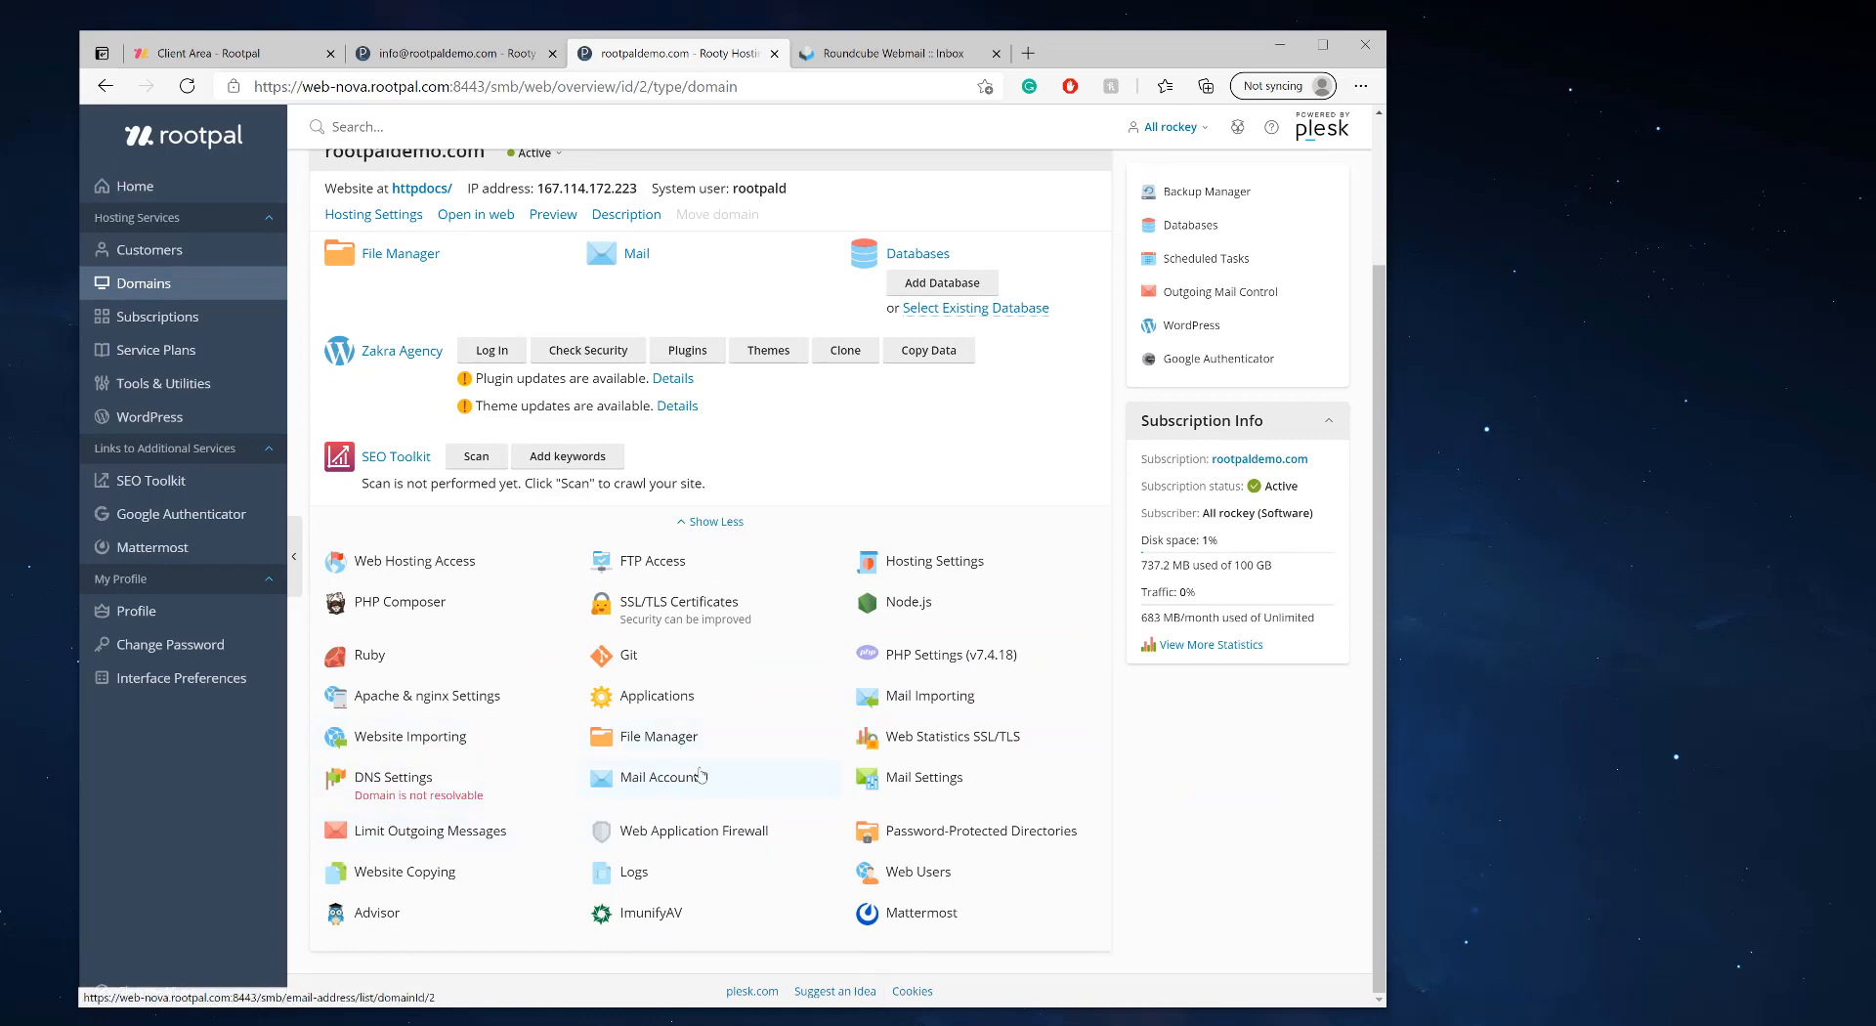
click(662, 777)
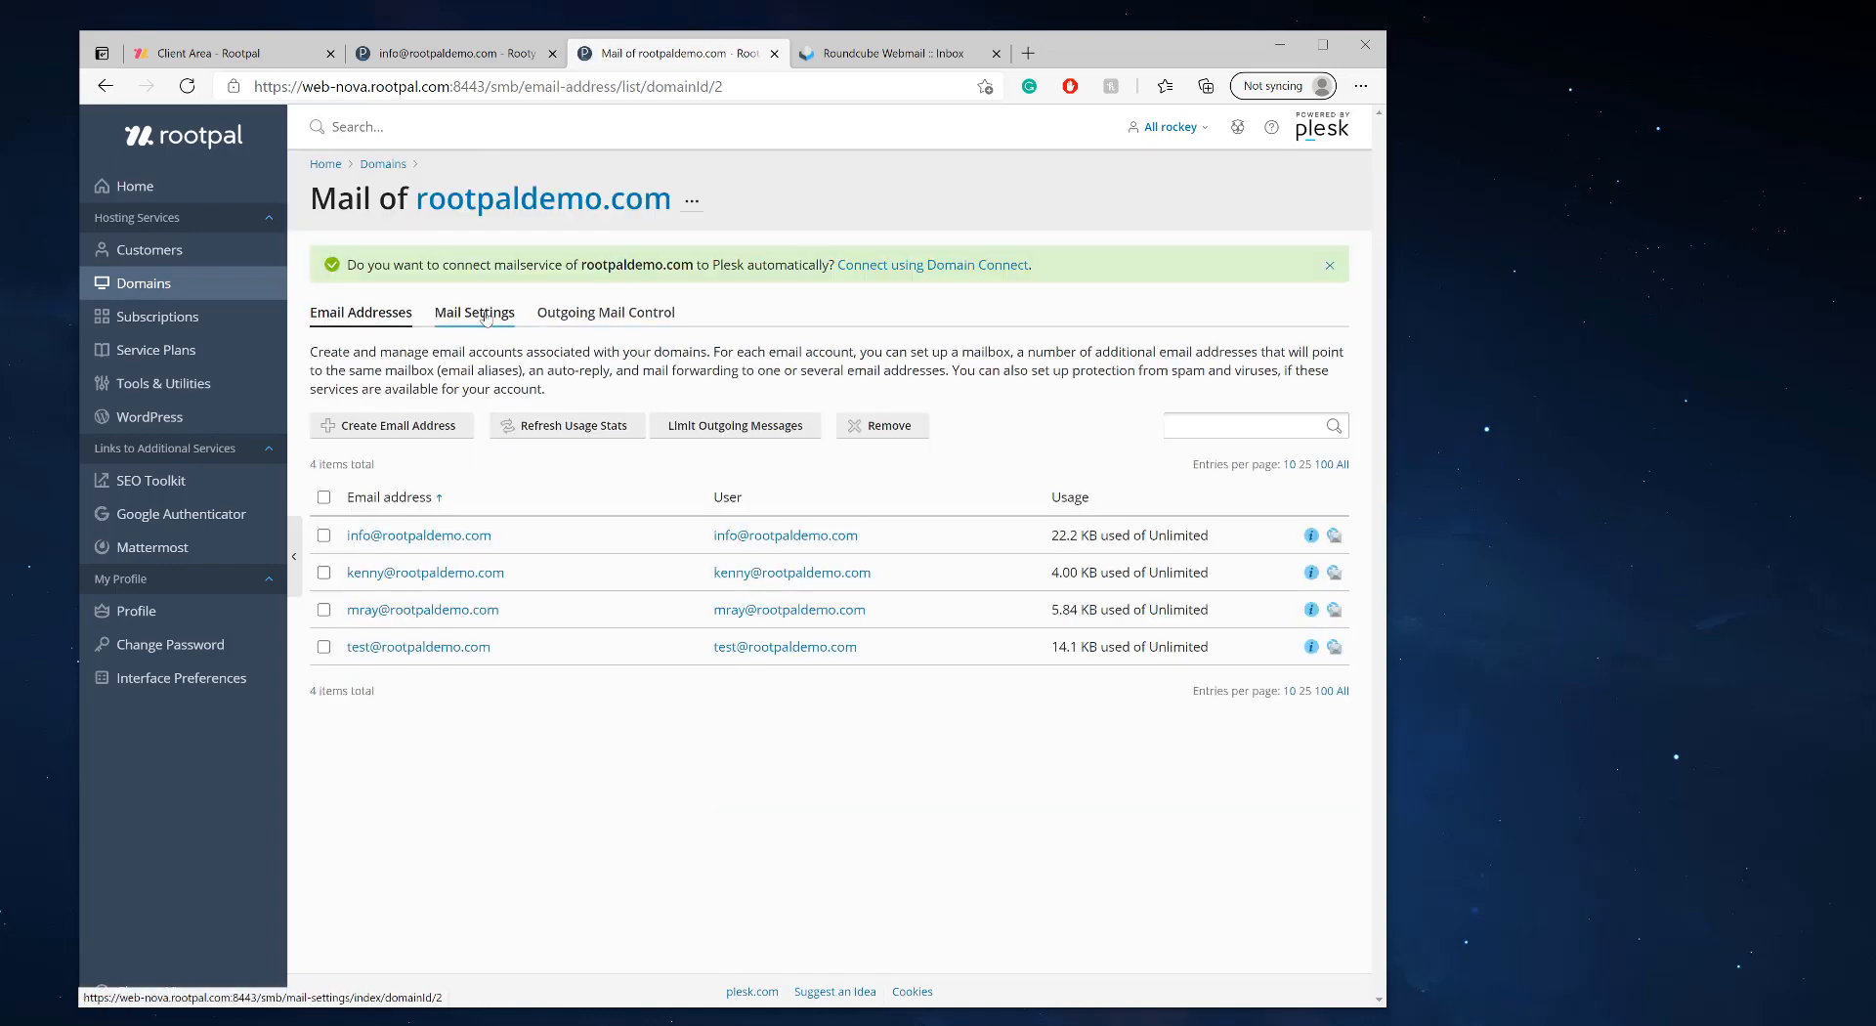
click(474, 312)
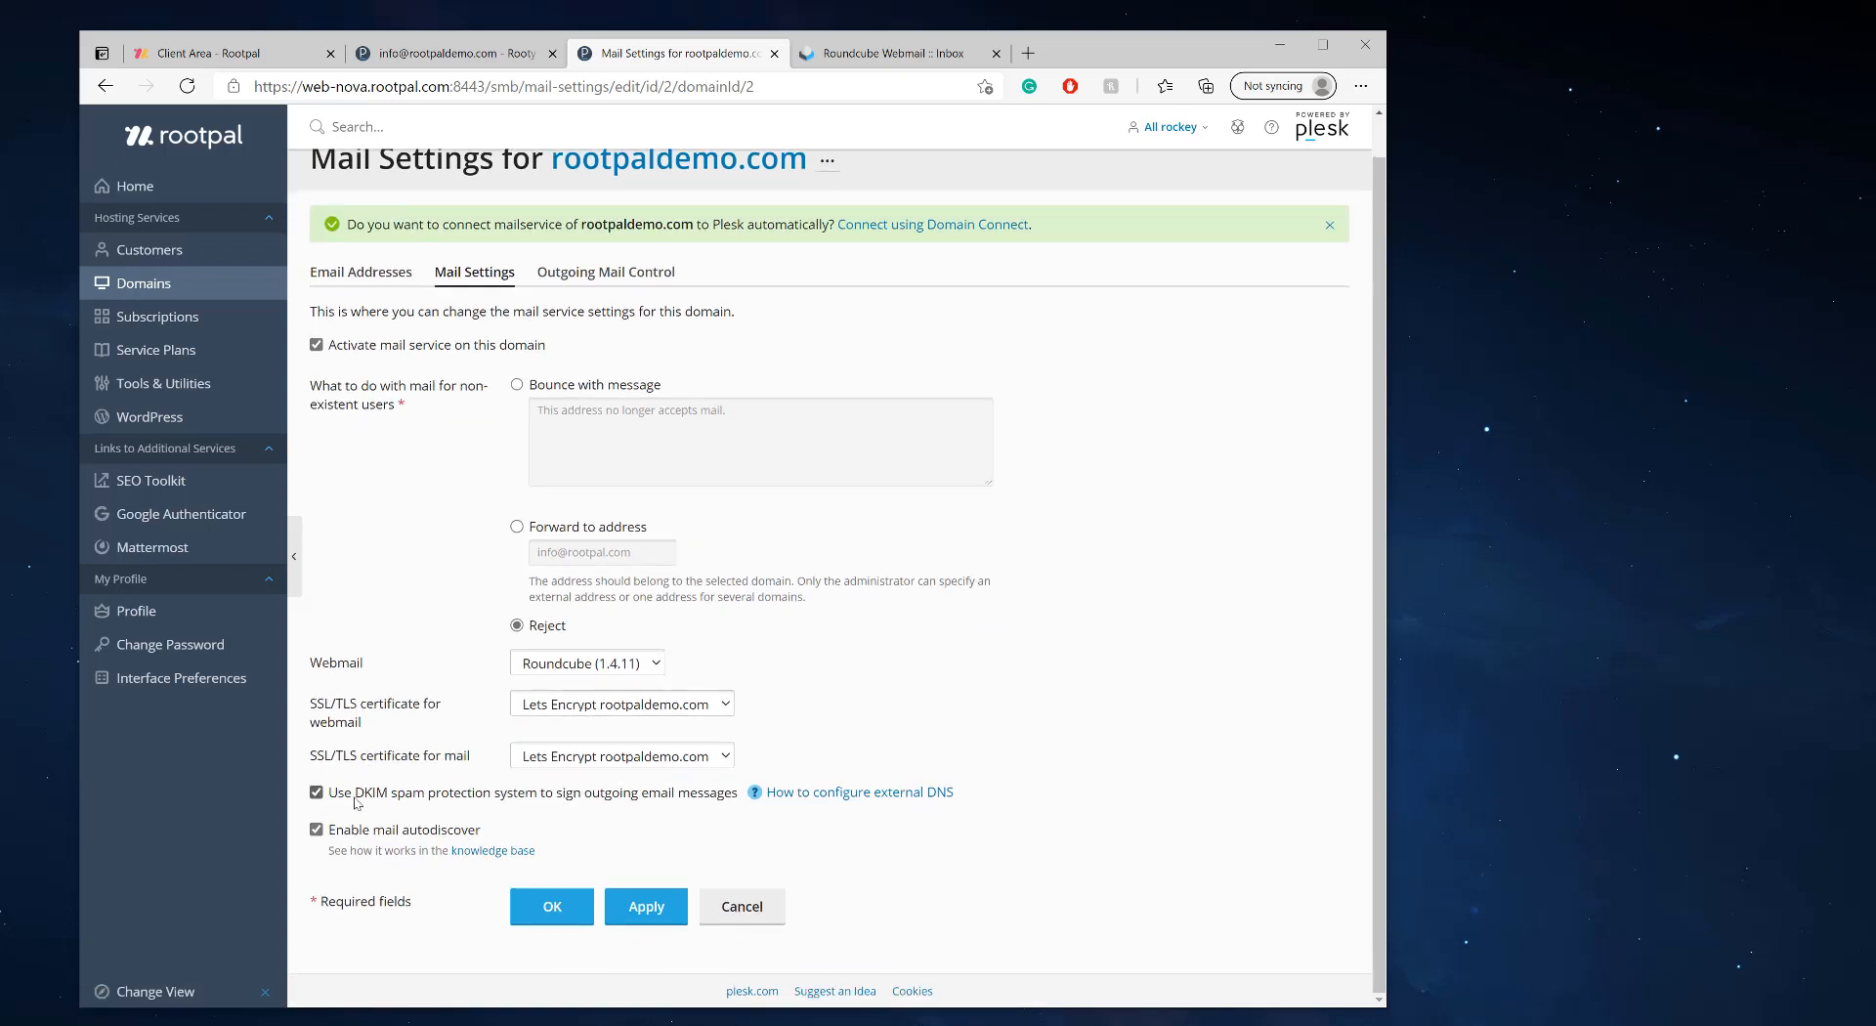
mouse_move(429, 815)
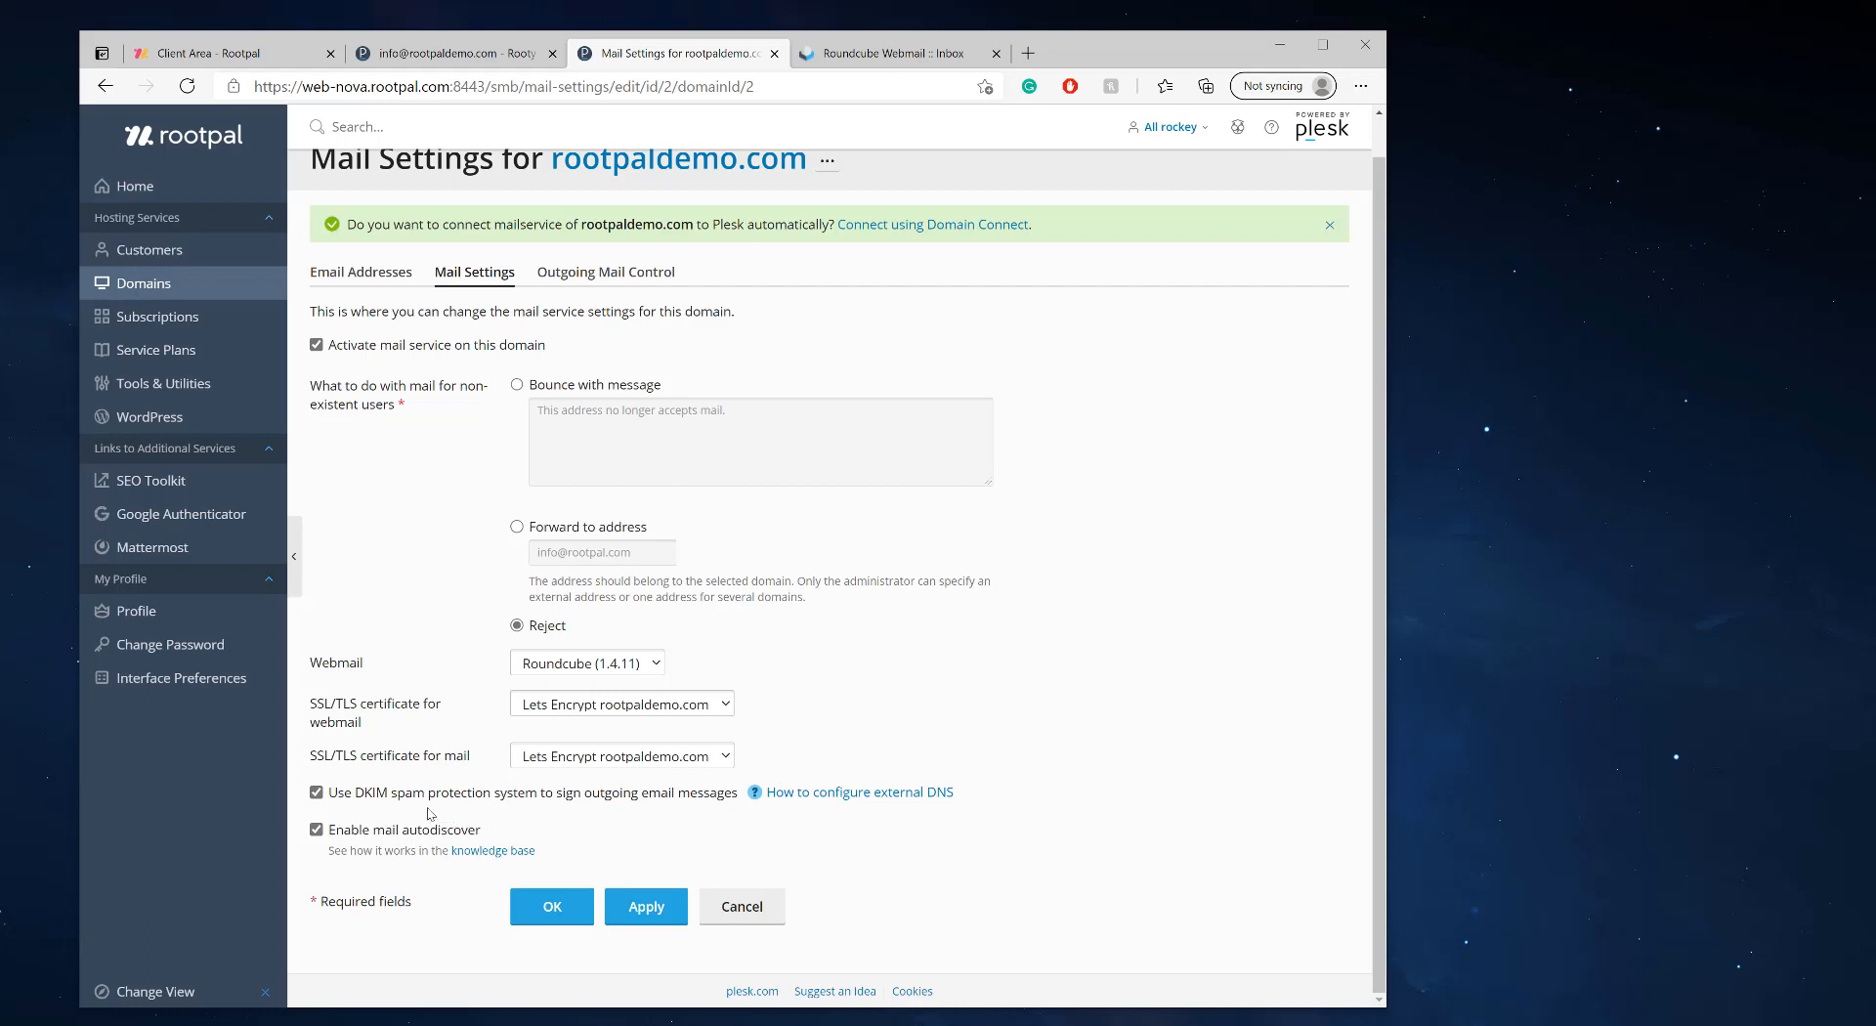
mouse_move(525, 810)
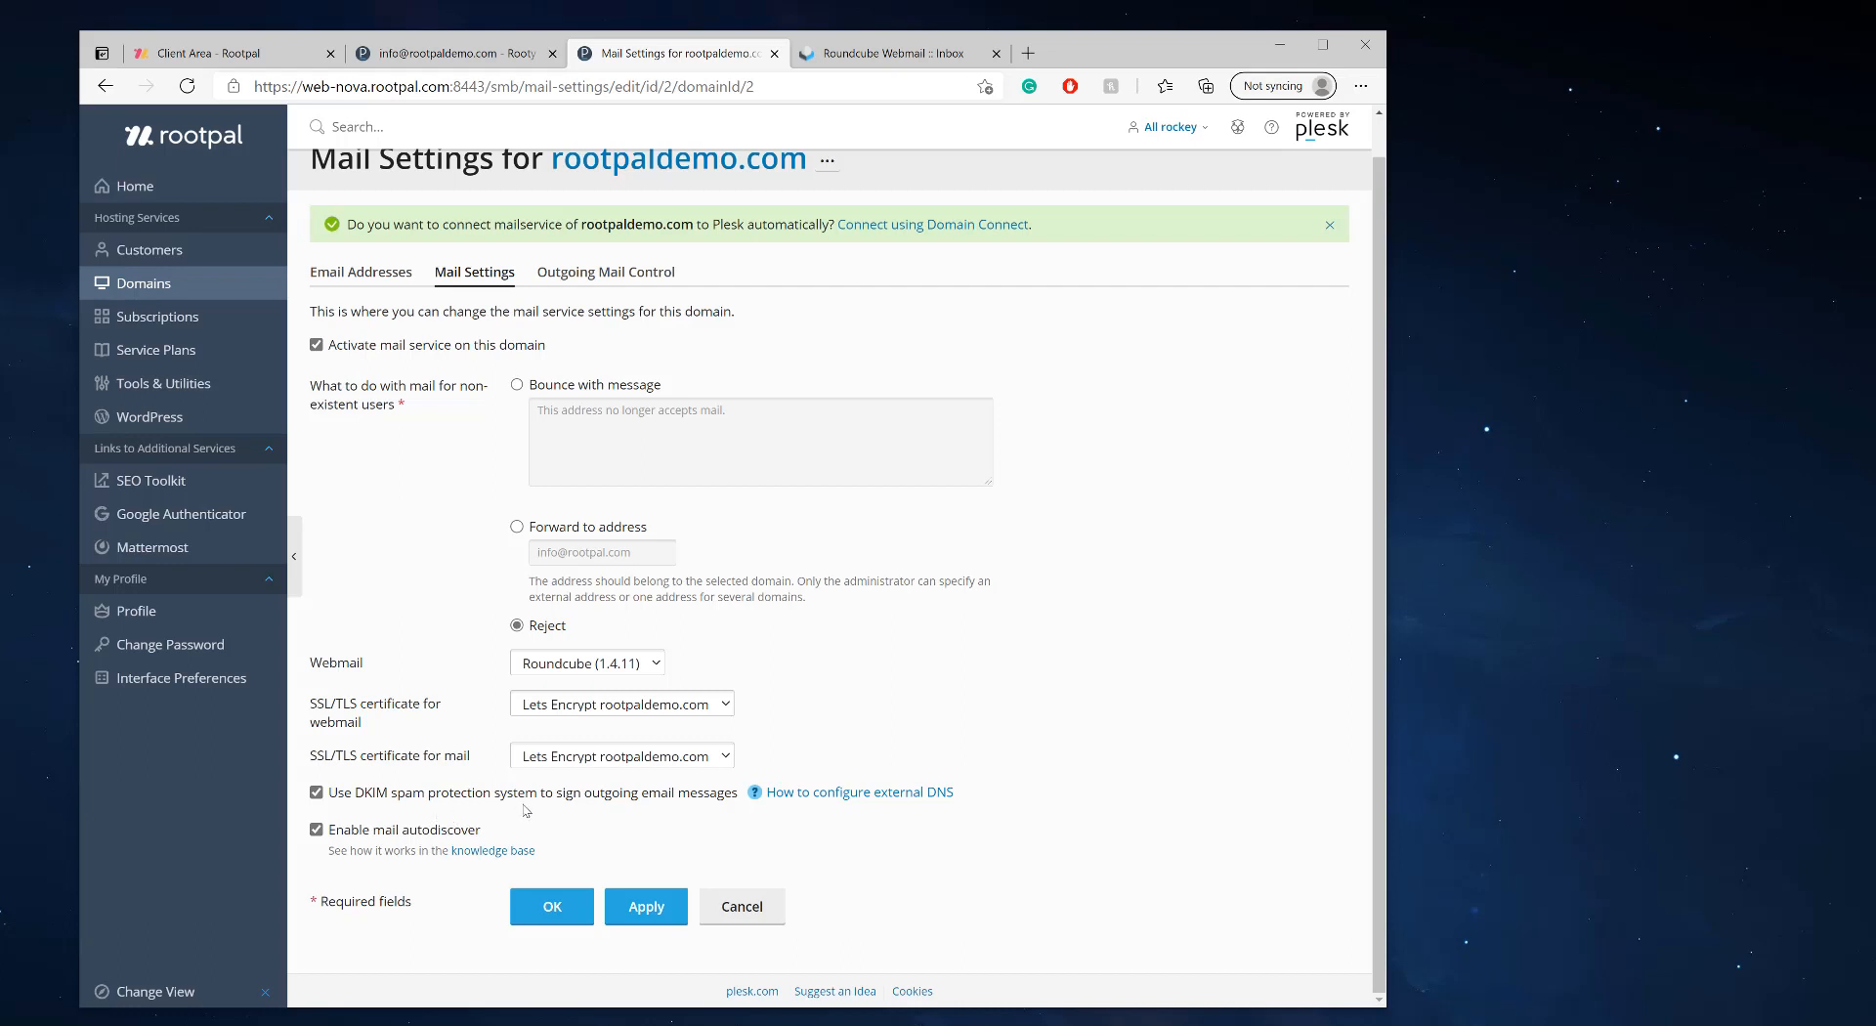
mouse_move(705, 806)
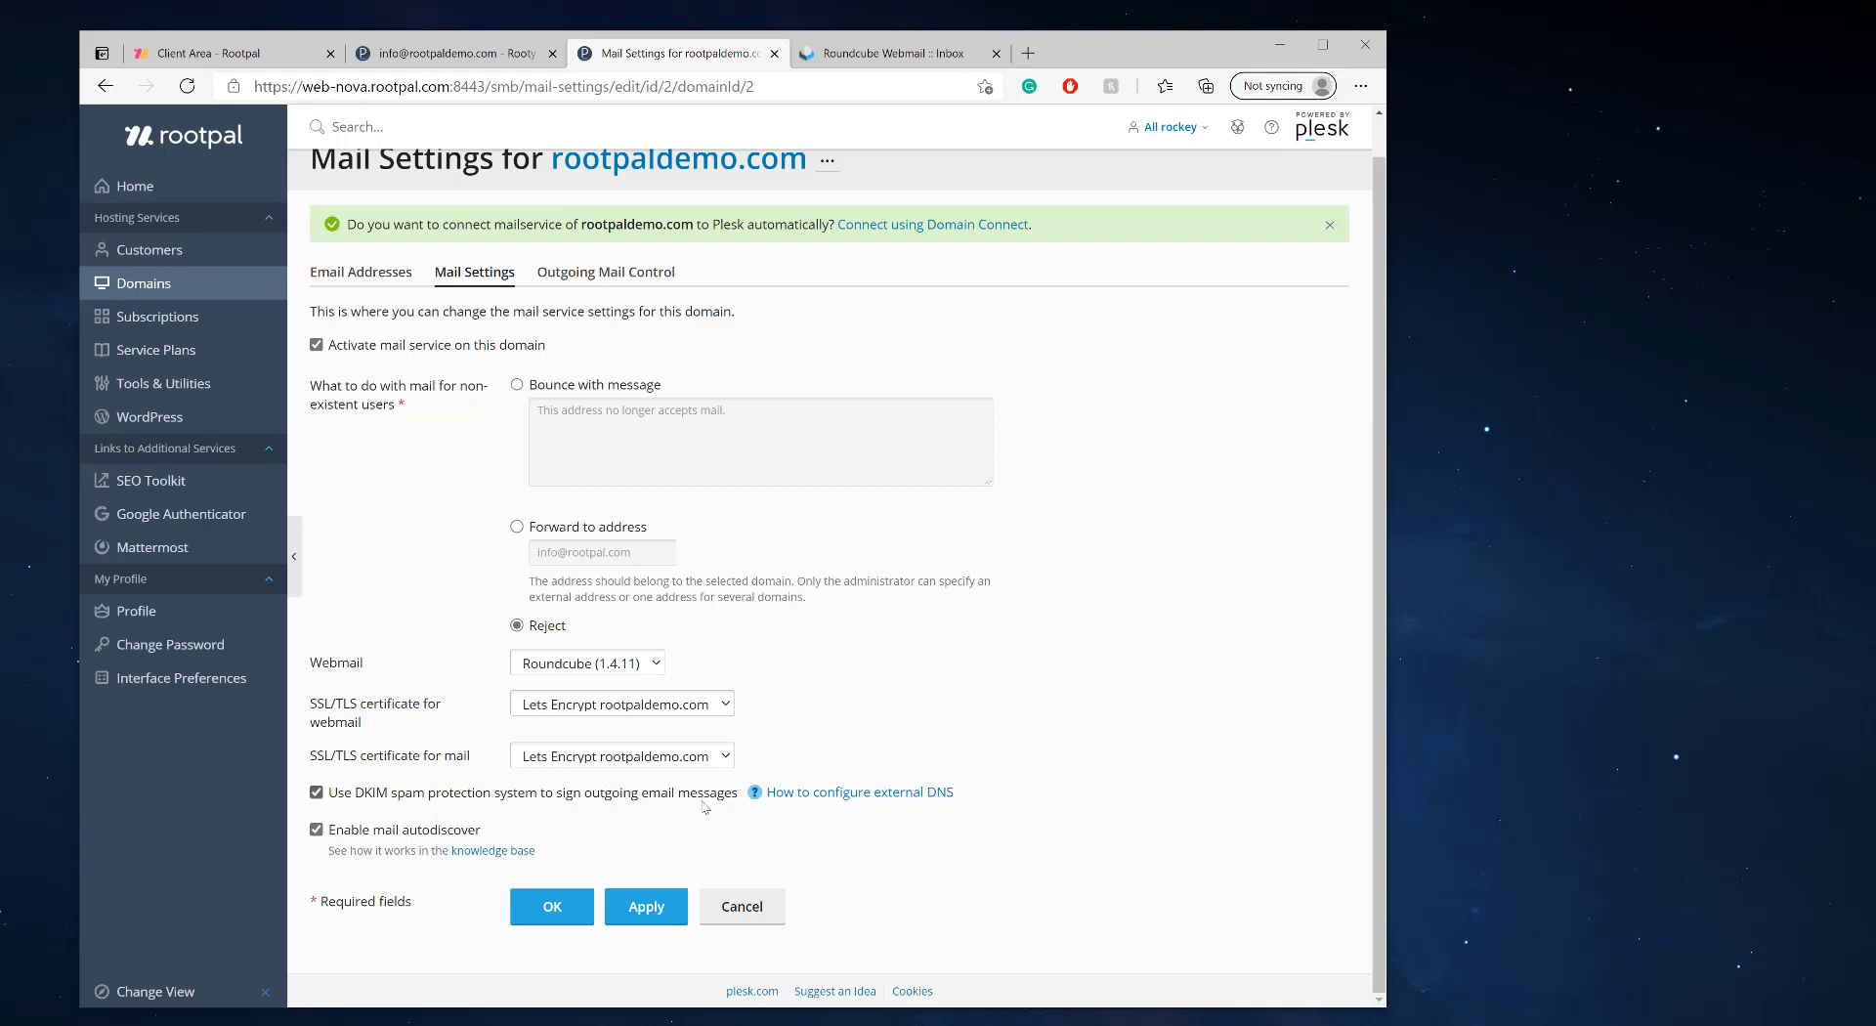
mouse_move(668, 819)
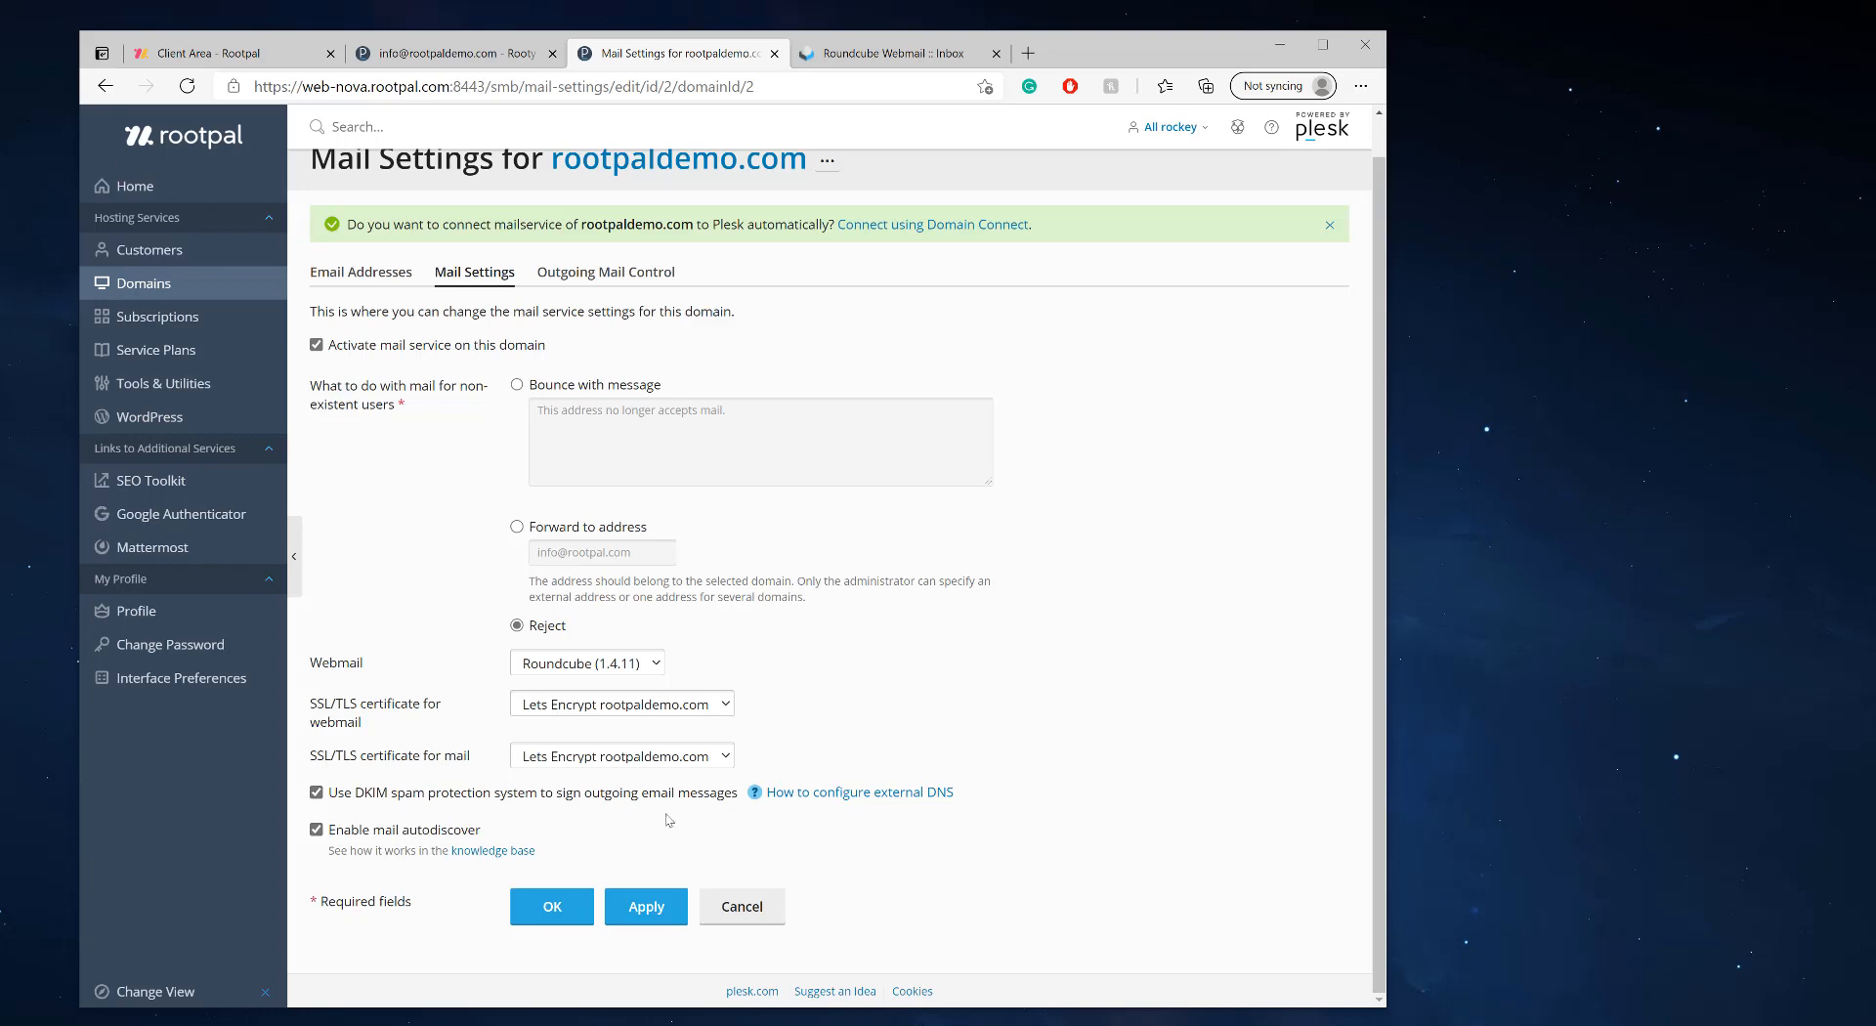
mouse_move(864, 808)
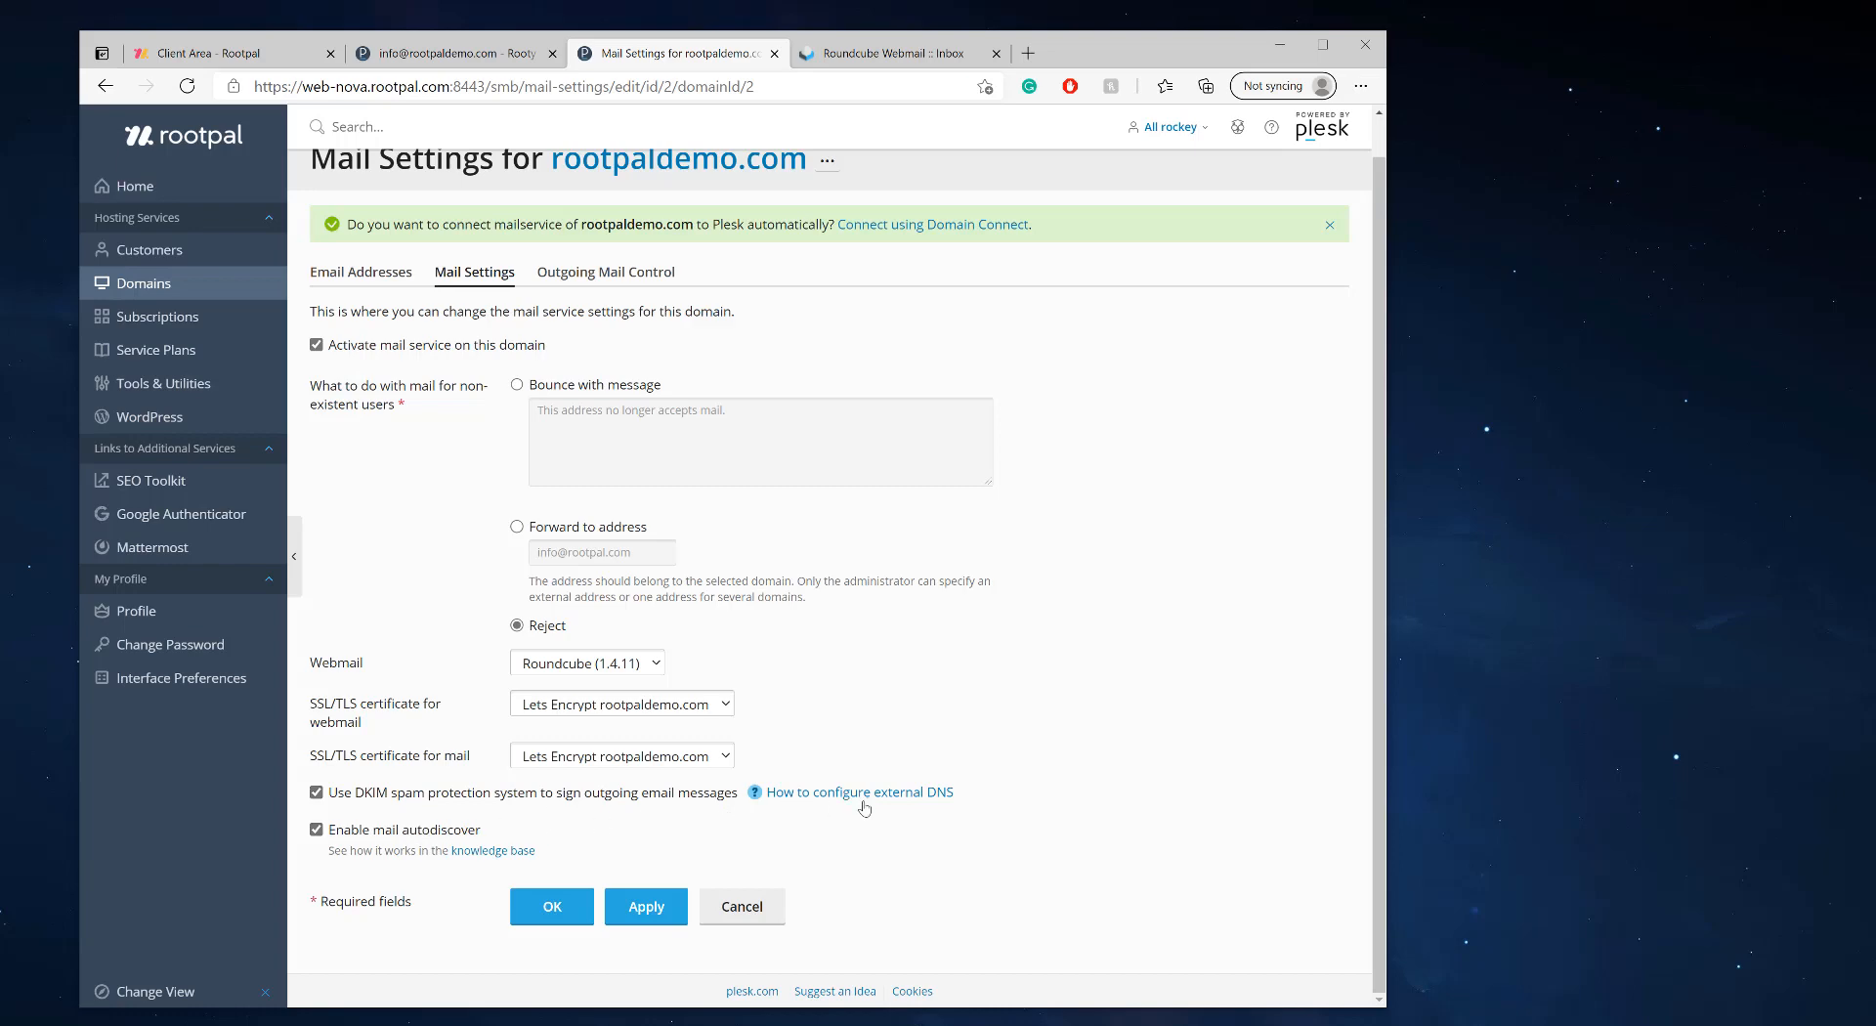
click(860, 791)
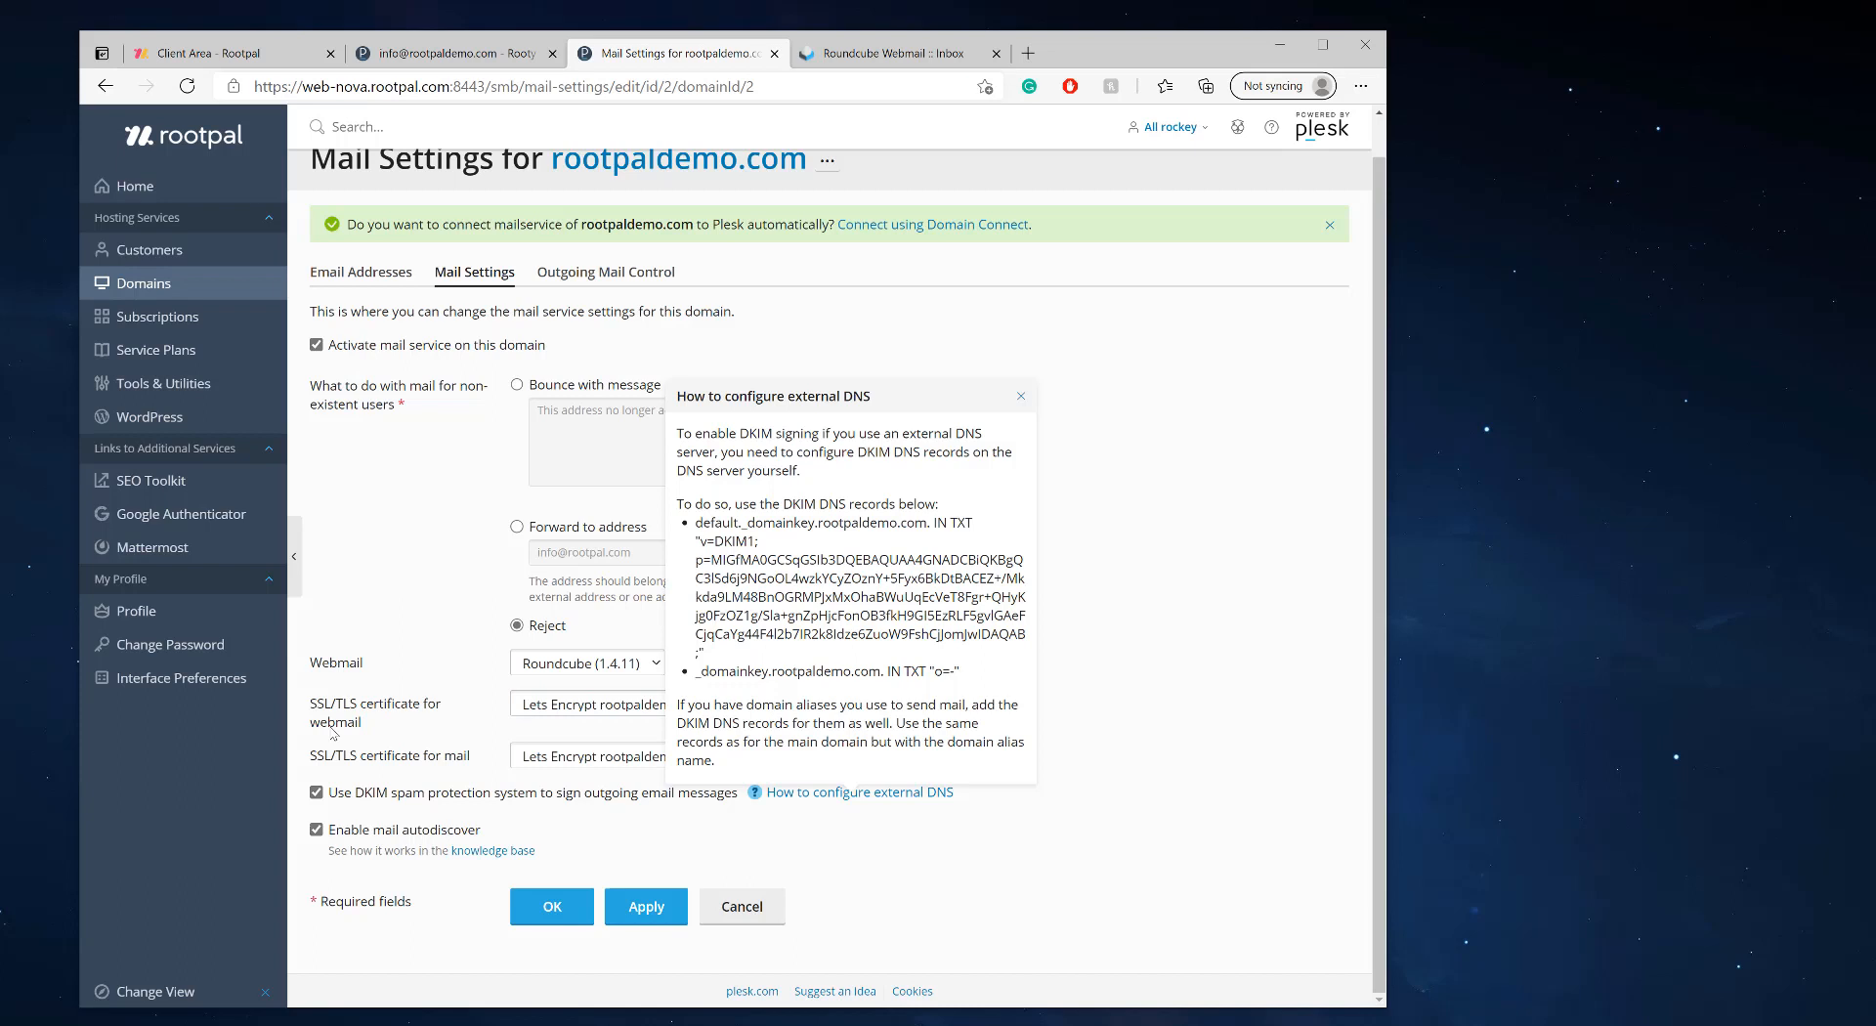
click(1021, 396)
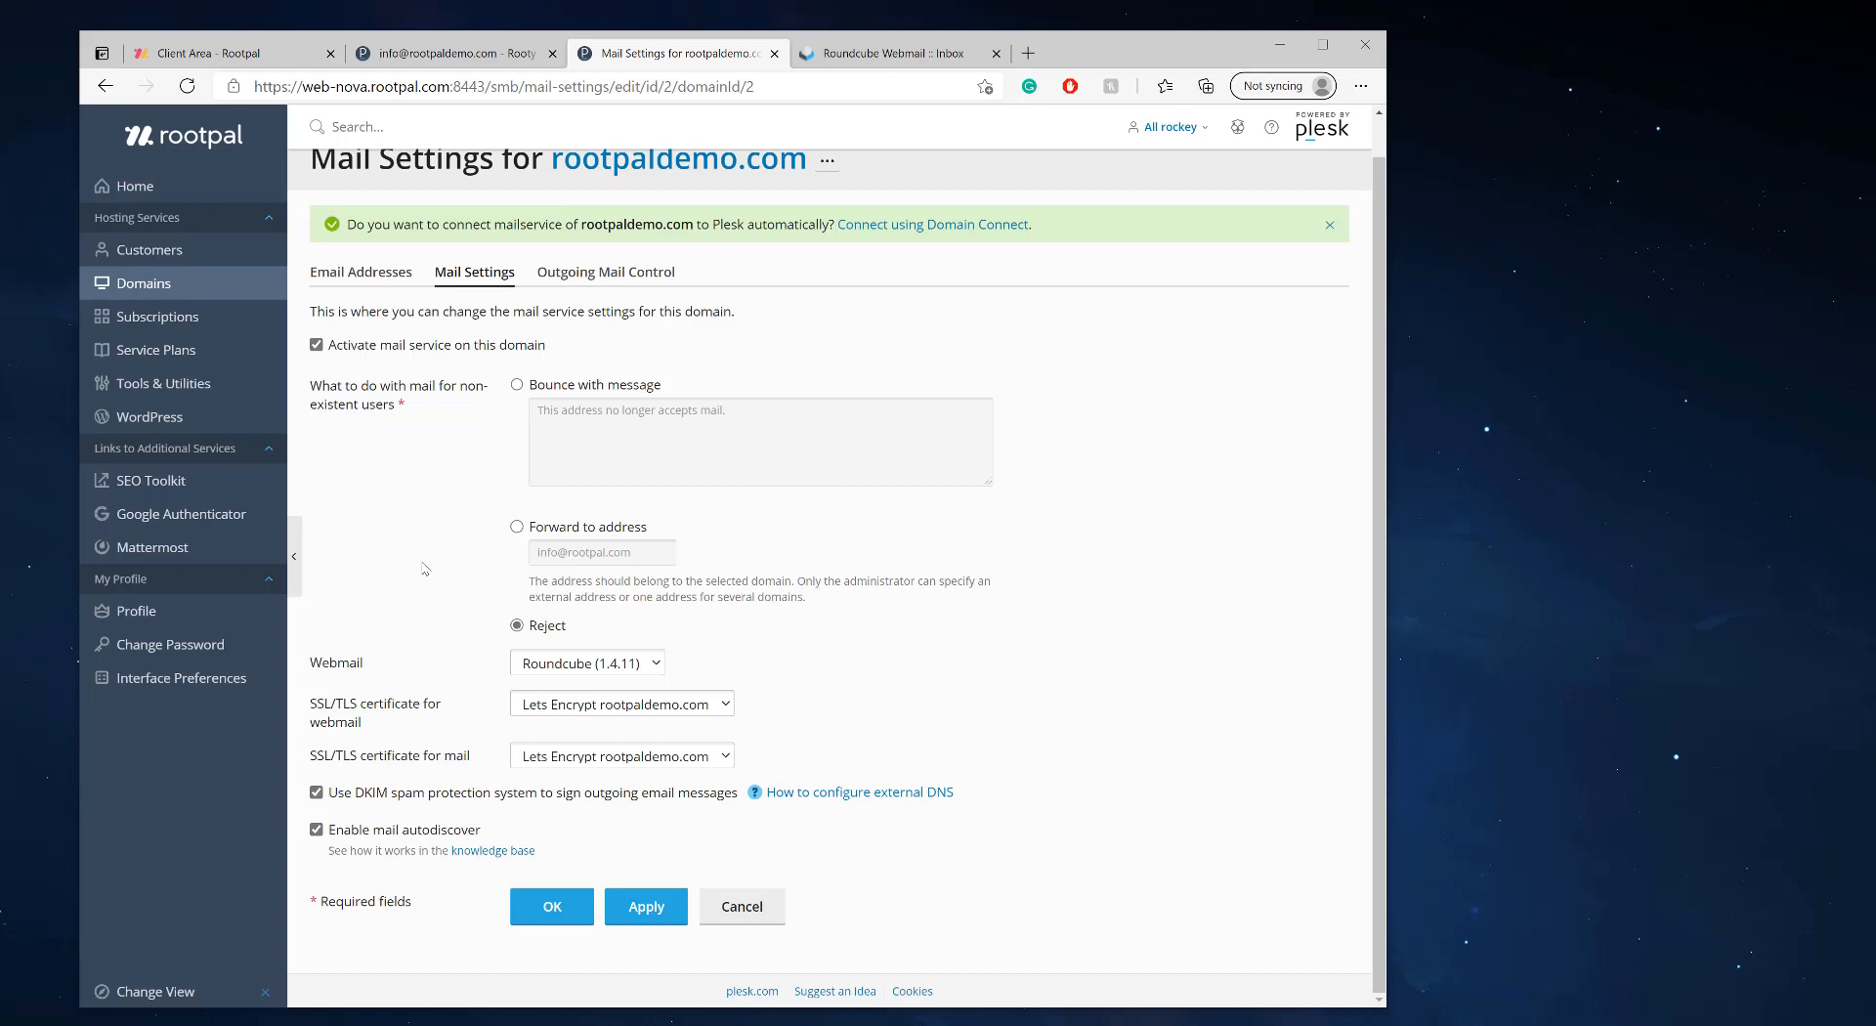
mouse_move(140, 775)
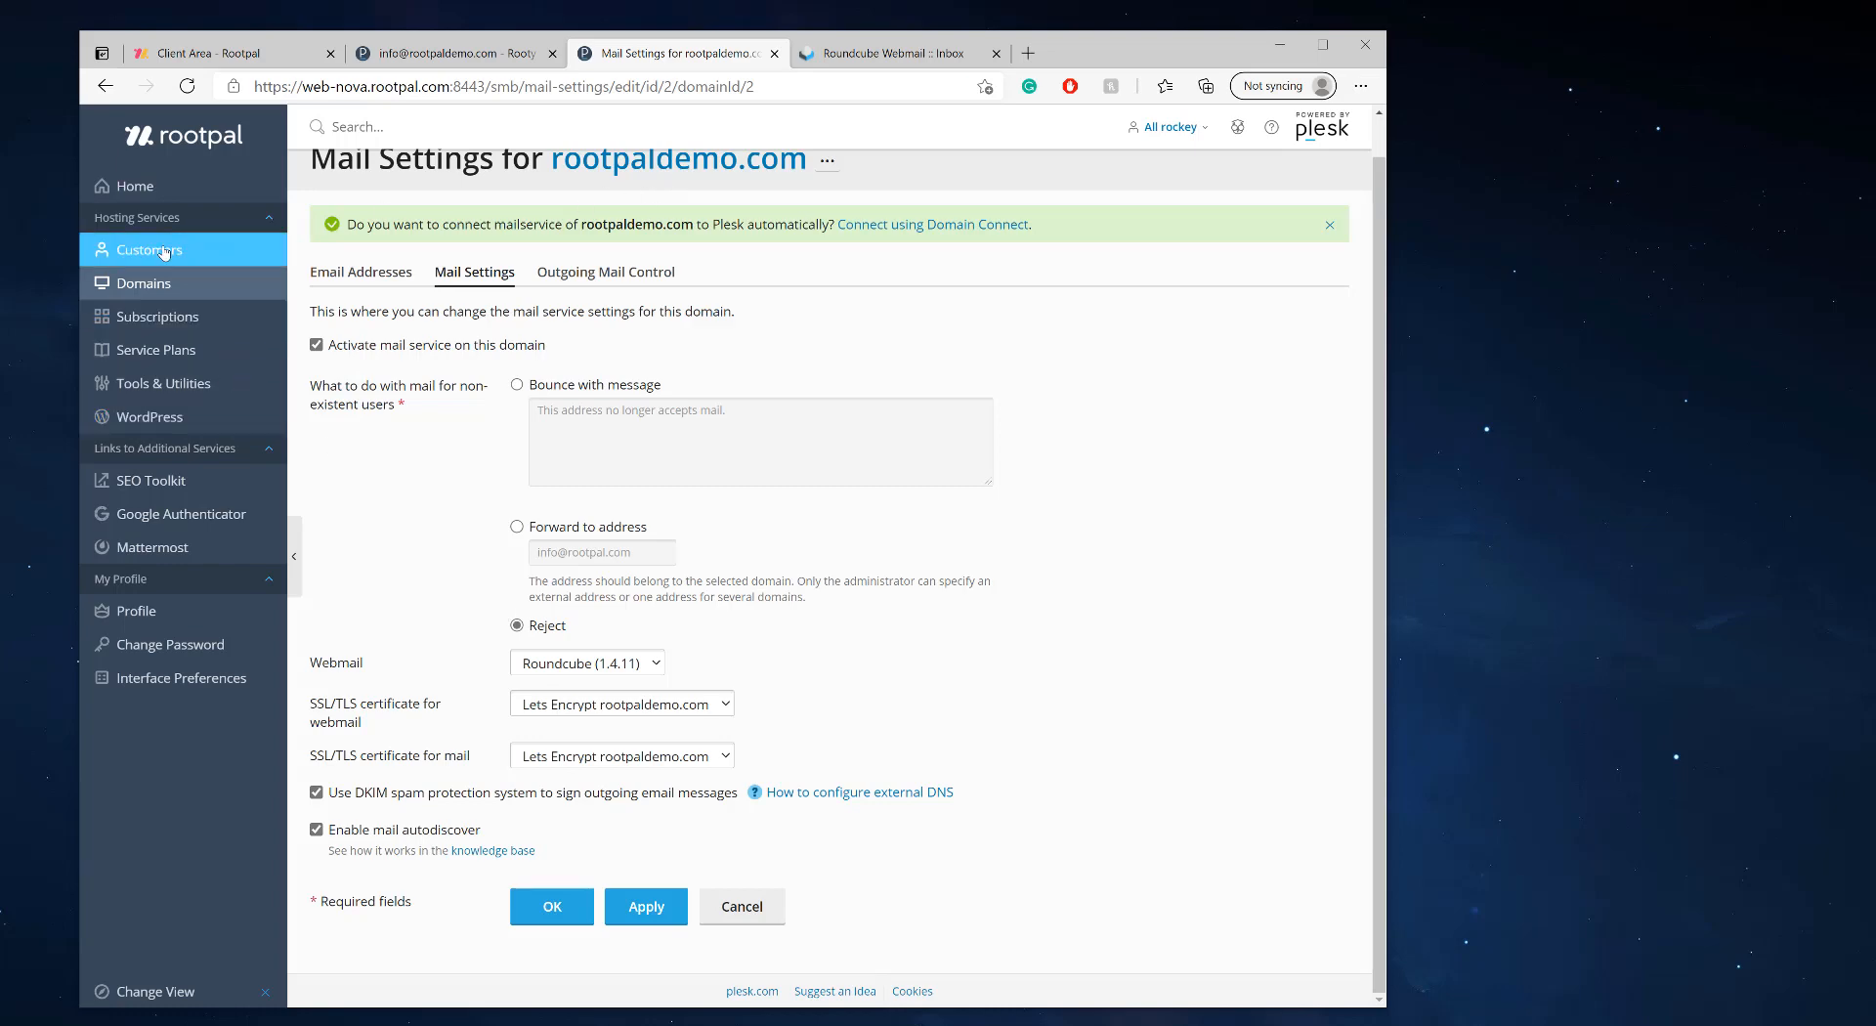
Step: Open rootpaldemo.com DNS Settings and edit the default._domainkey.rootpaldemo.com record
click(678, 159)
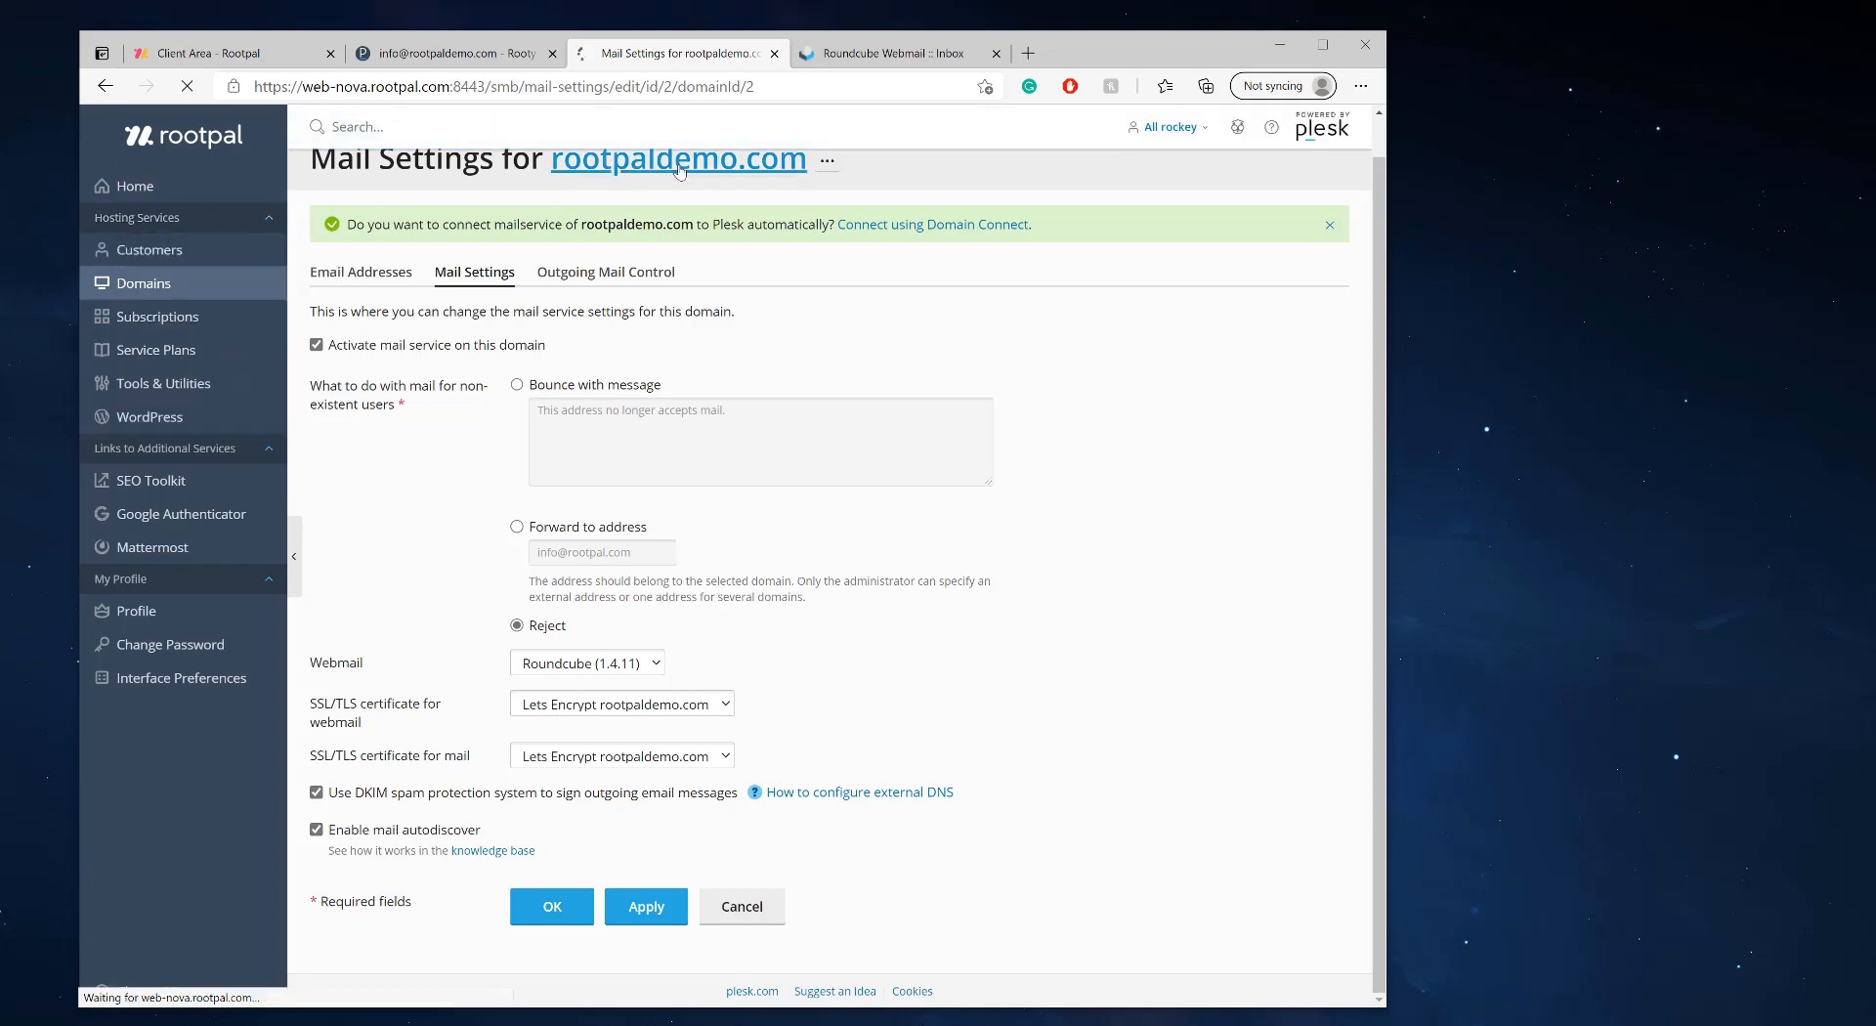
click(678, 160)
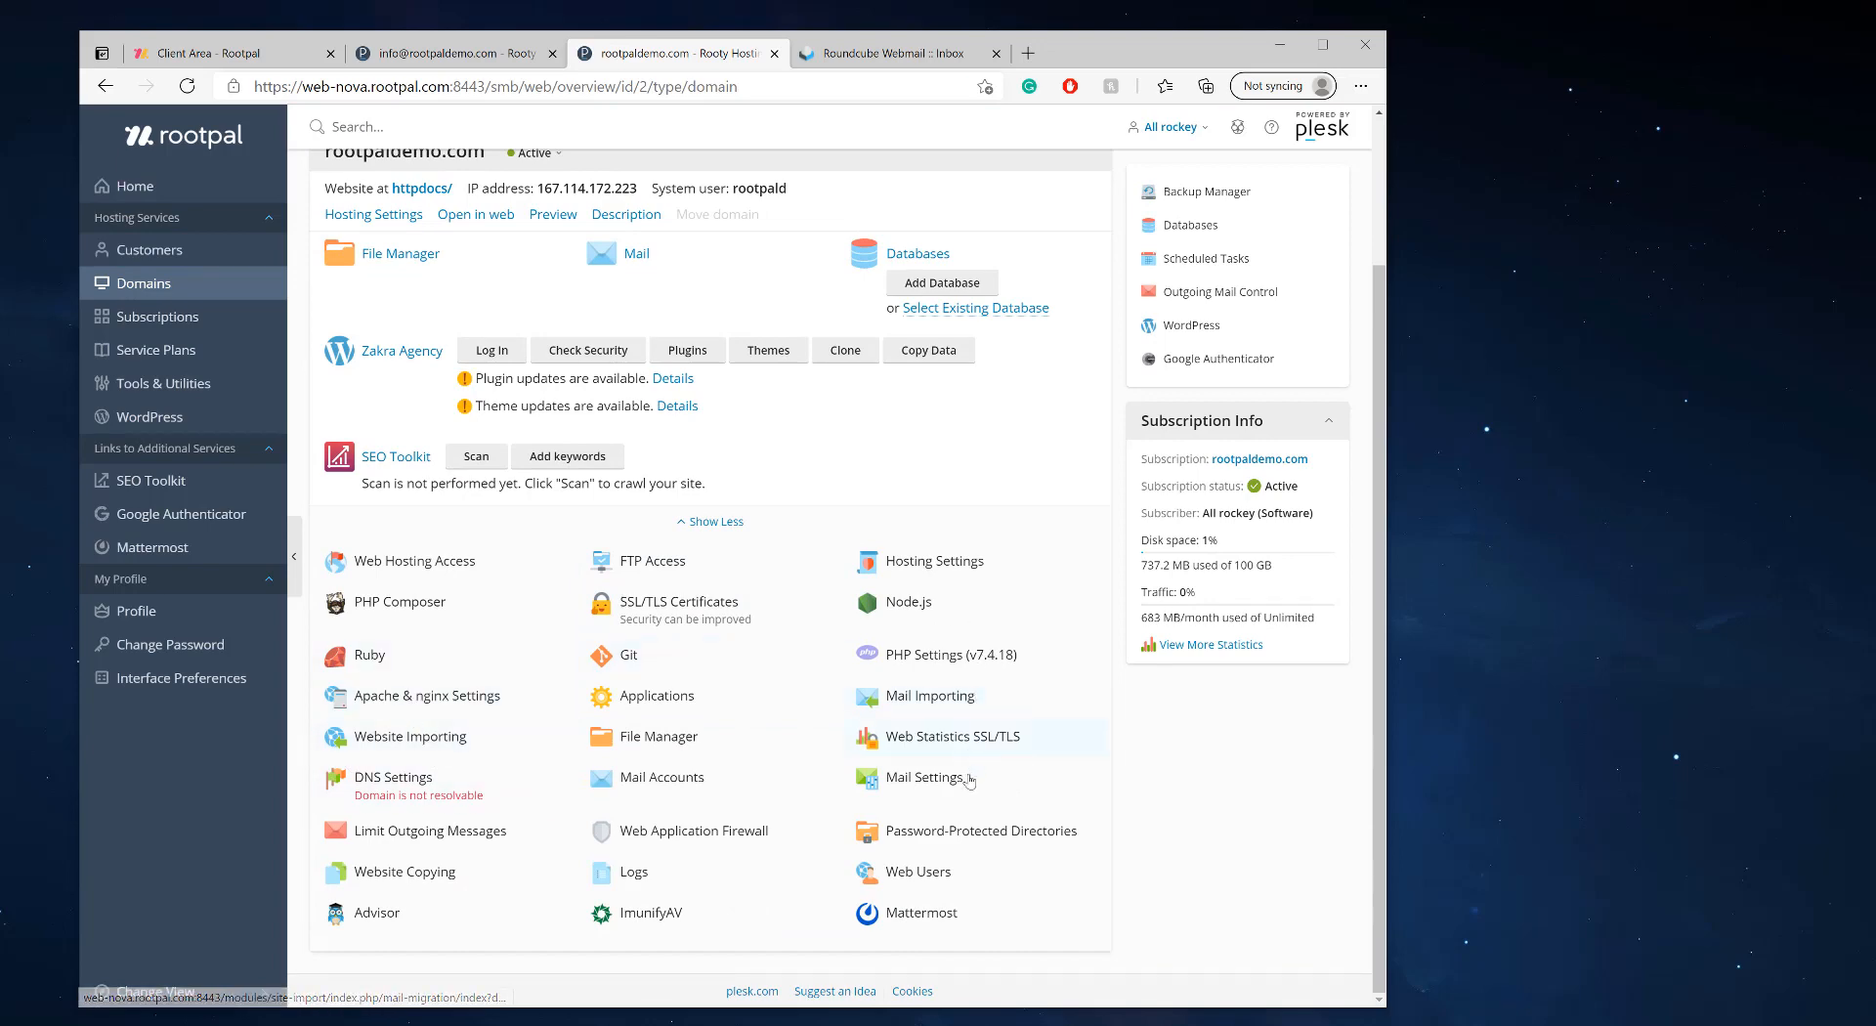
click(392, 777)
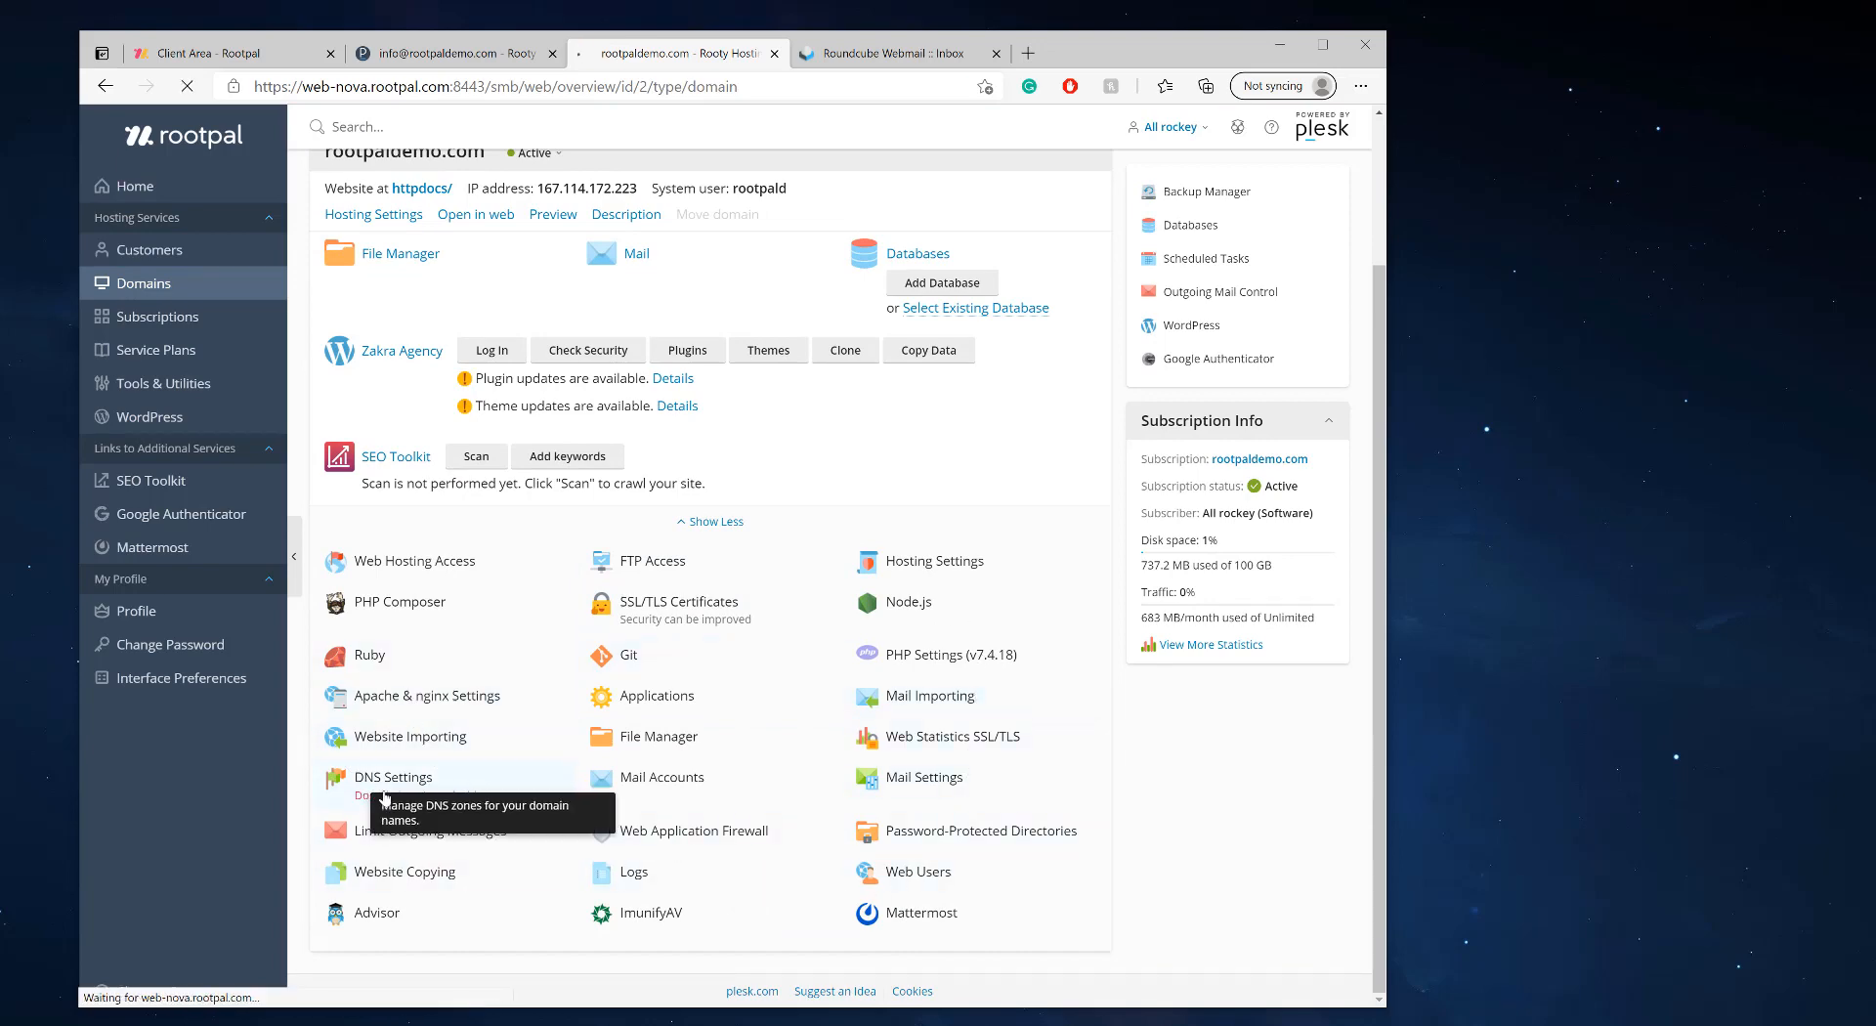
click(393, 777)
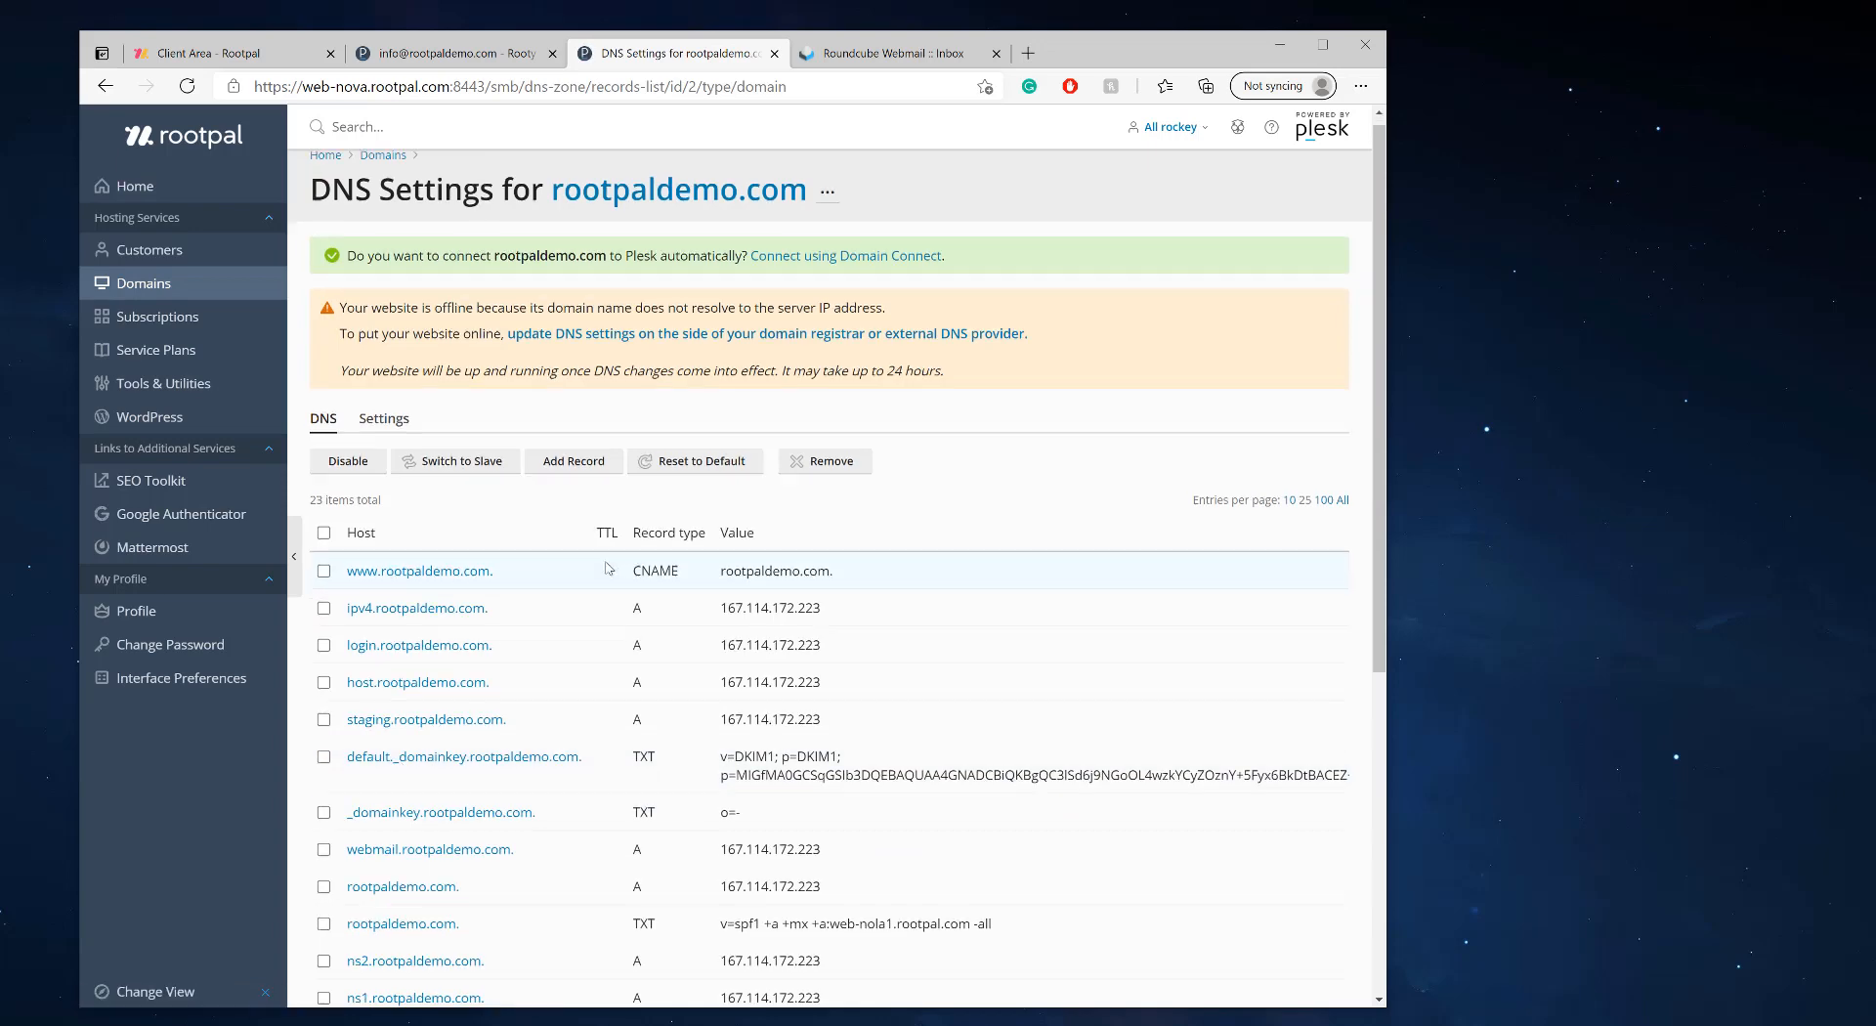
scroll(down, 3)
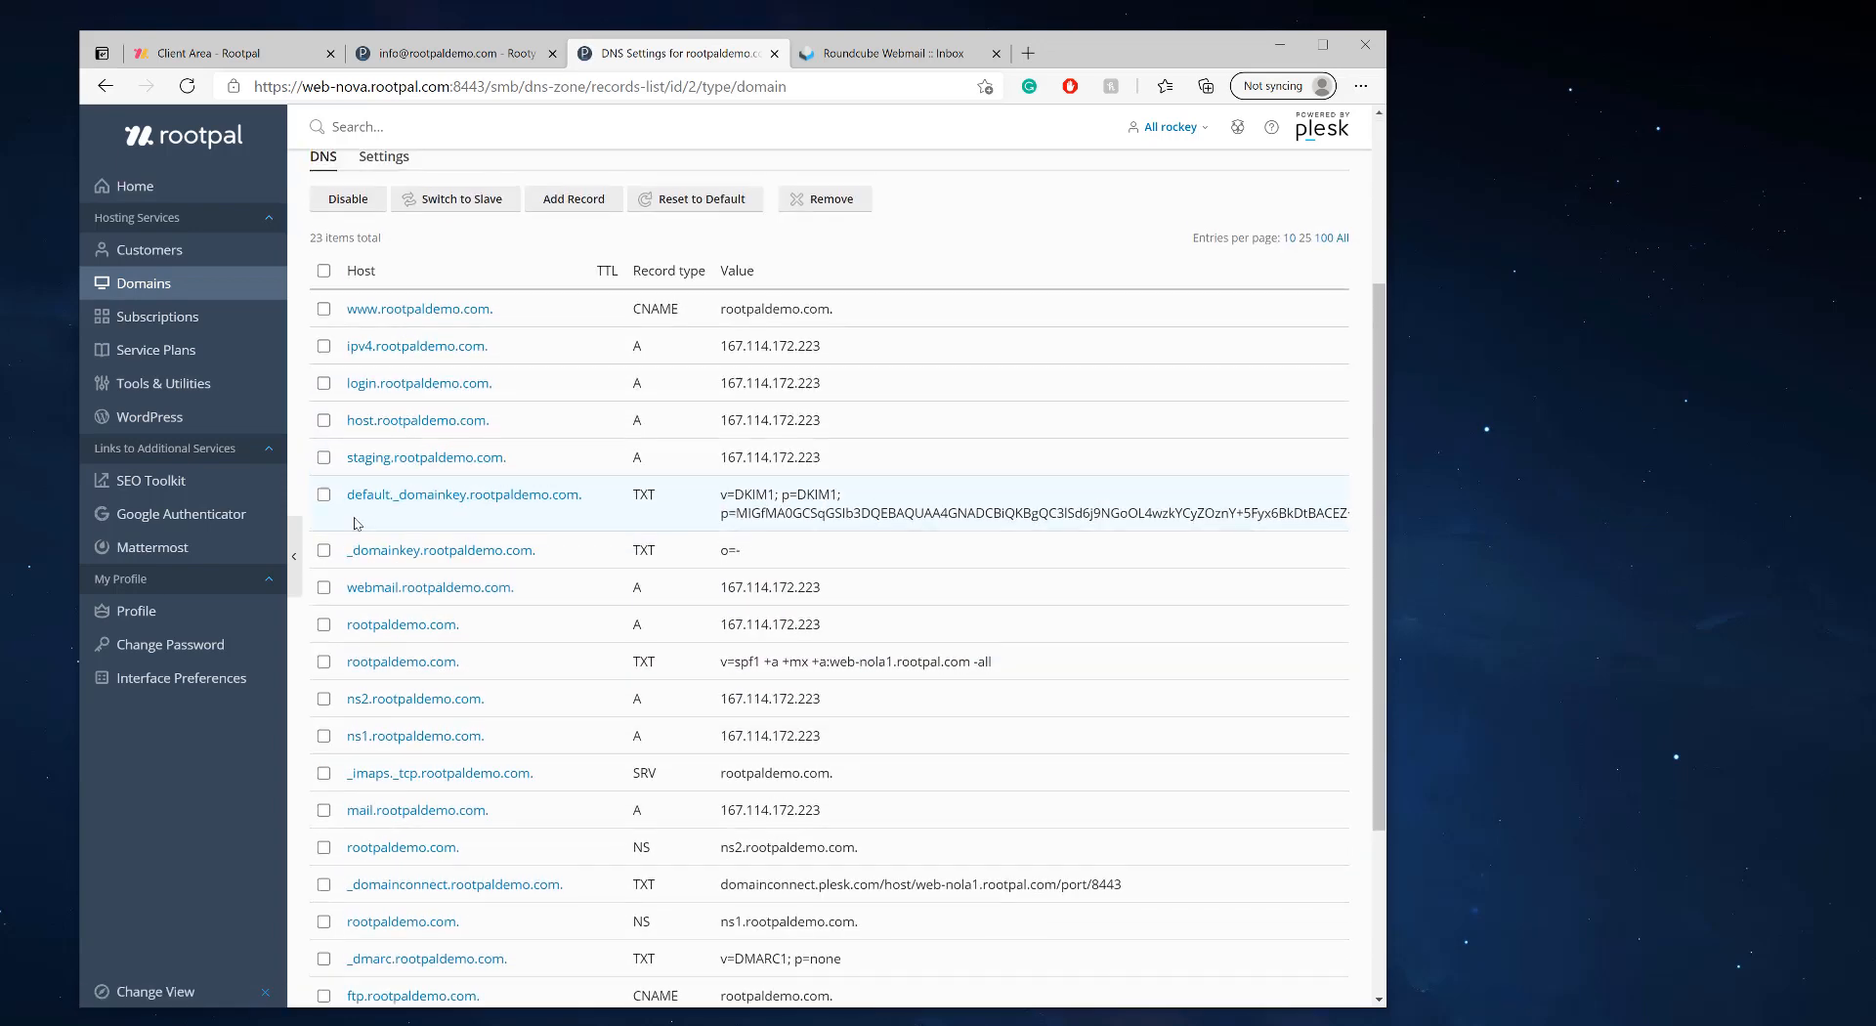
click(463, 494)
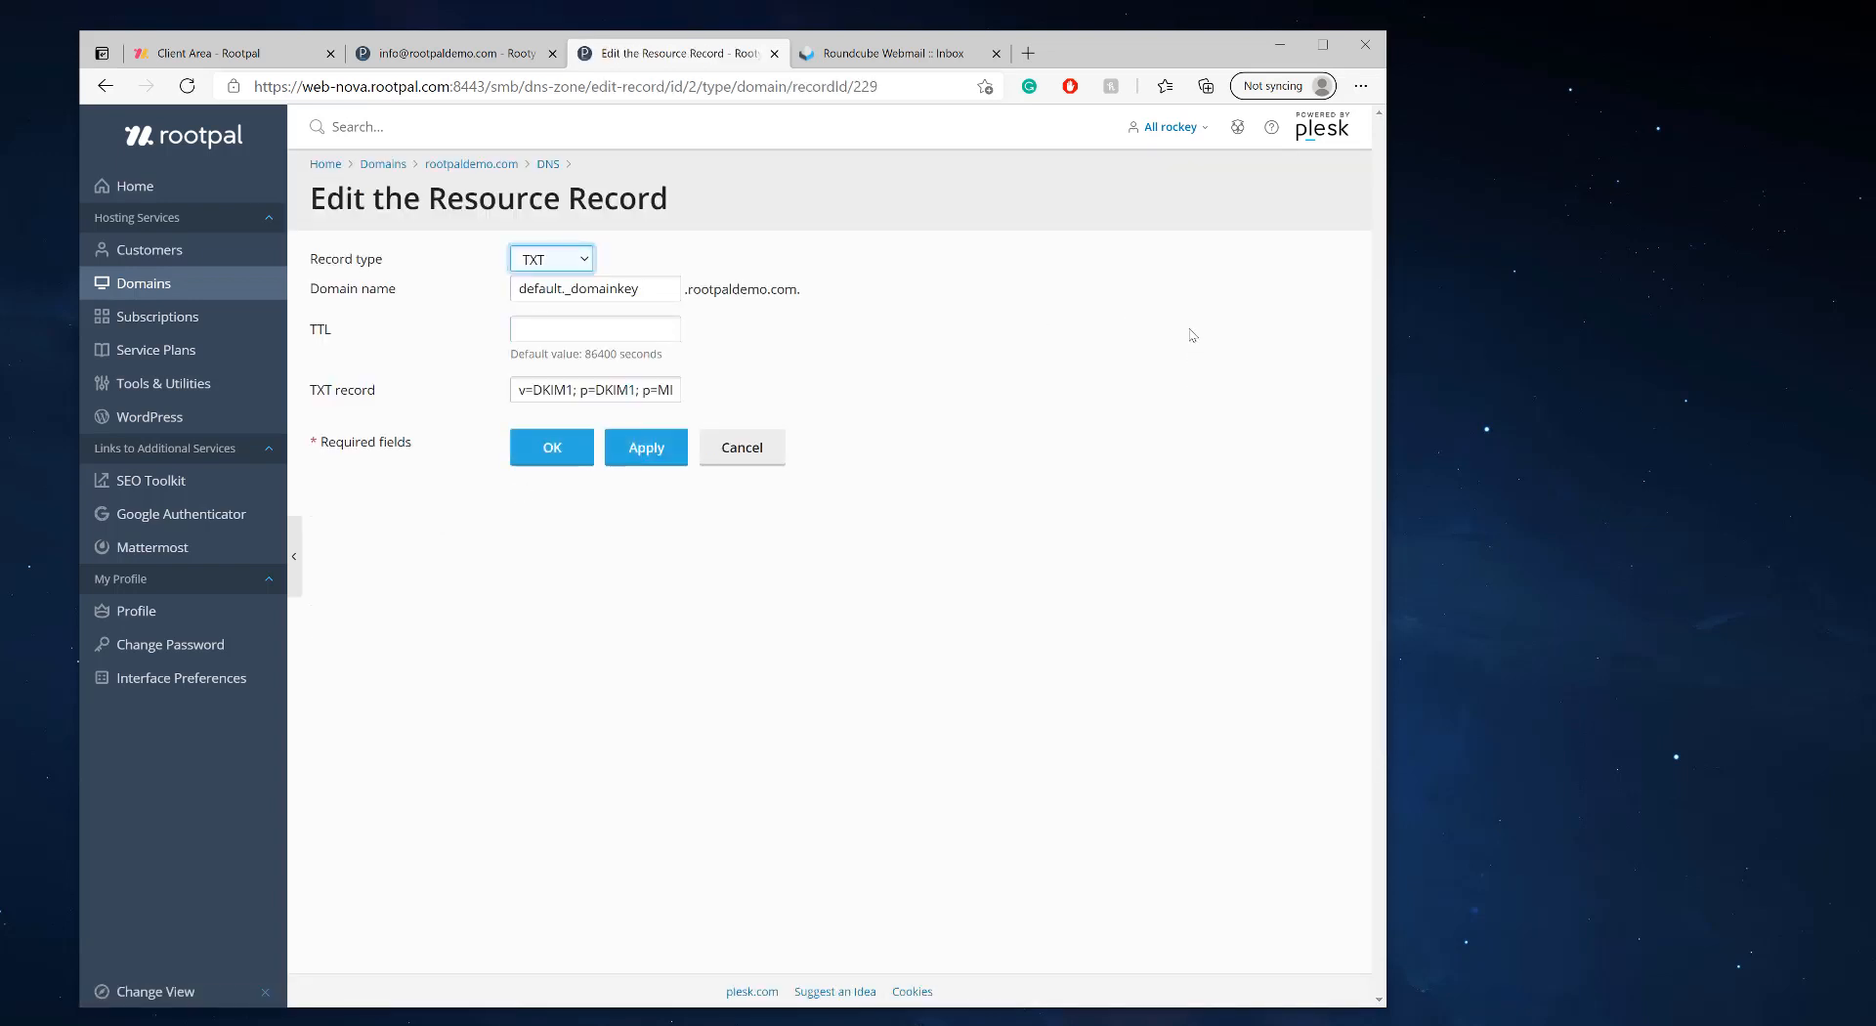
Step: Select and inspect the default._domainkey host name text without changing anything
double_click(601, 289)
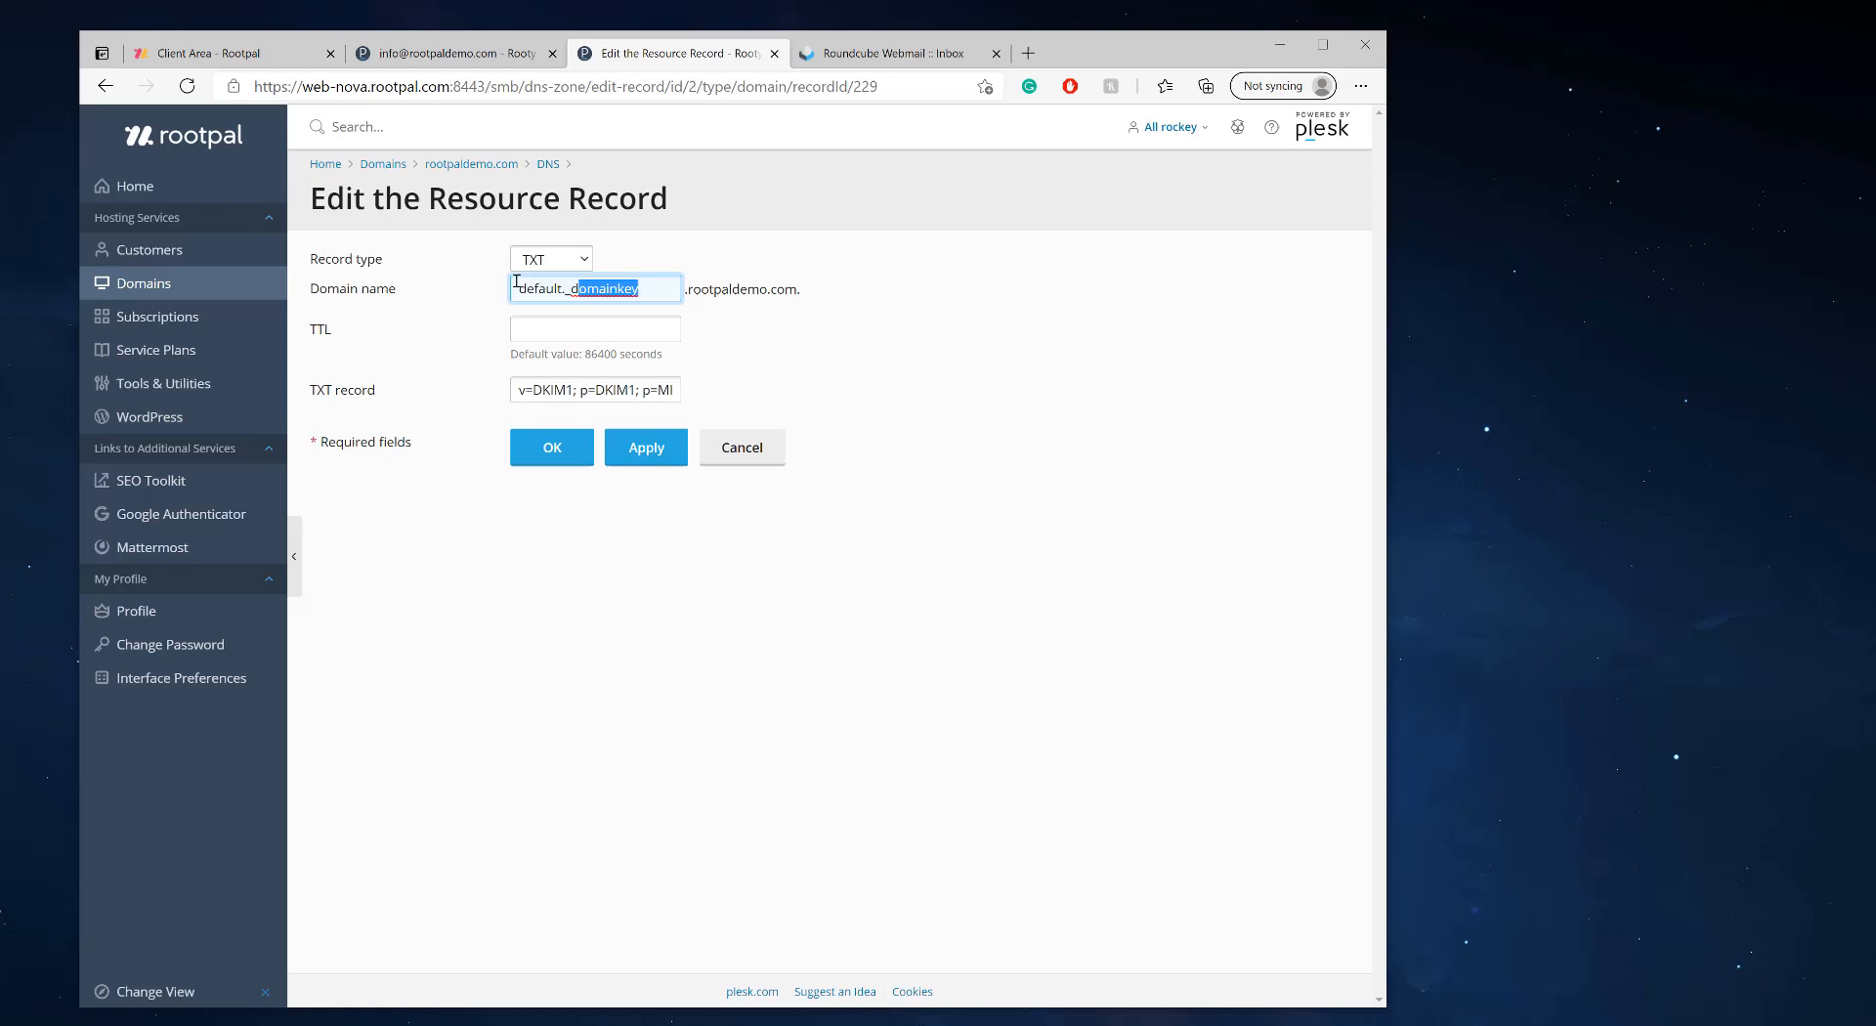
triple_click(580, 288)
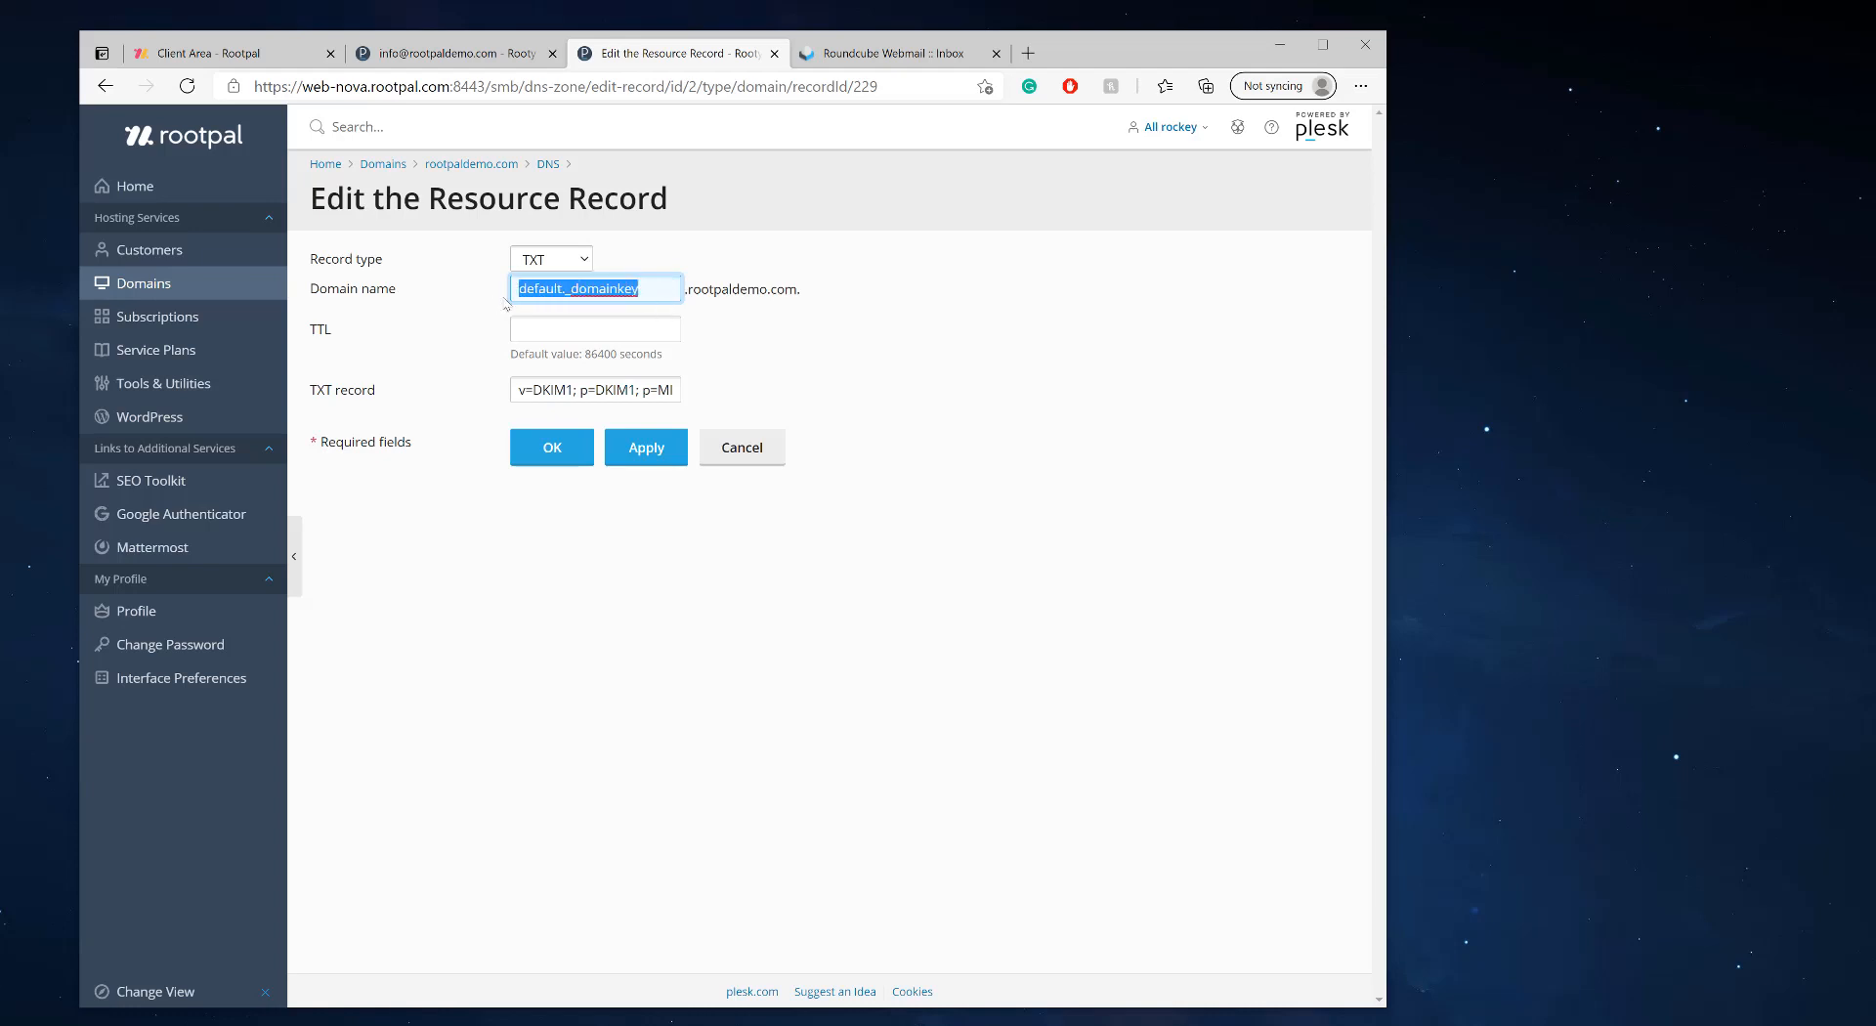
click(577, 288)
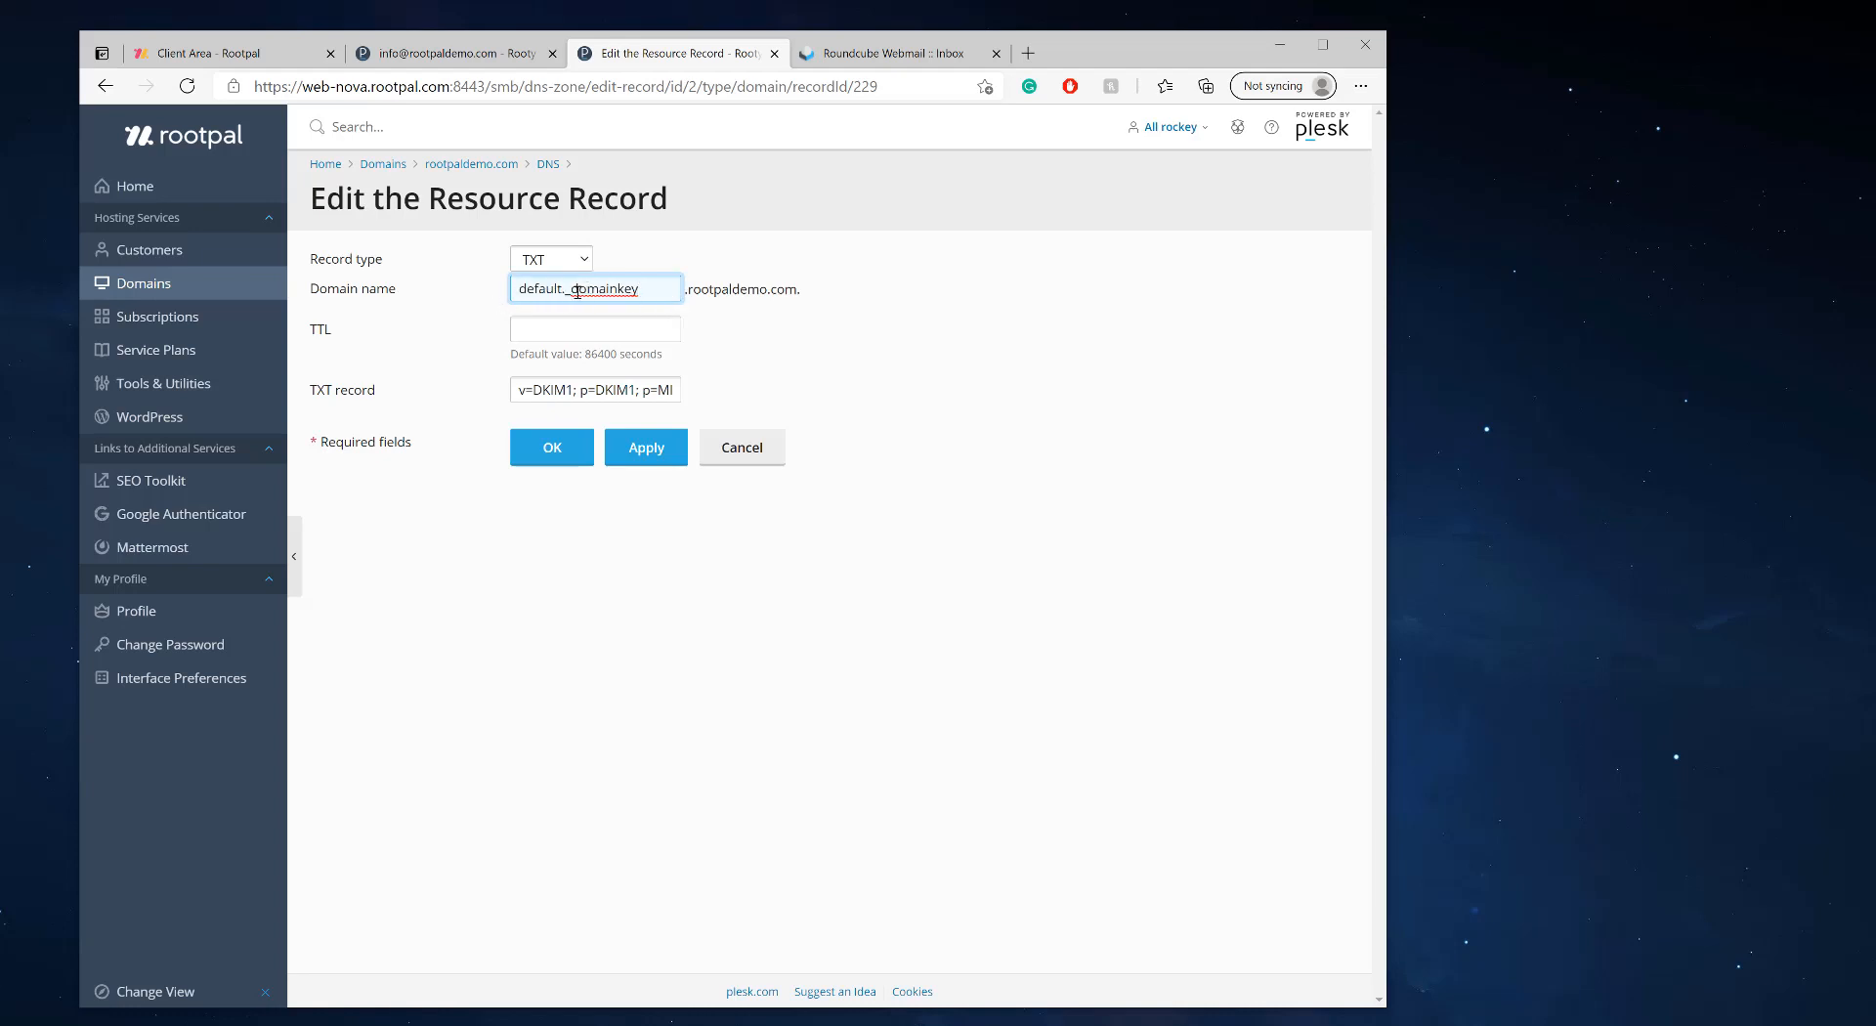
triple_click(594, 390)
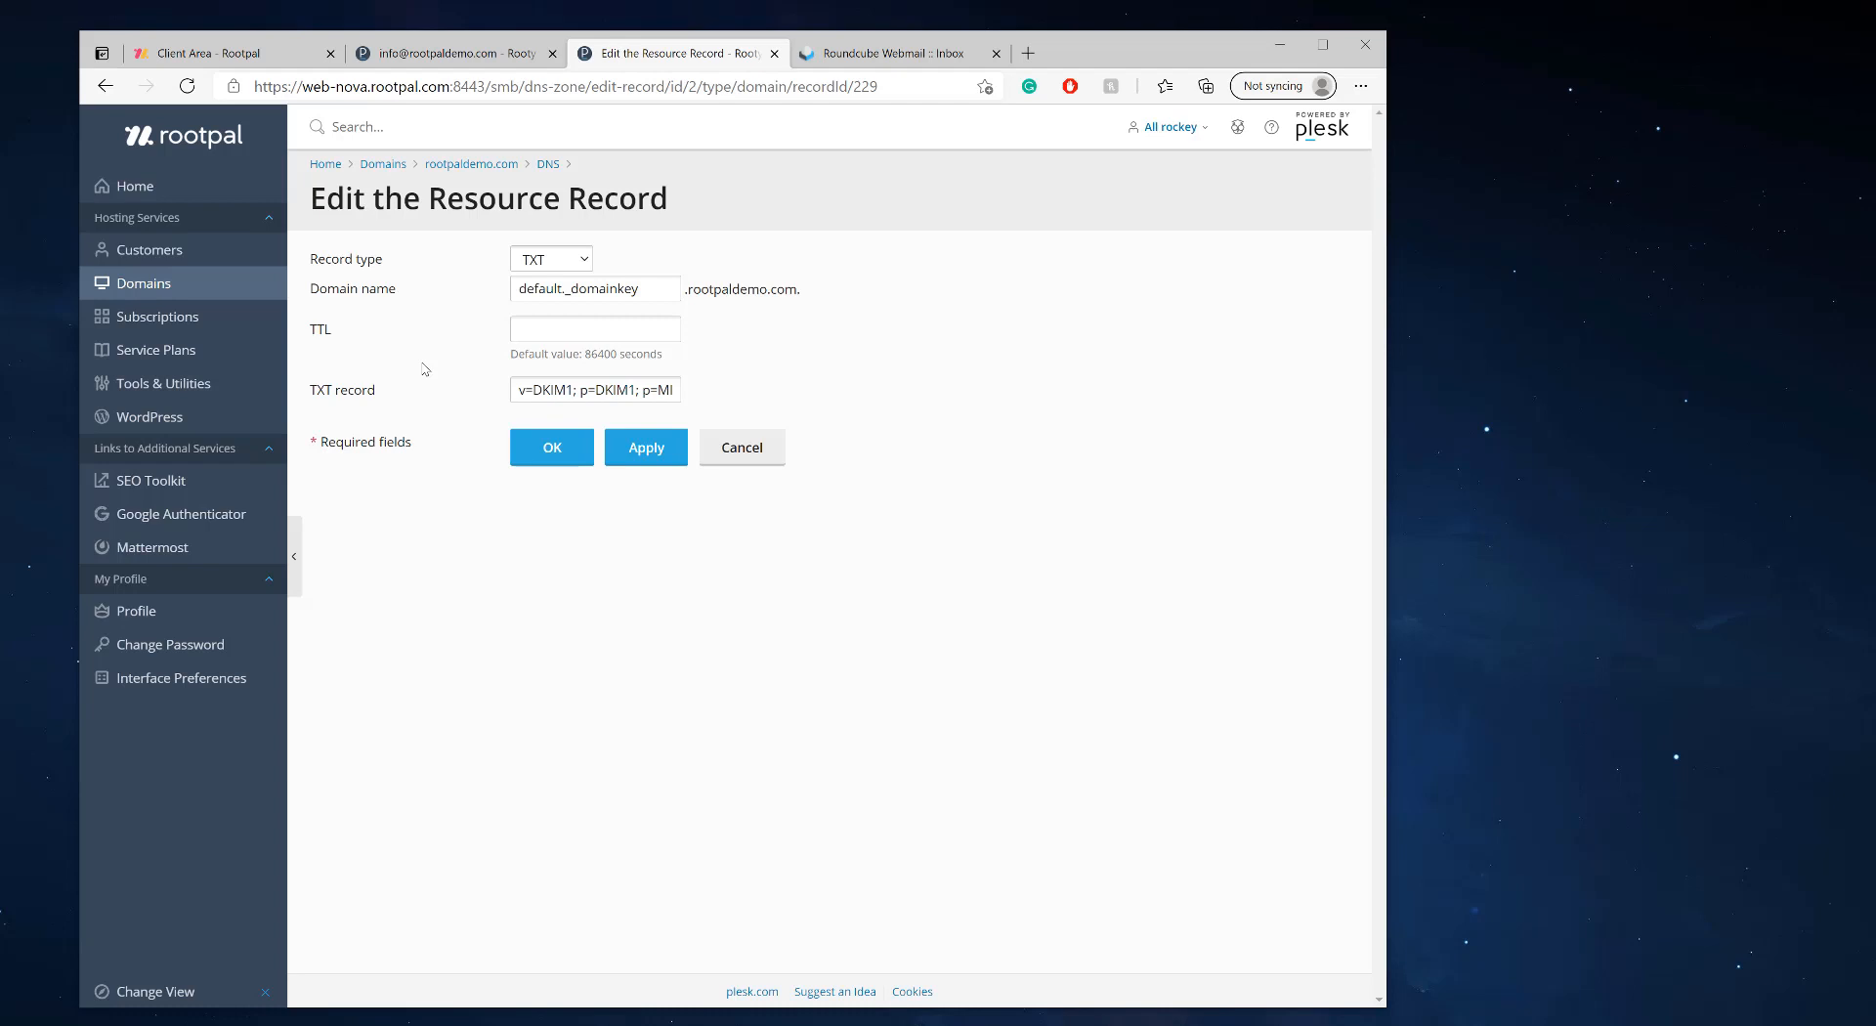
mouse_move(329, 349)
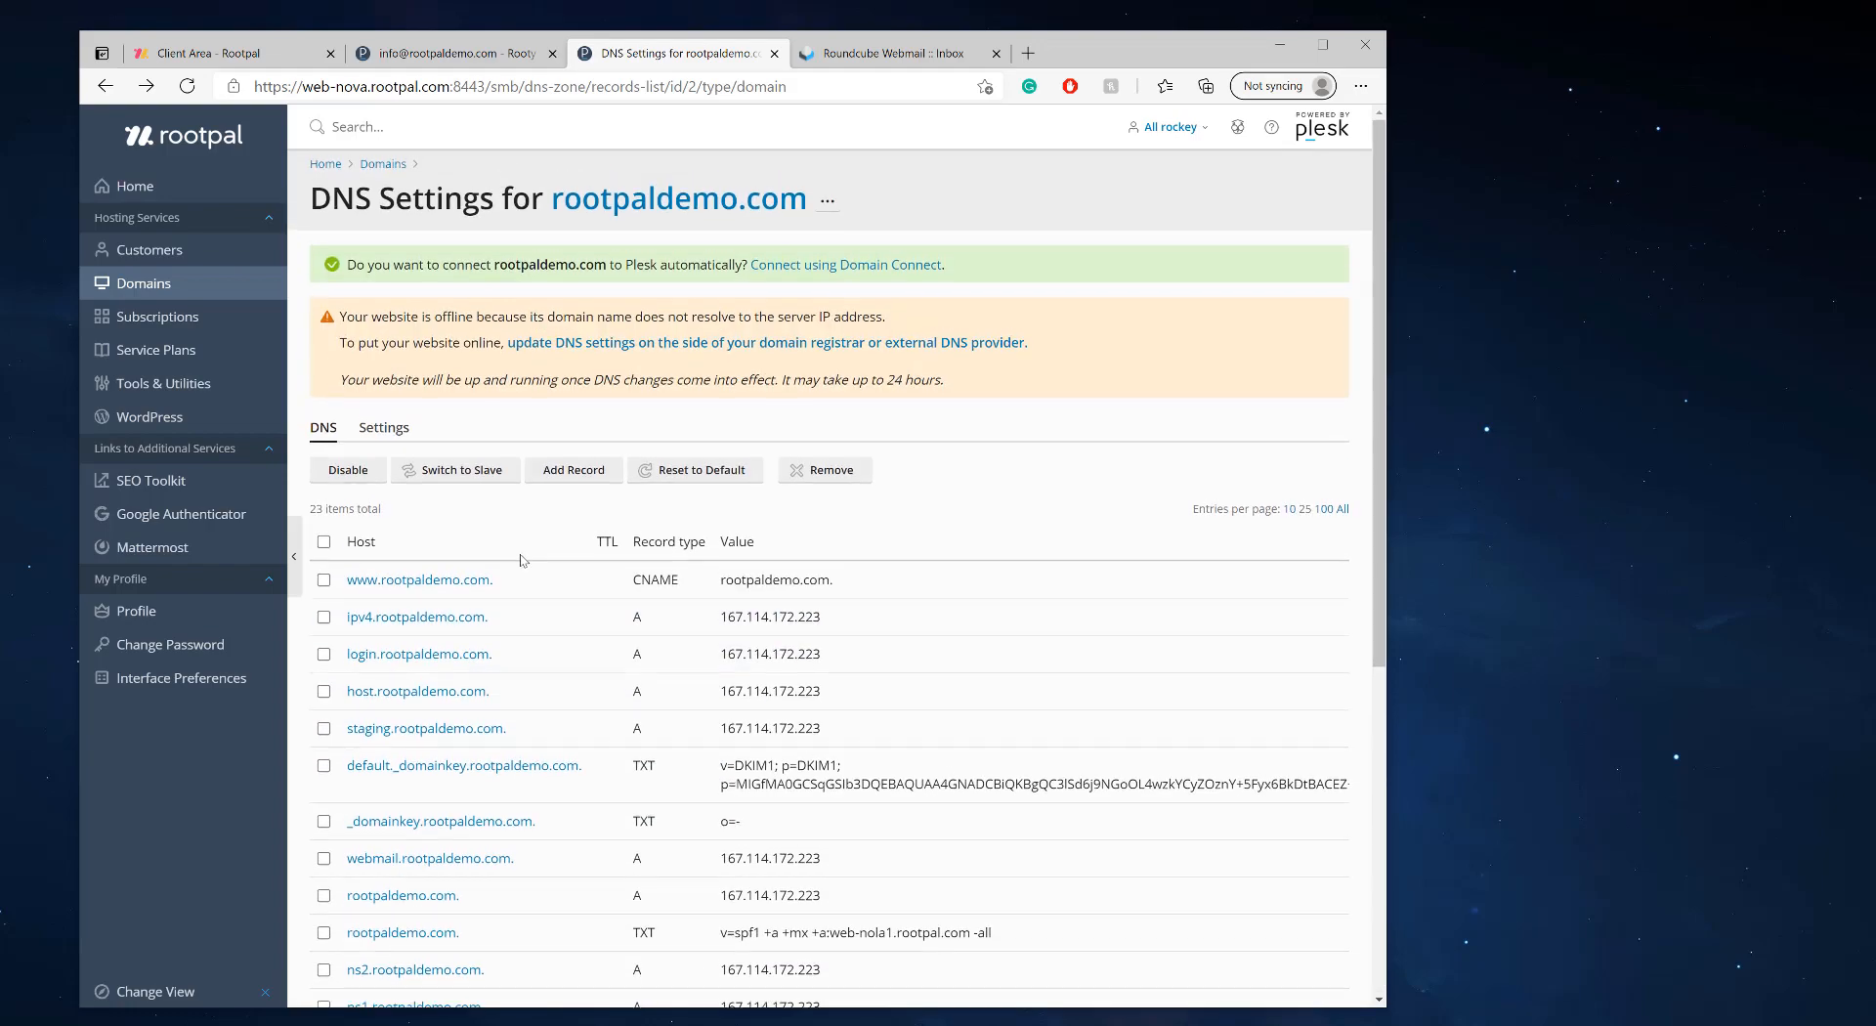
Step: Scroll the DNS records list to the v=spf1 TXT record and highlight its value
scroll(down, 3)
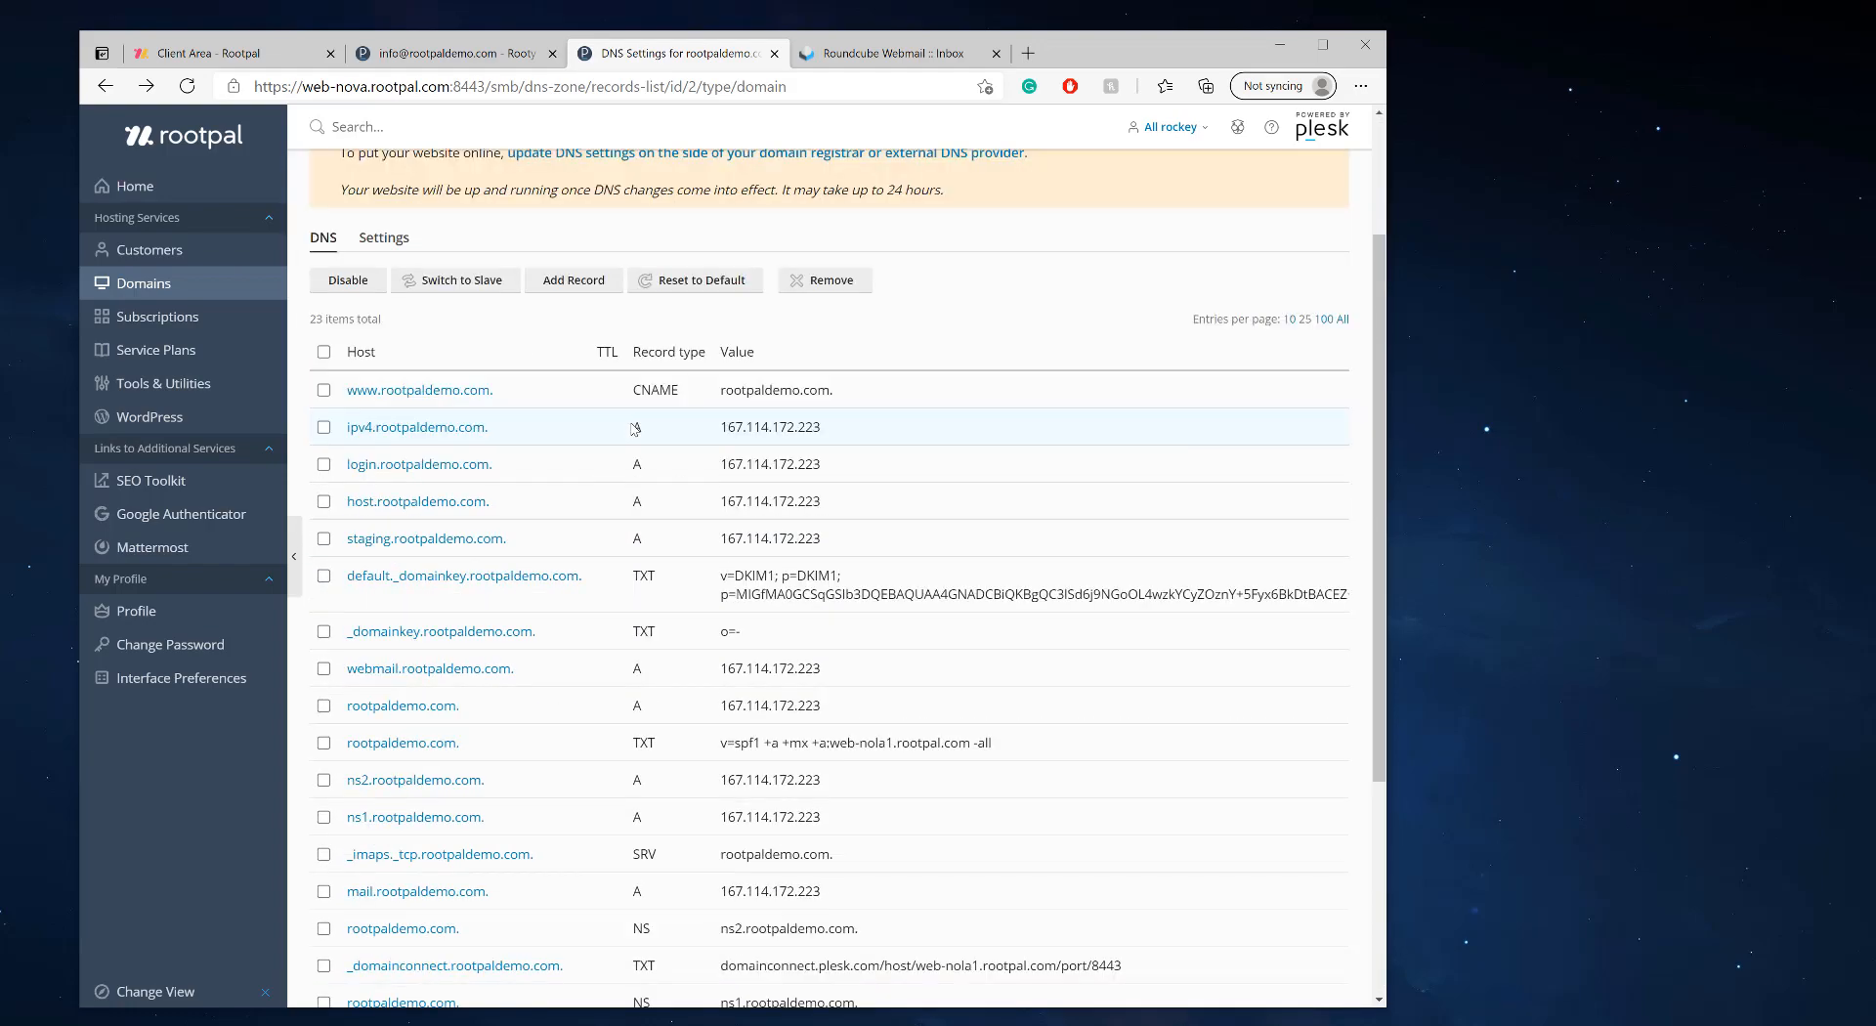
scroll(down, 3)
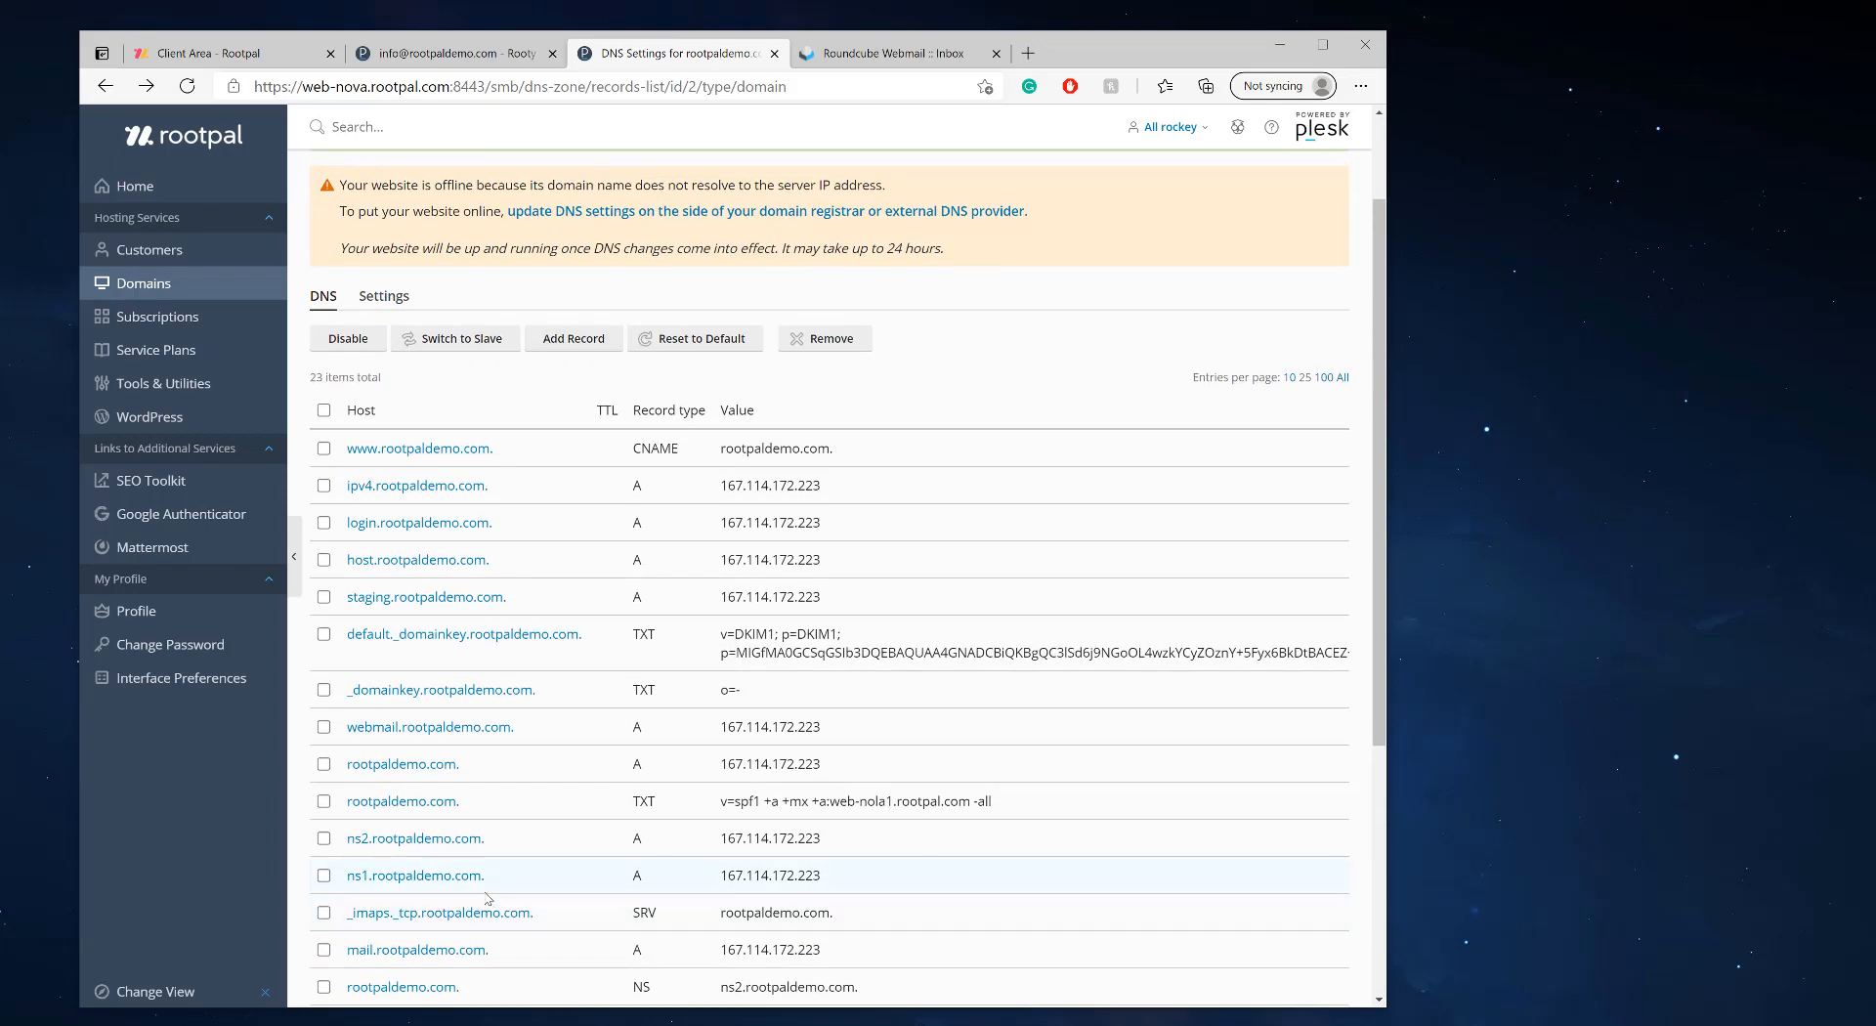
scroll(down, 3)
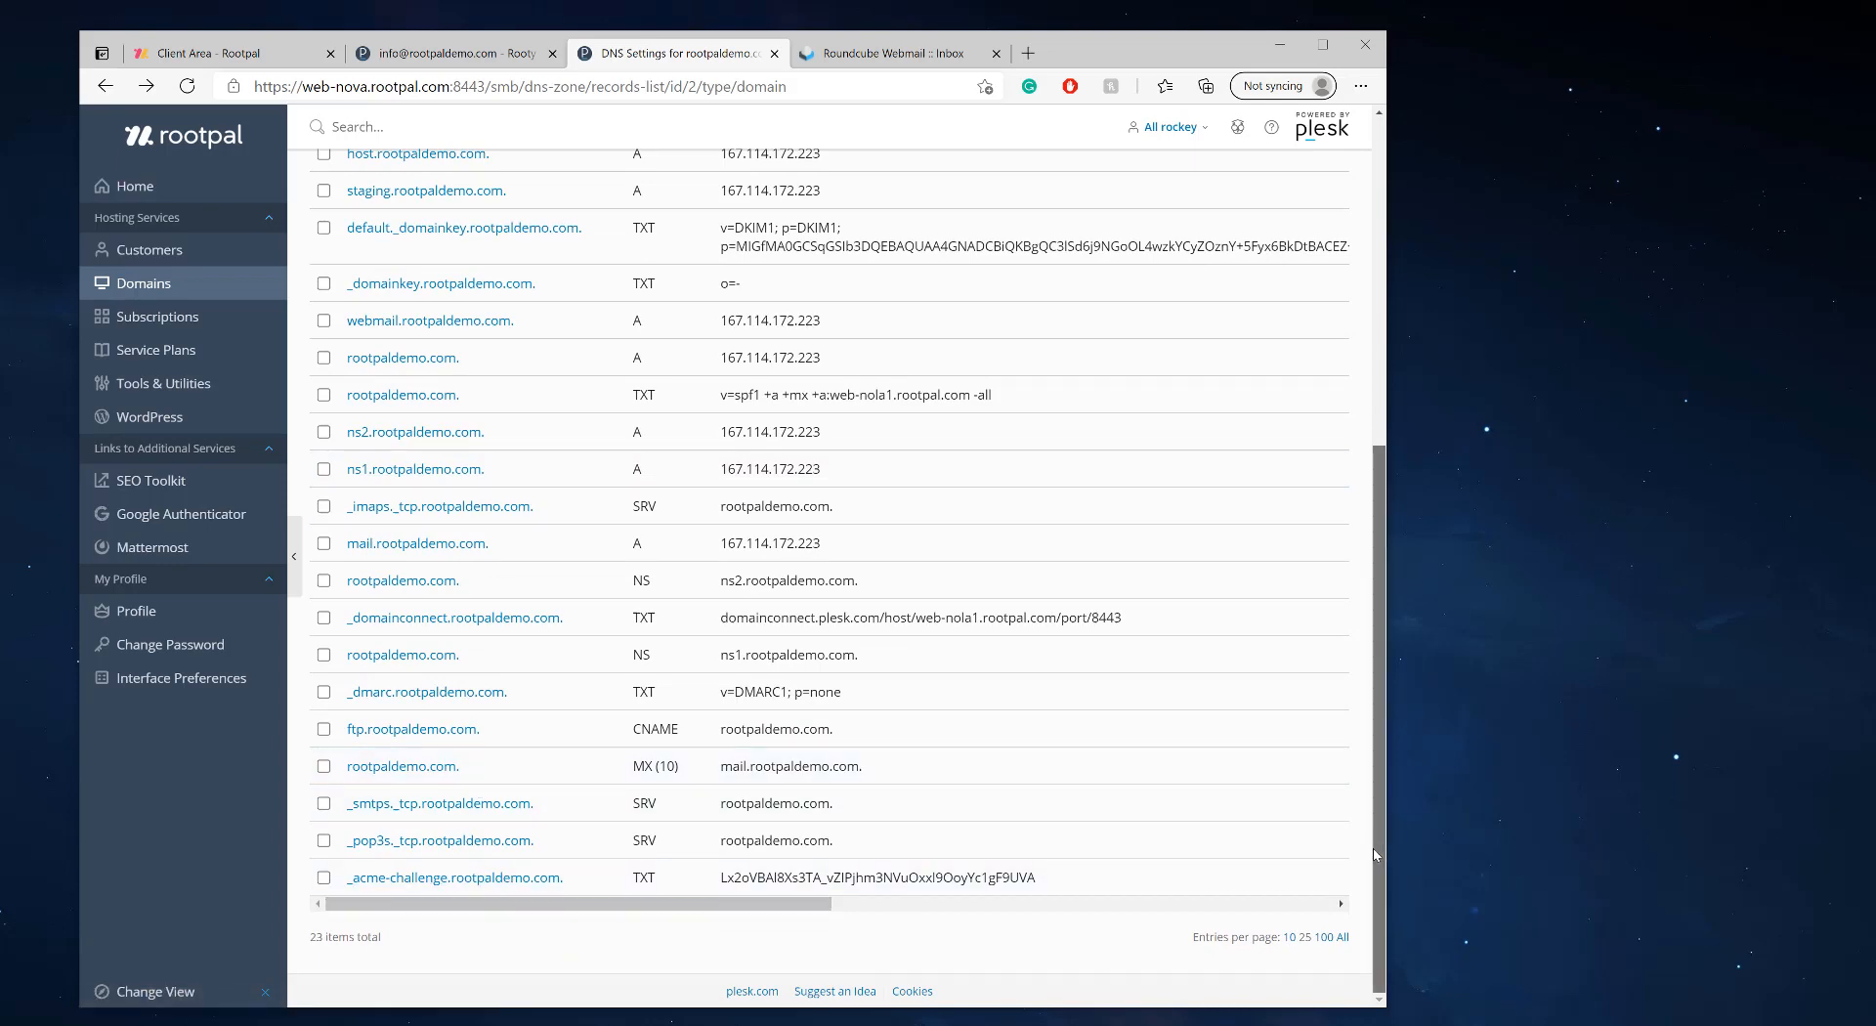
scroll(up, 3)
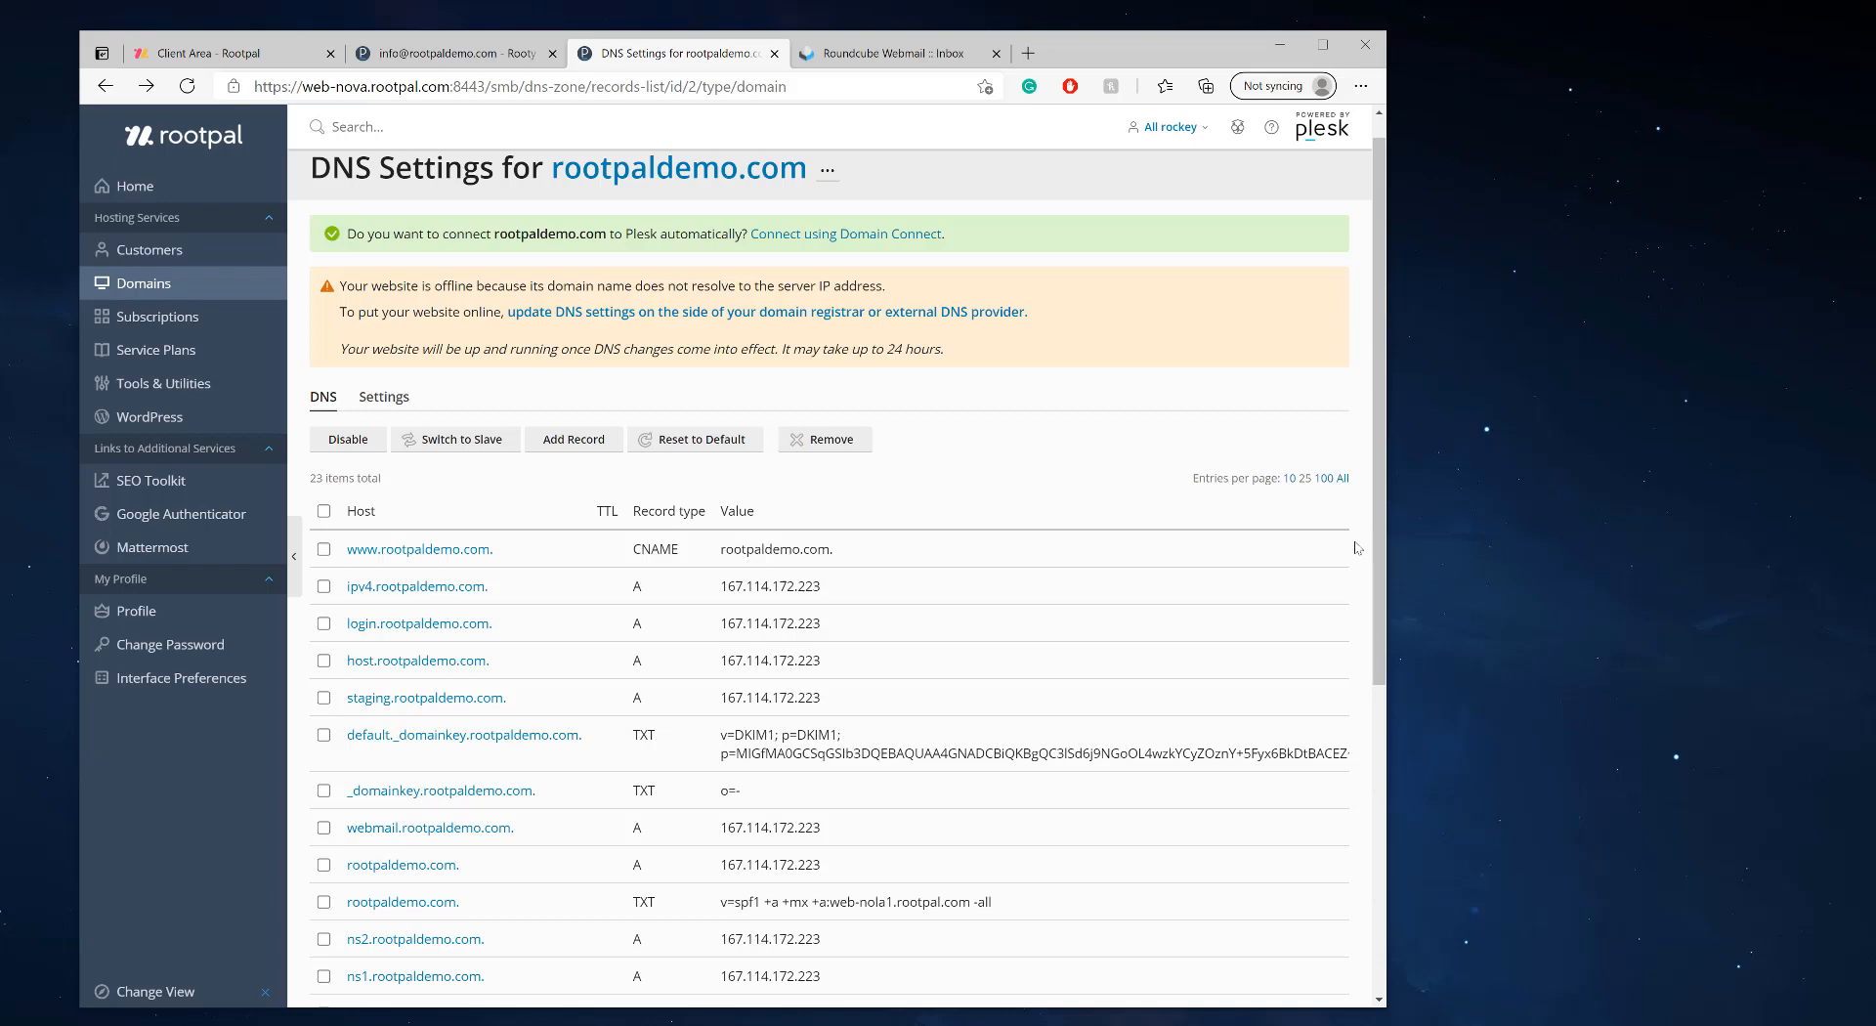
mouse_move(1252, 505)
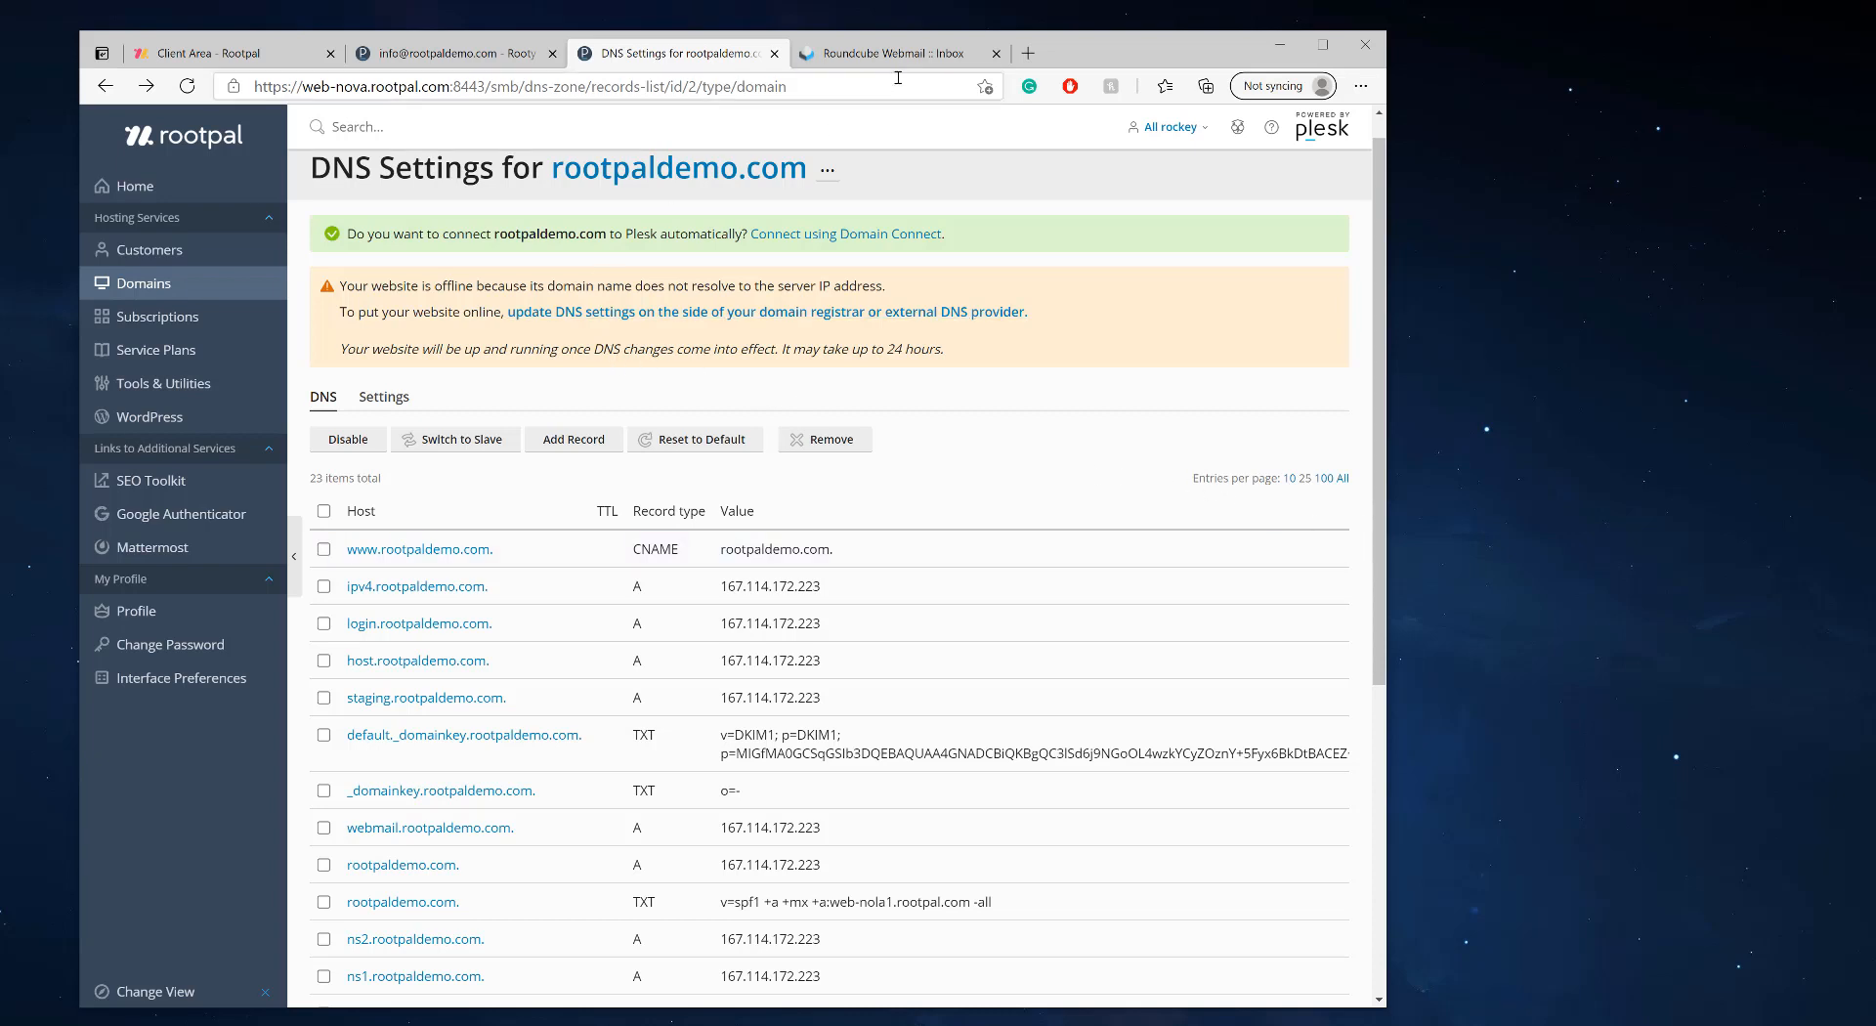
mouse_move(902, 54)
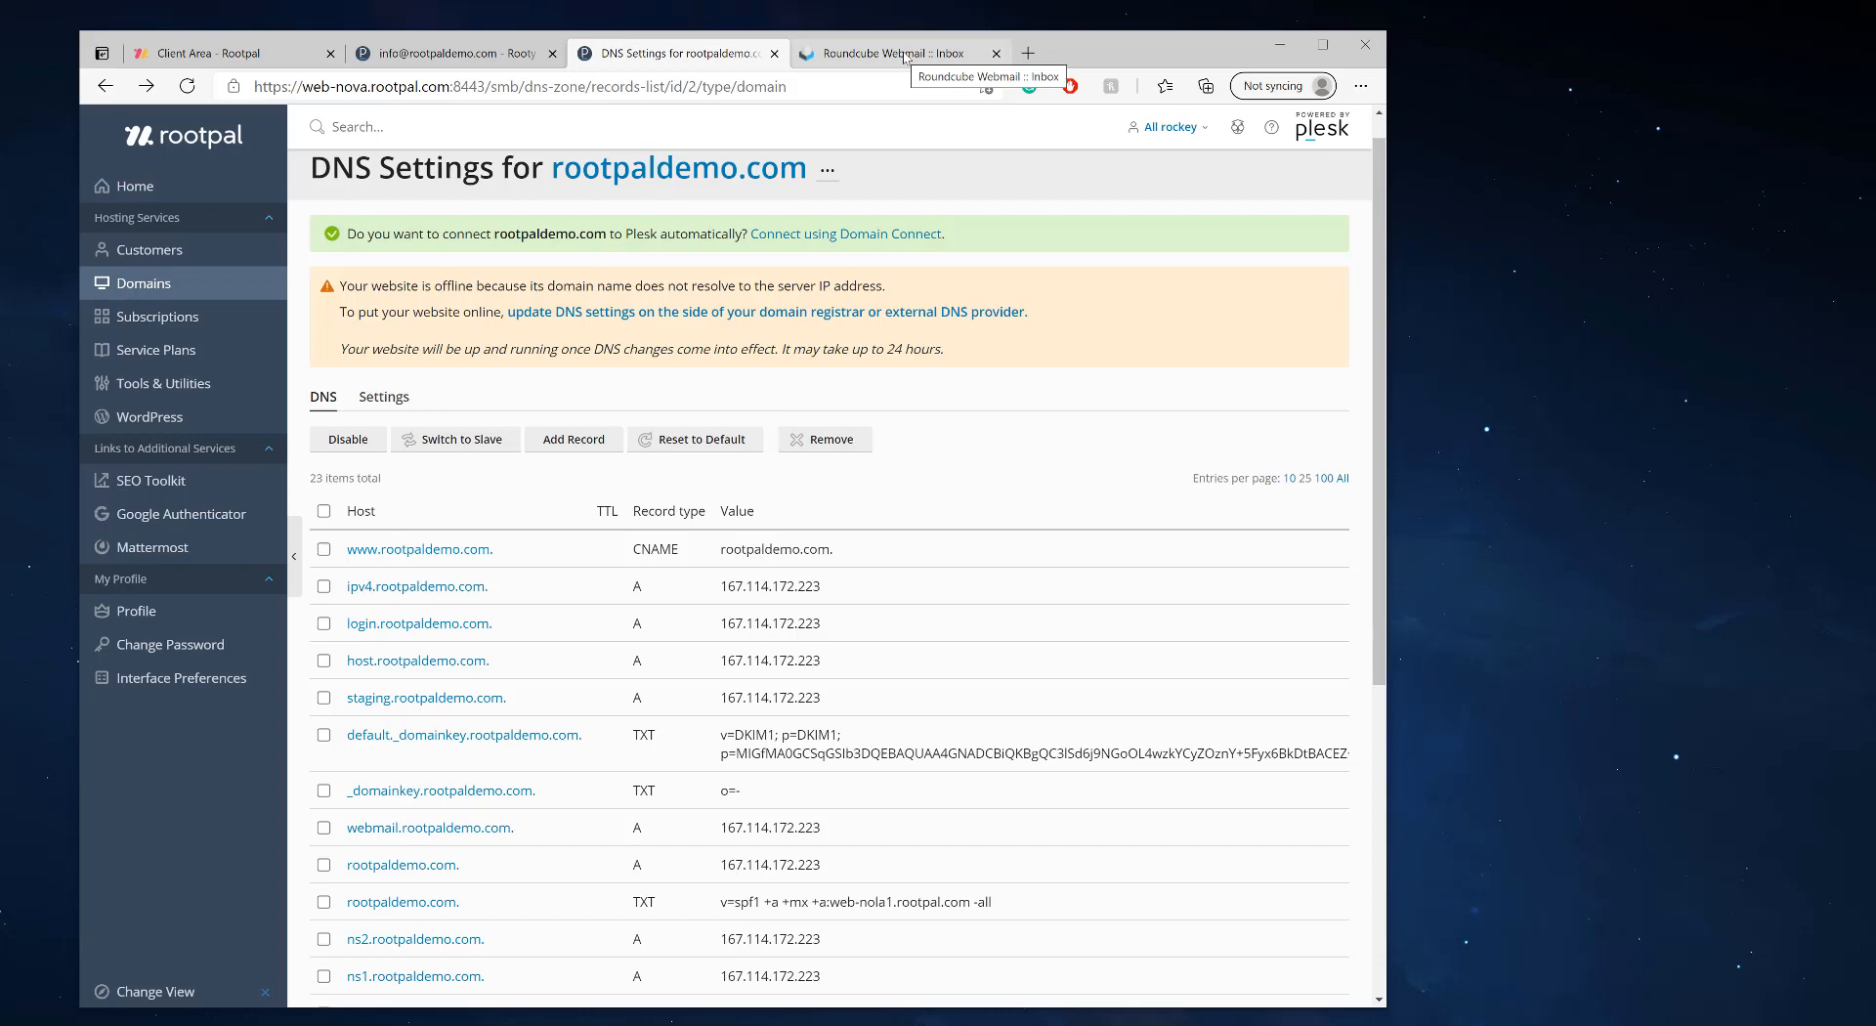
scroll(down, 3)
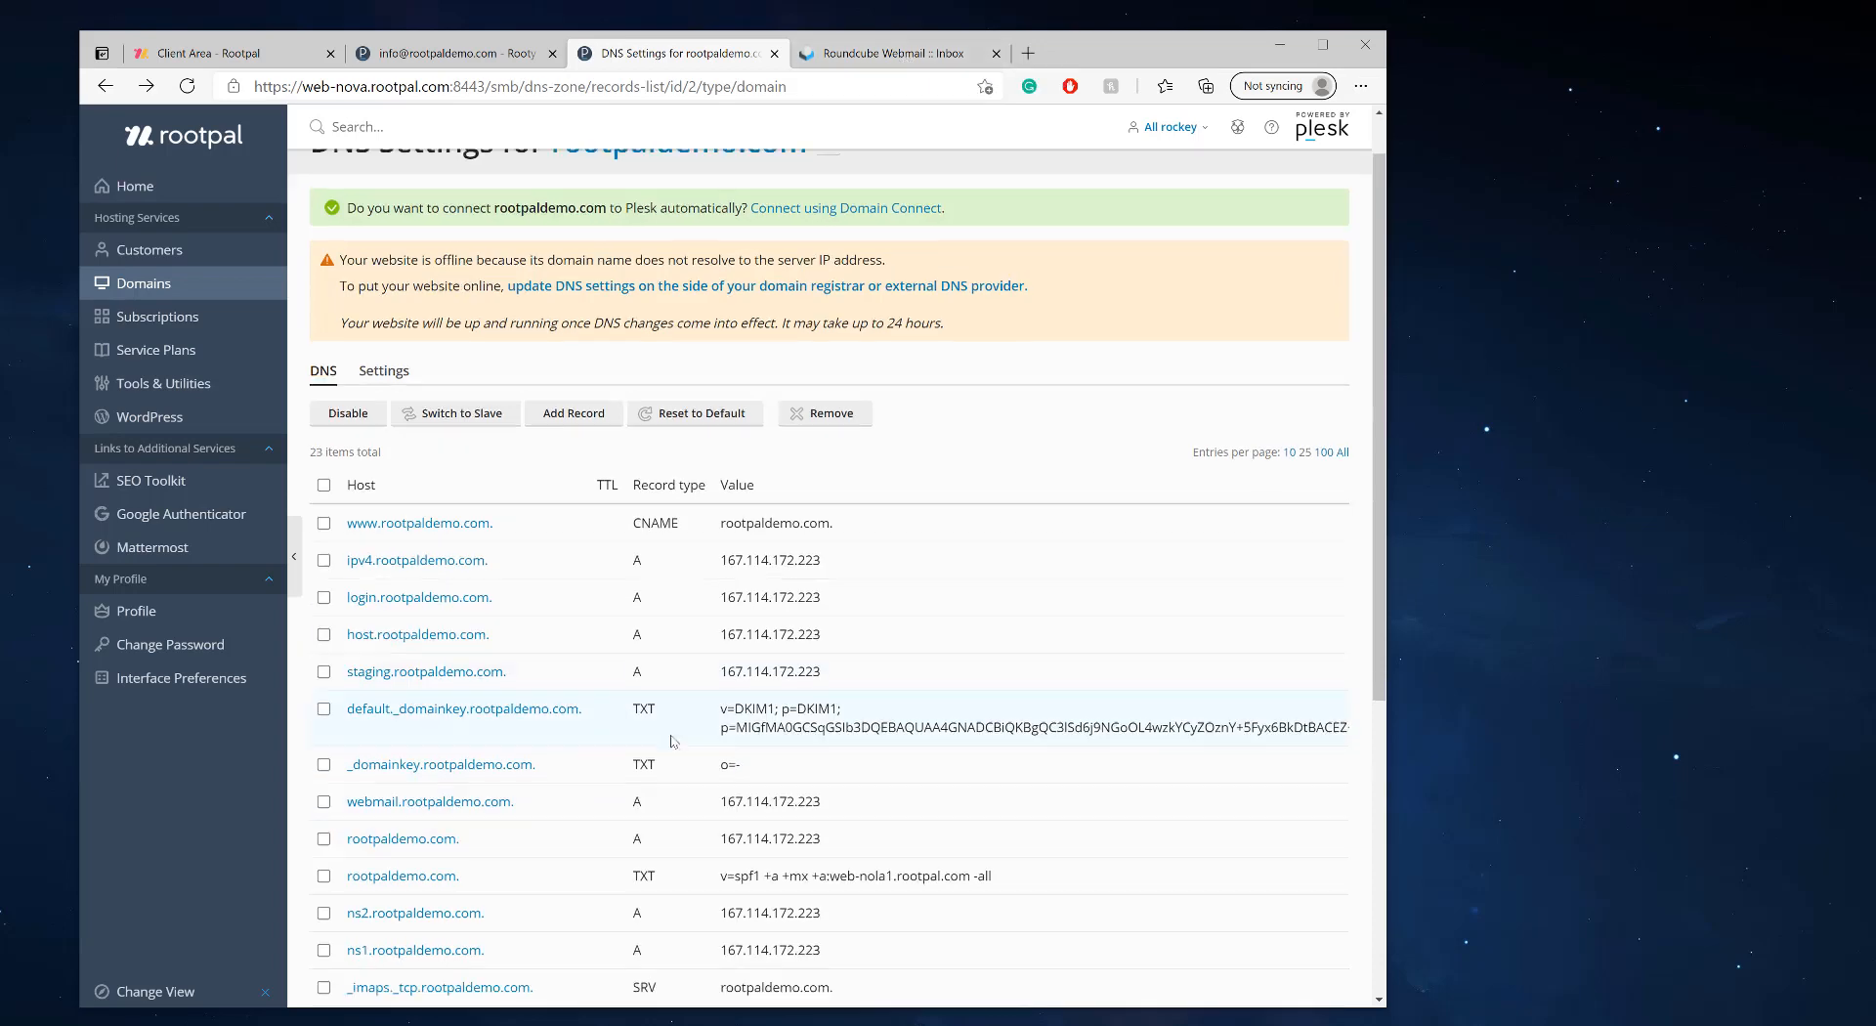
scroll(down, 3)
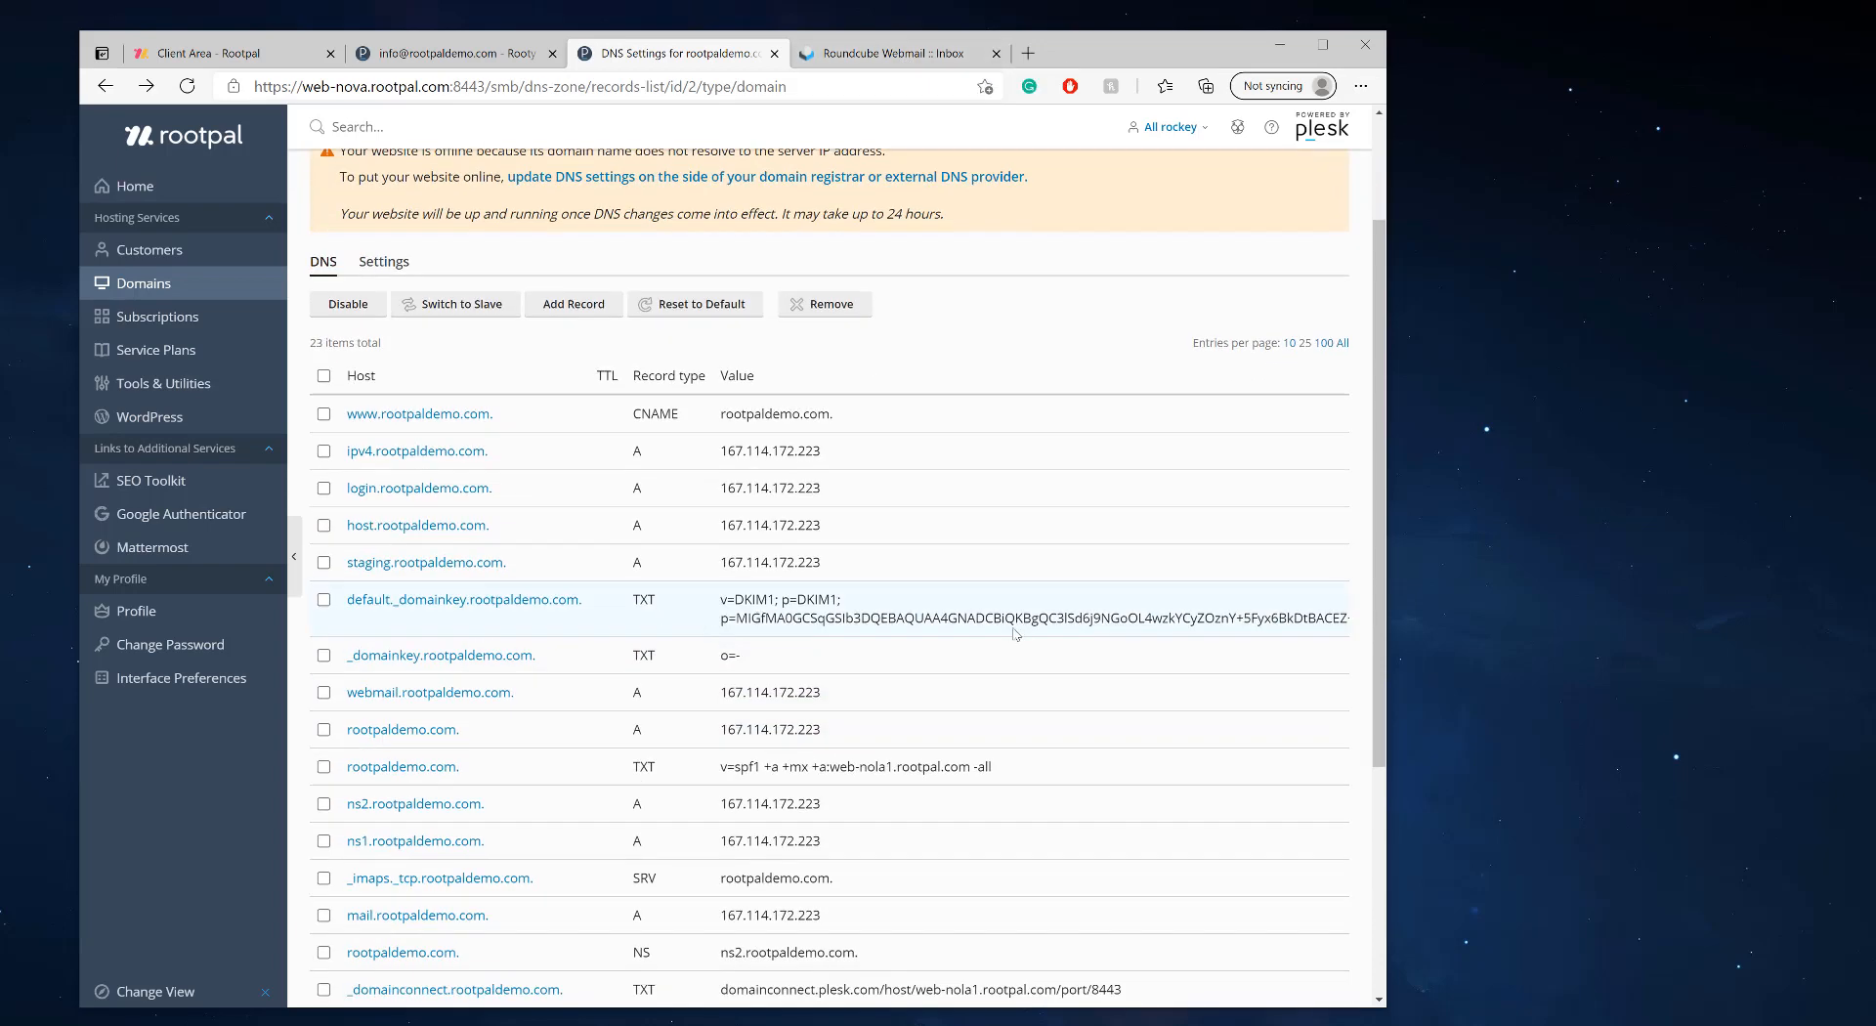
mouse_move(775, 766)
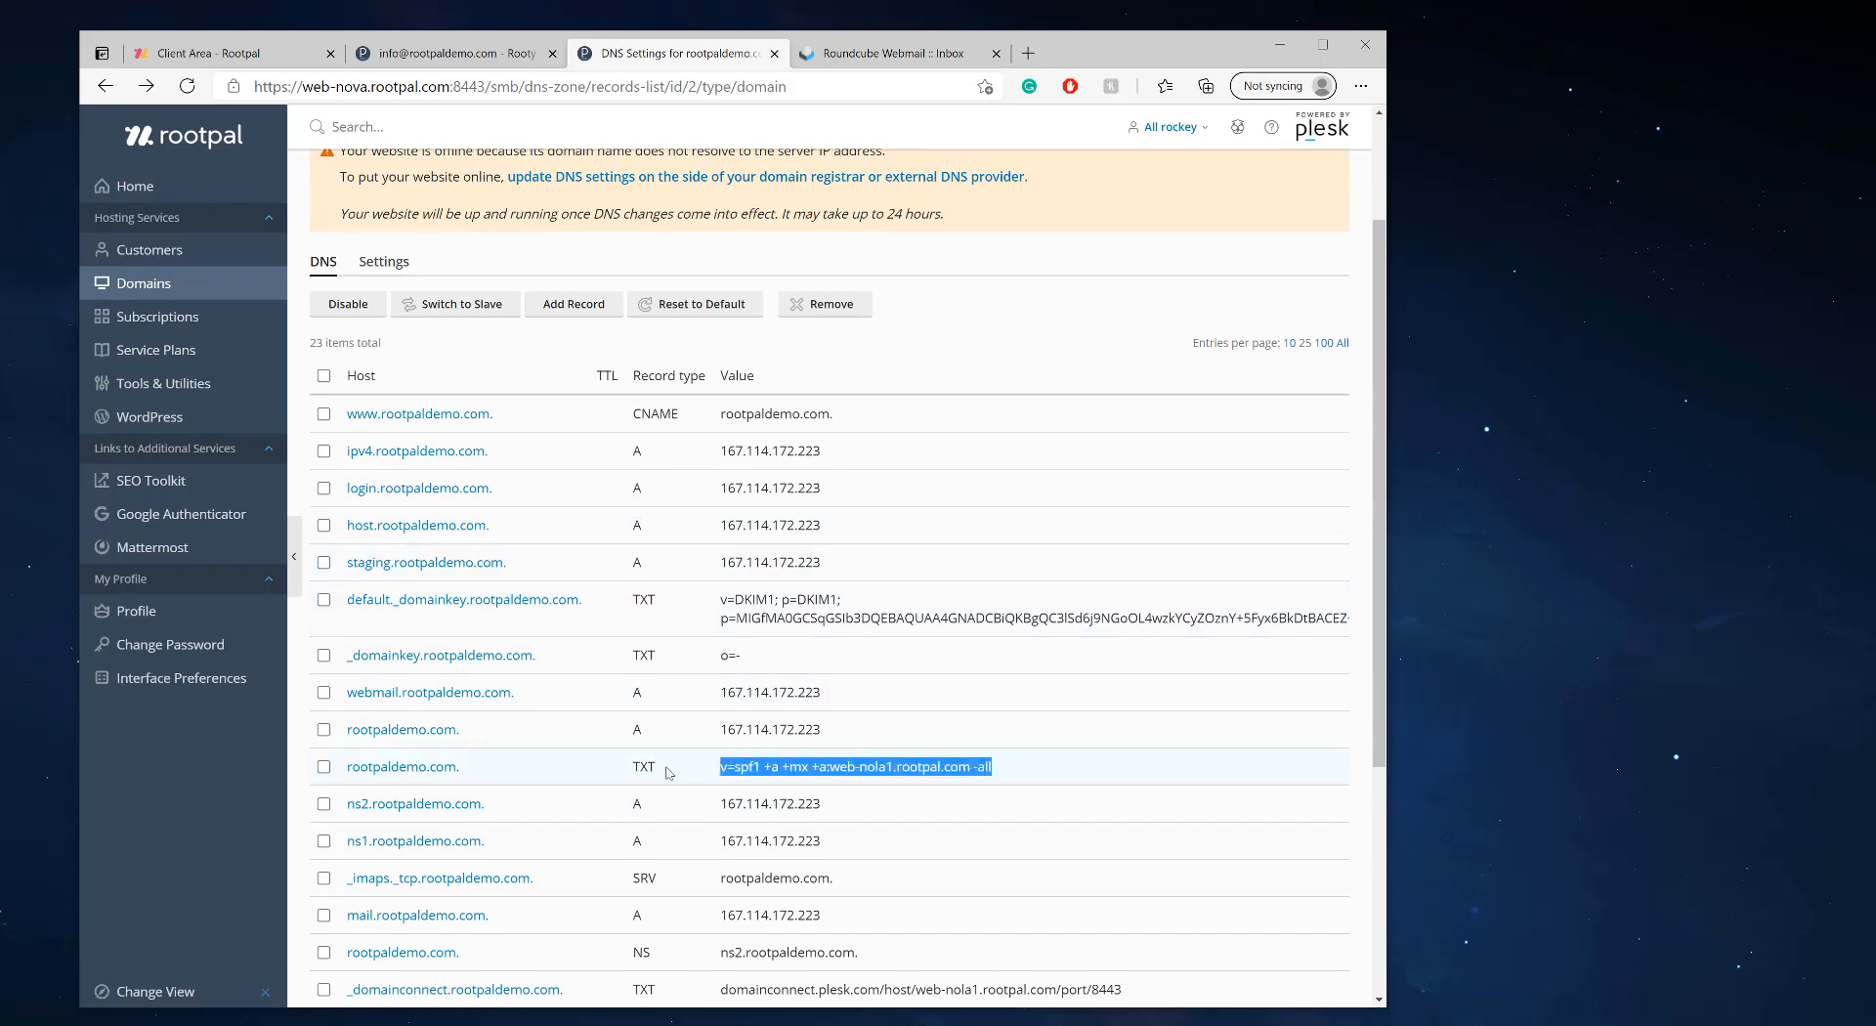
mouse_move(1008, 766)
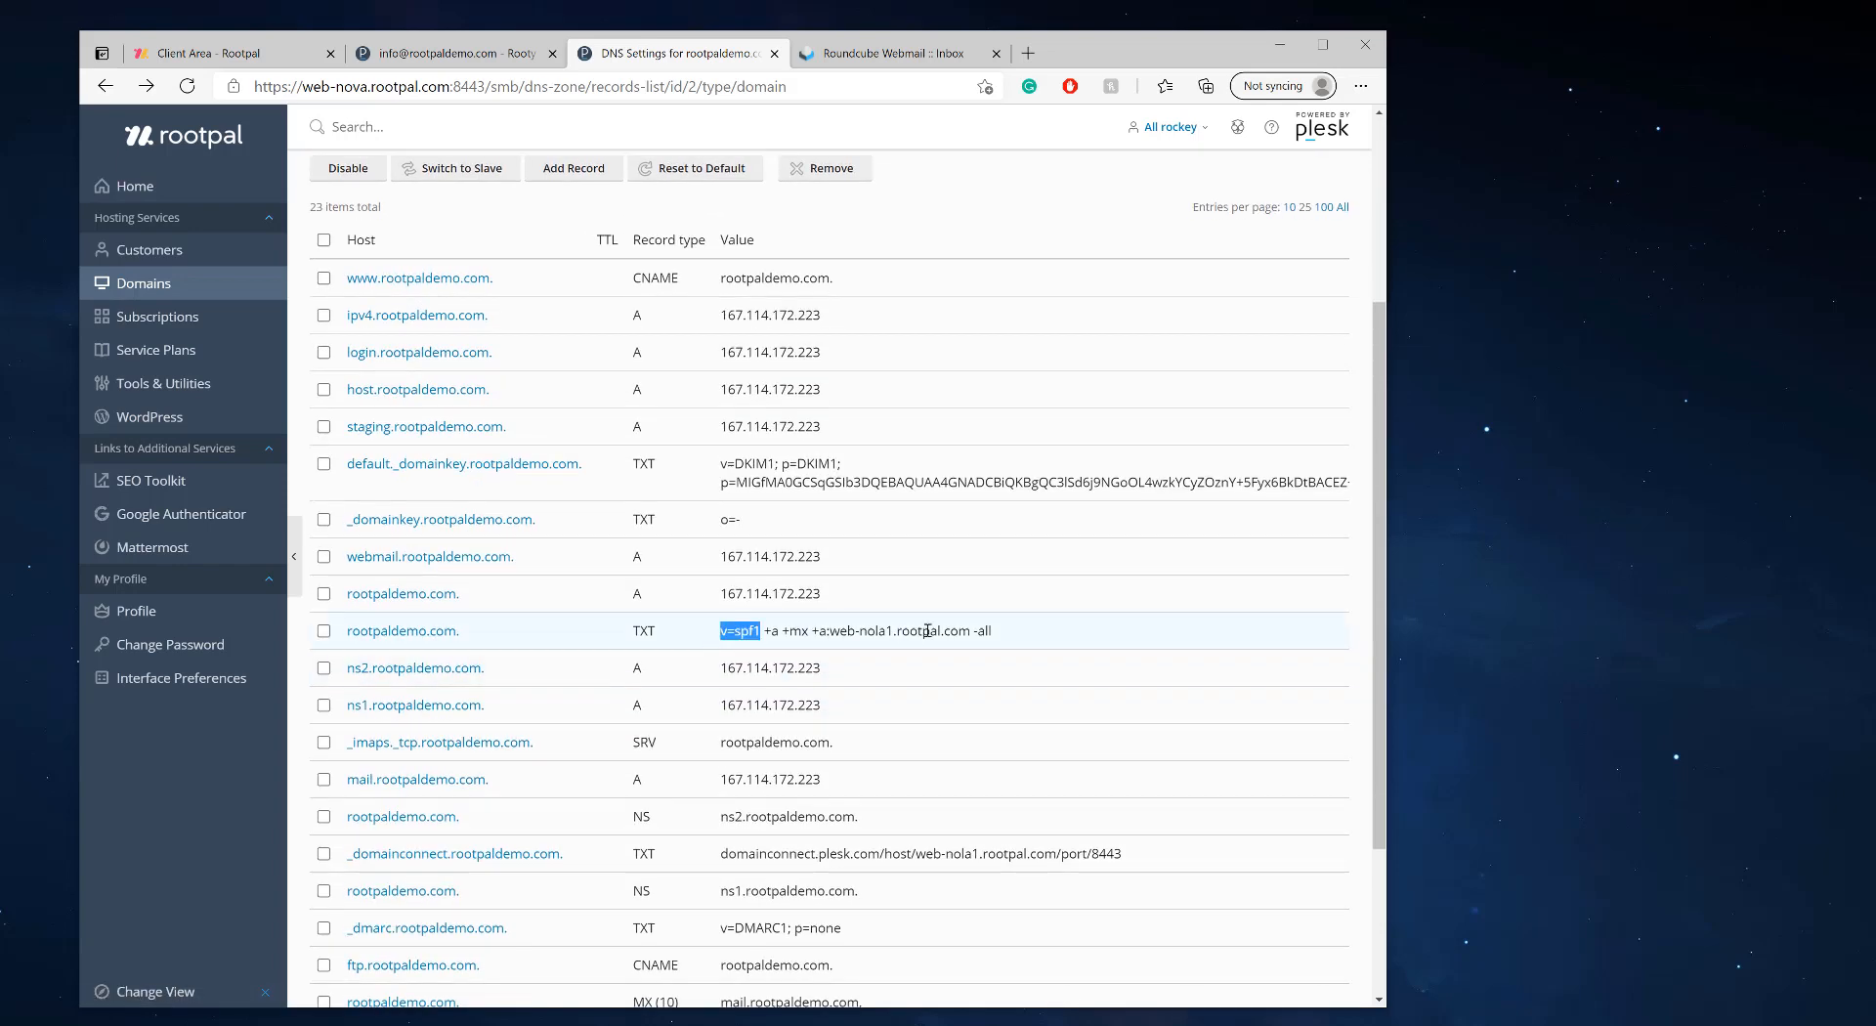
drag(720, 630, 1023, 630)
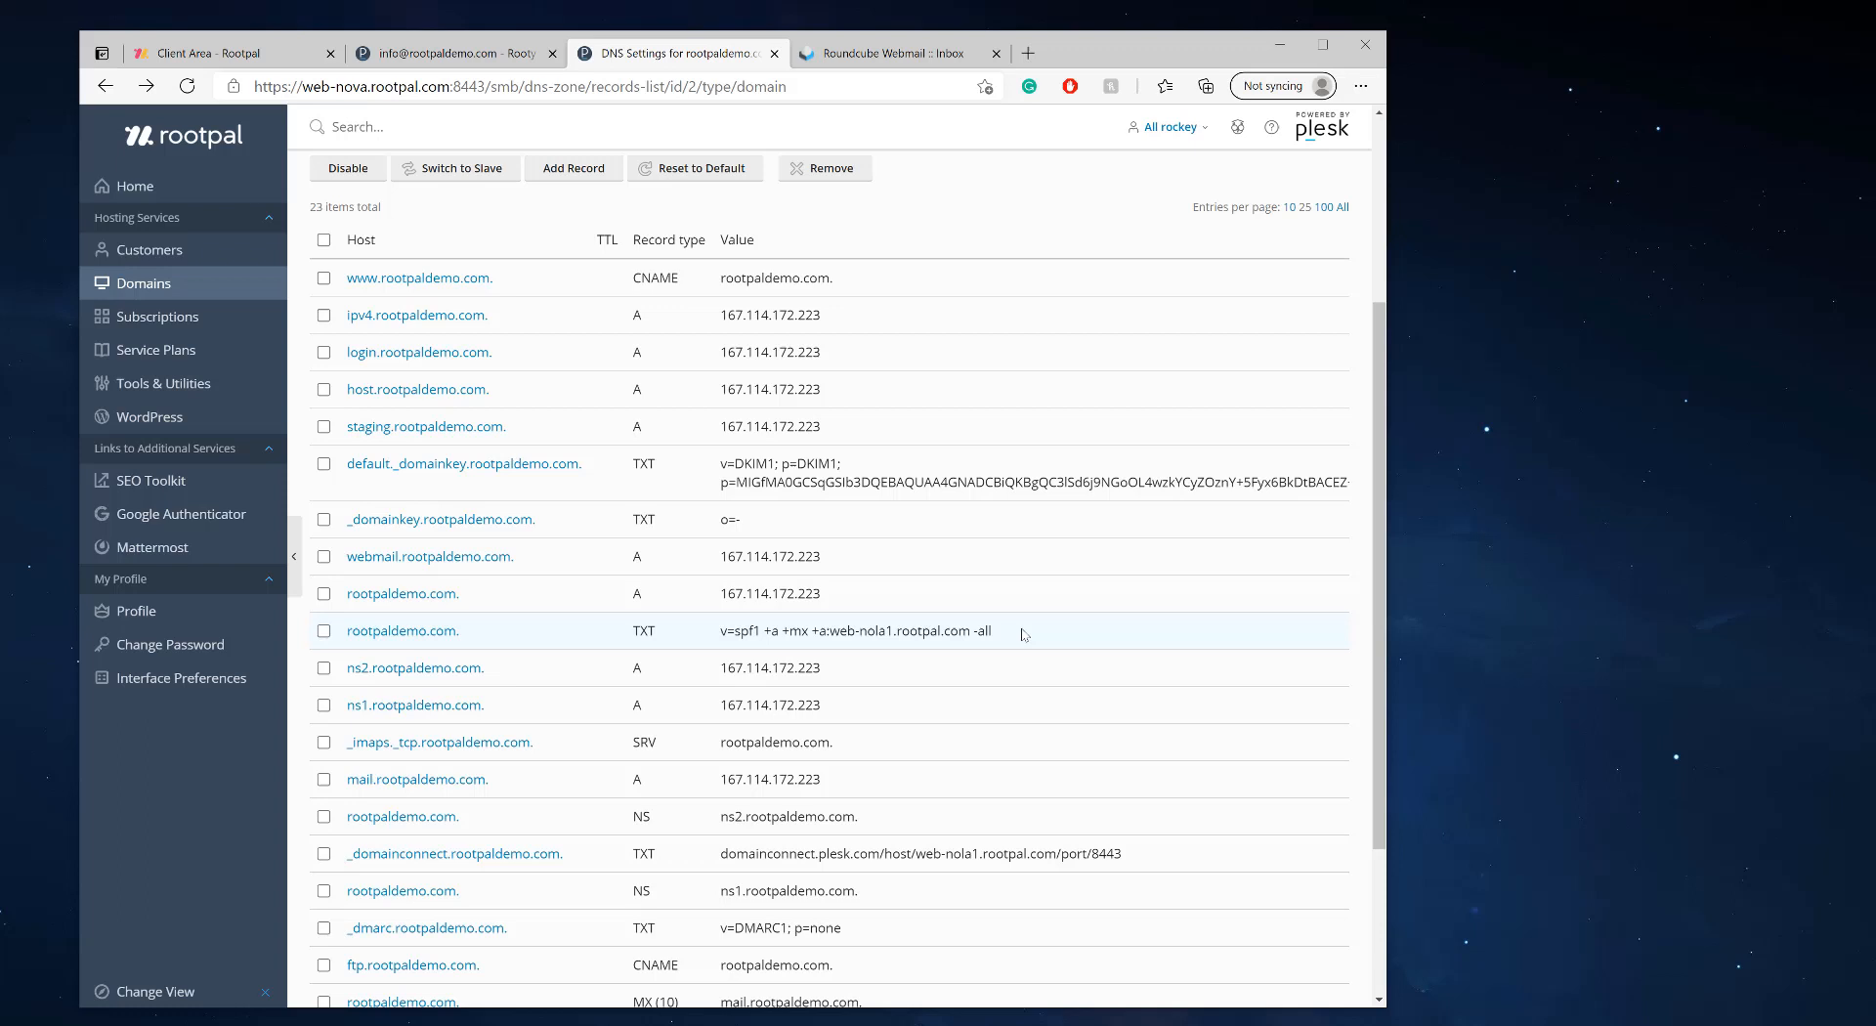
mouse_move(443, 626)
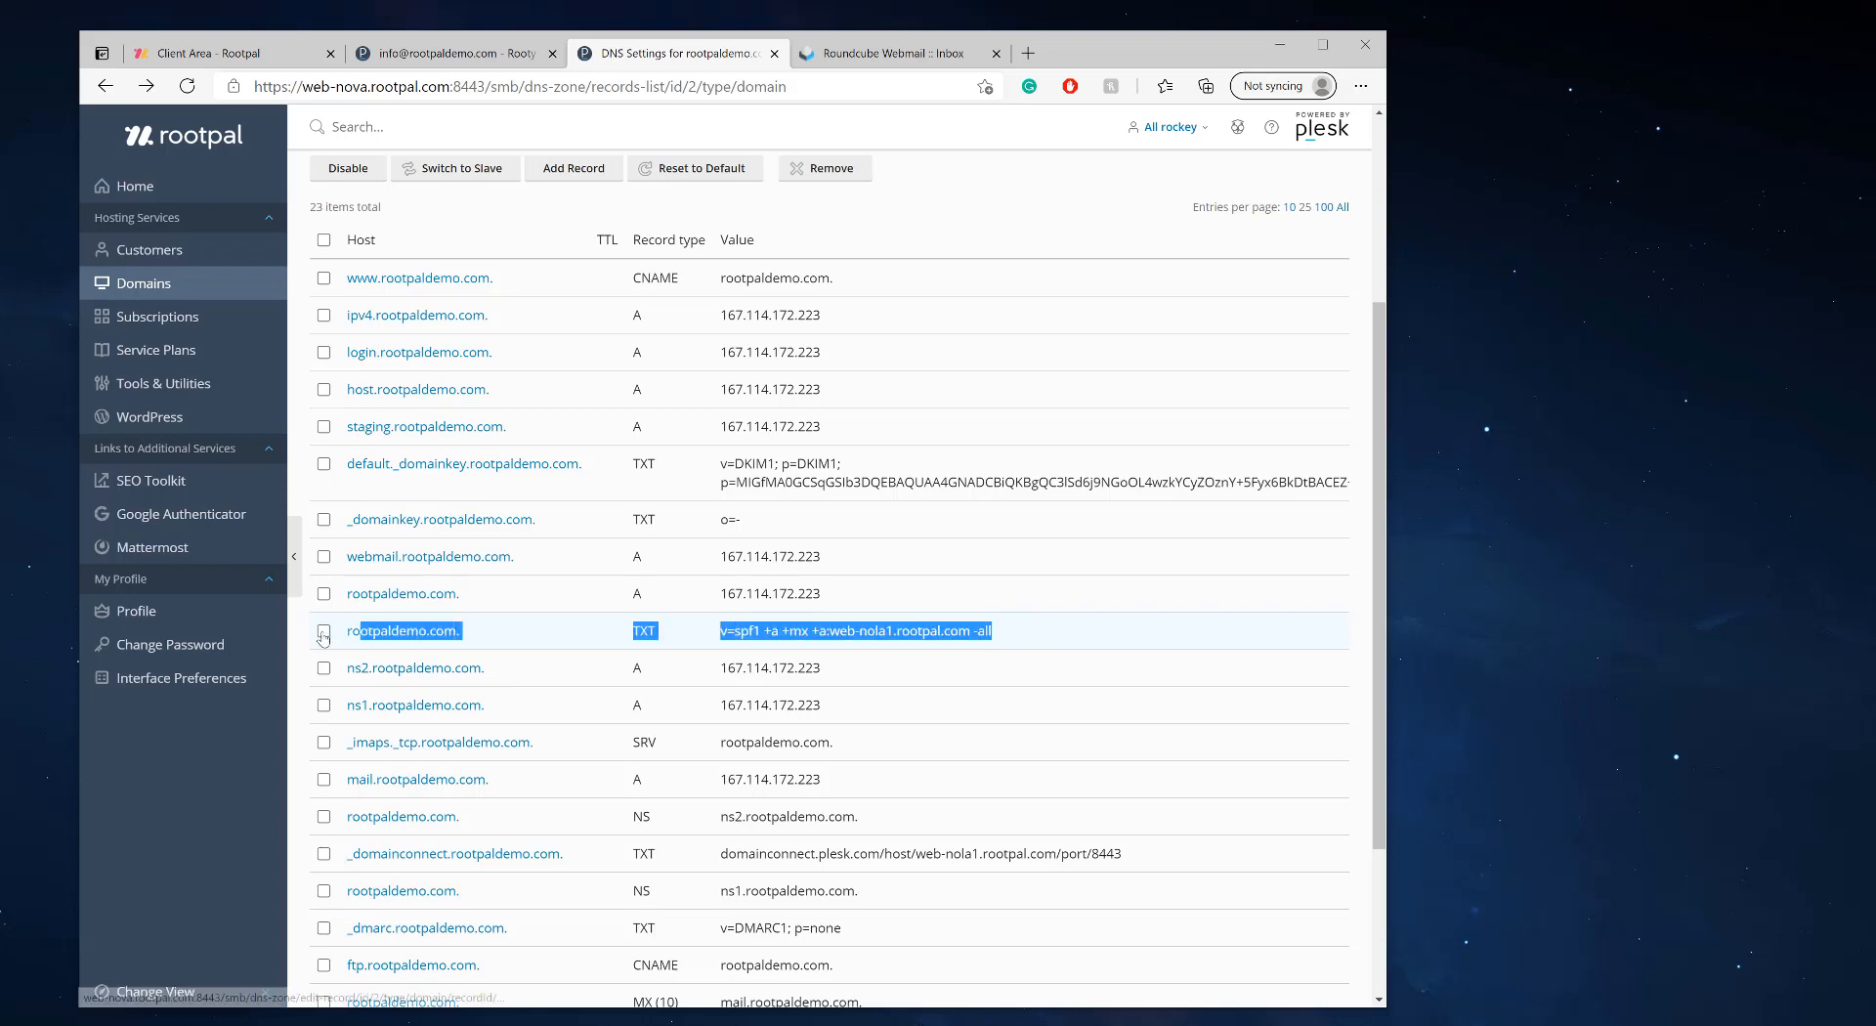
Step: Open the SPF TXT record's edit form and leave without changes
click(404, 631)
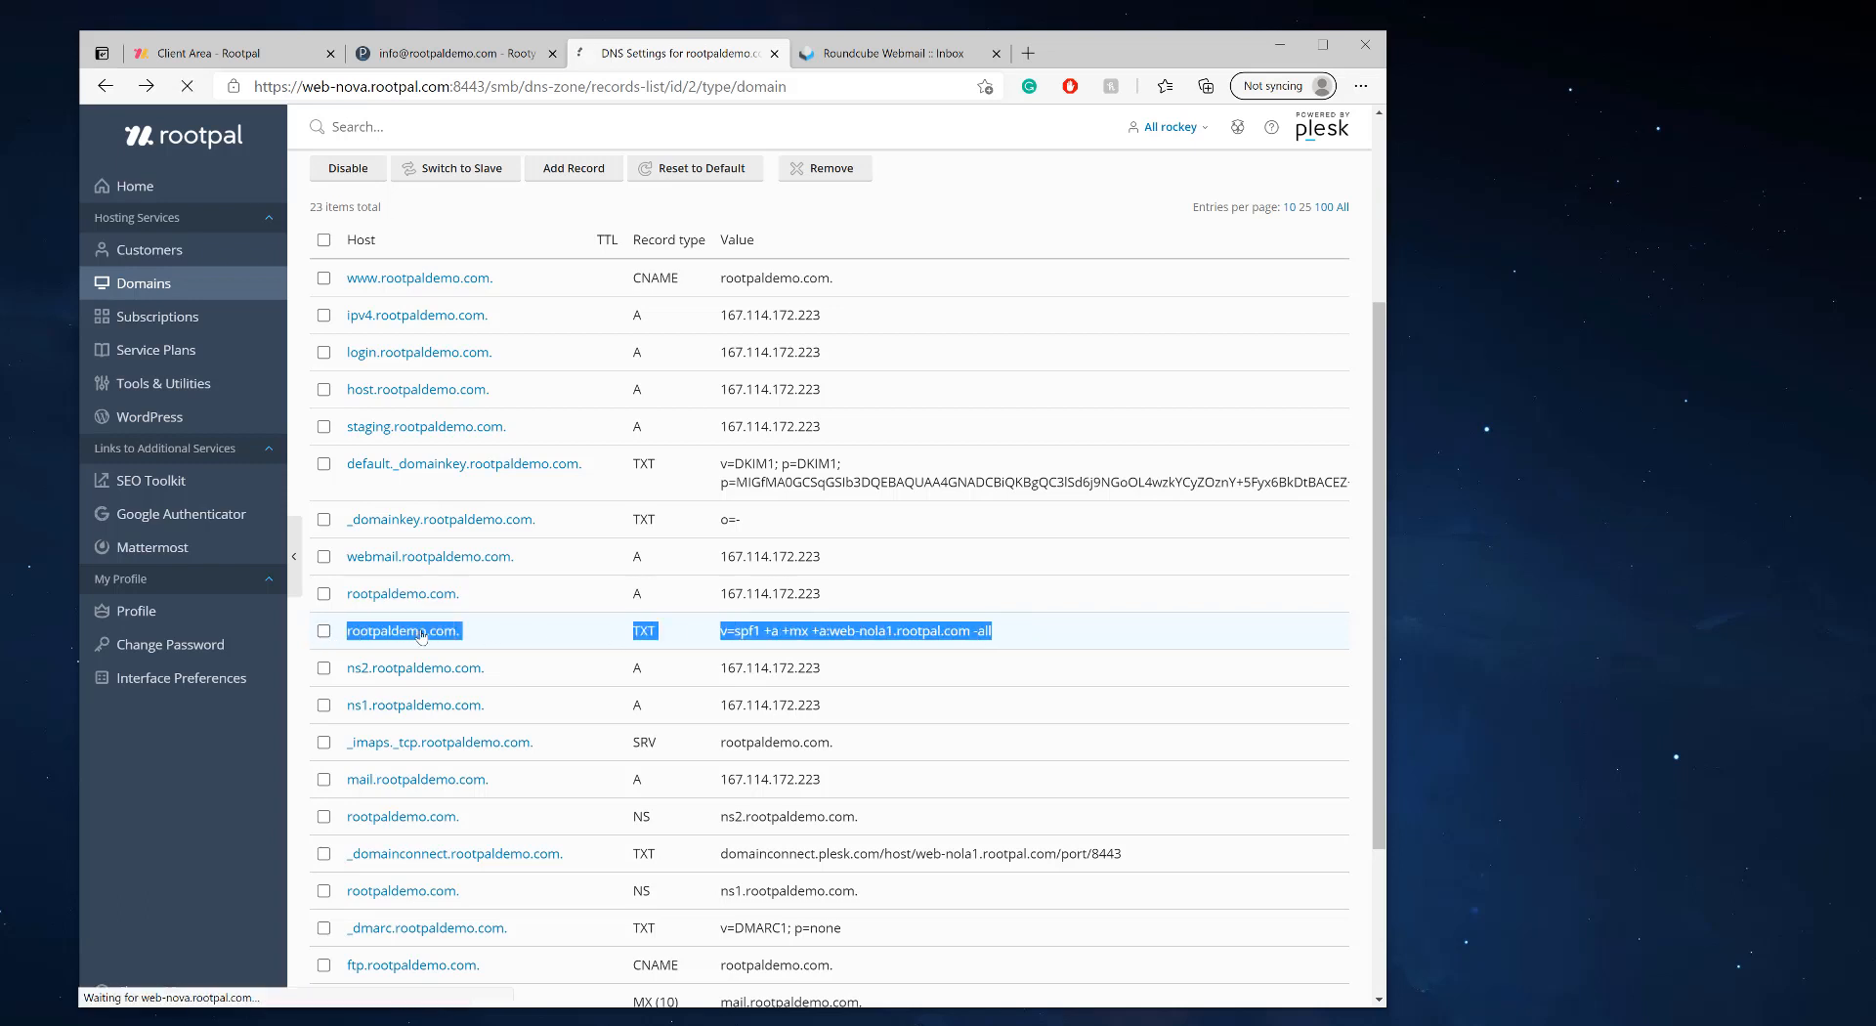
click(401, 630)
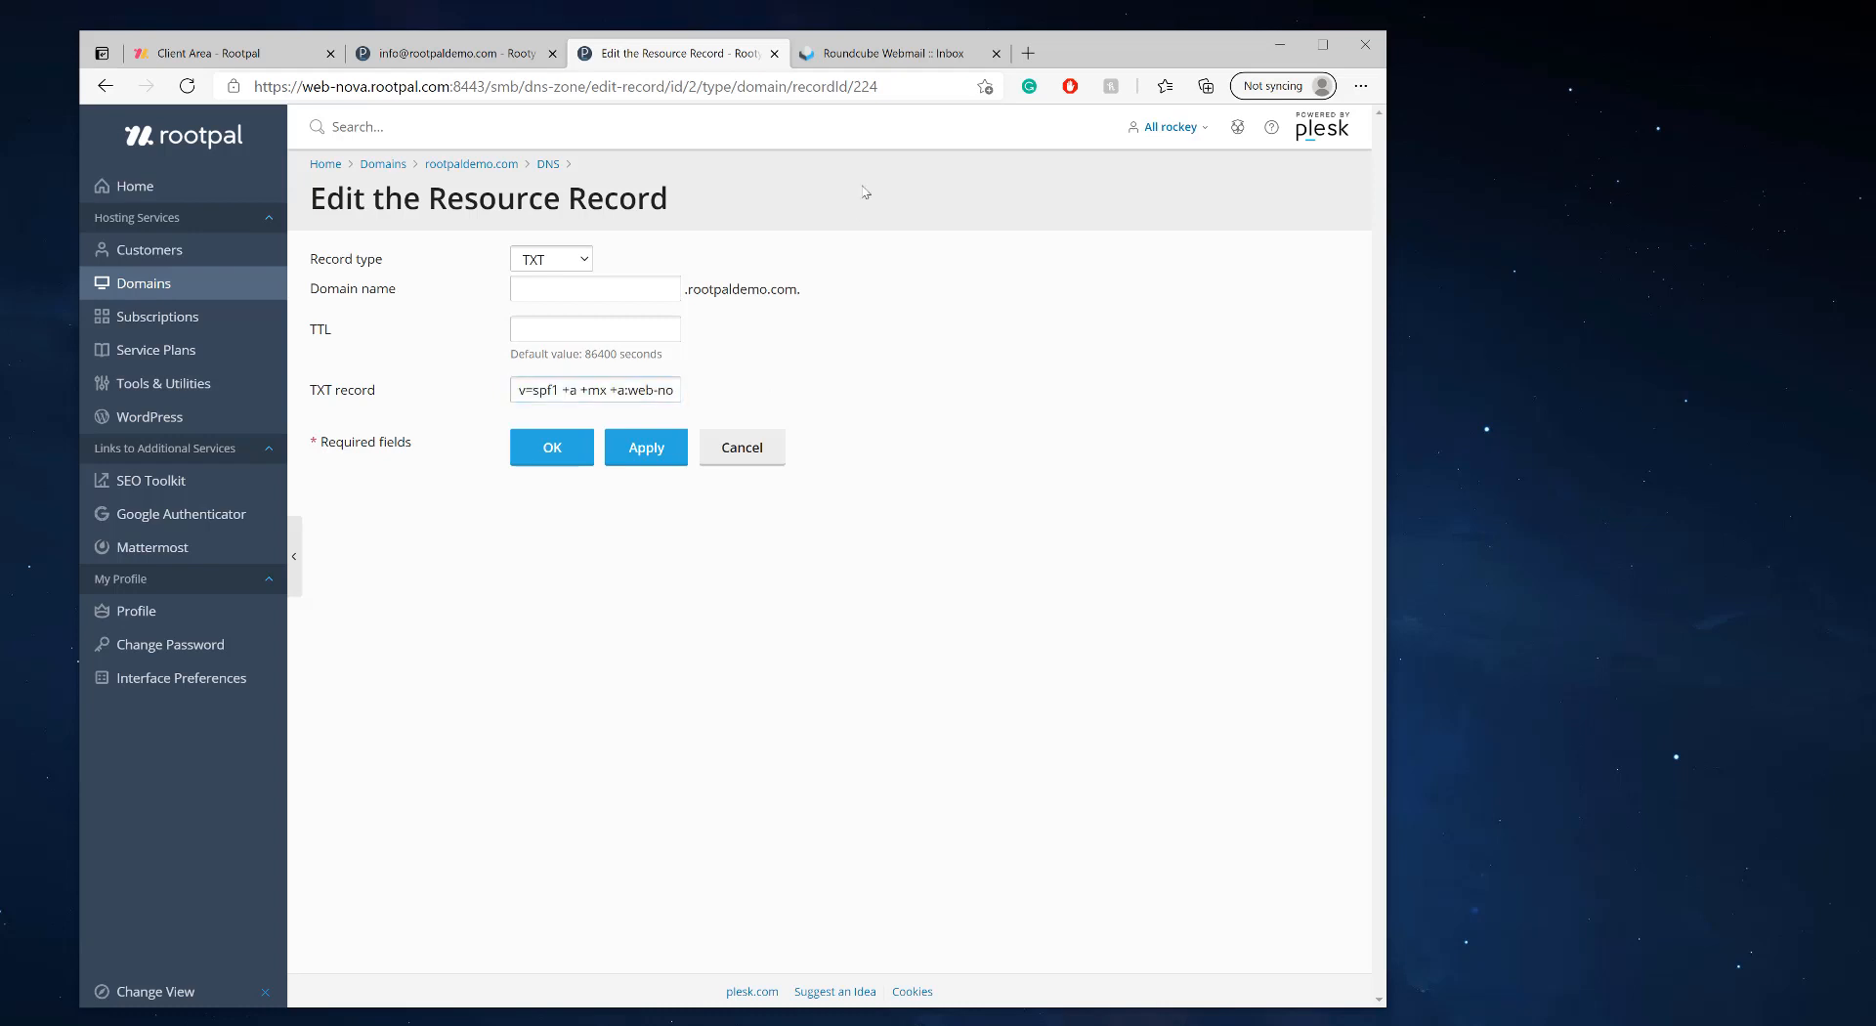
mouse_move(160, 291)
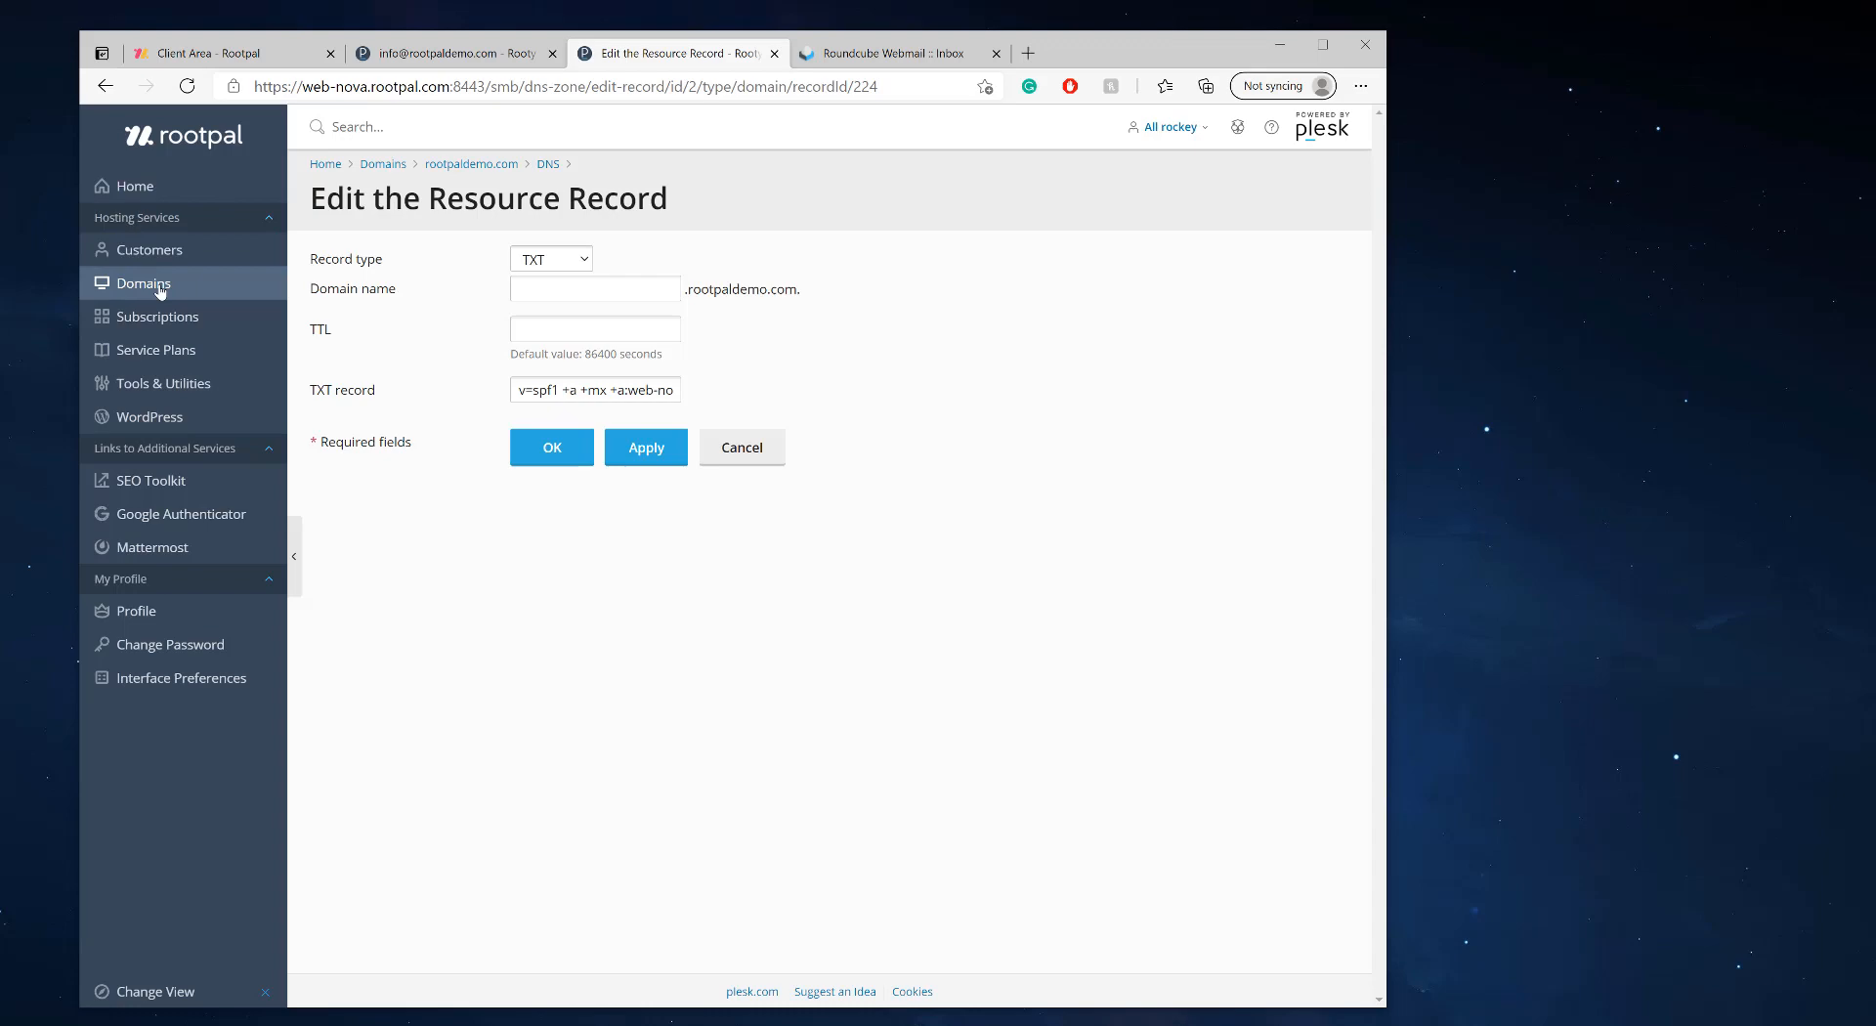
click(135, 185)
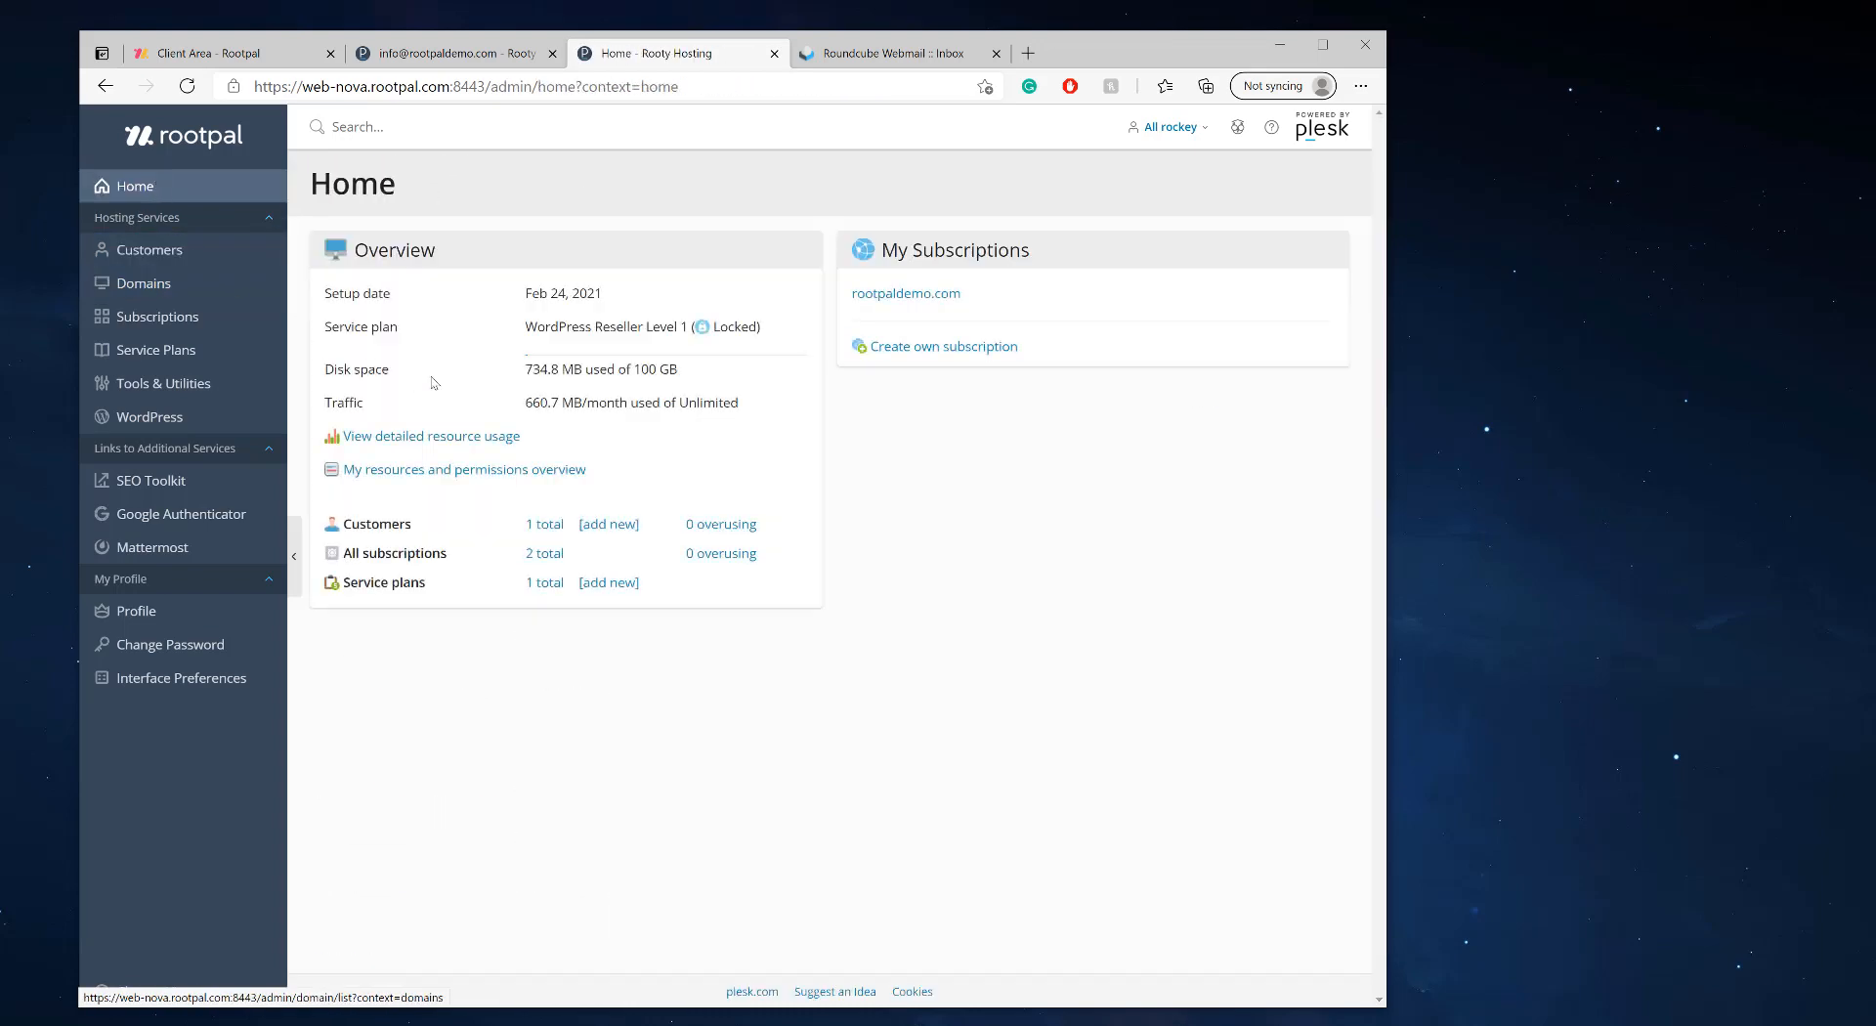
Step: Go to the rootpaldemo.com overview and copy IP address 167.114.172.223
click(144, 283)
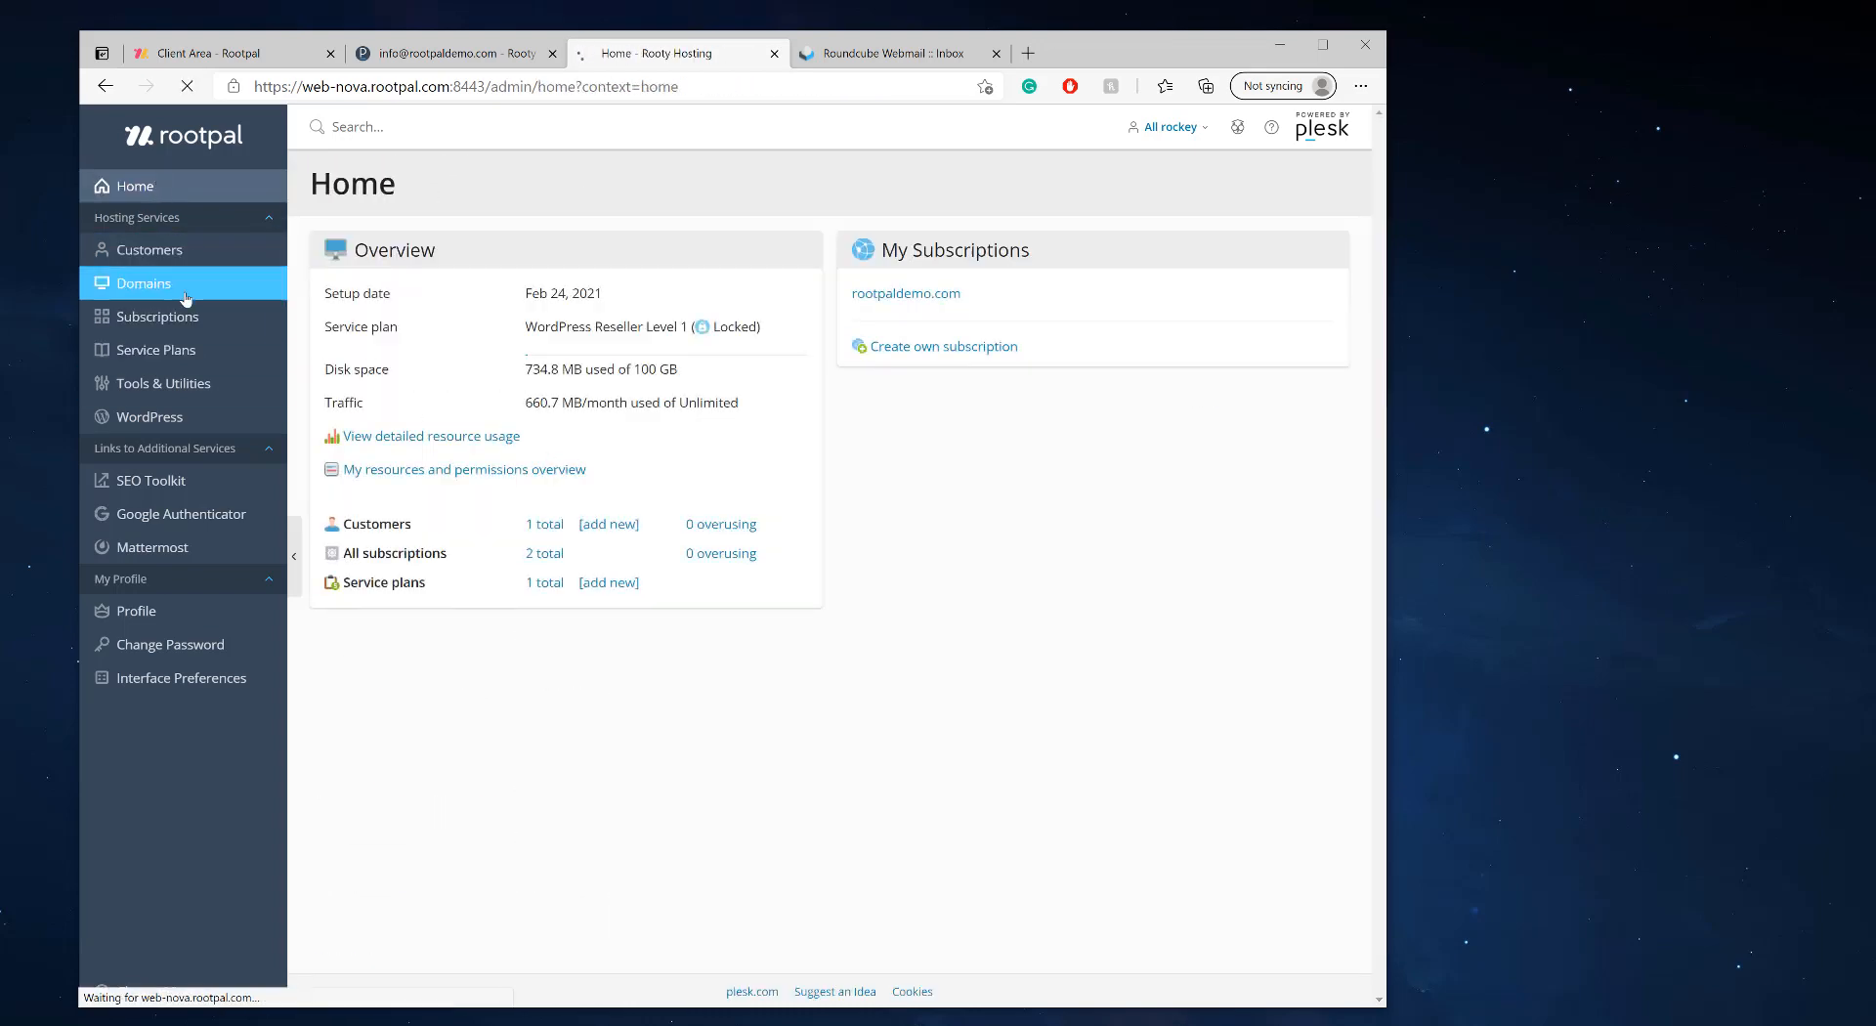
click(143, 283)
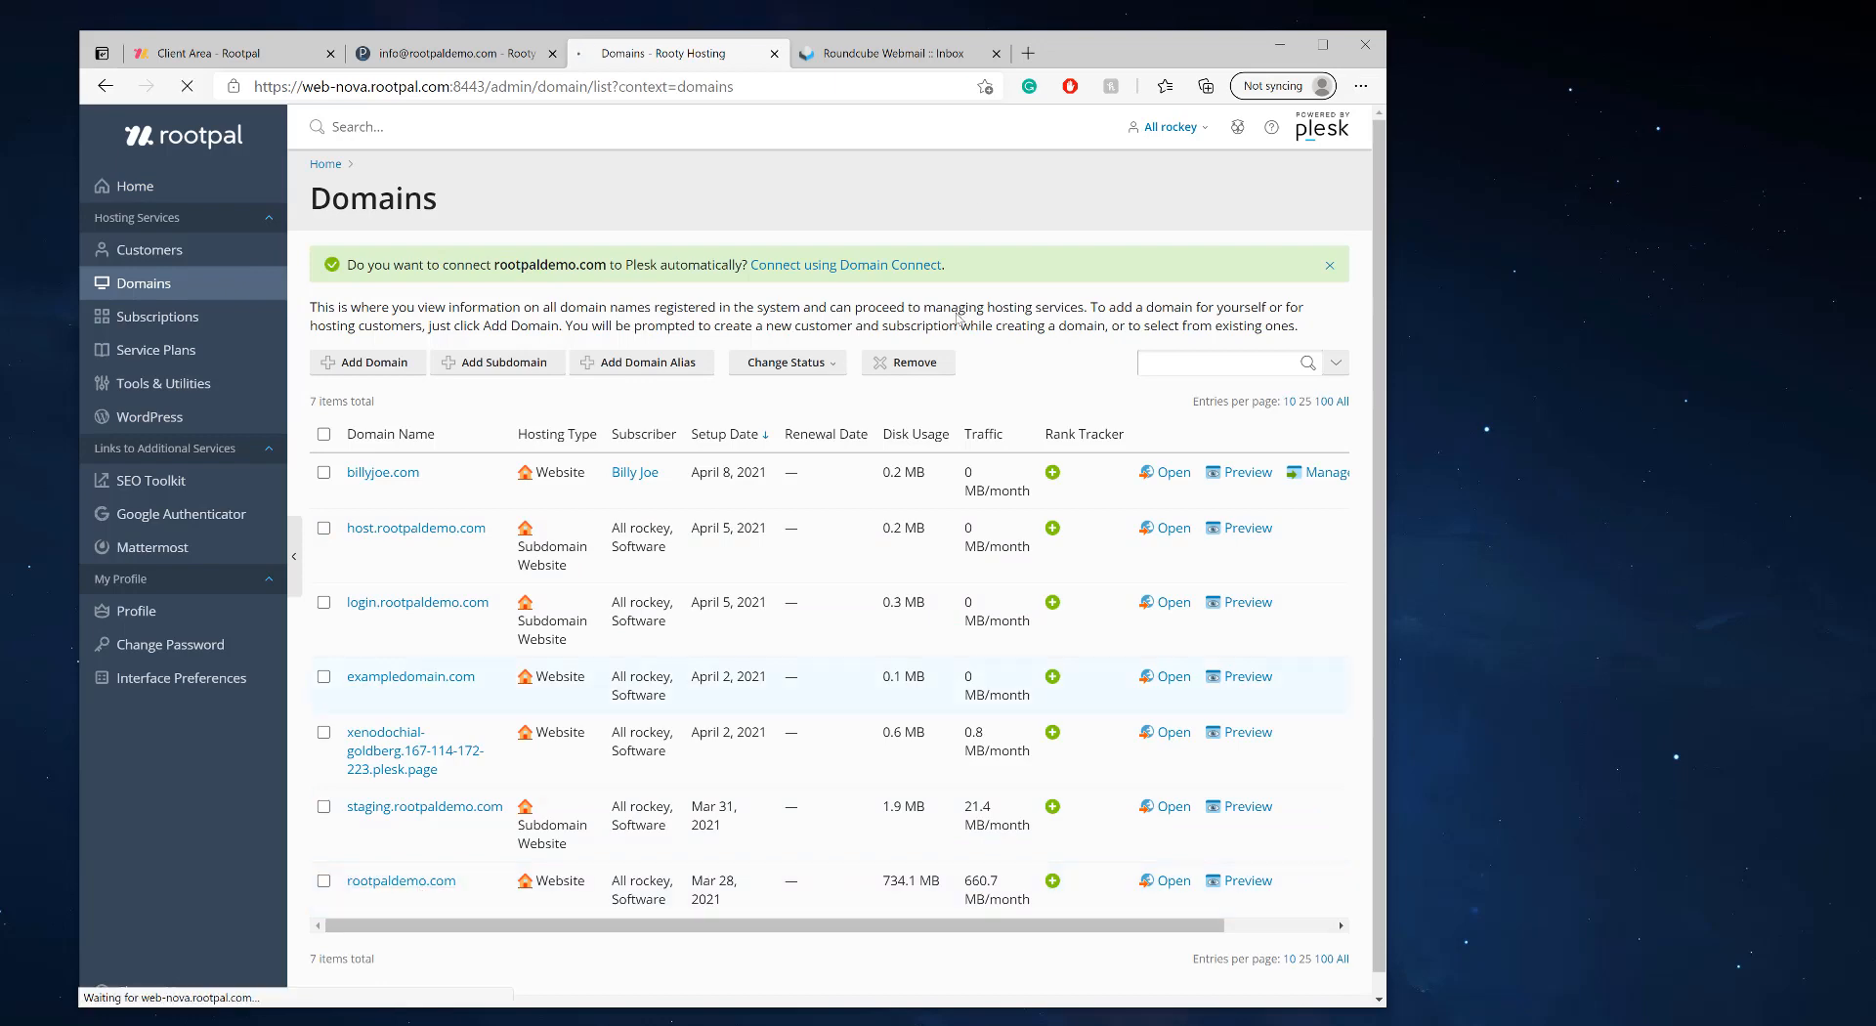
click(401, 879)
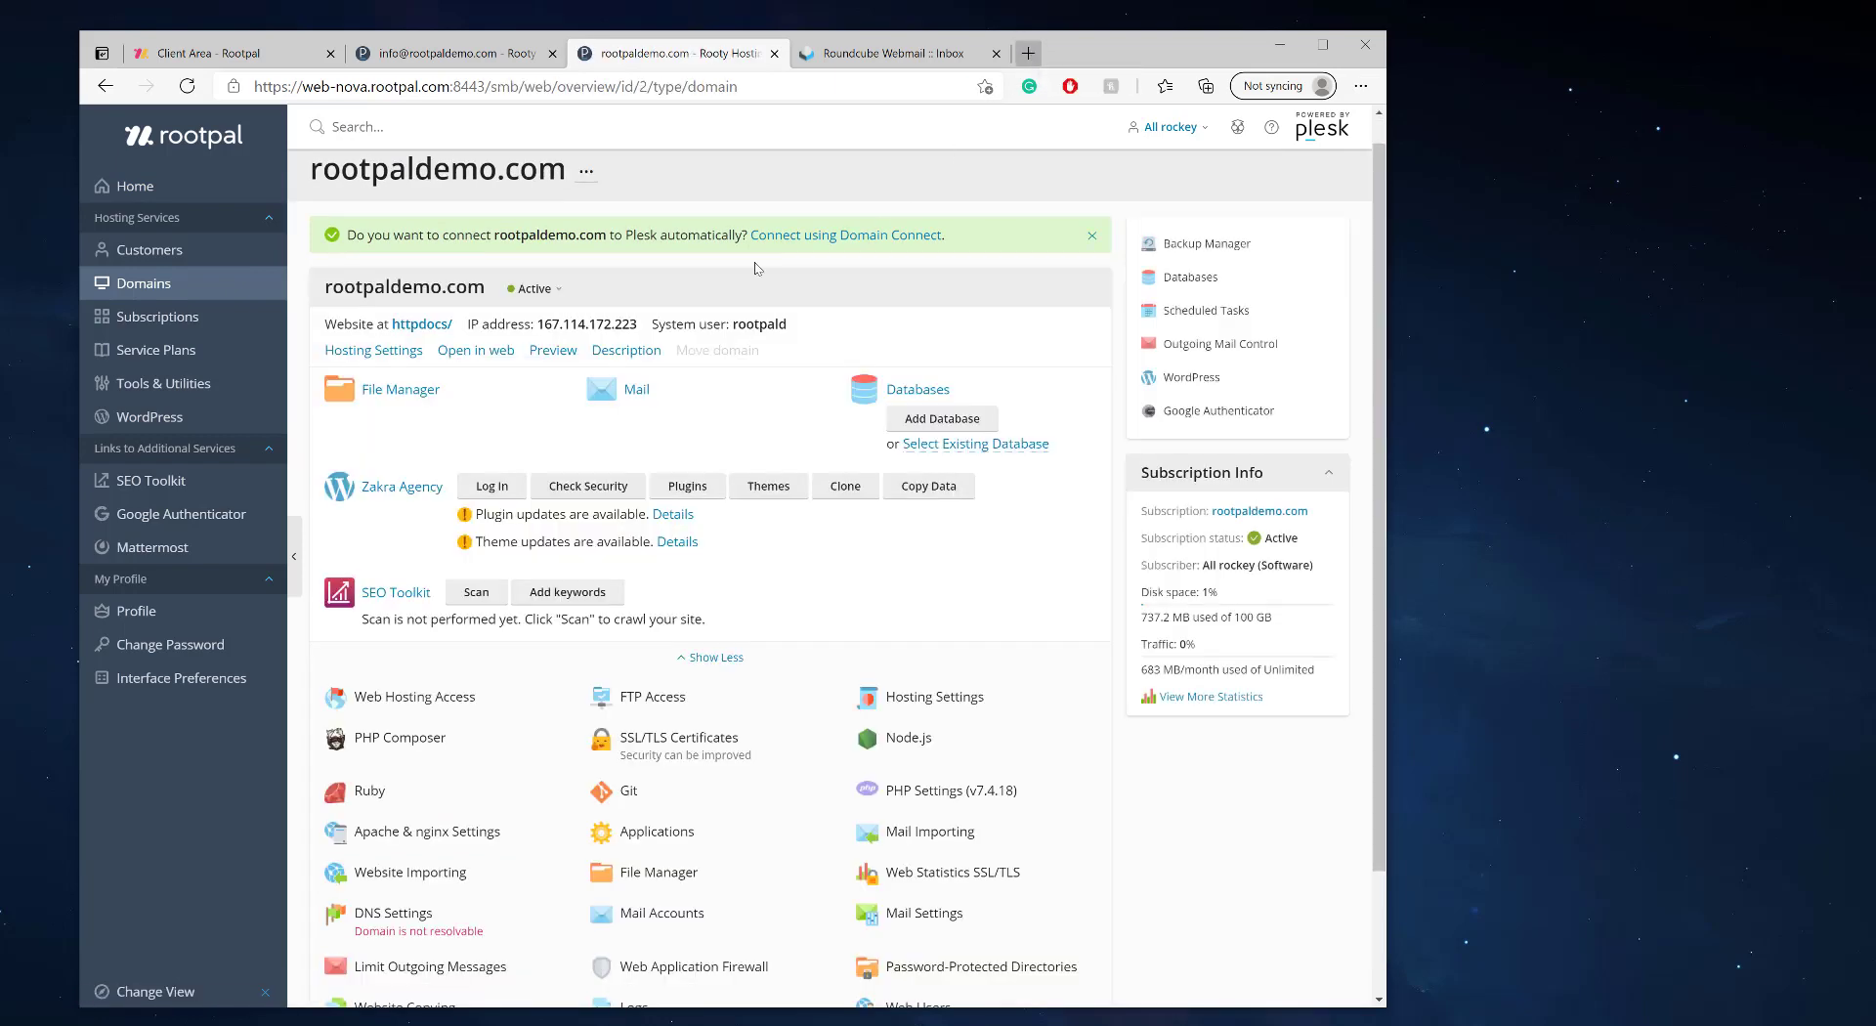
double_click(586, 324)
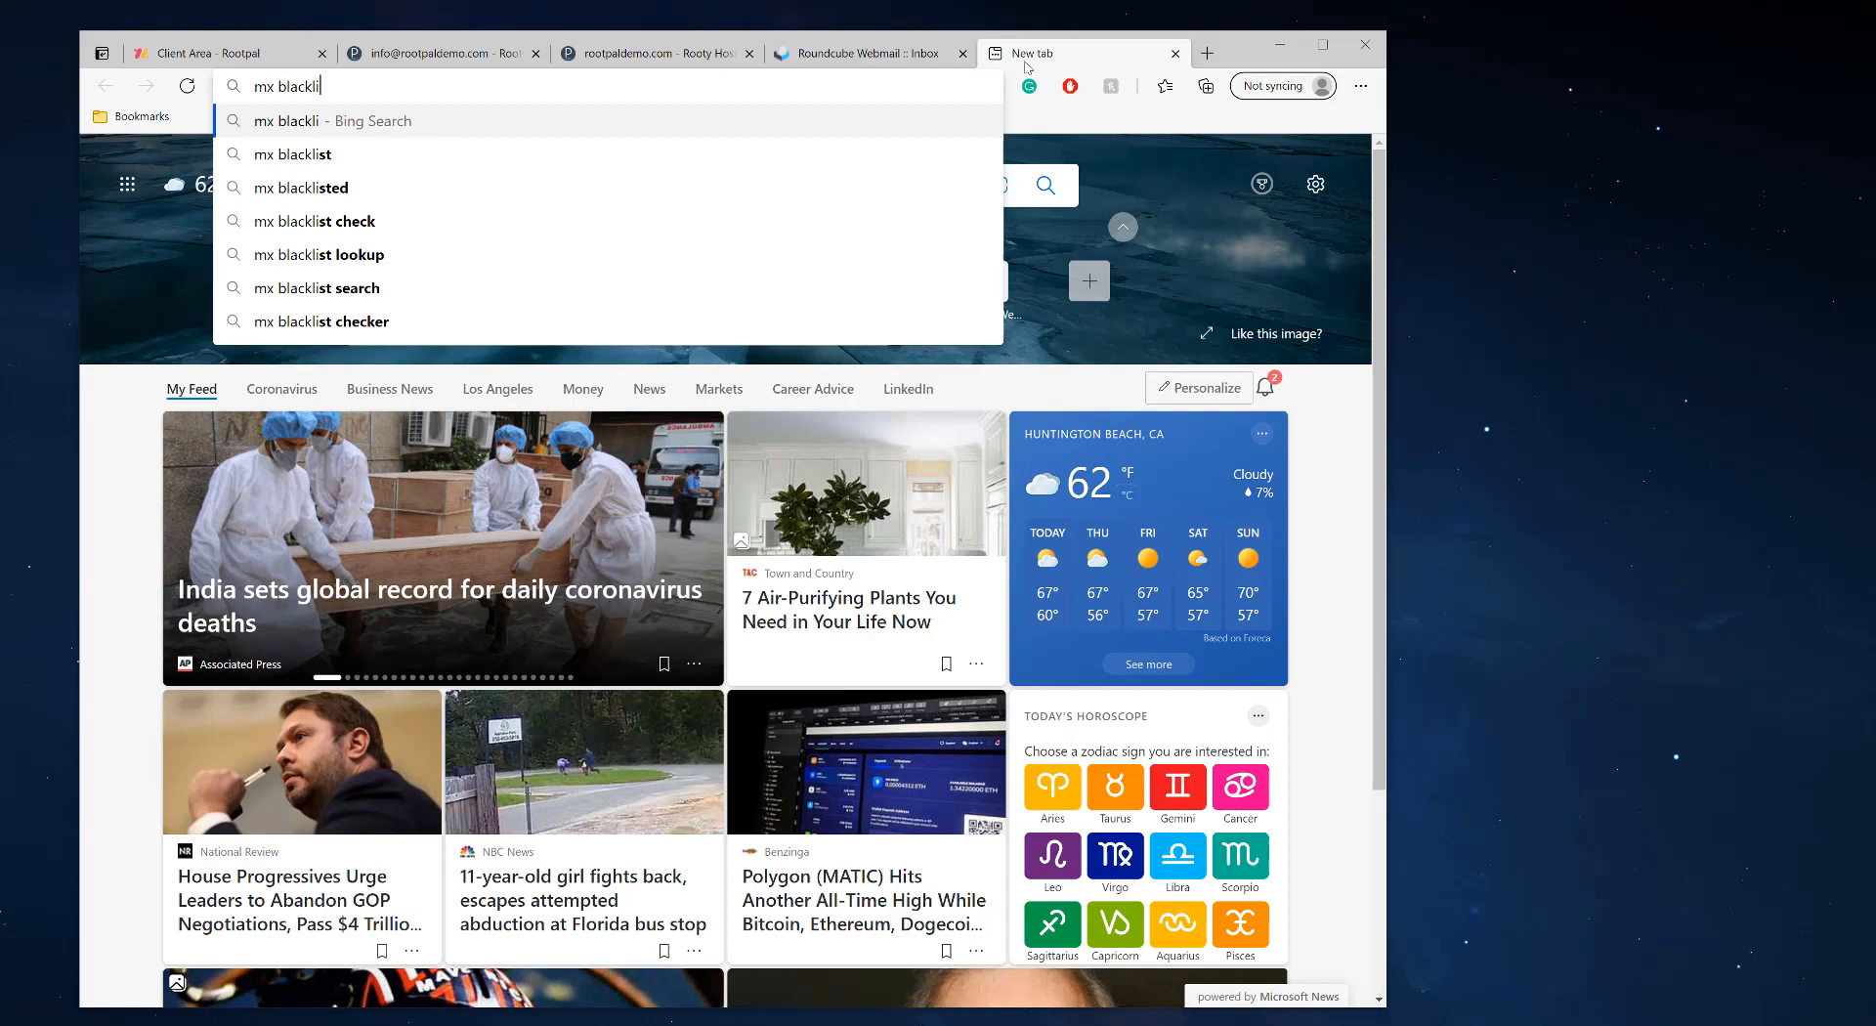
Step: Run MXToolbox Blacklist Check on 167.114.172.223 and open the UCEPROTECTL3 listing details
click(320, 322)
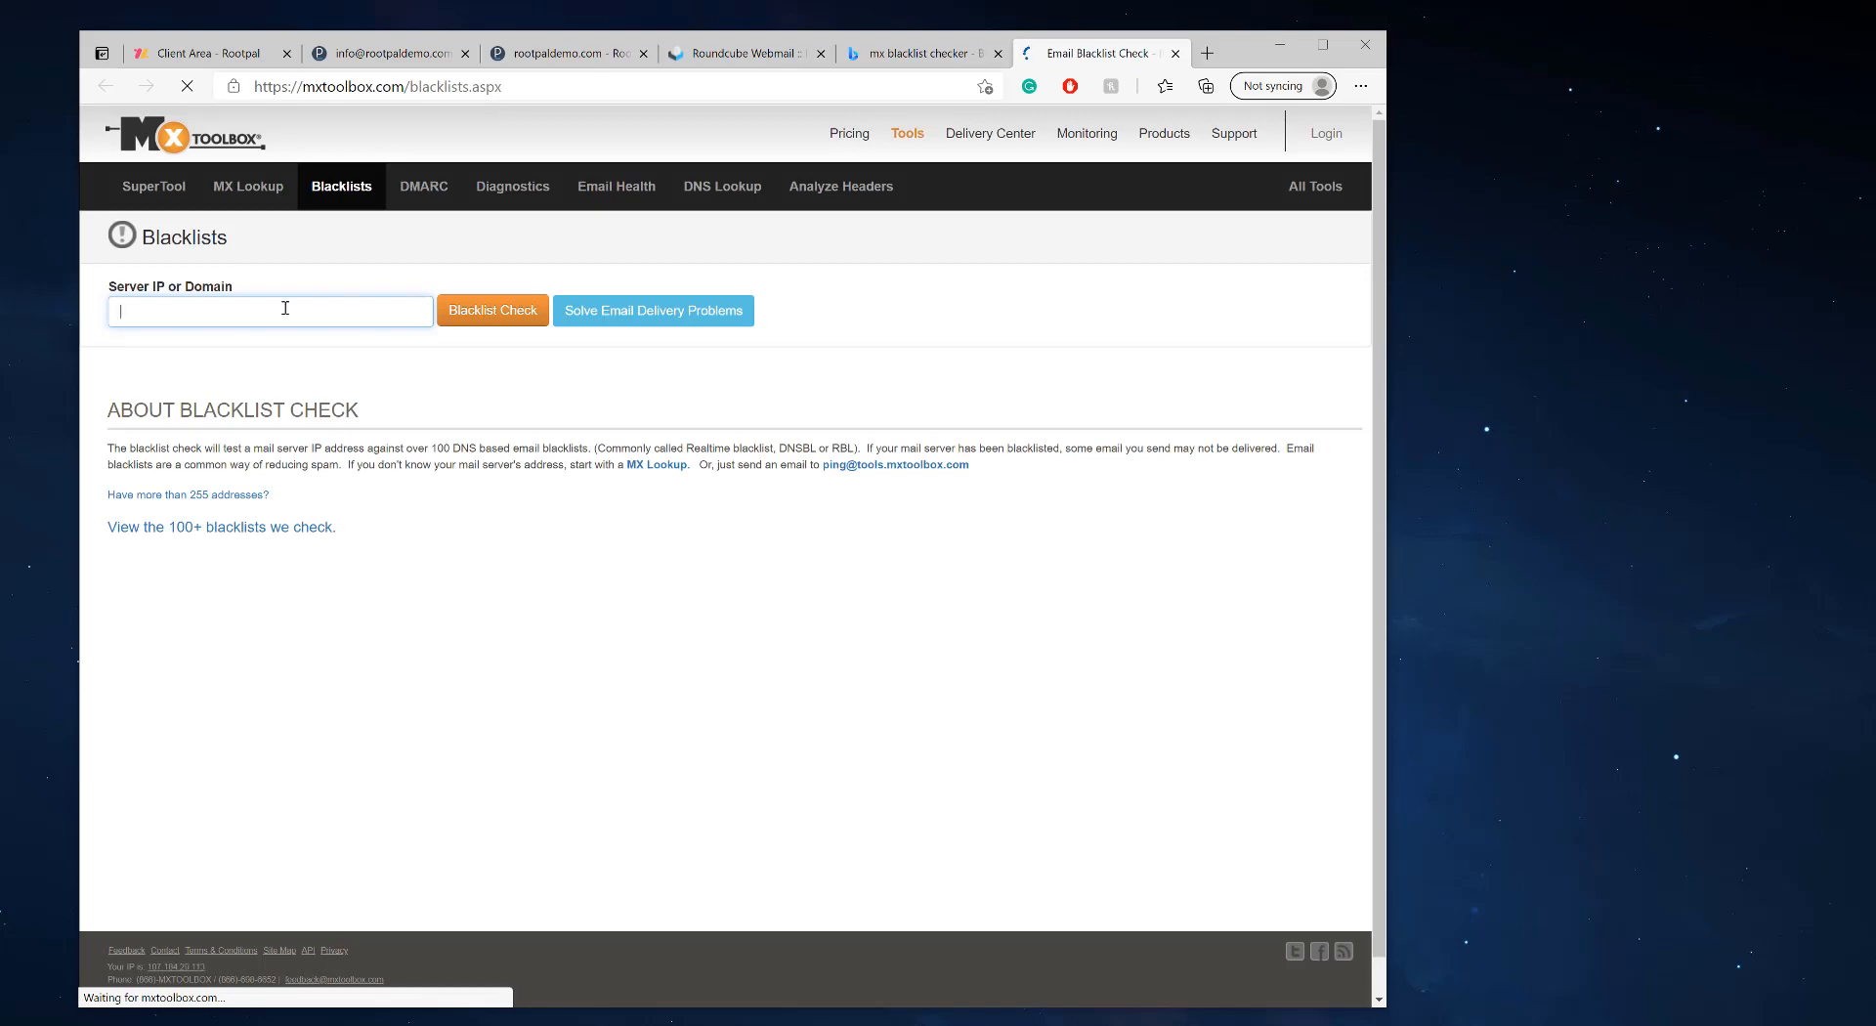
click(493, 310)
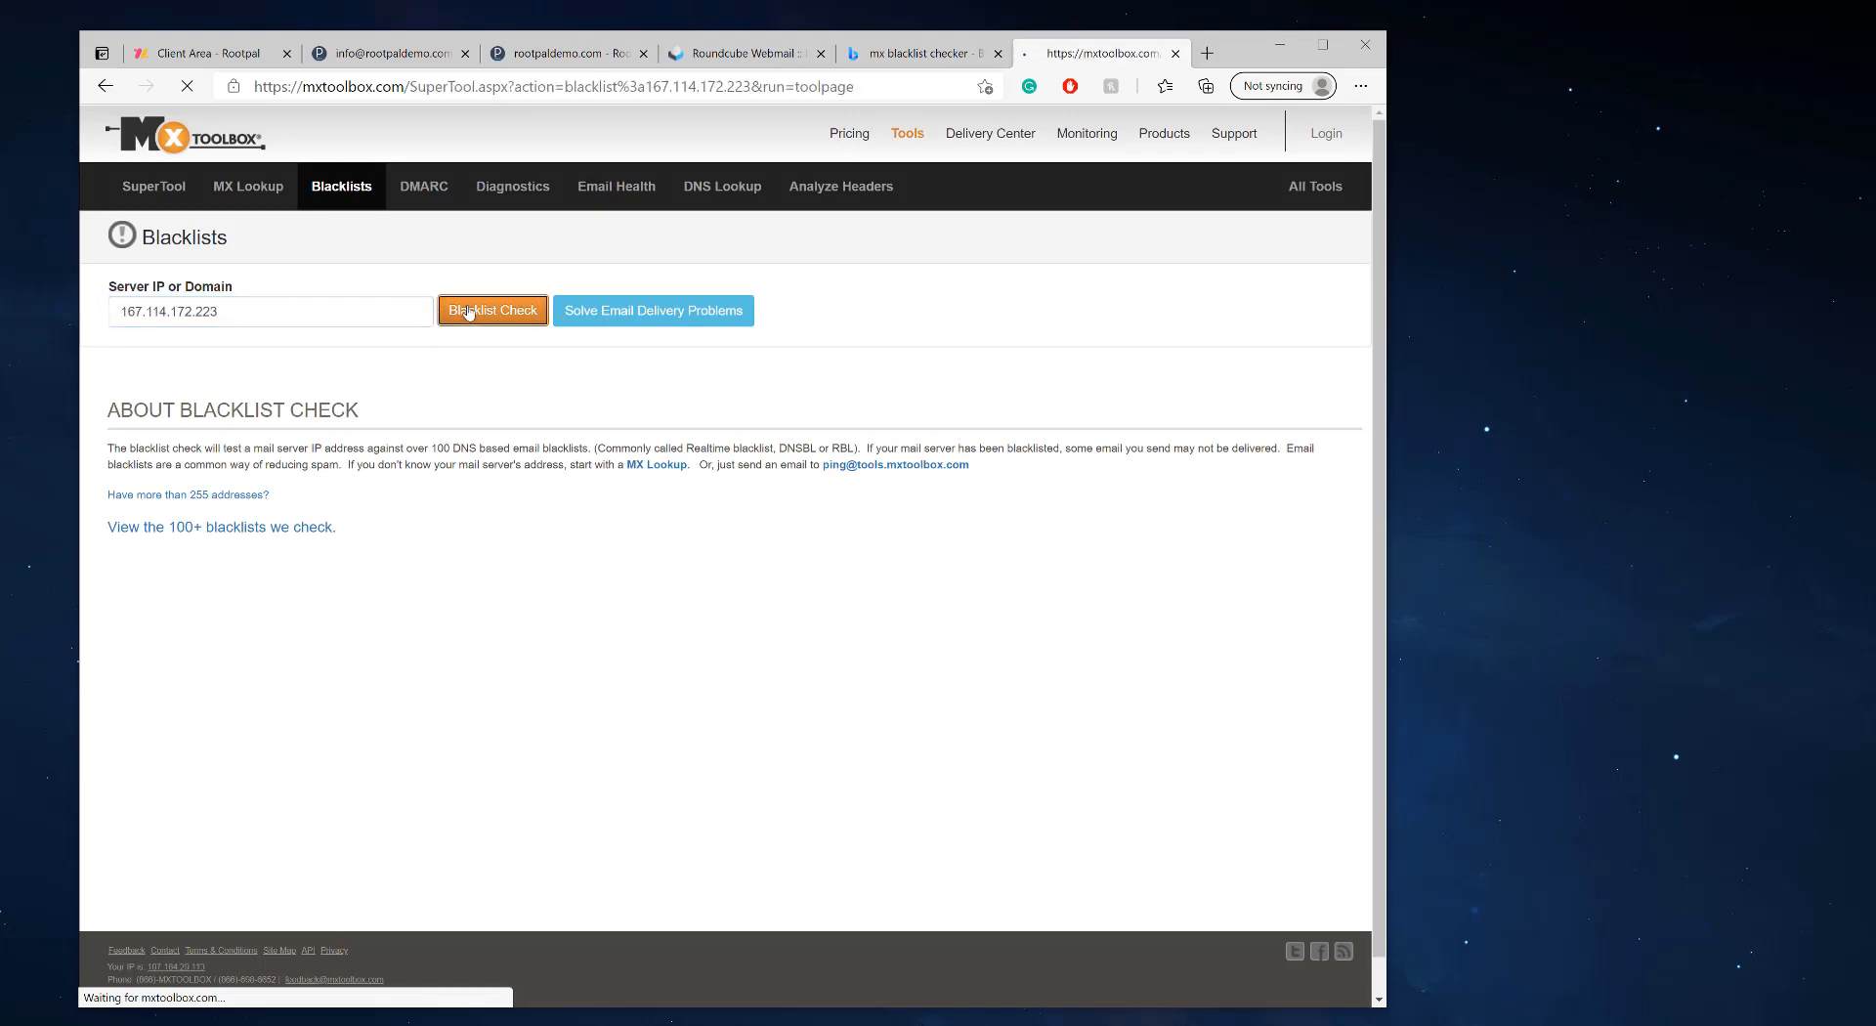
click(492, 309)
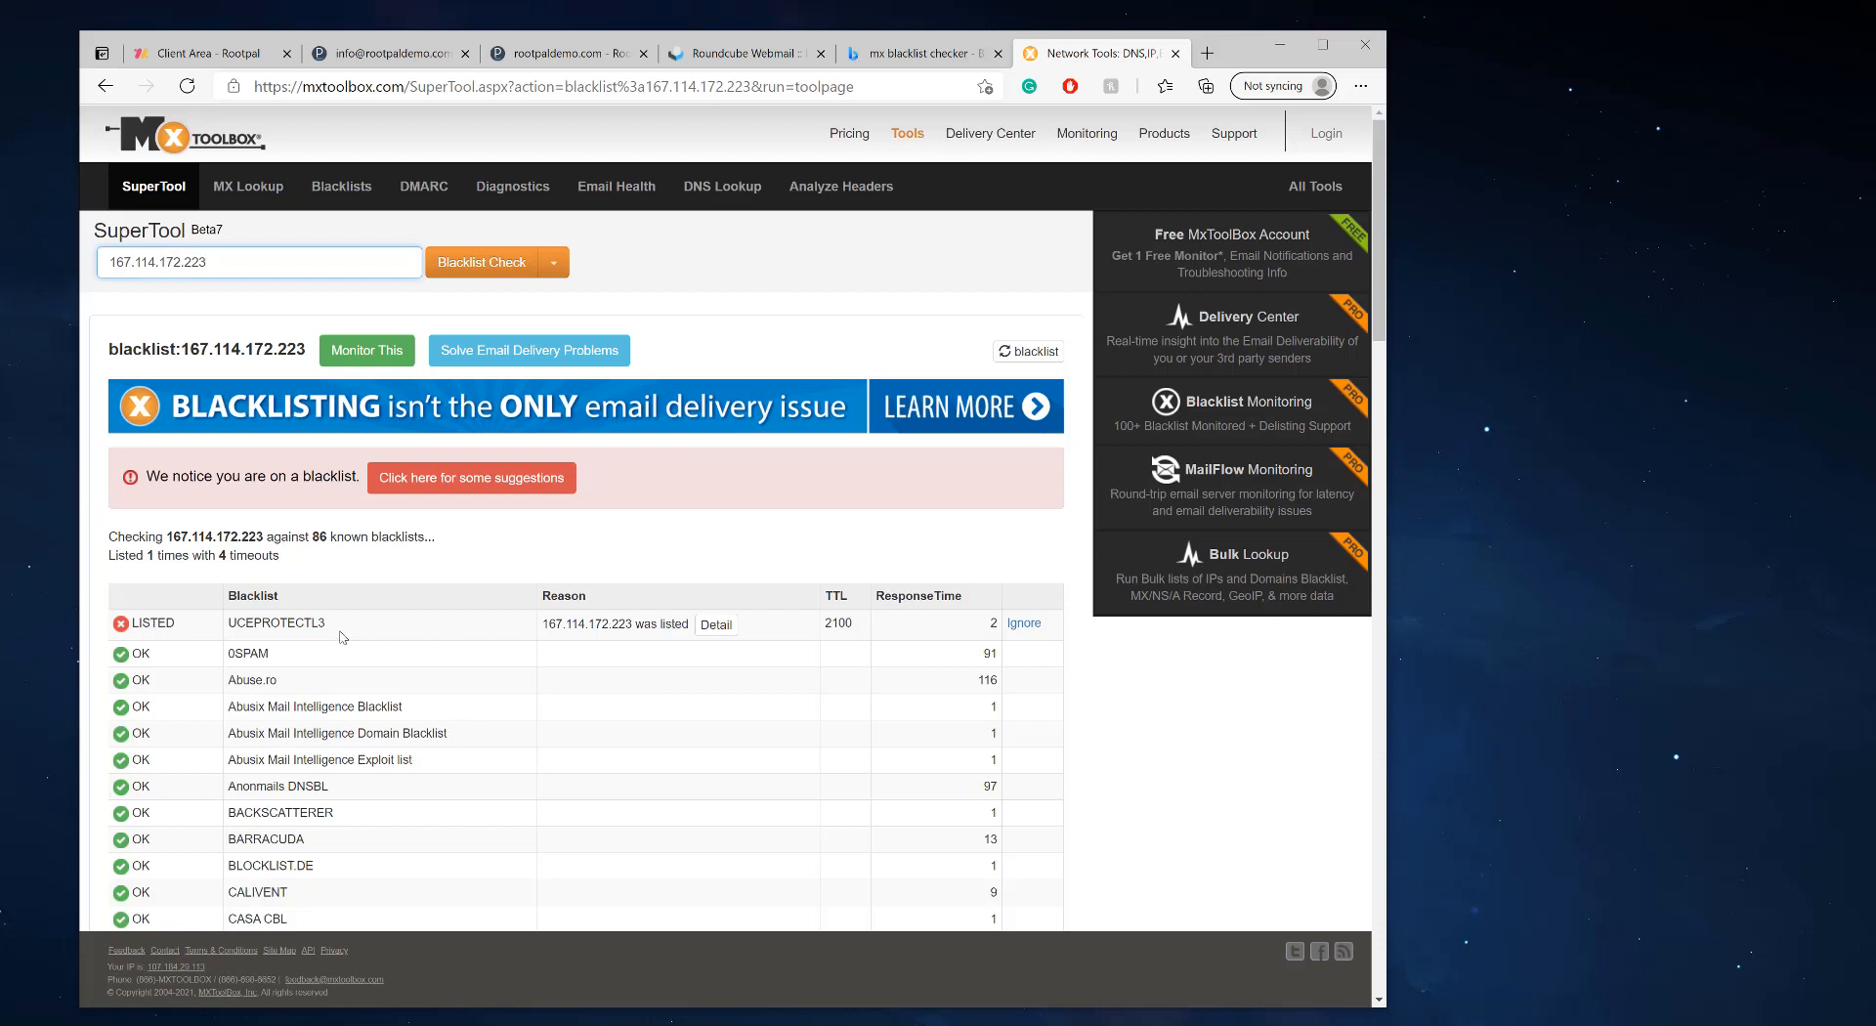
mouse_move(715, 625)
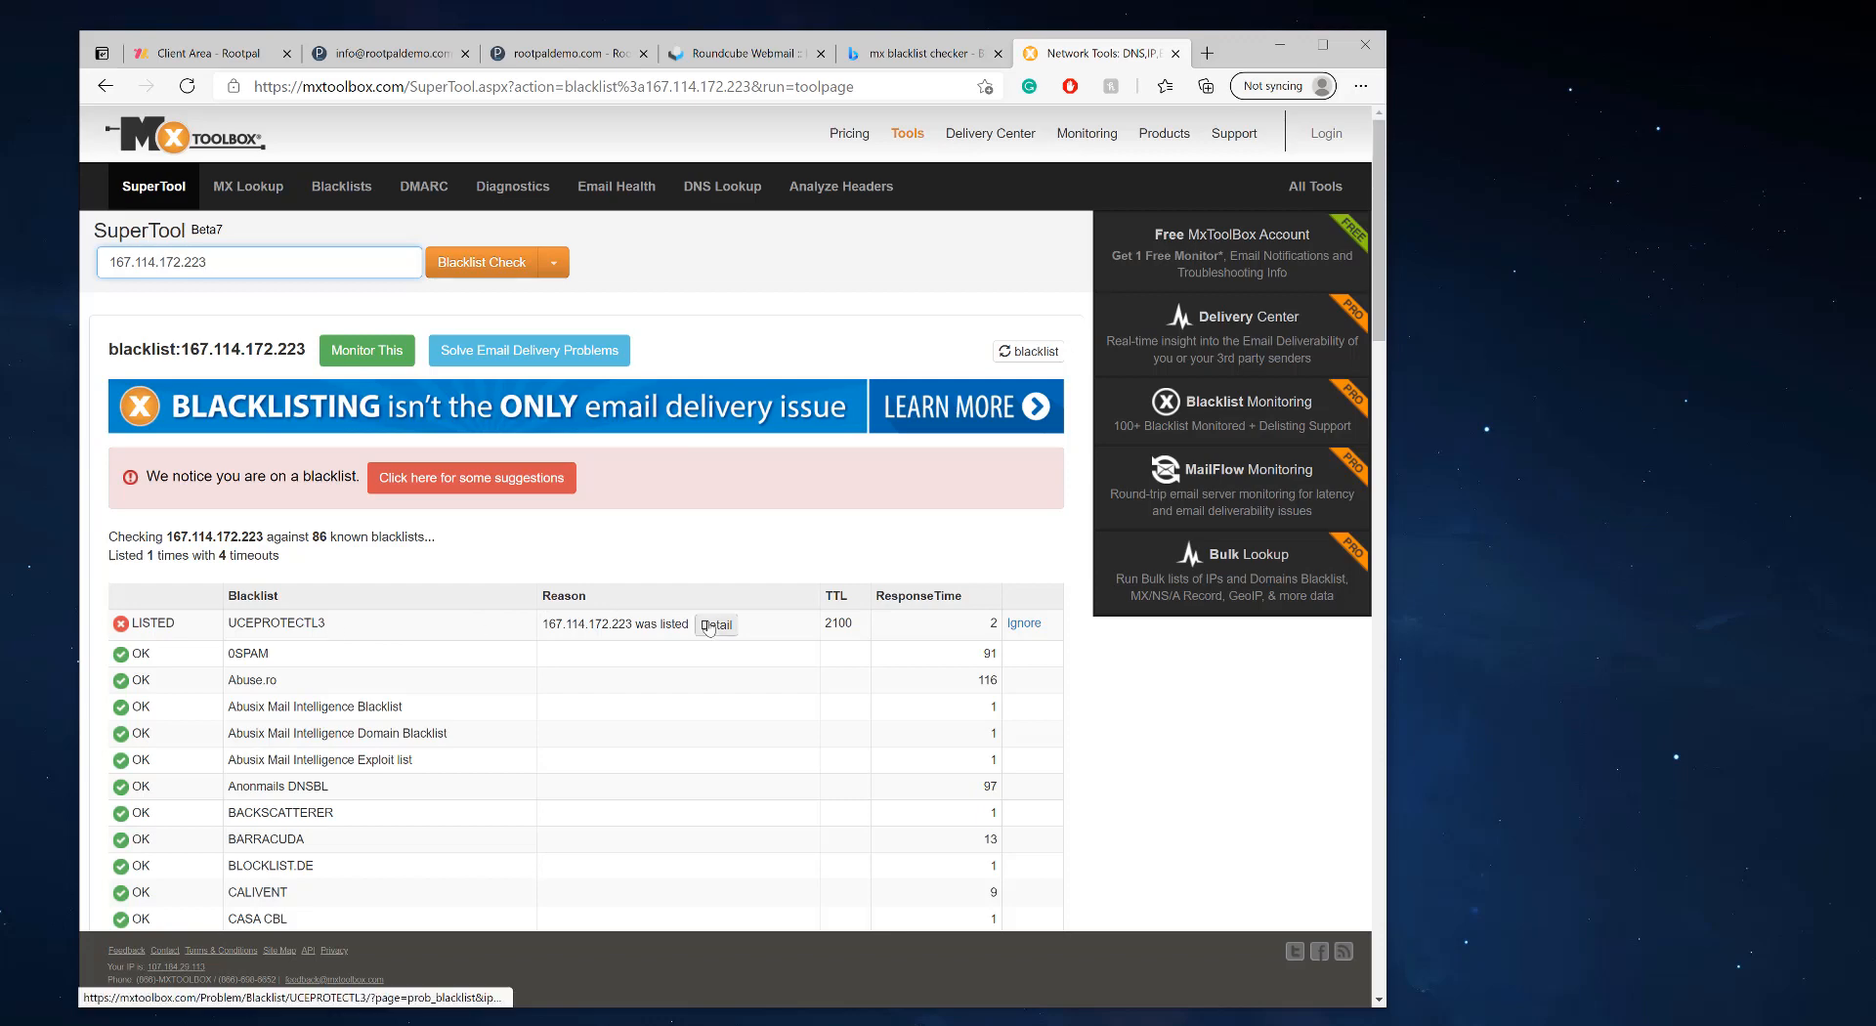
click(716, 624)
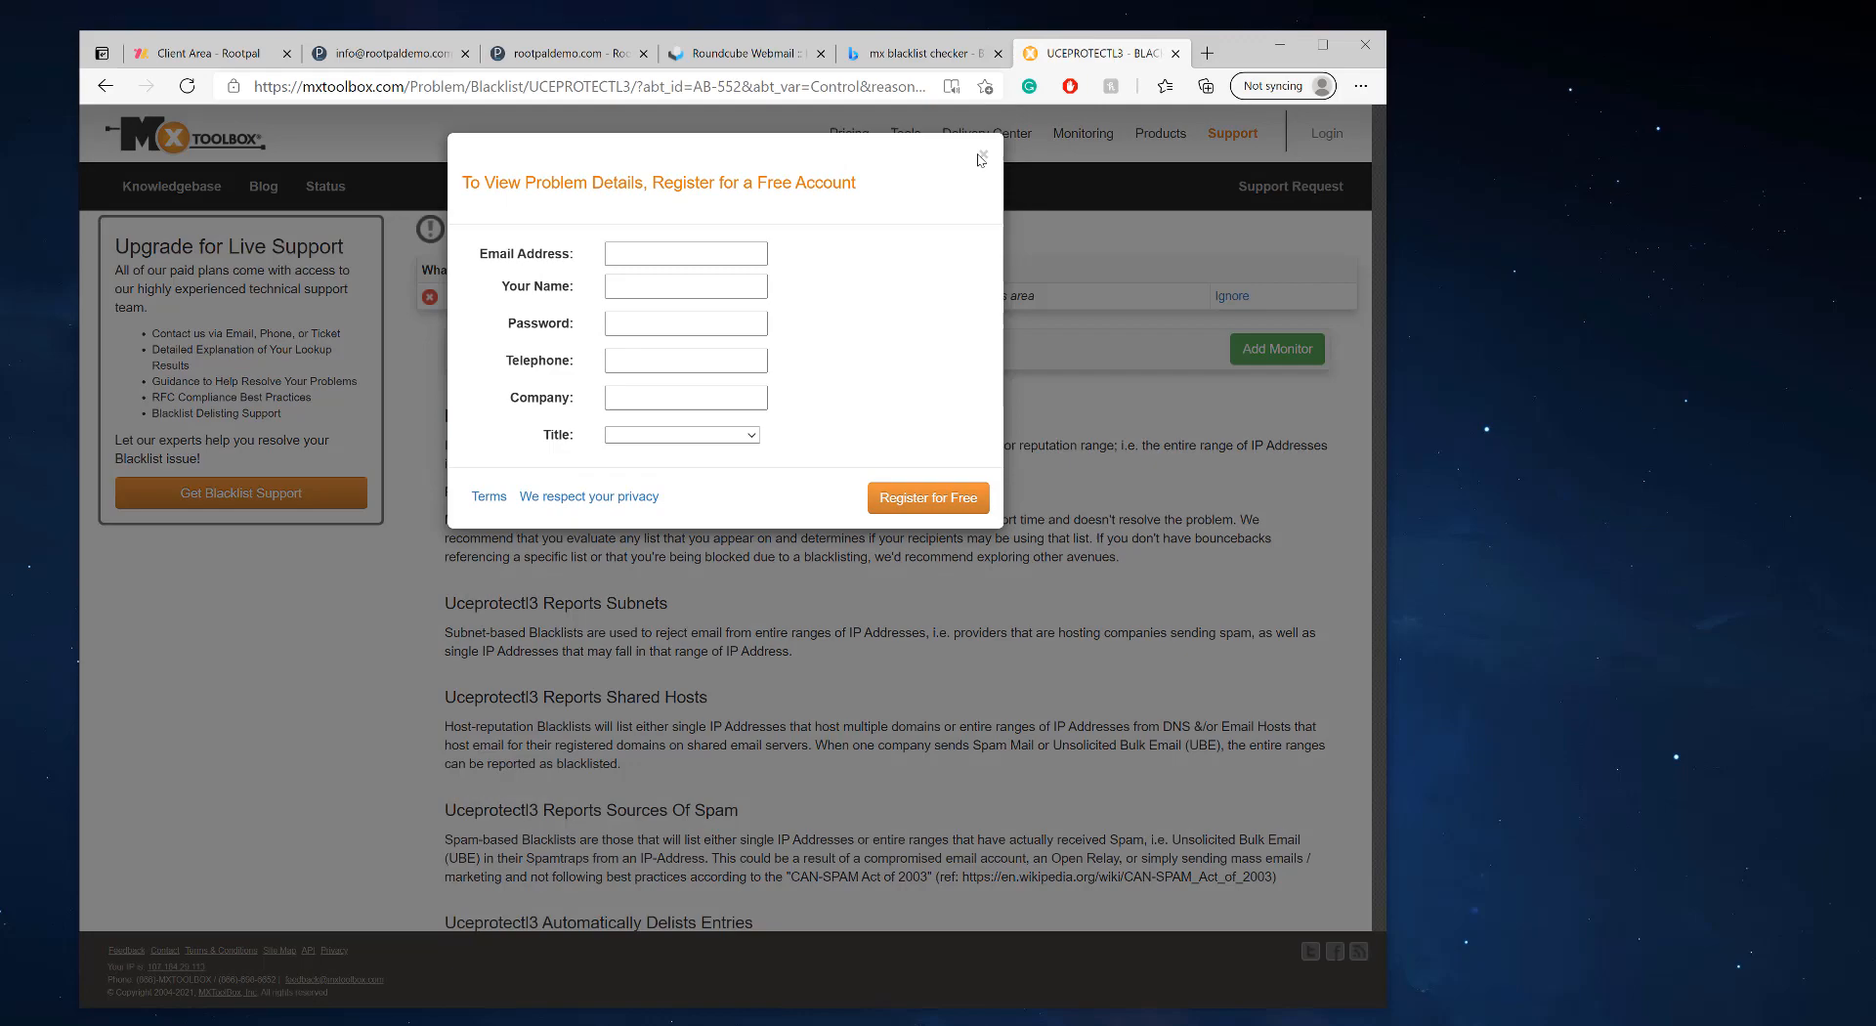
Step: Dismiss MXToolbox's sign-up prompt and open UCEPROTECT's check page for 167.114.172.223
click(981, 157)
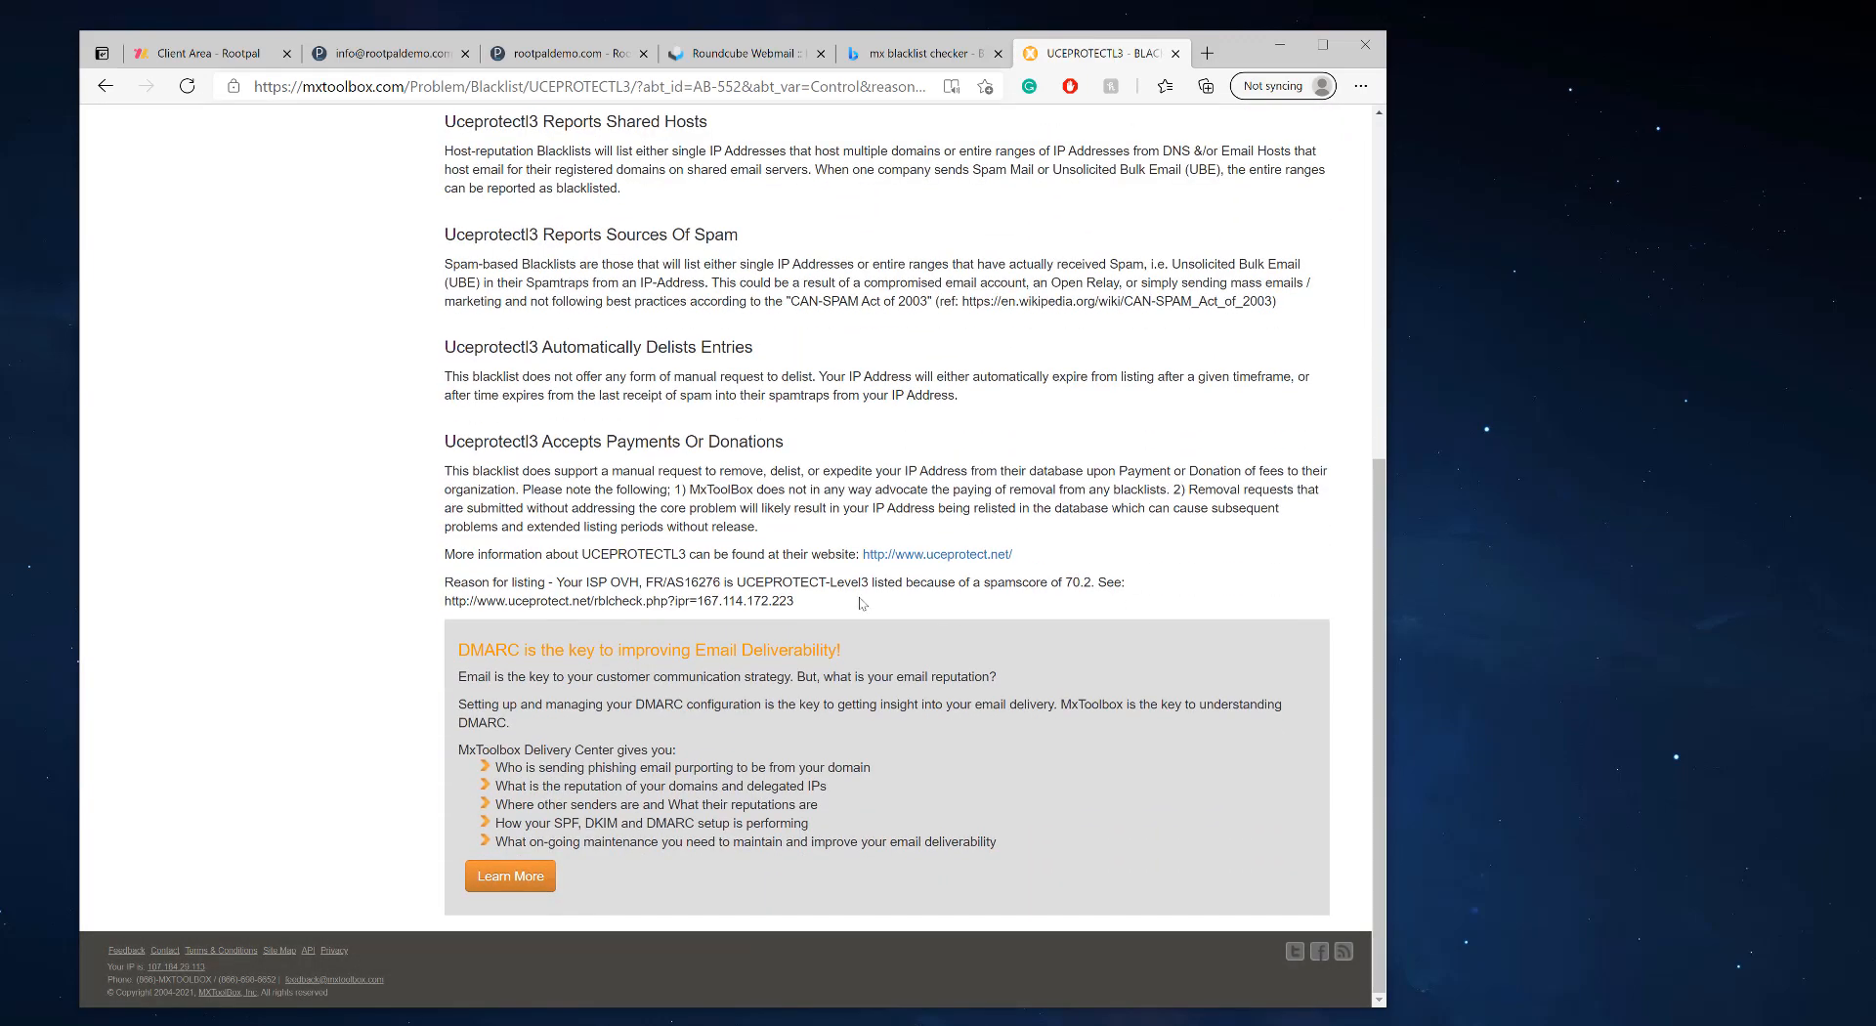
right_click(616, 600)
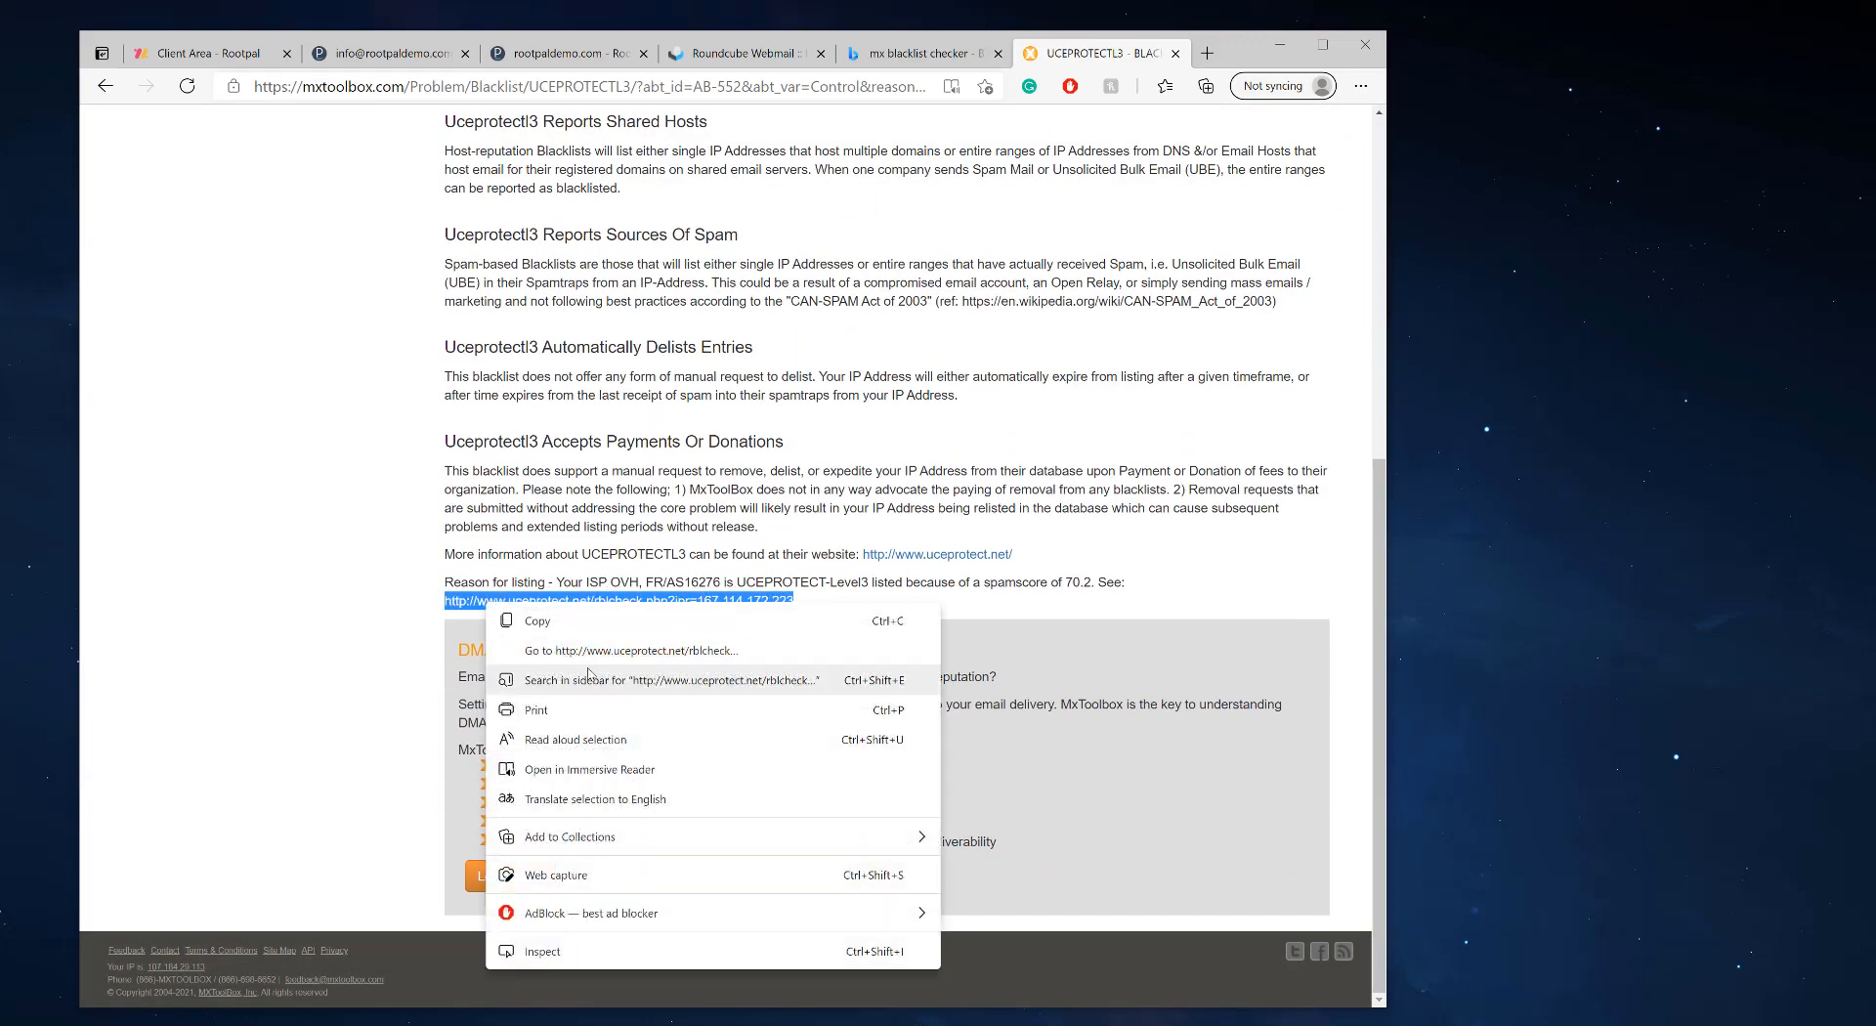
click(630, 650)
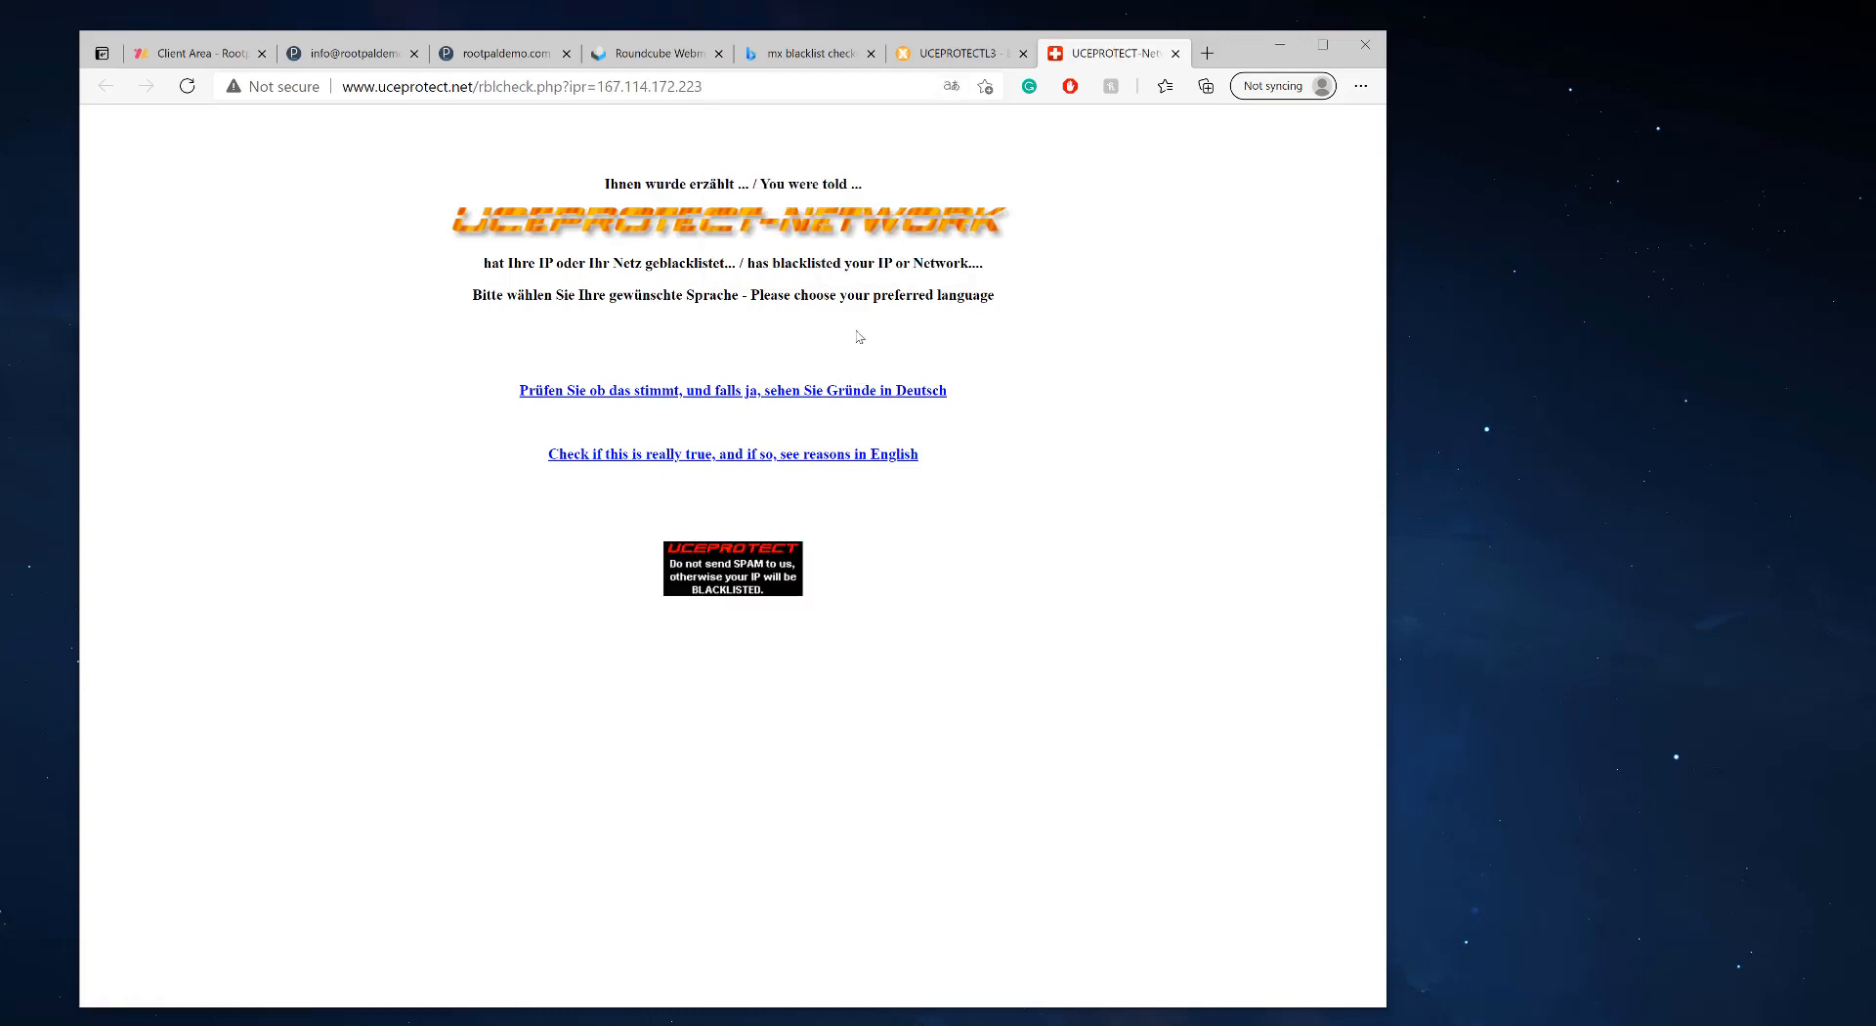
mouse_move(914, 192)
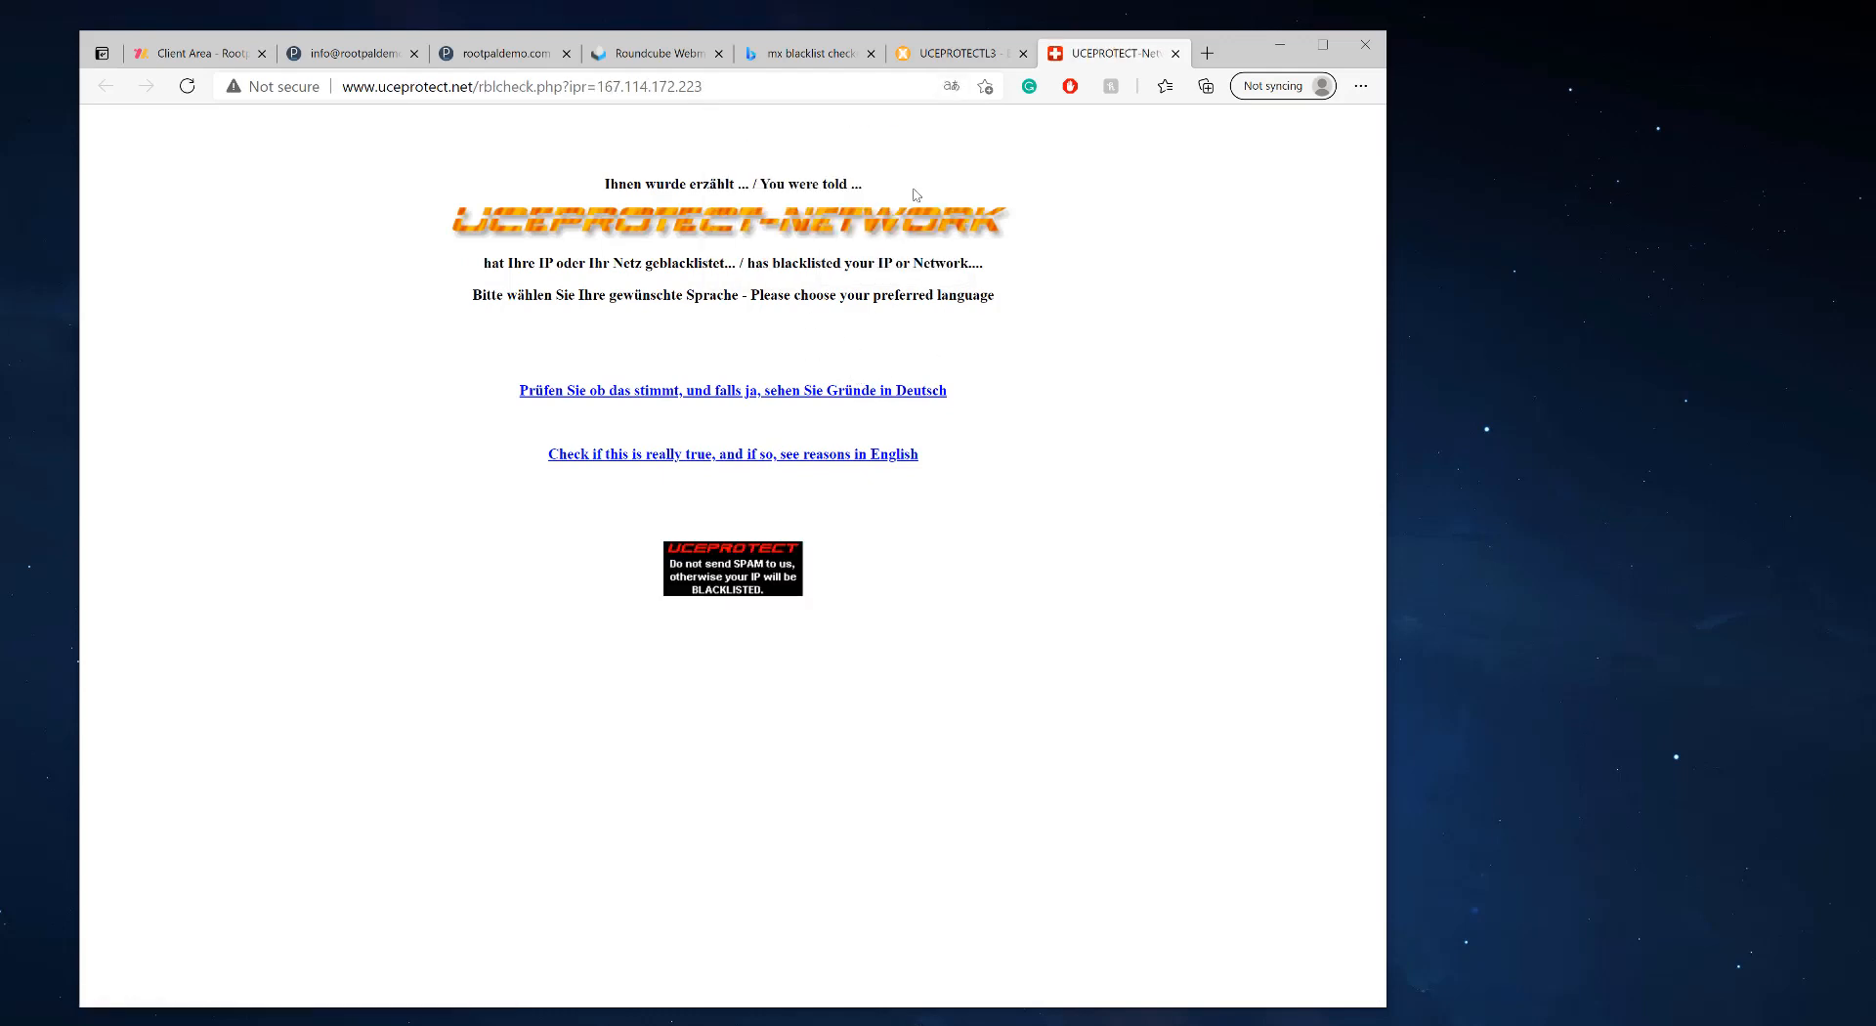
Step: Translate the German UCEPROTECT check page into English
click(951, 86)
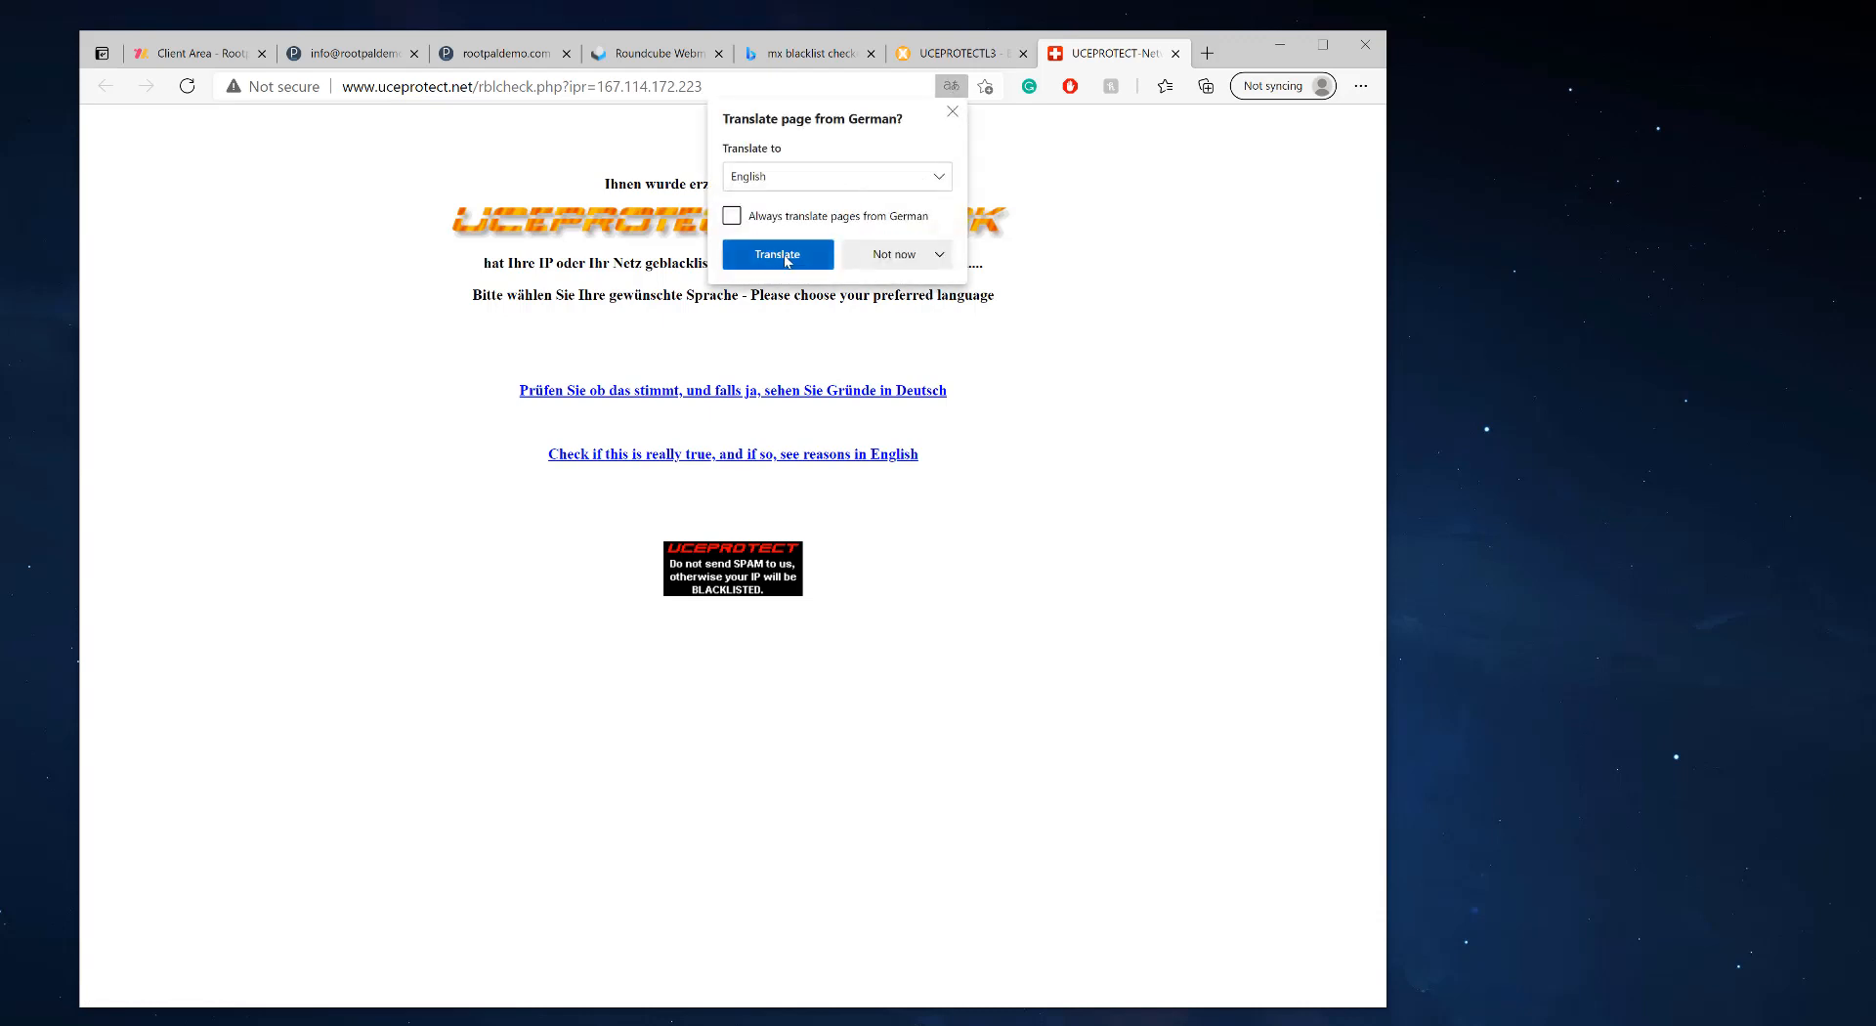
click(777, 254)
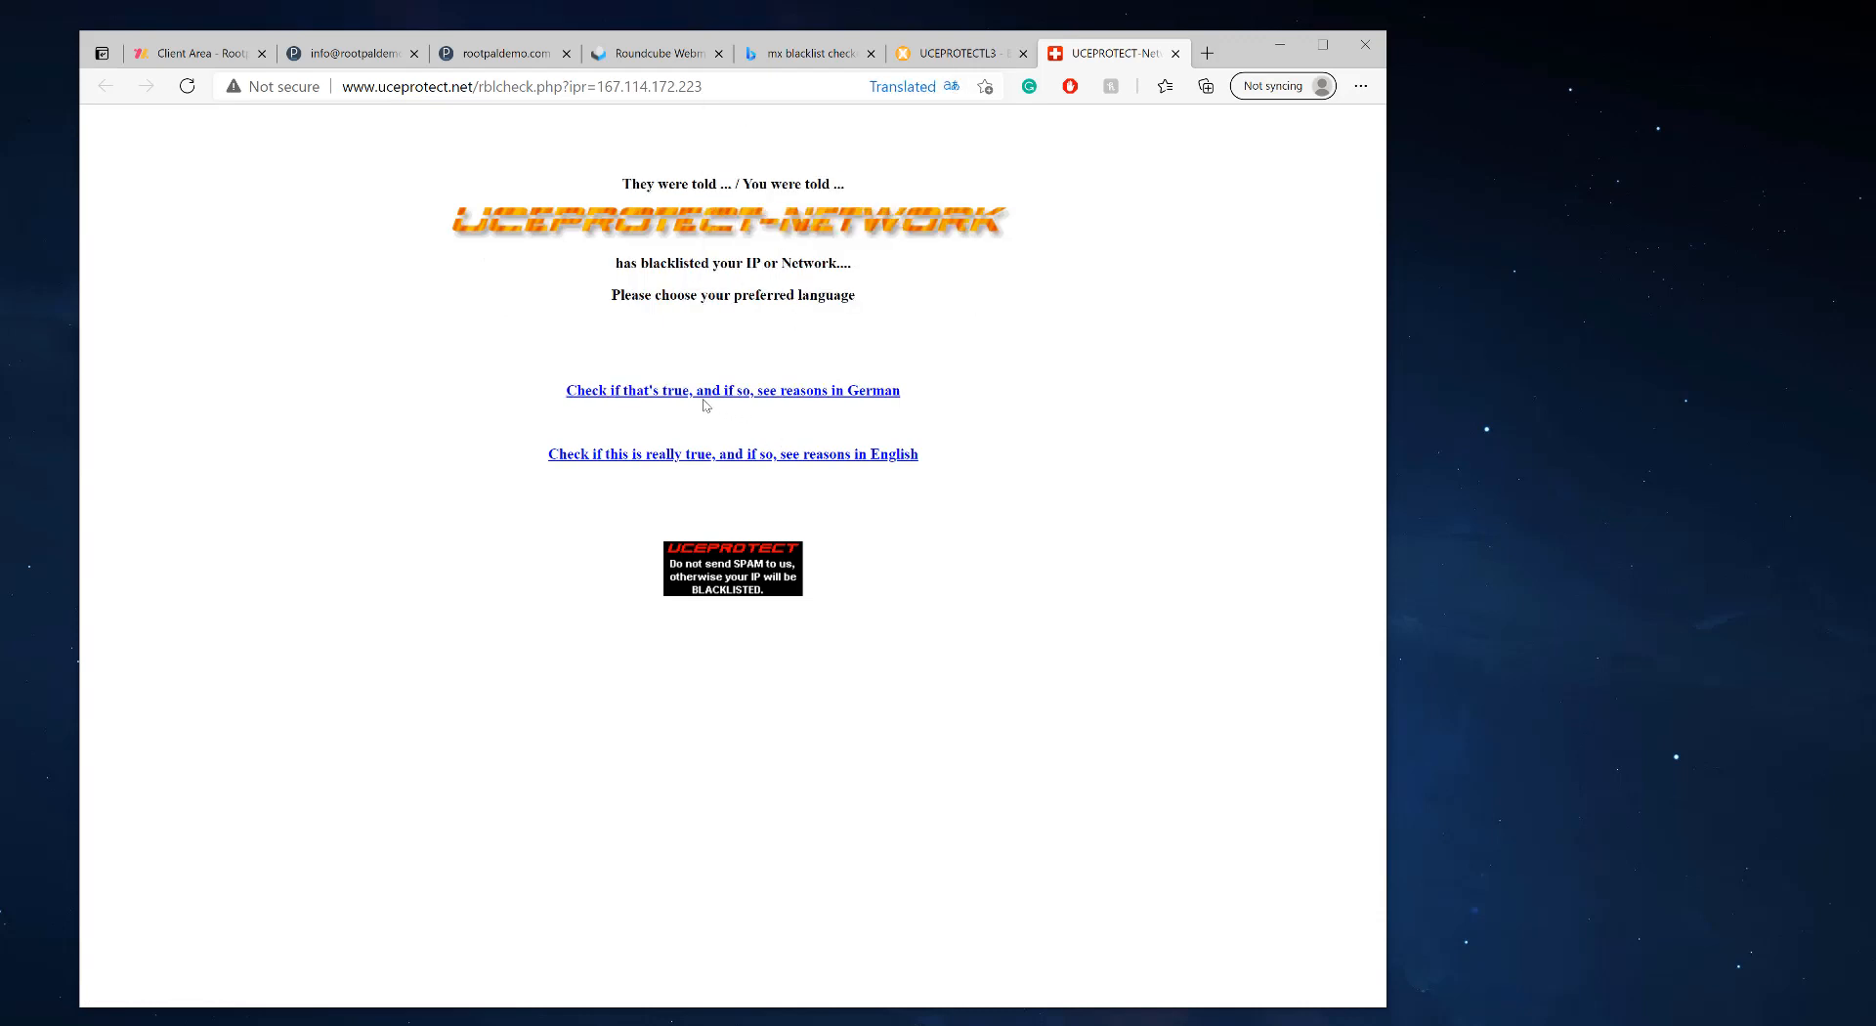
click(707, 454)
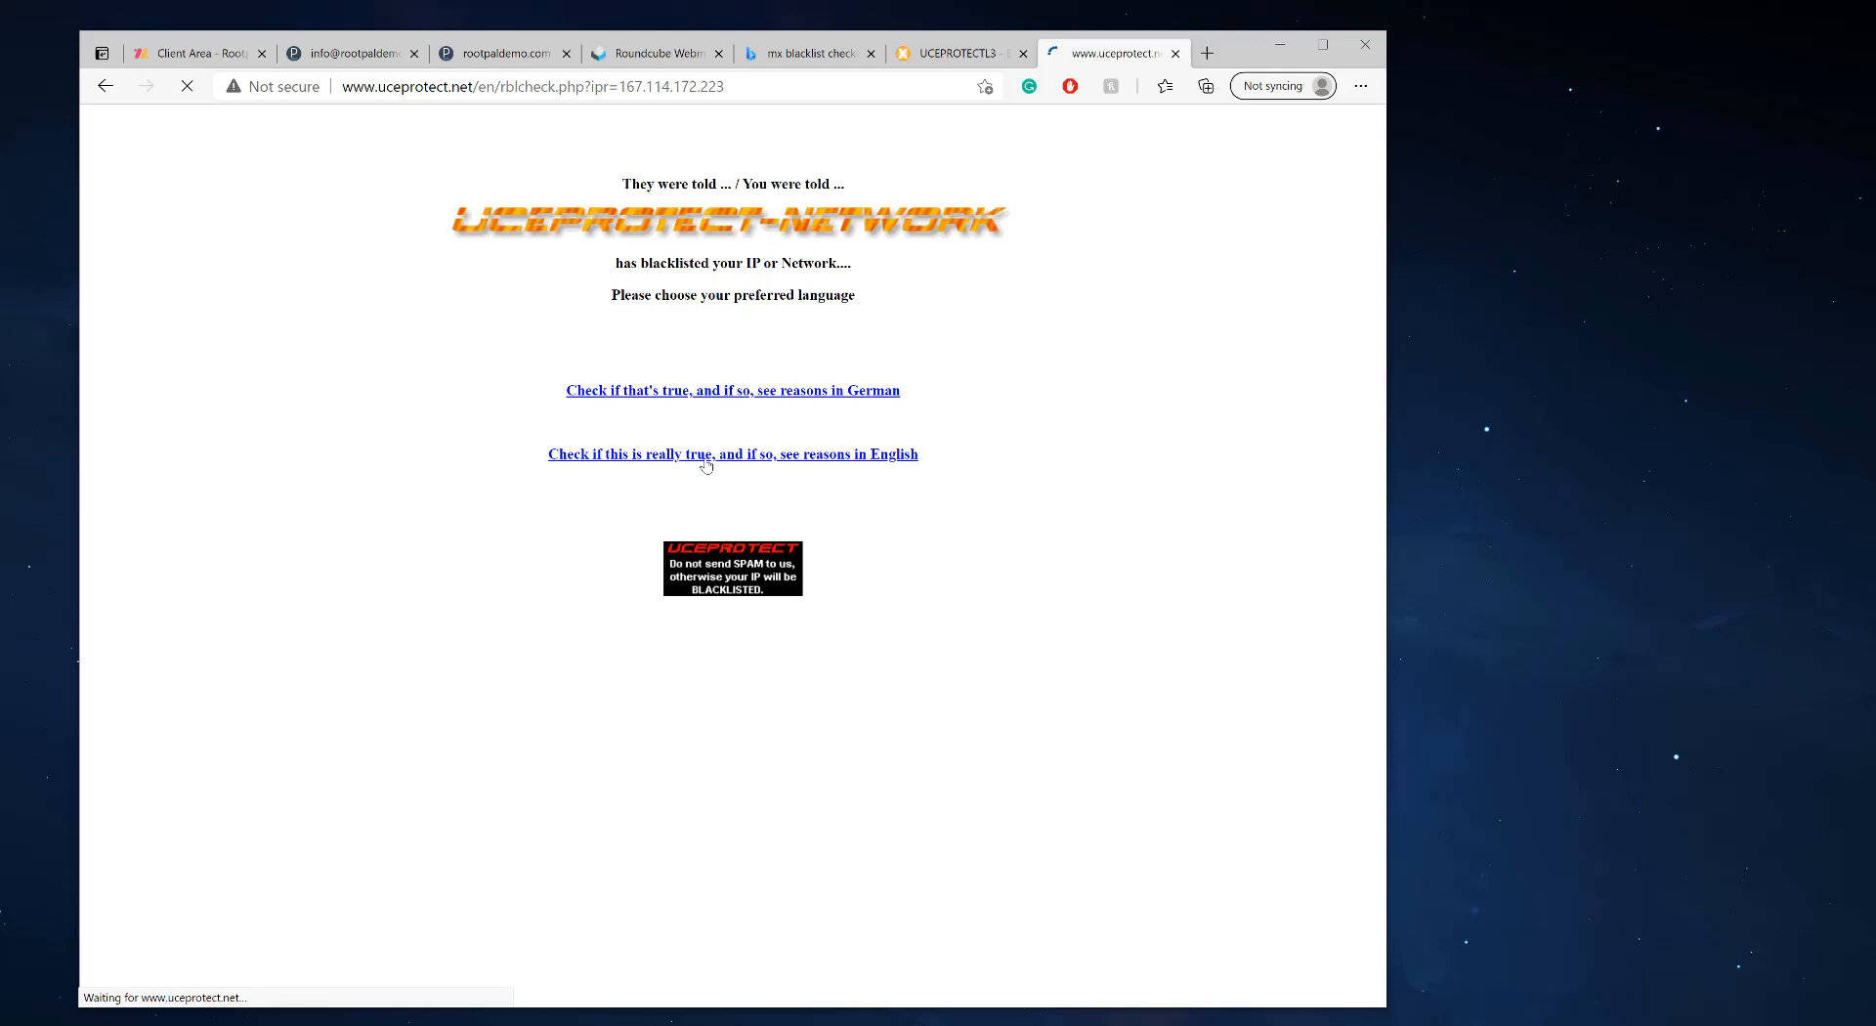
click(732, 455)
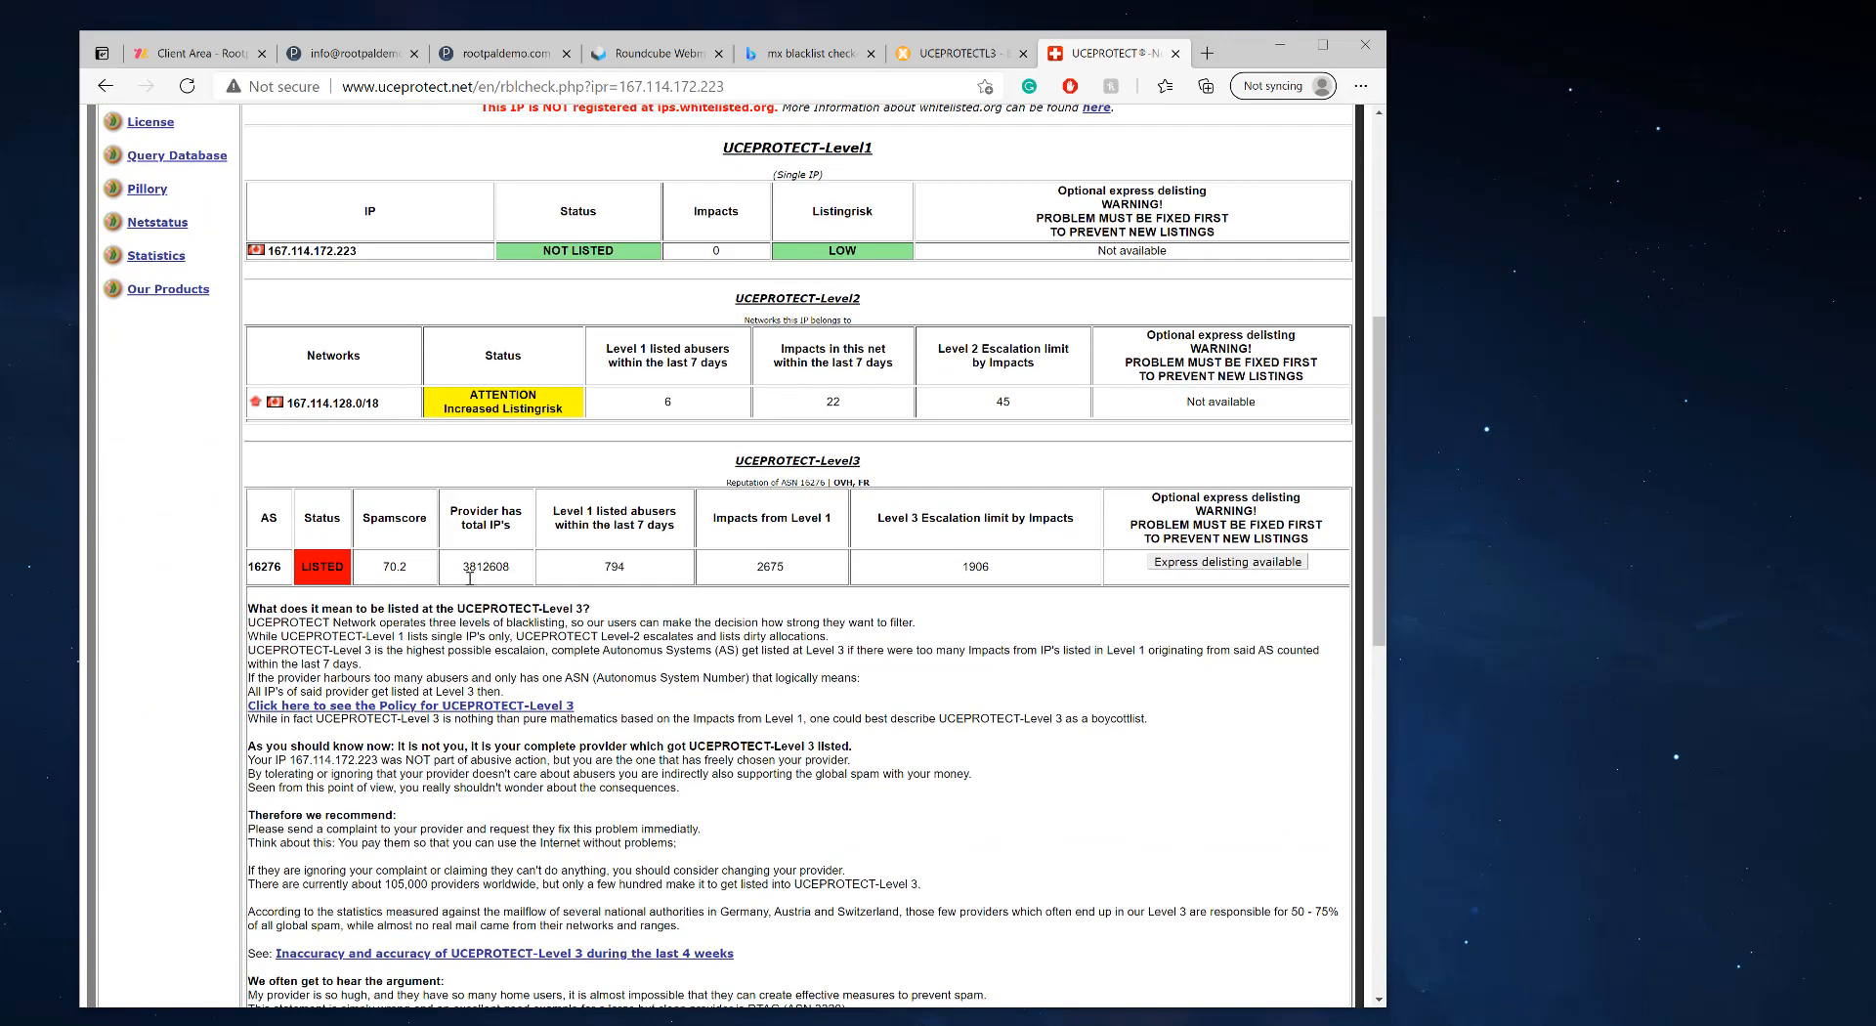
scroll(up, 3)
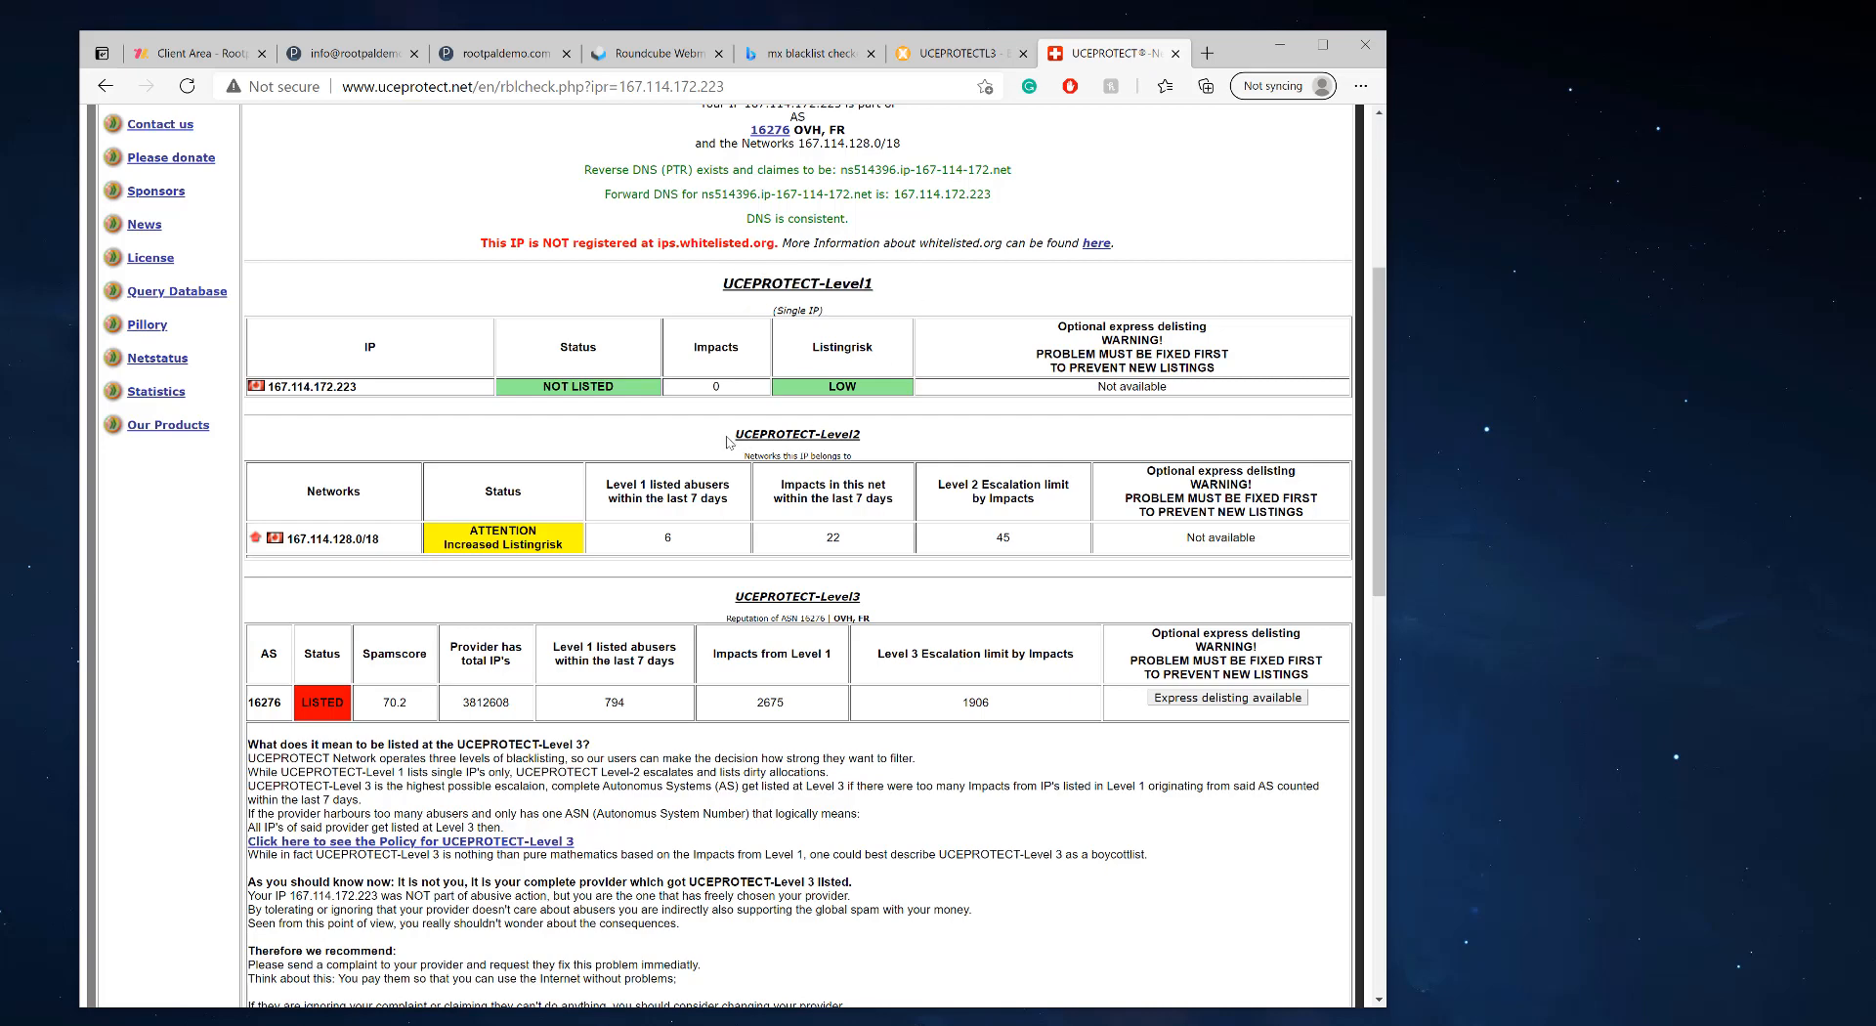
mouse_move(562, 505)
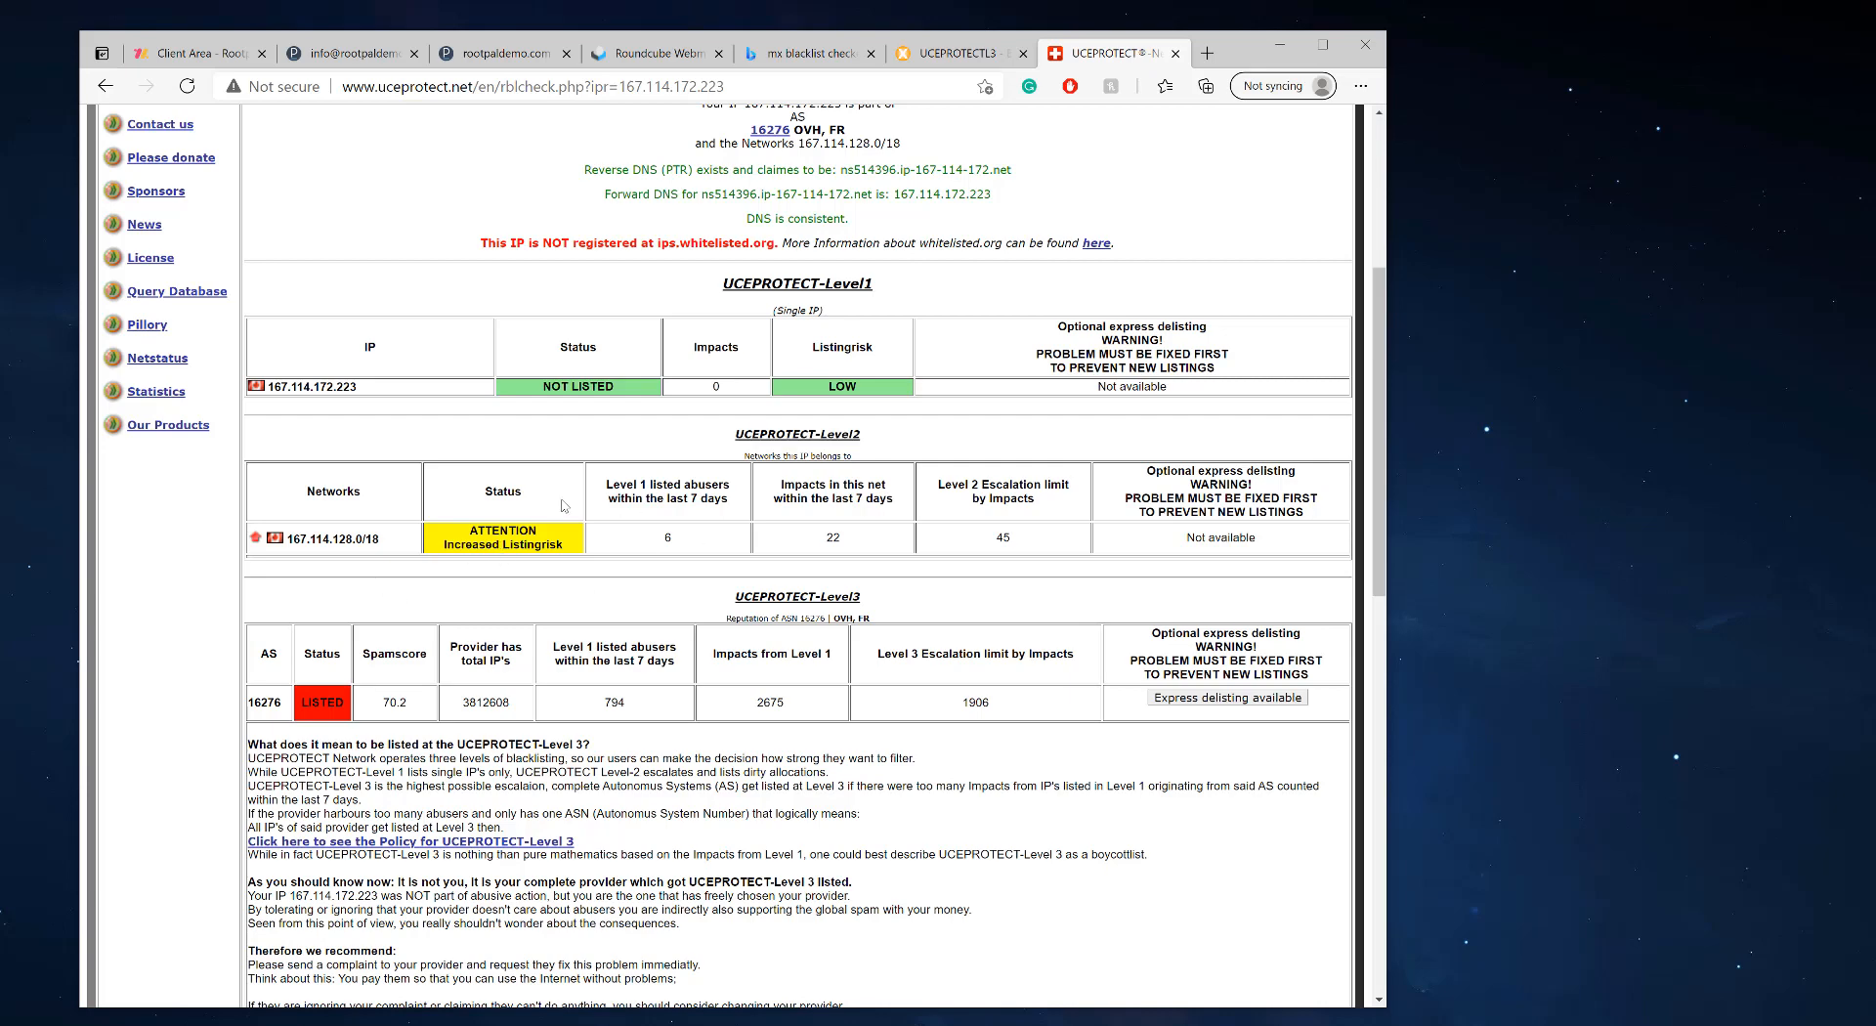
mouse_move(691, 525)
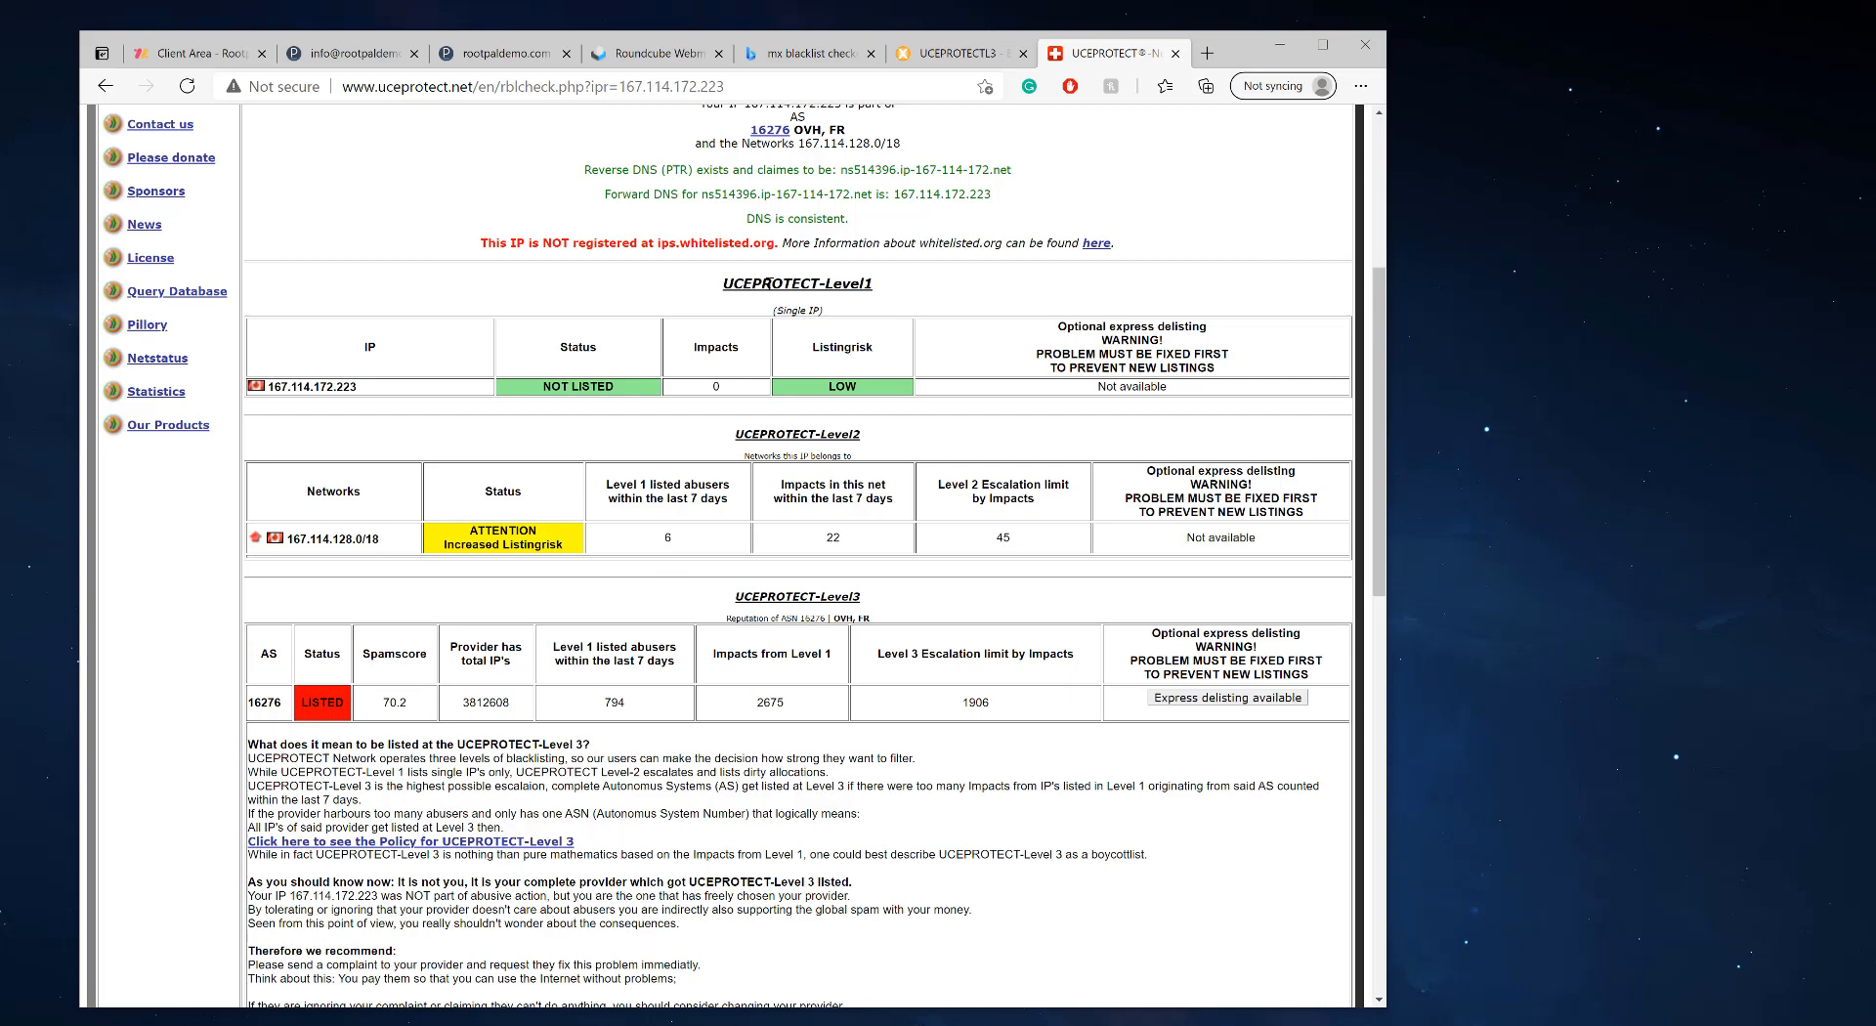
Step: Review the Level 1–3 tables: IP not listed, but OVH's network listed at Level 3
double_click(796, 433)
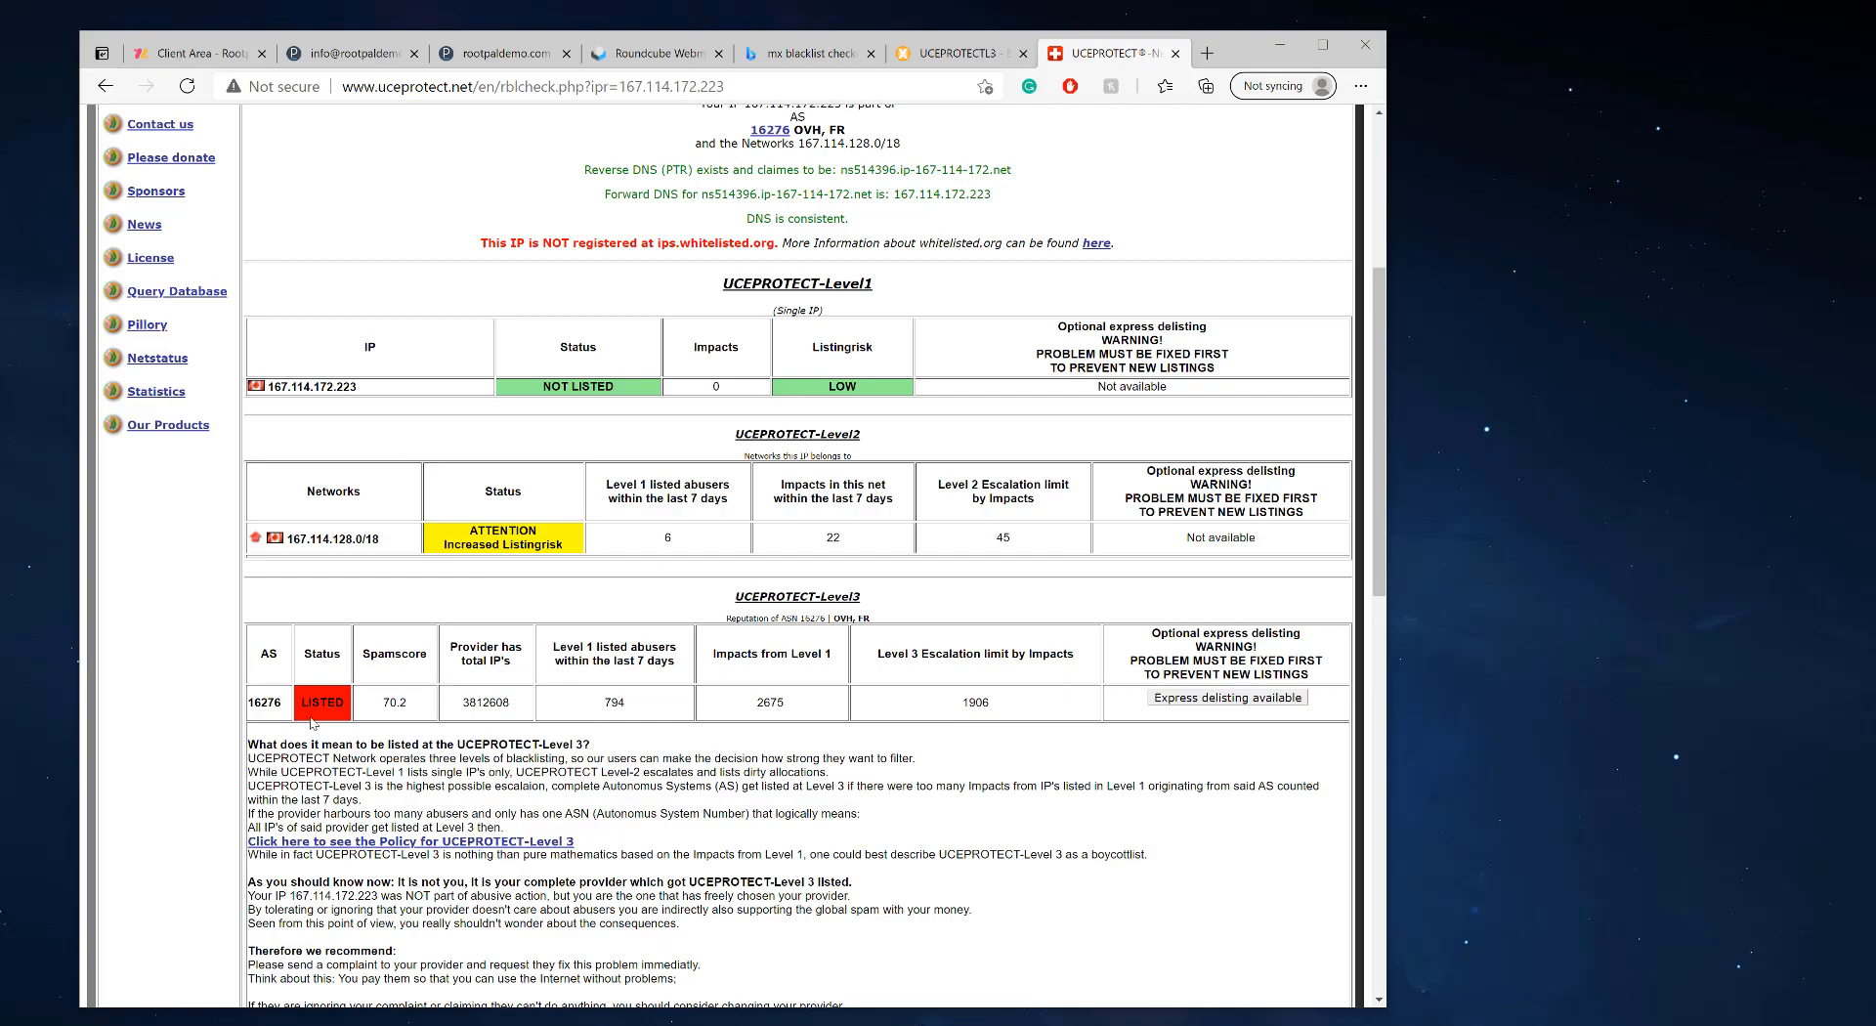
mouse_move(659, 710)
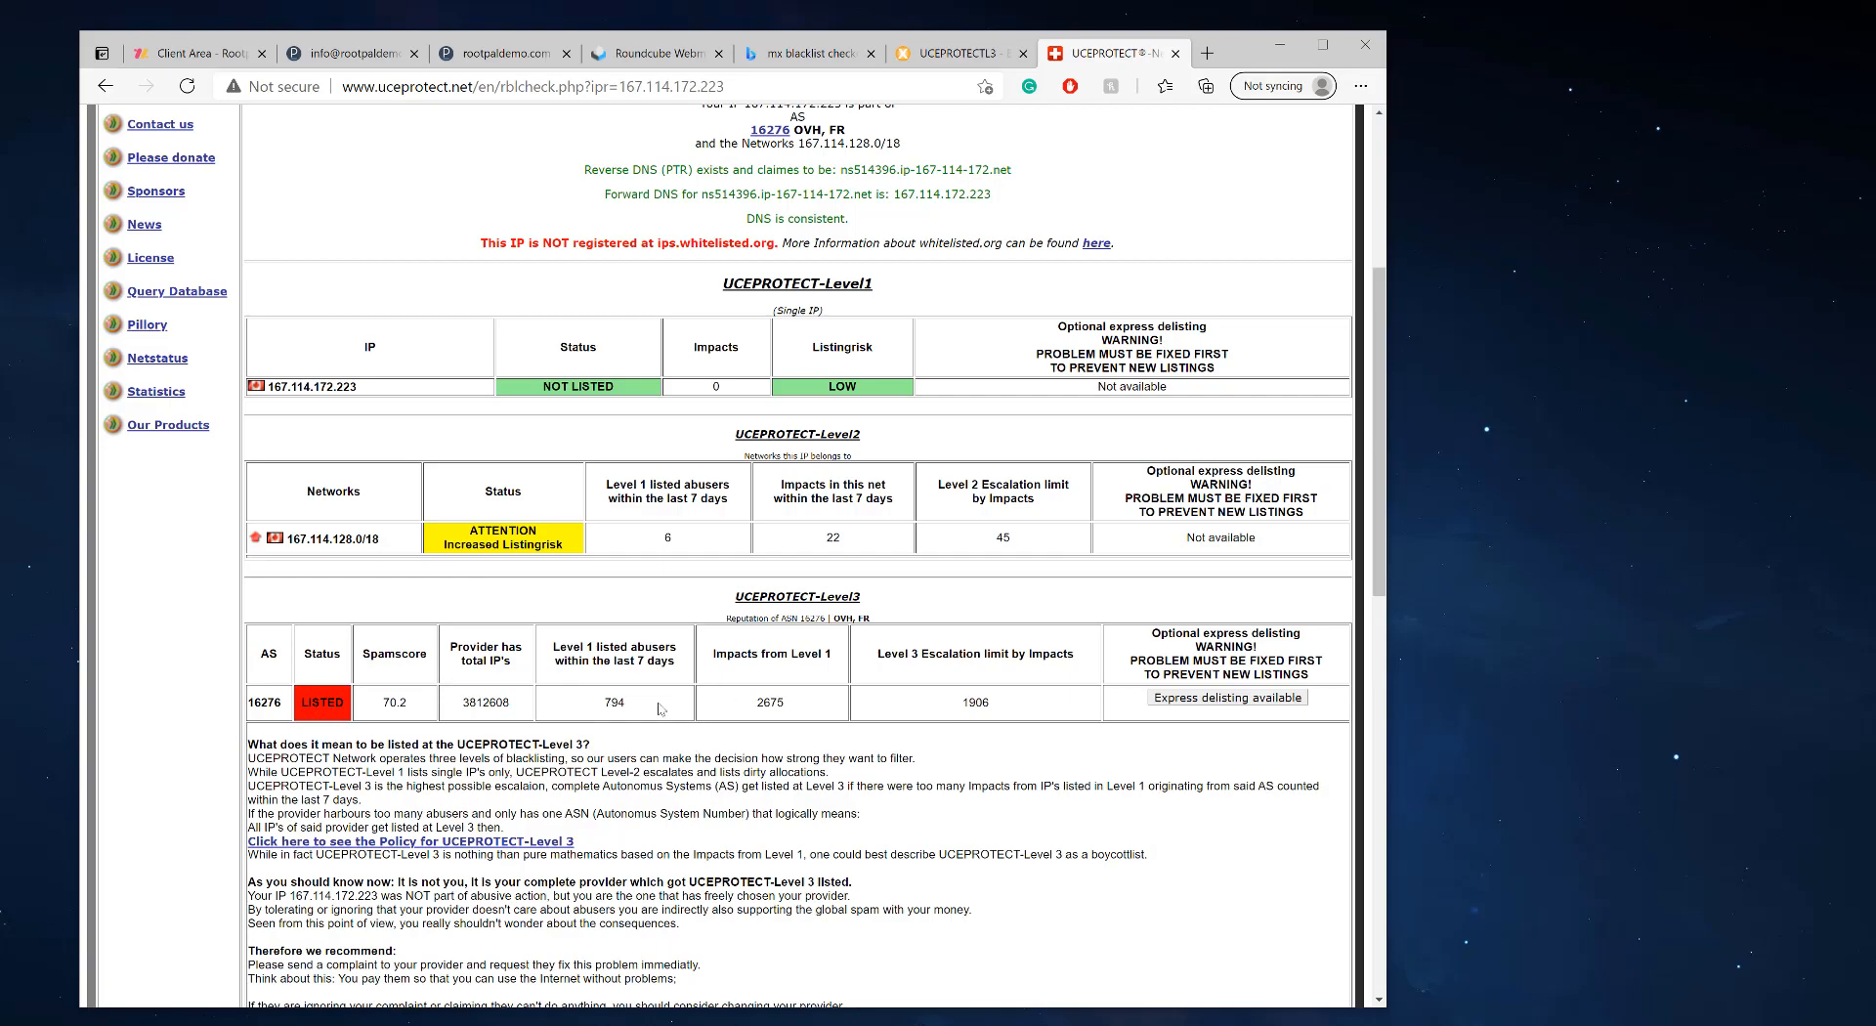
scroll(down, 3)
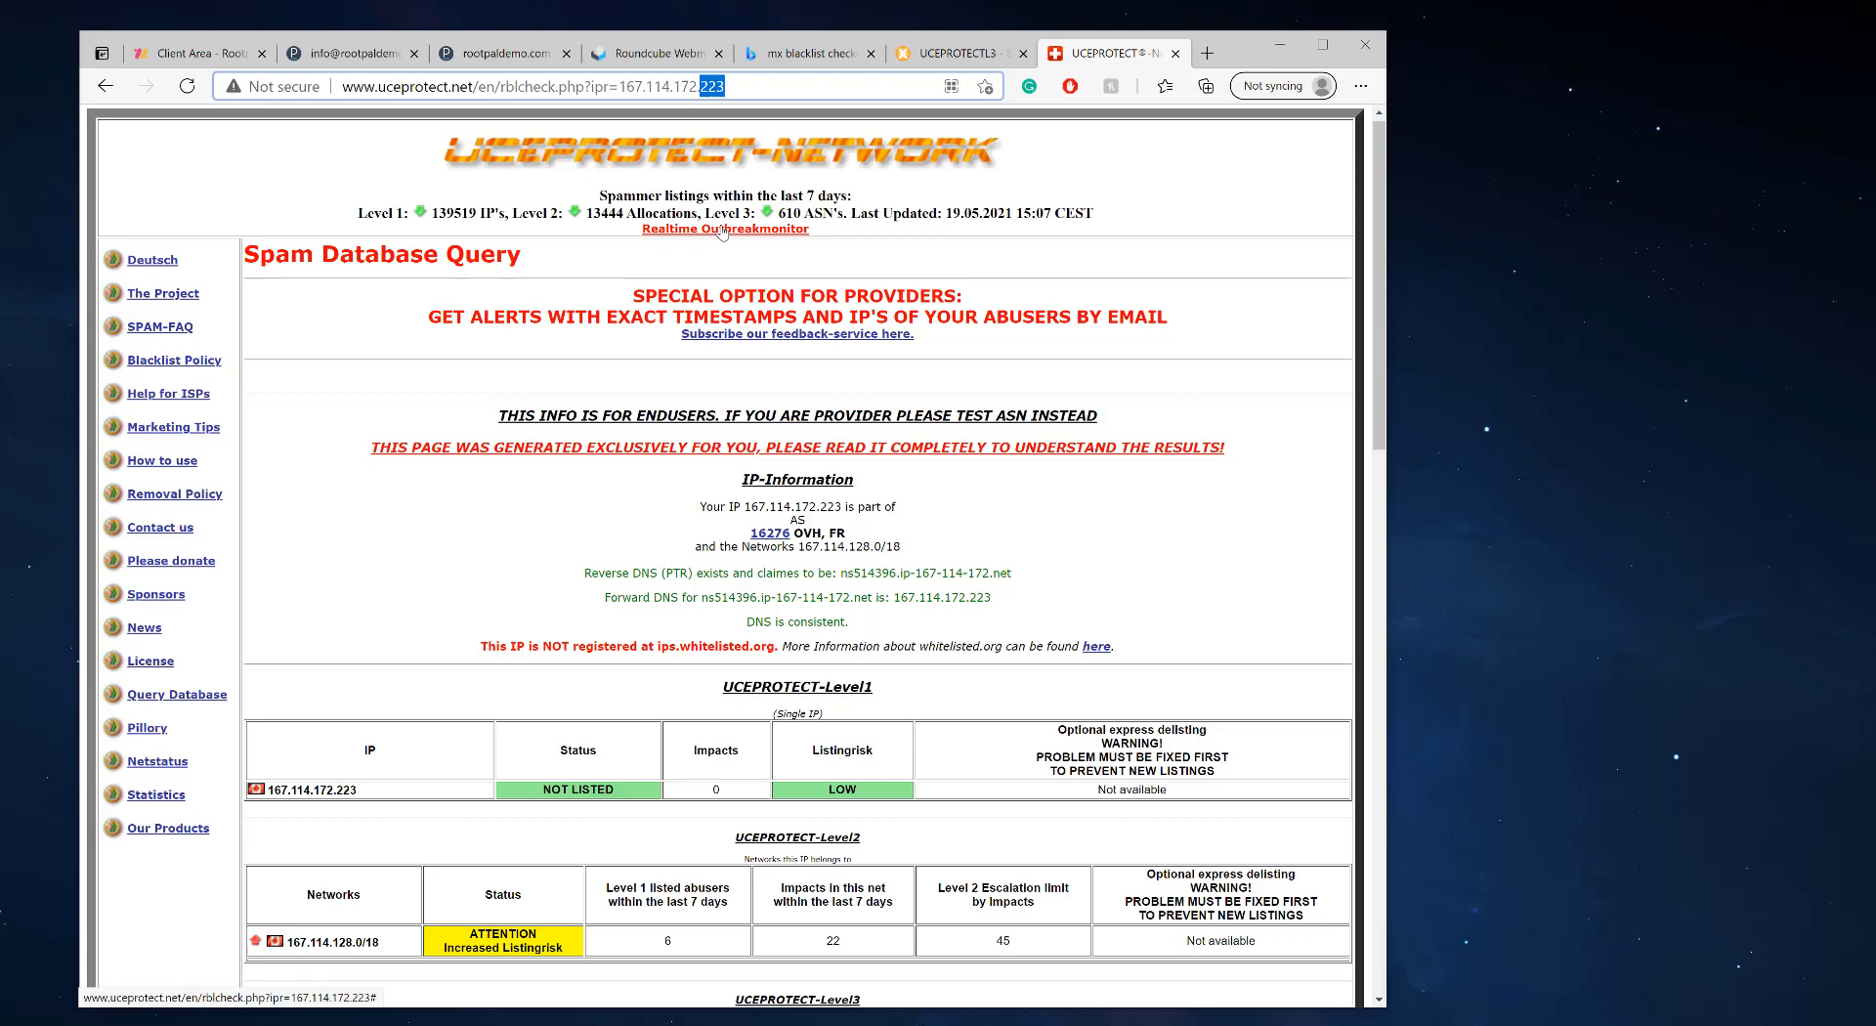
scroll(down, 3)
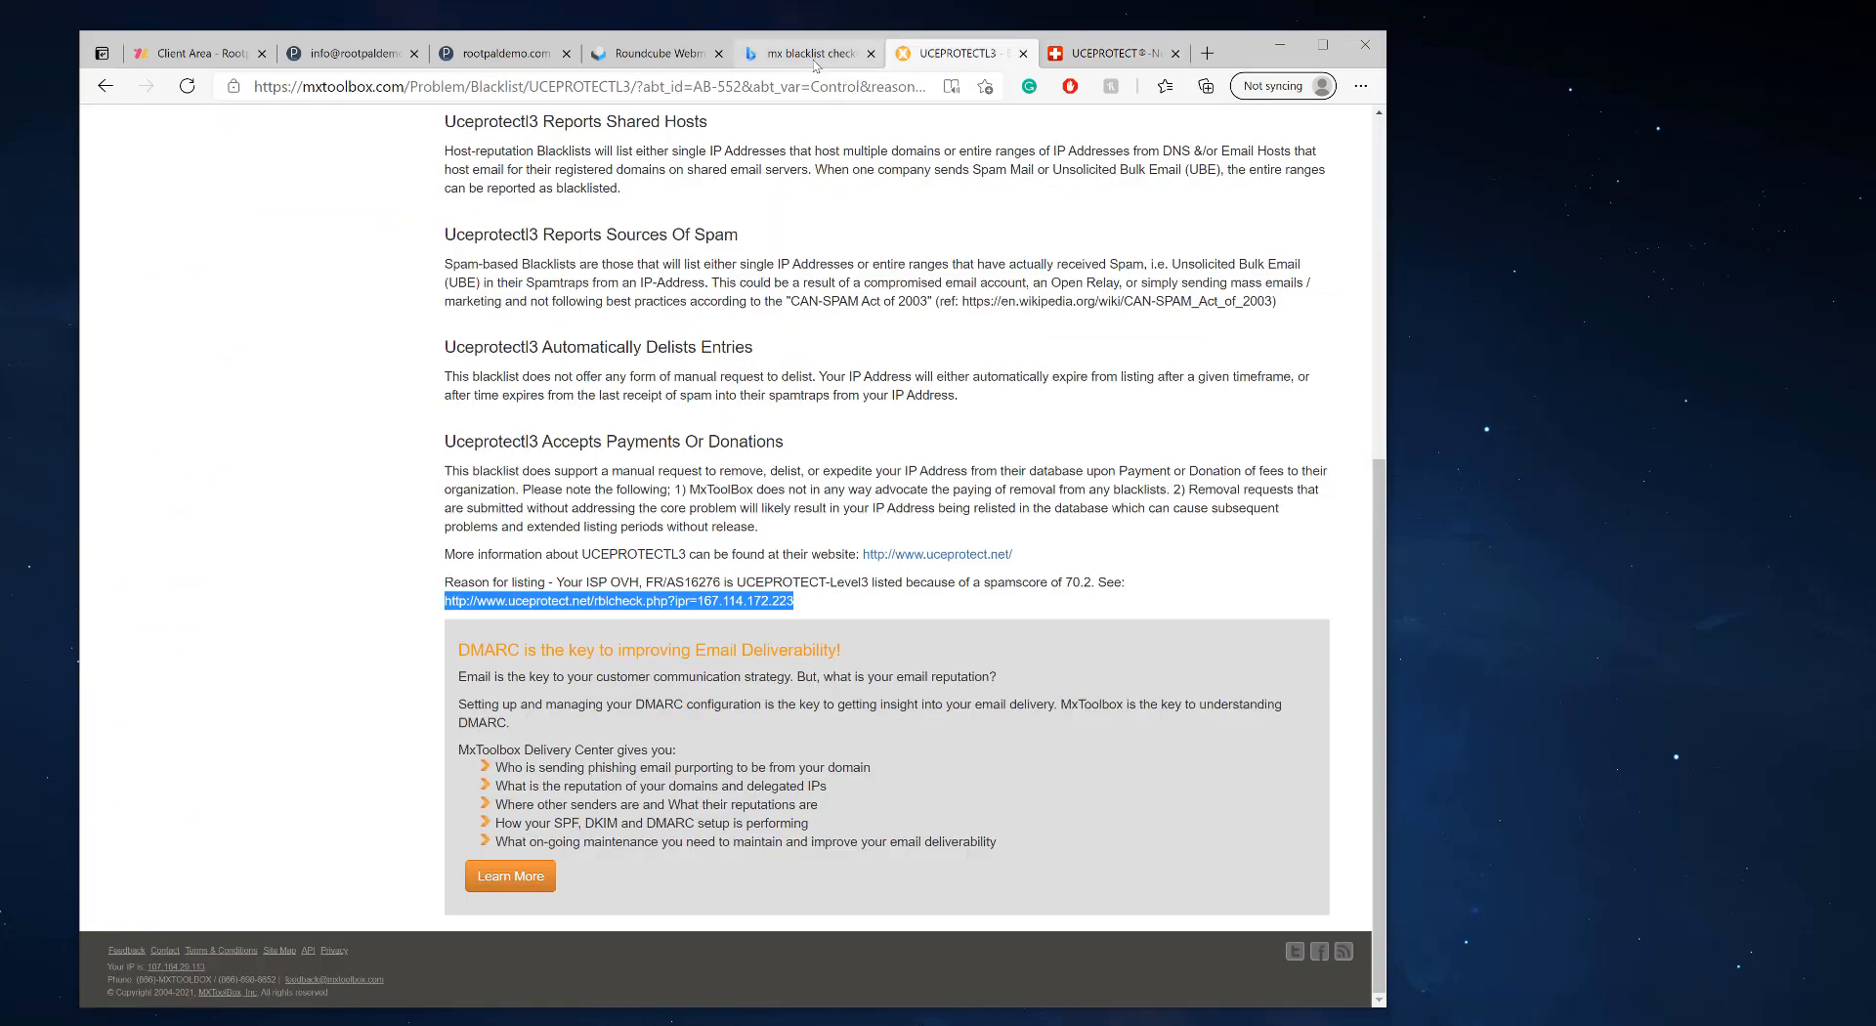
mouse_move(816, 54)
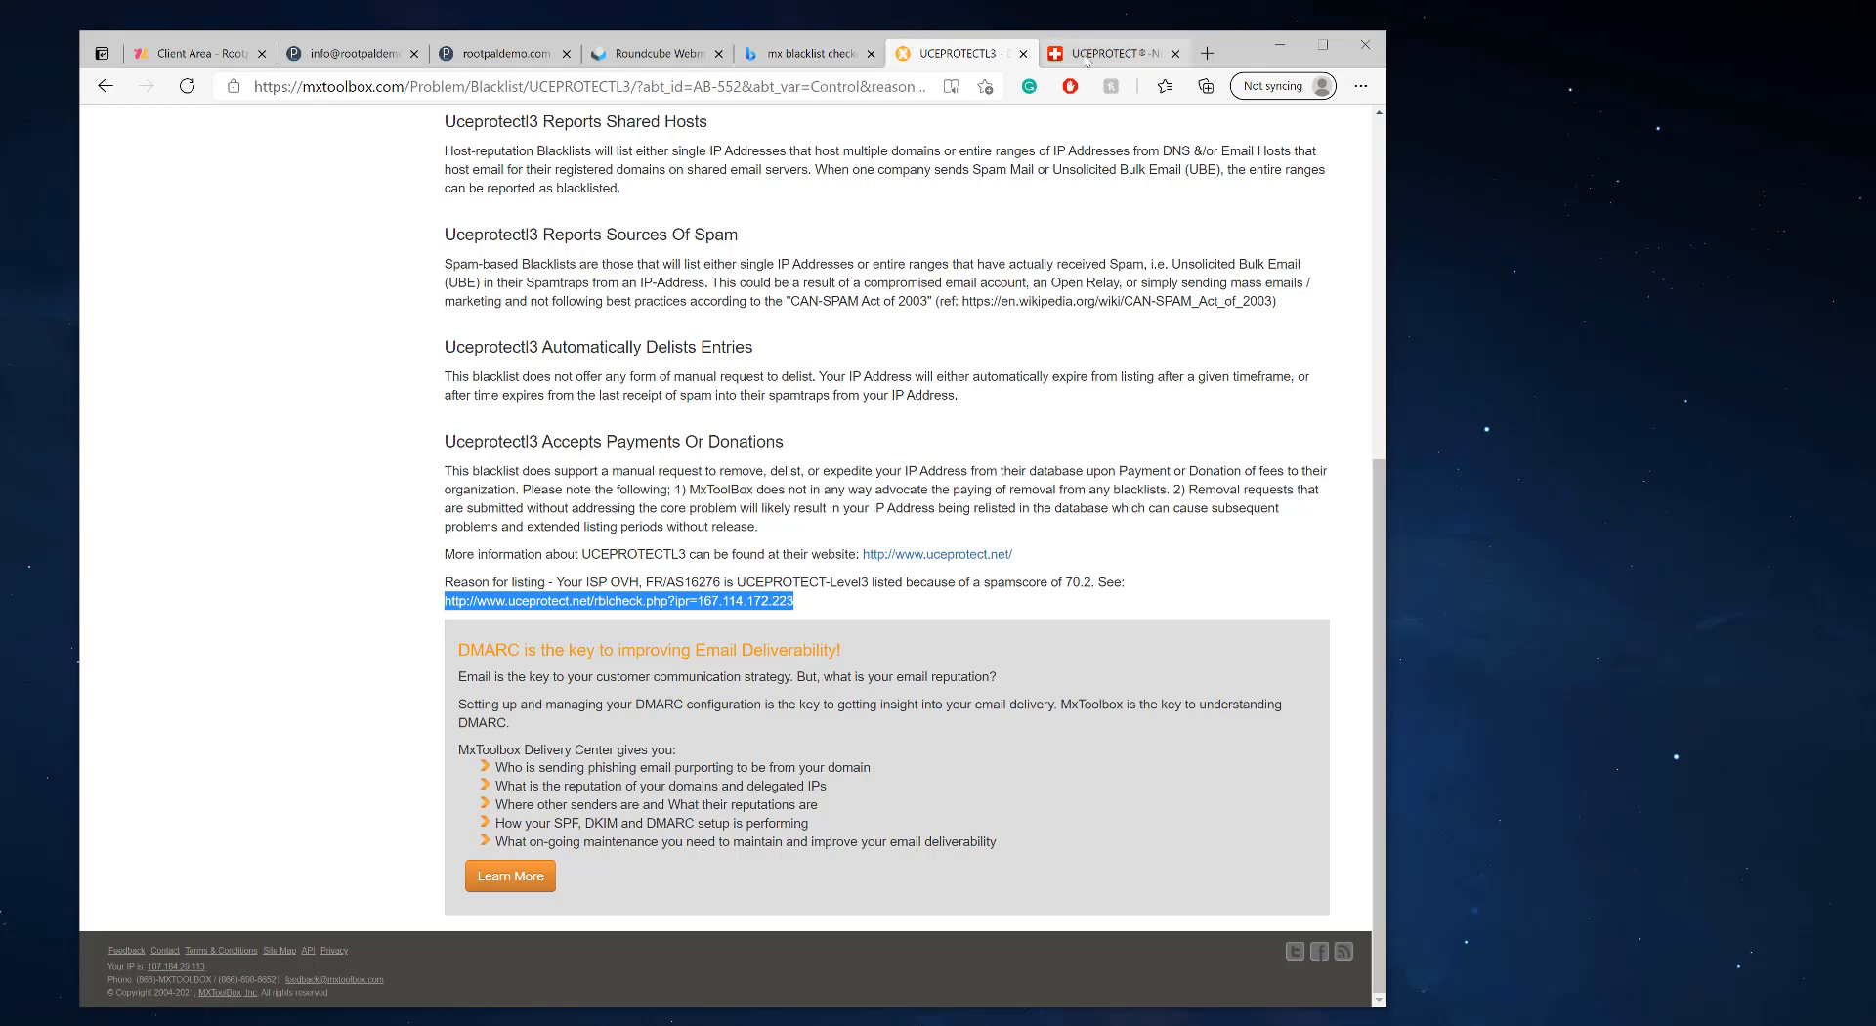
click(619, 601)
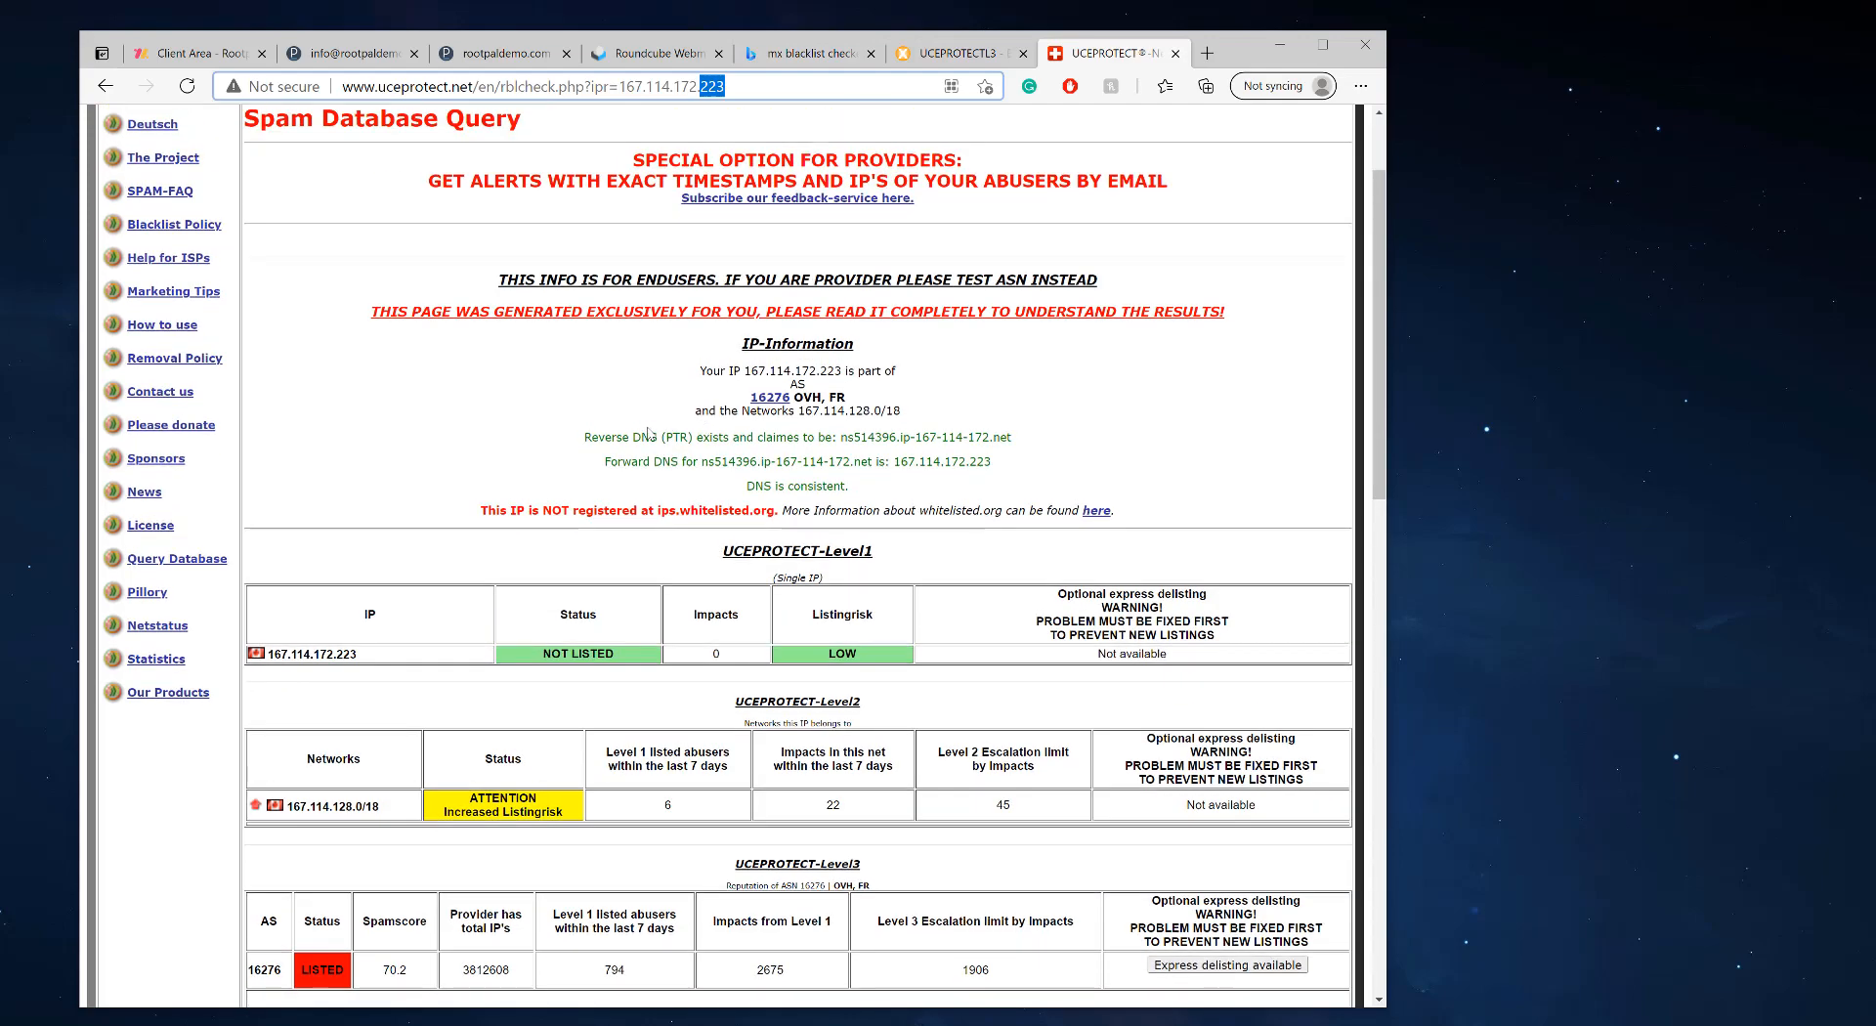
scroll(down, 3)
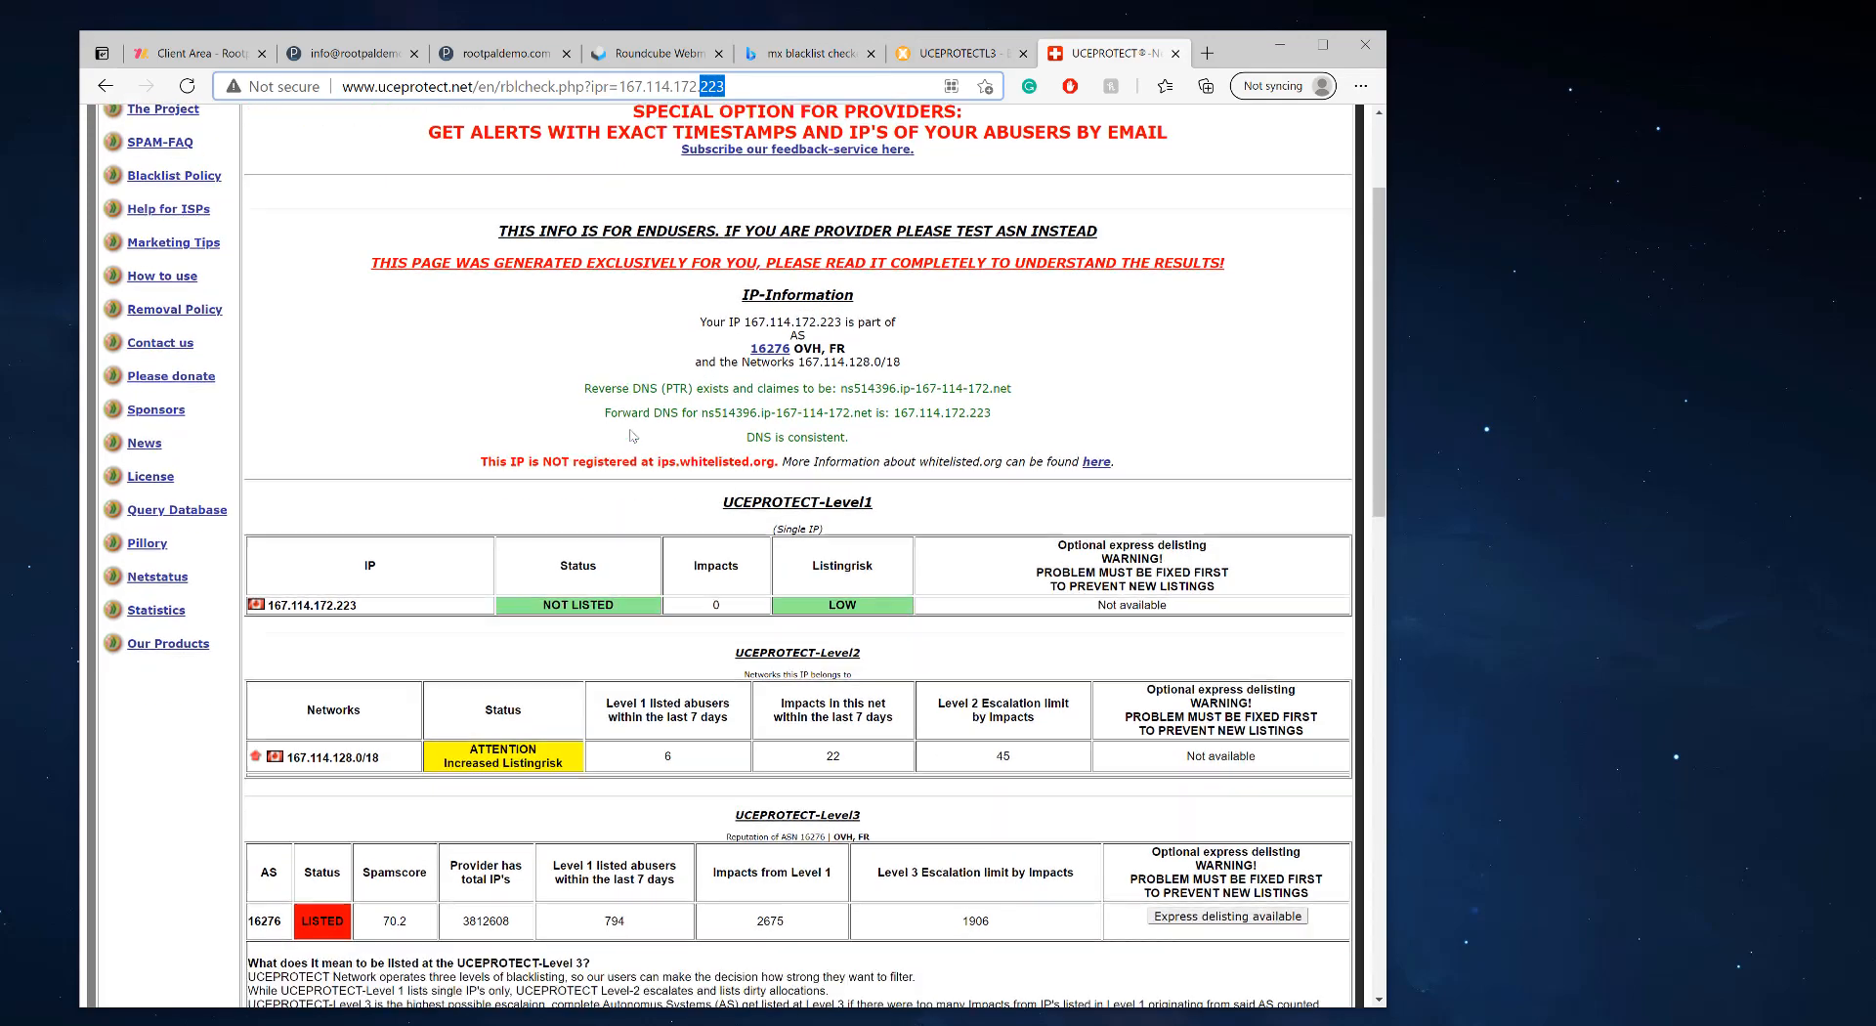
scroll(down, 3)
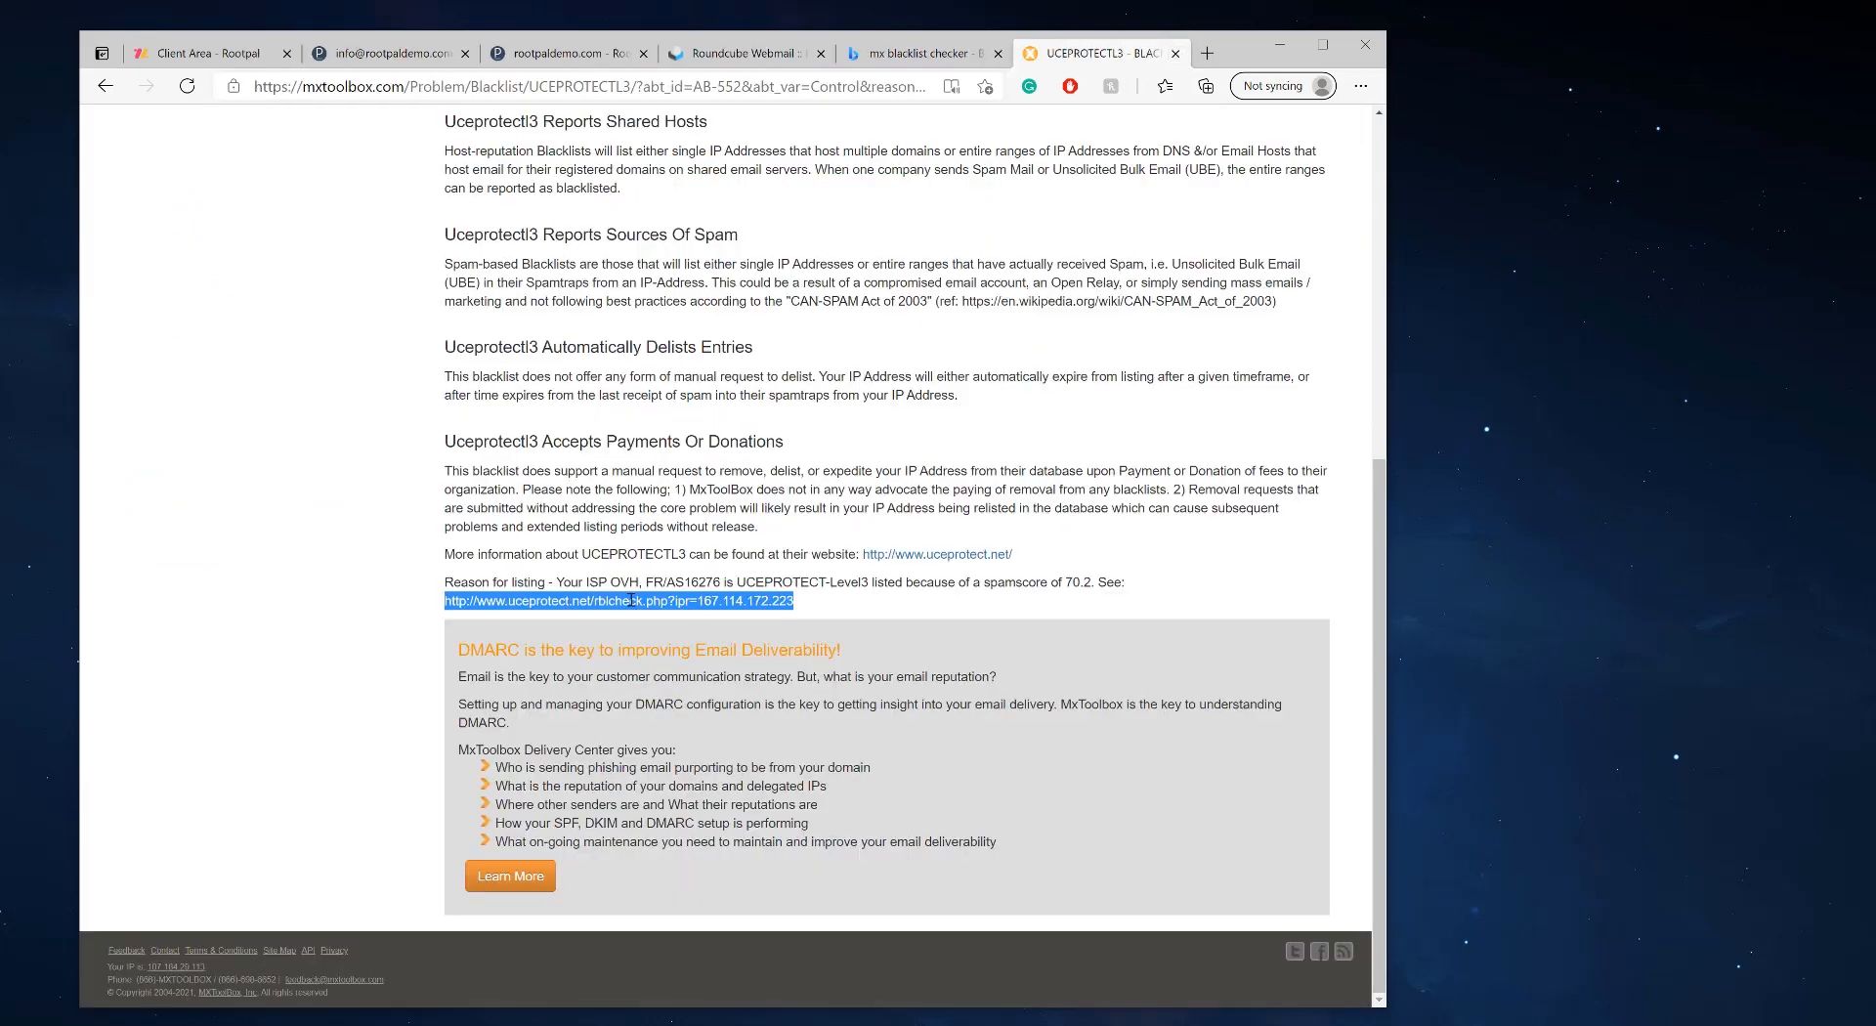
Step: Go back to SuperTool blacklist results showing only UCEPROTECTL3 listed, and open a new tab
right_click(630, 601)
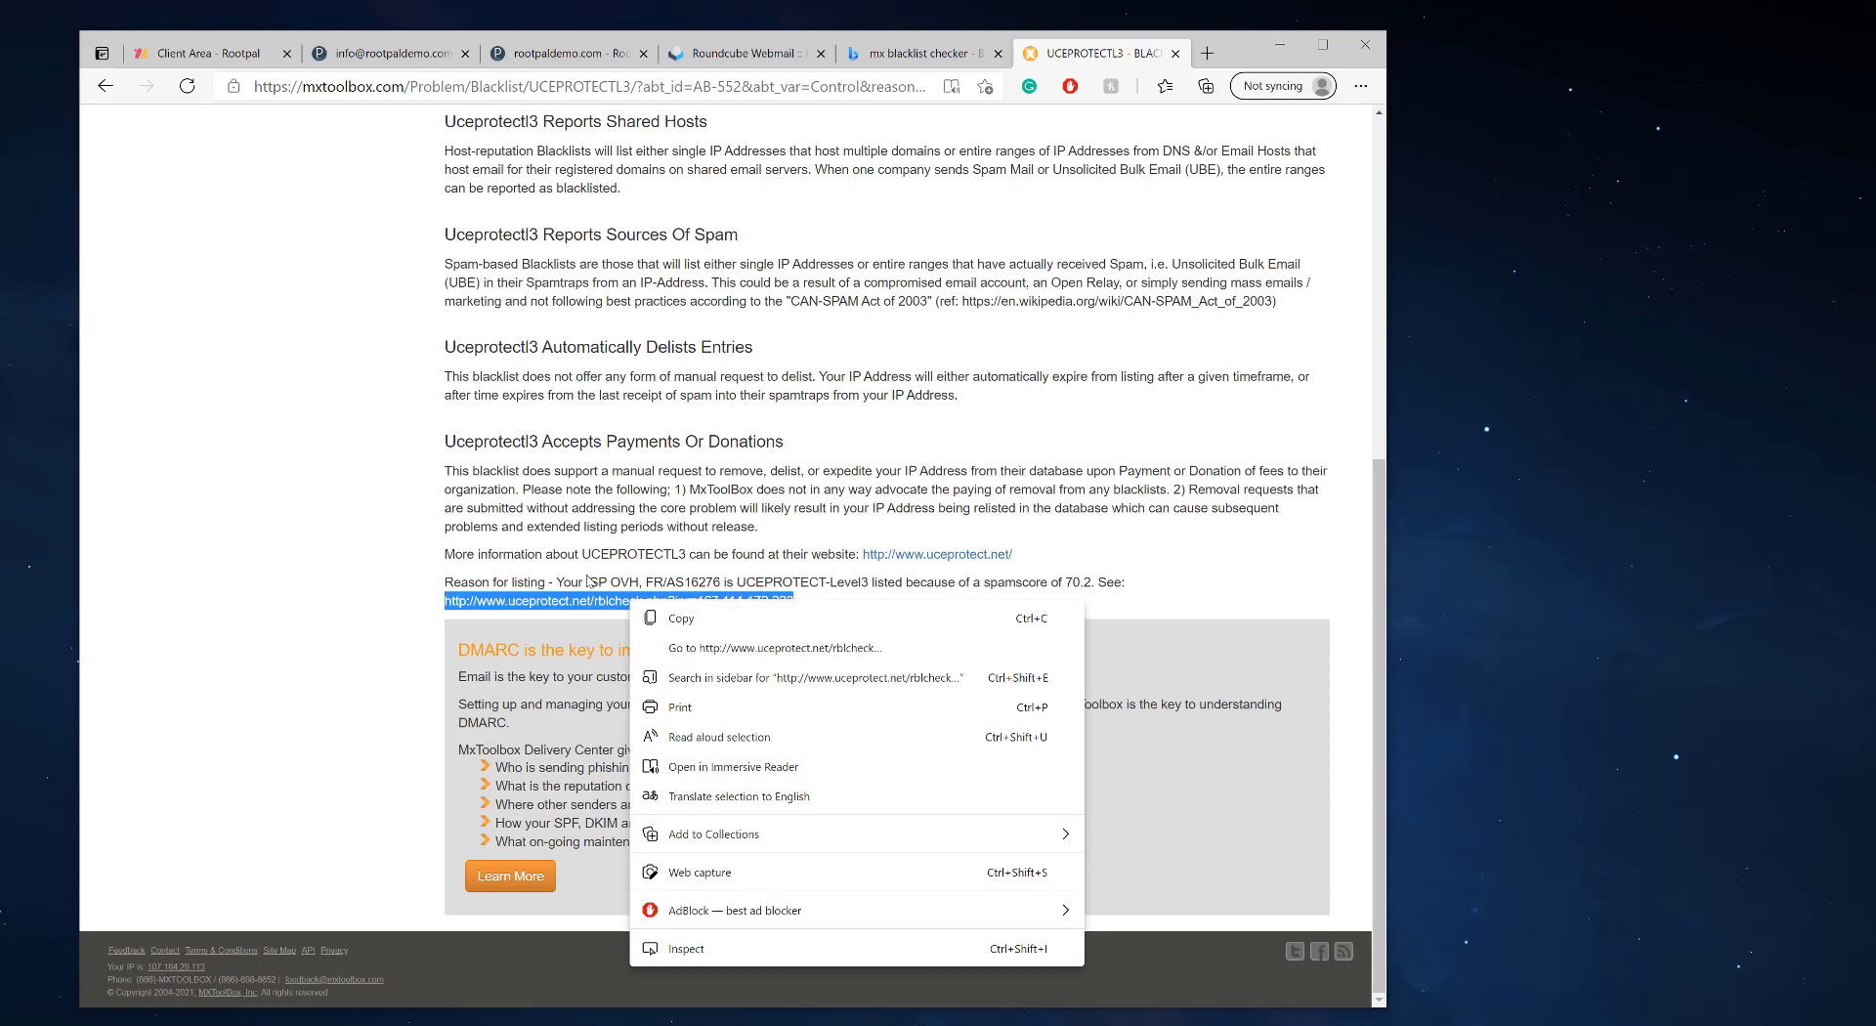
mouse_move(607, 623)
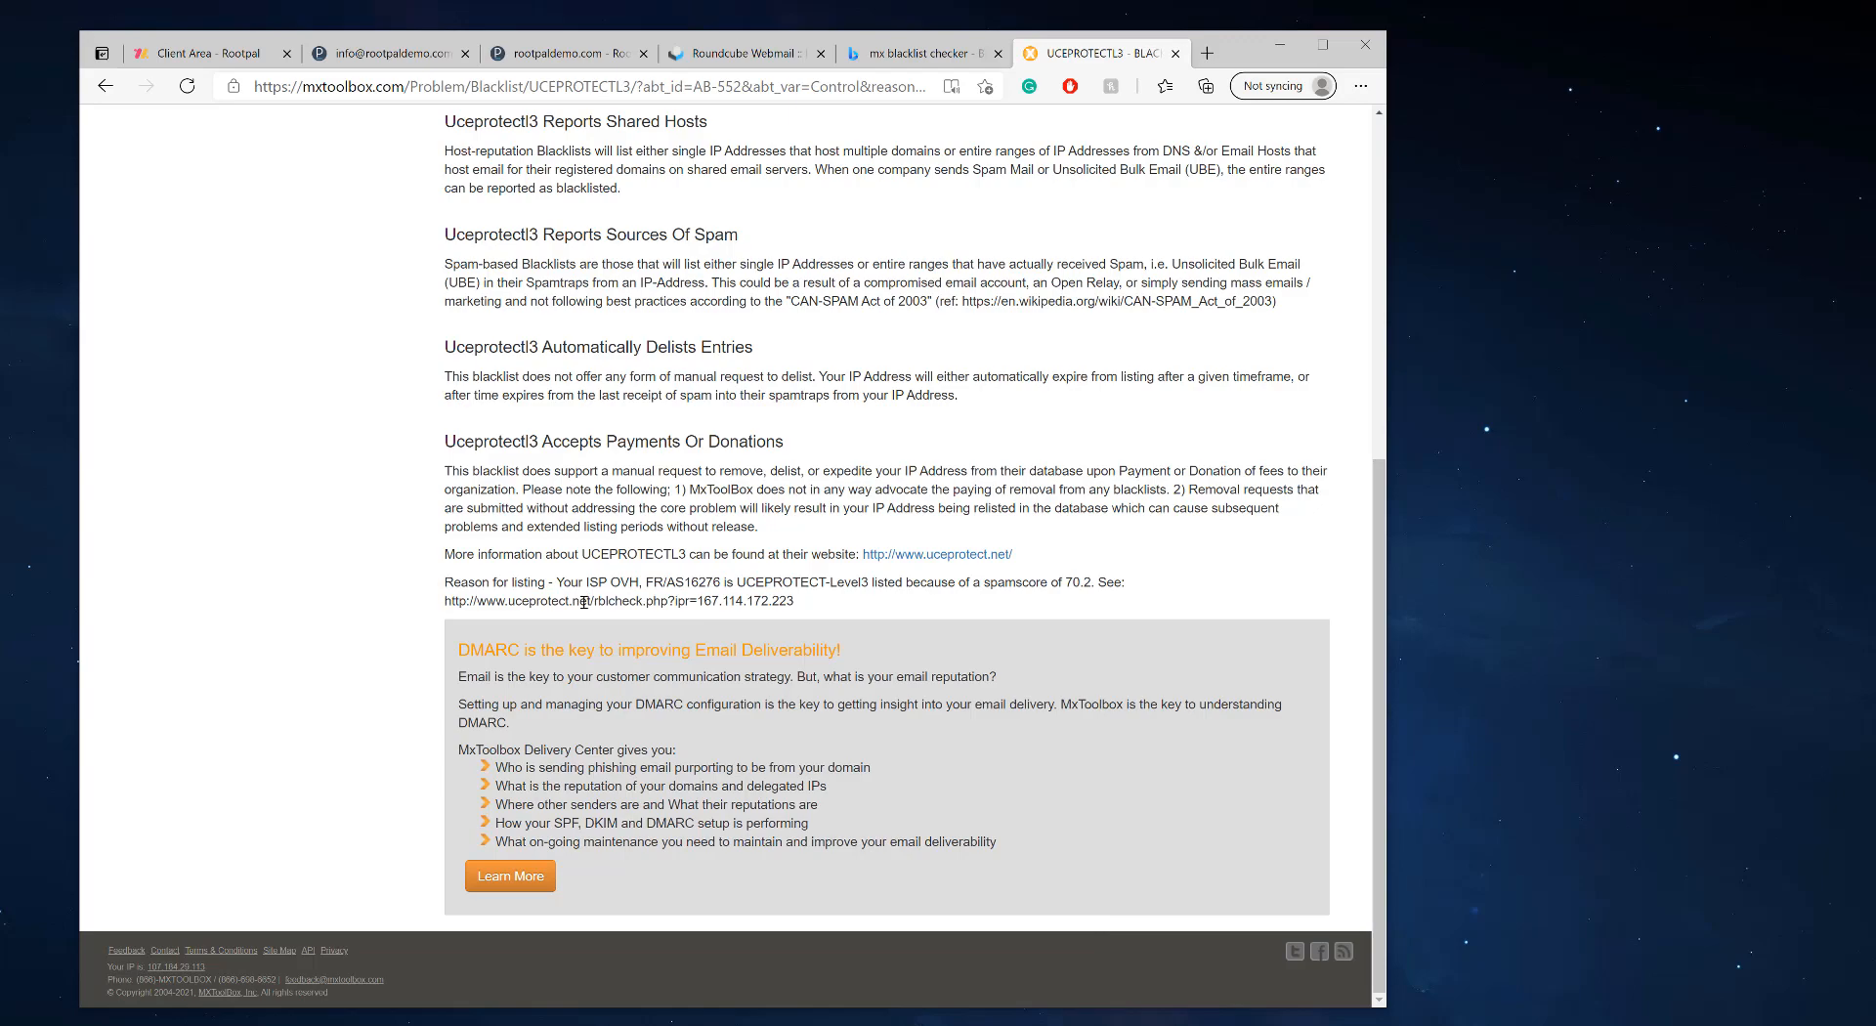
scroll(up, 3)
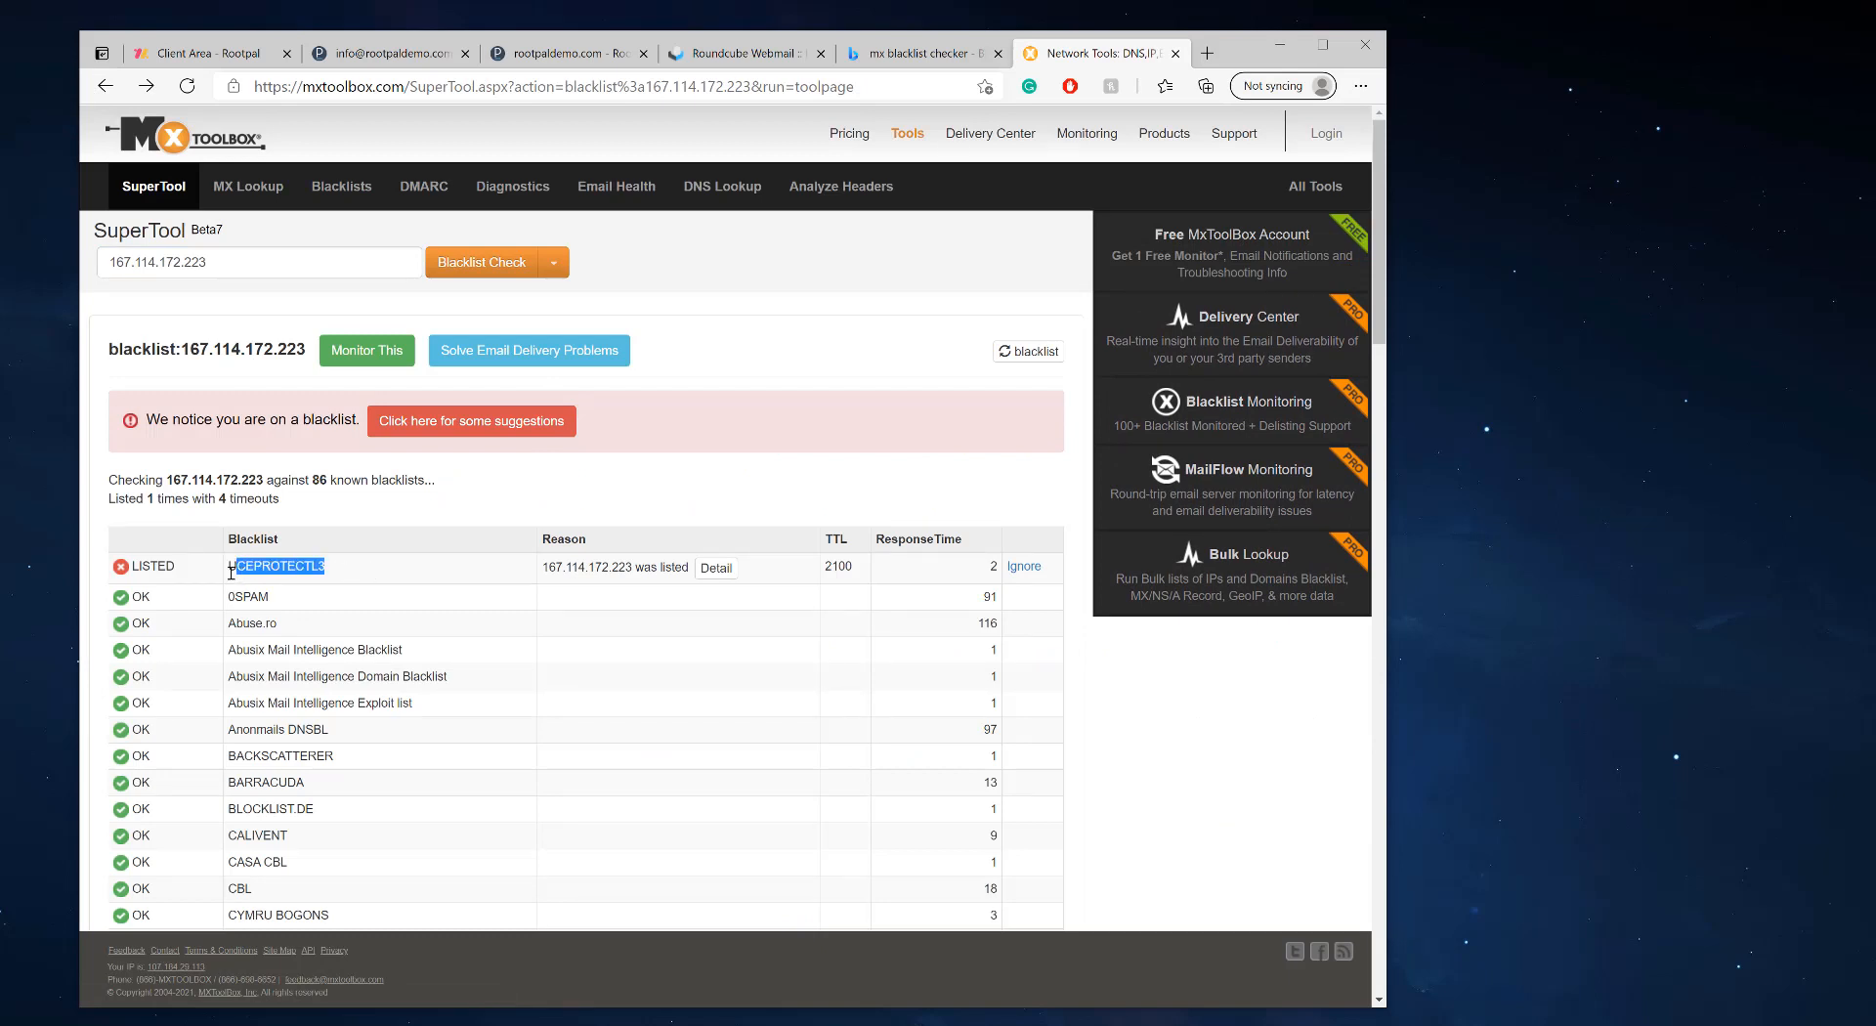
click(264, 591)
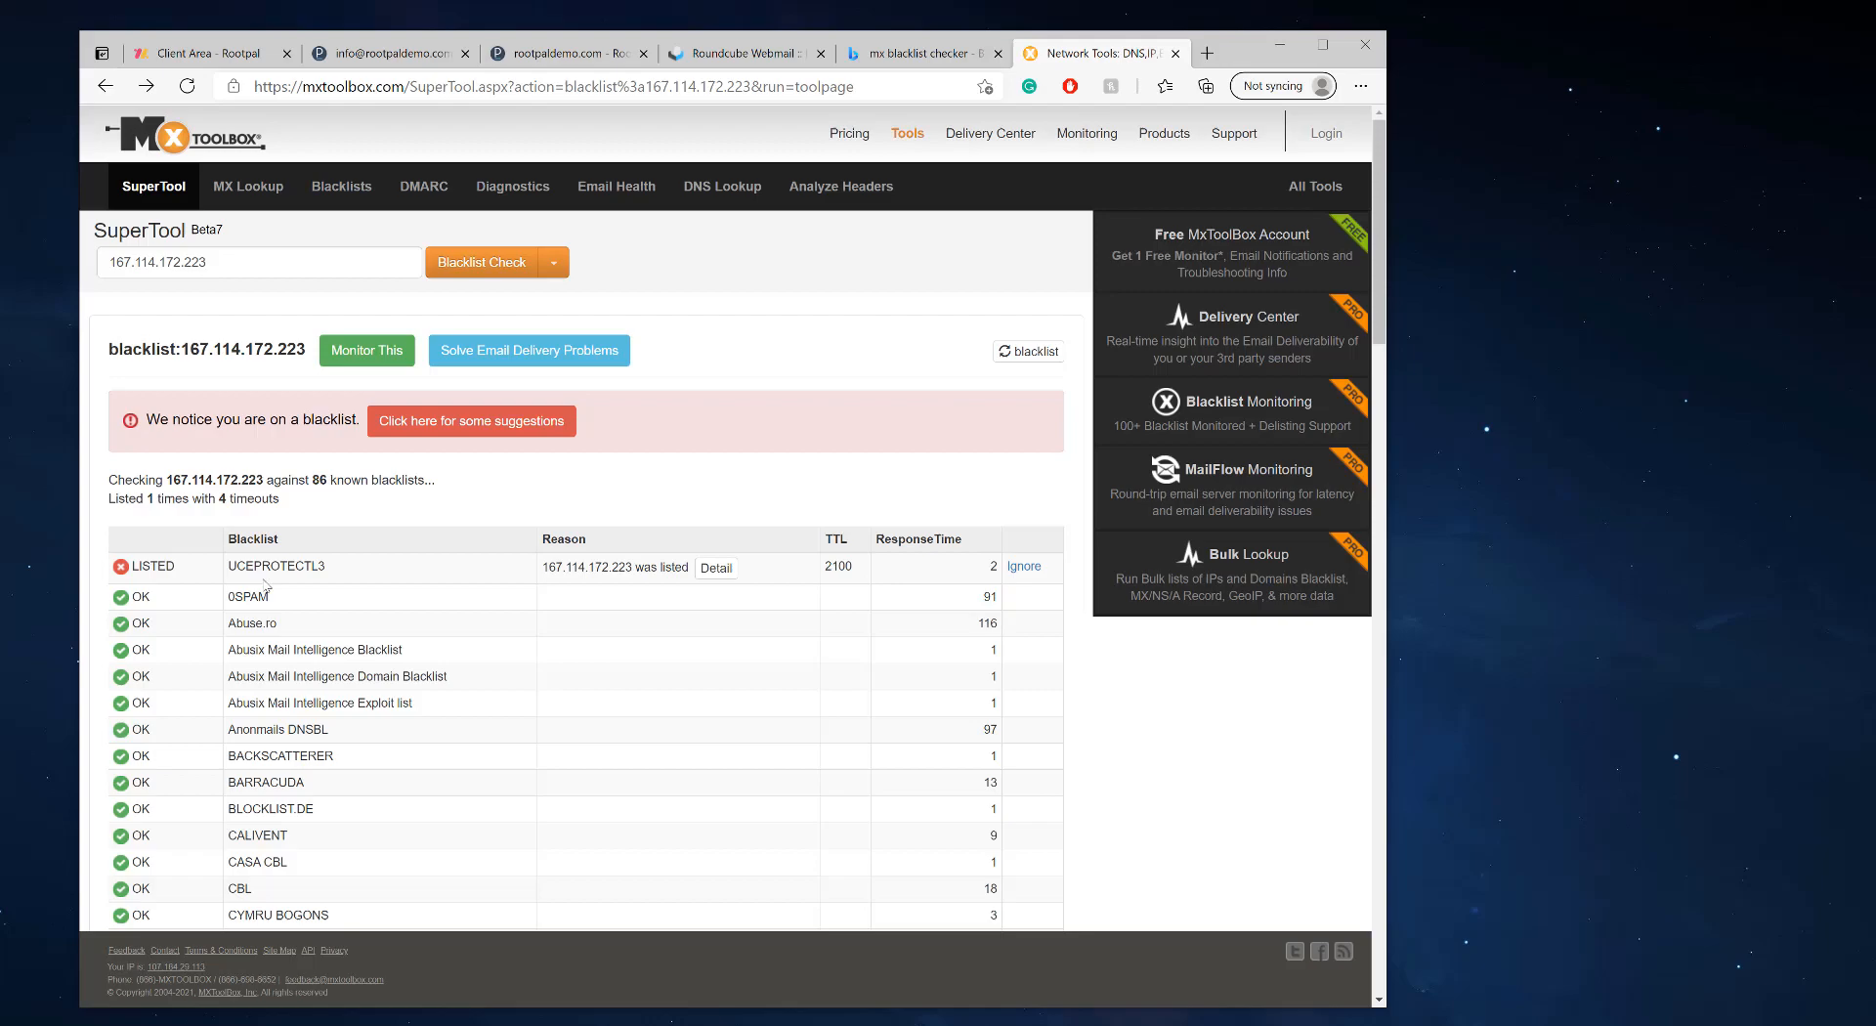
scroll(down, 3)
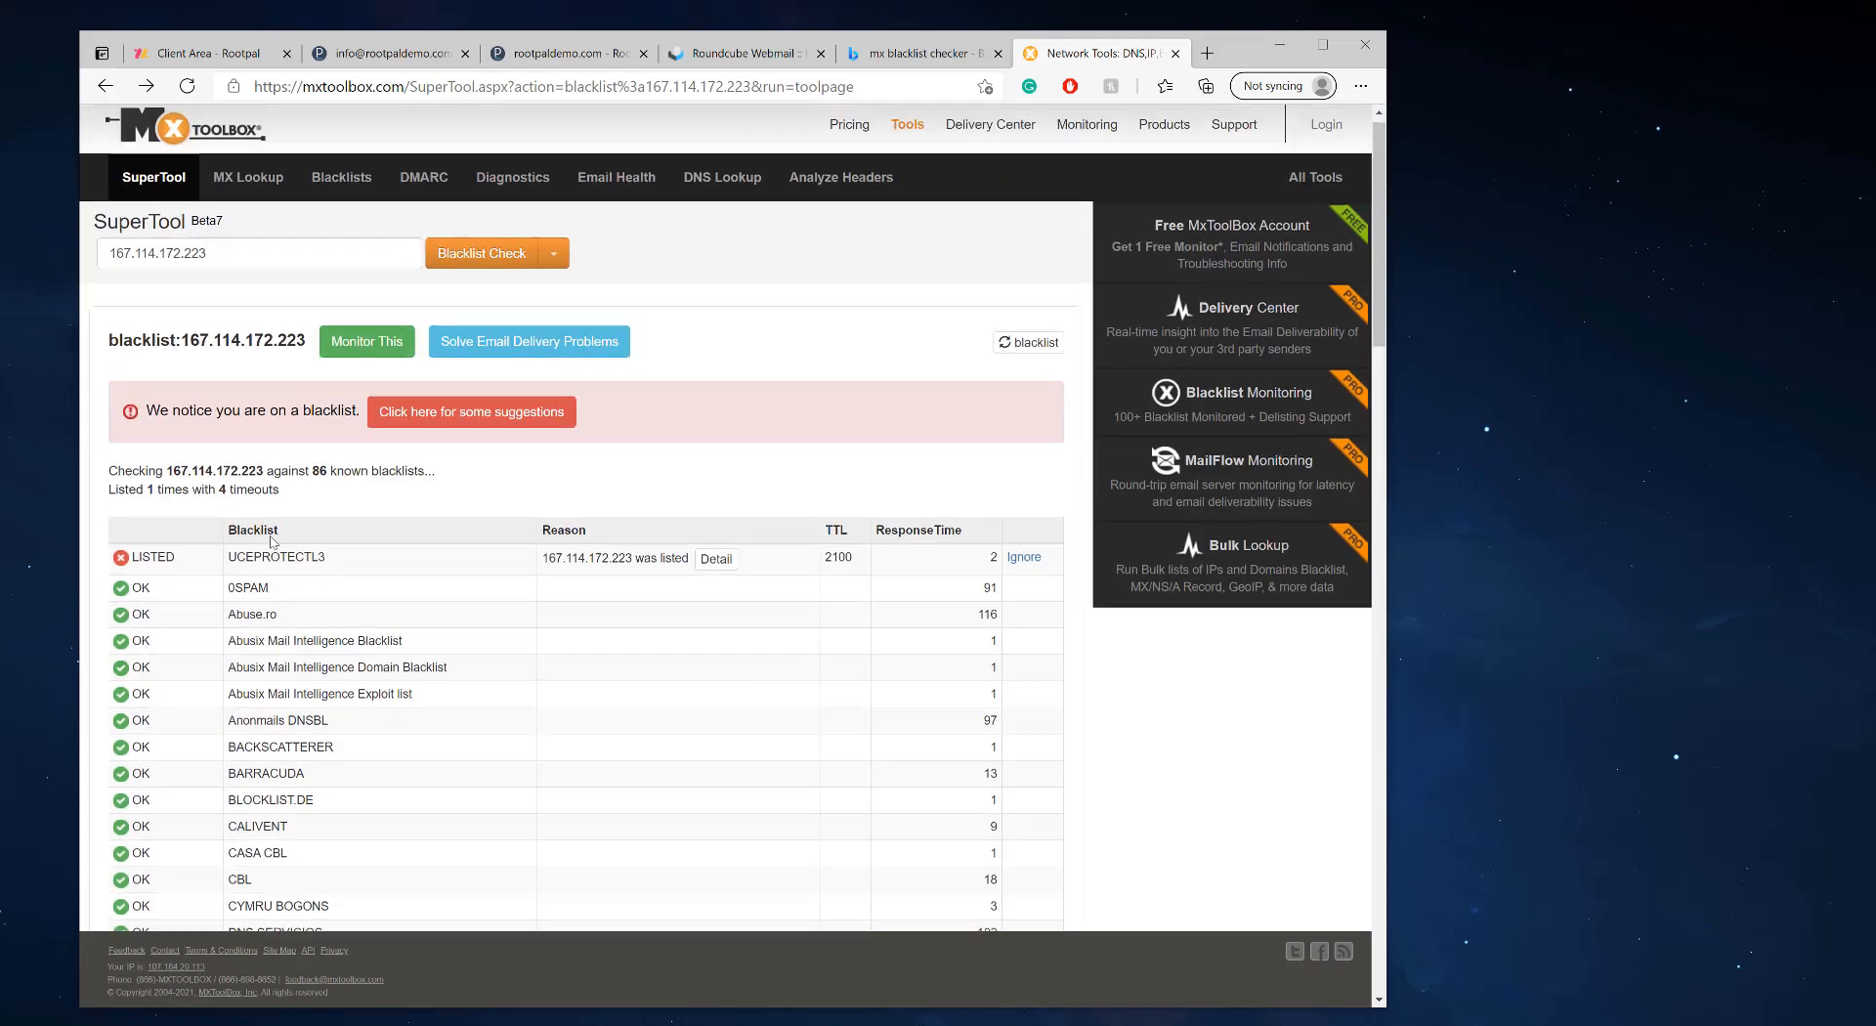
scroll(down, 3)
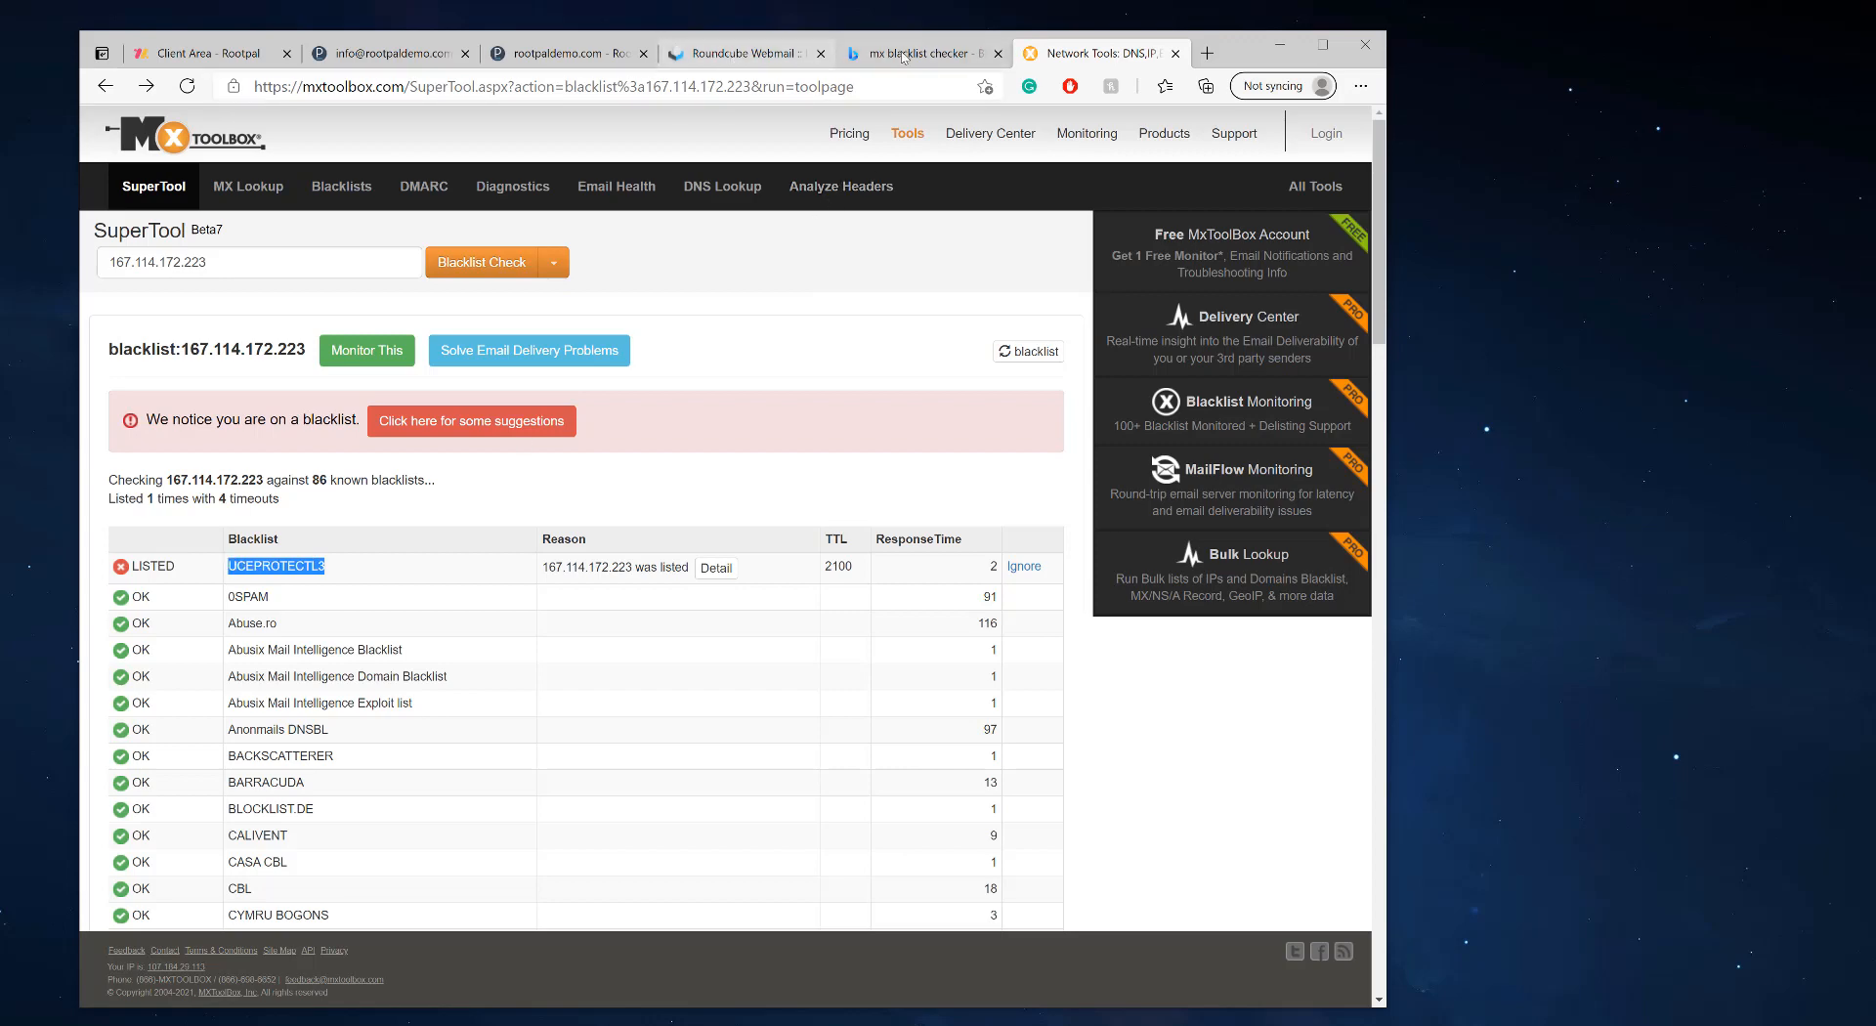
click(1205, 54)
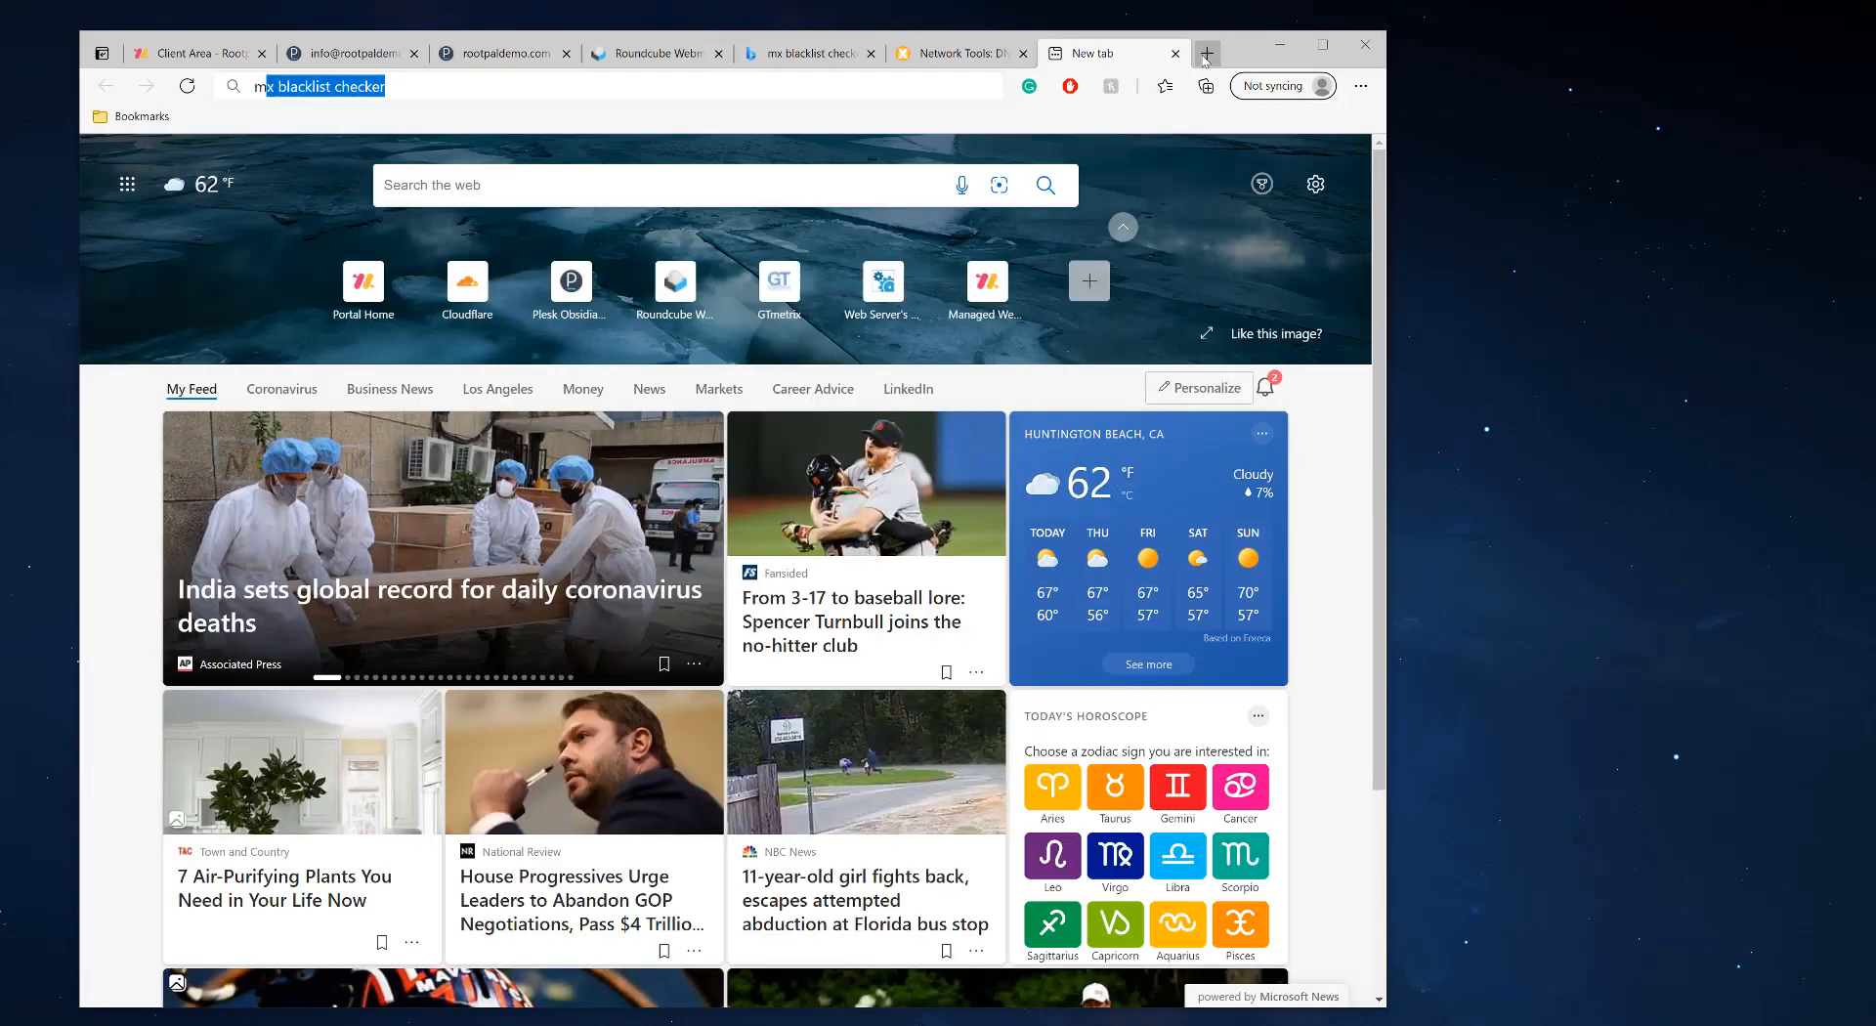
text(mail-tester.com)
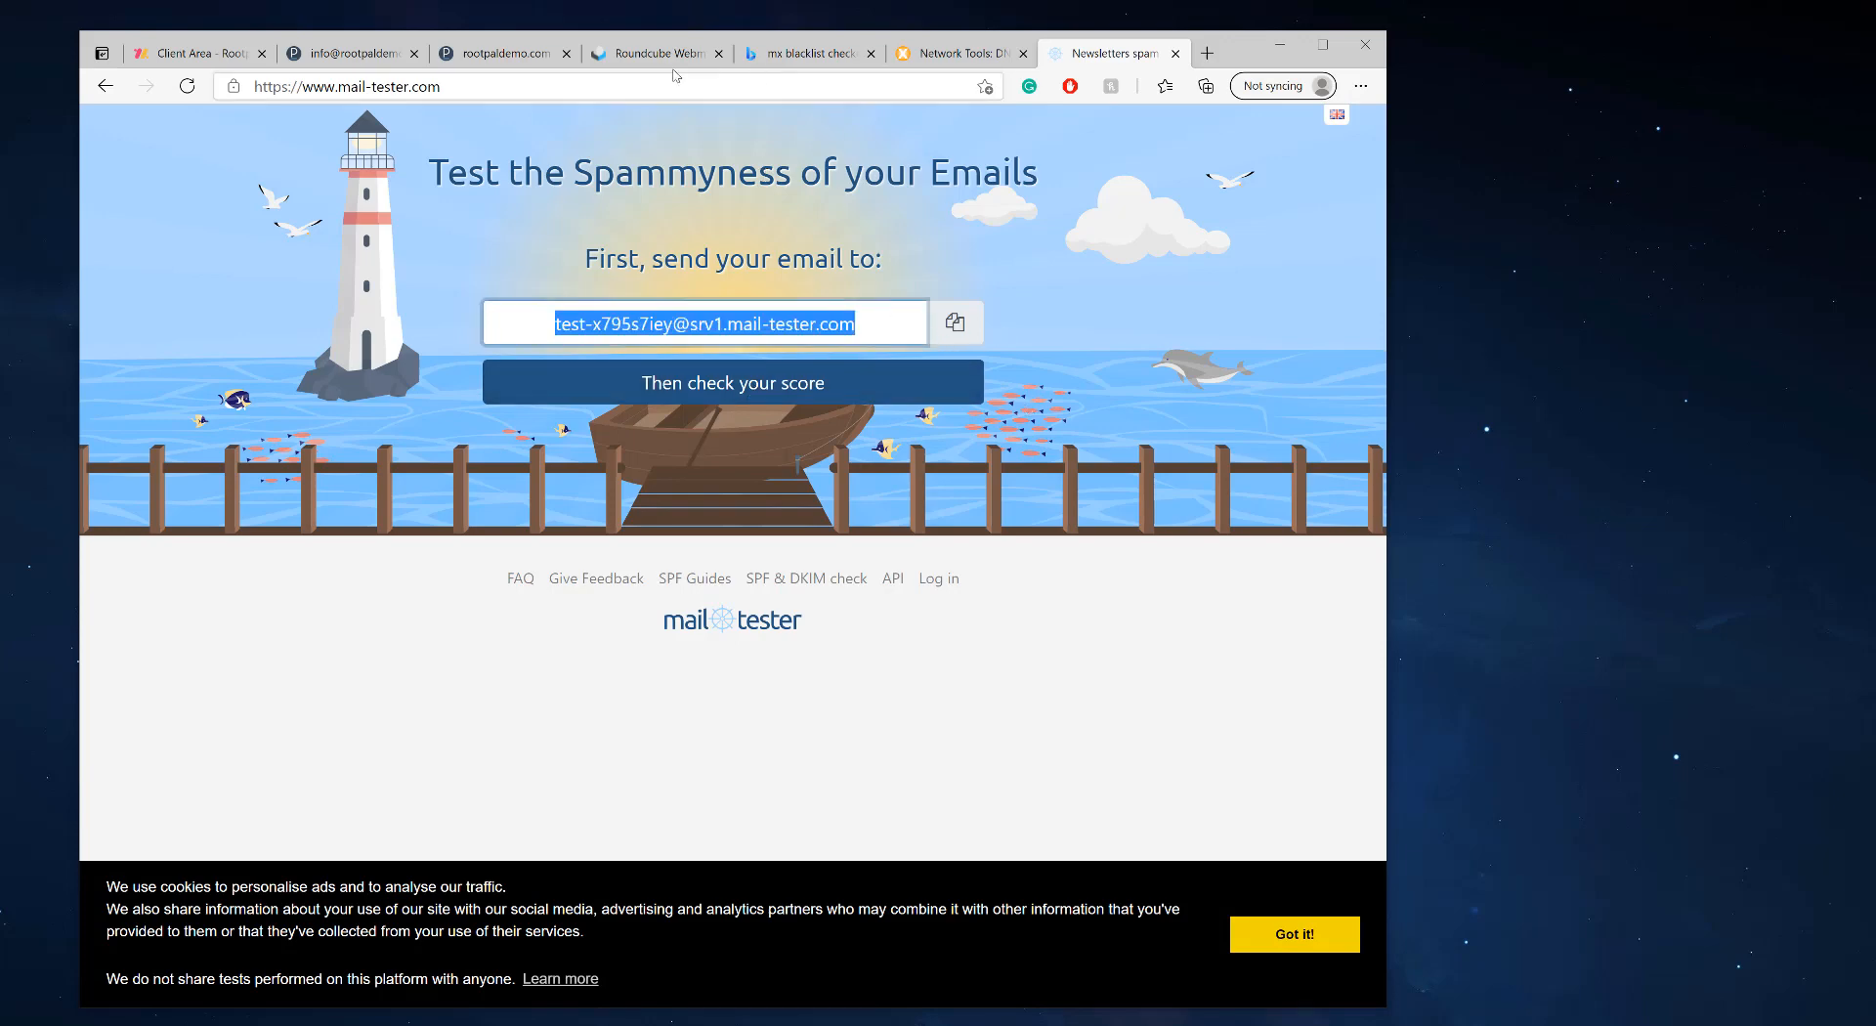
click(660, 53)
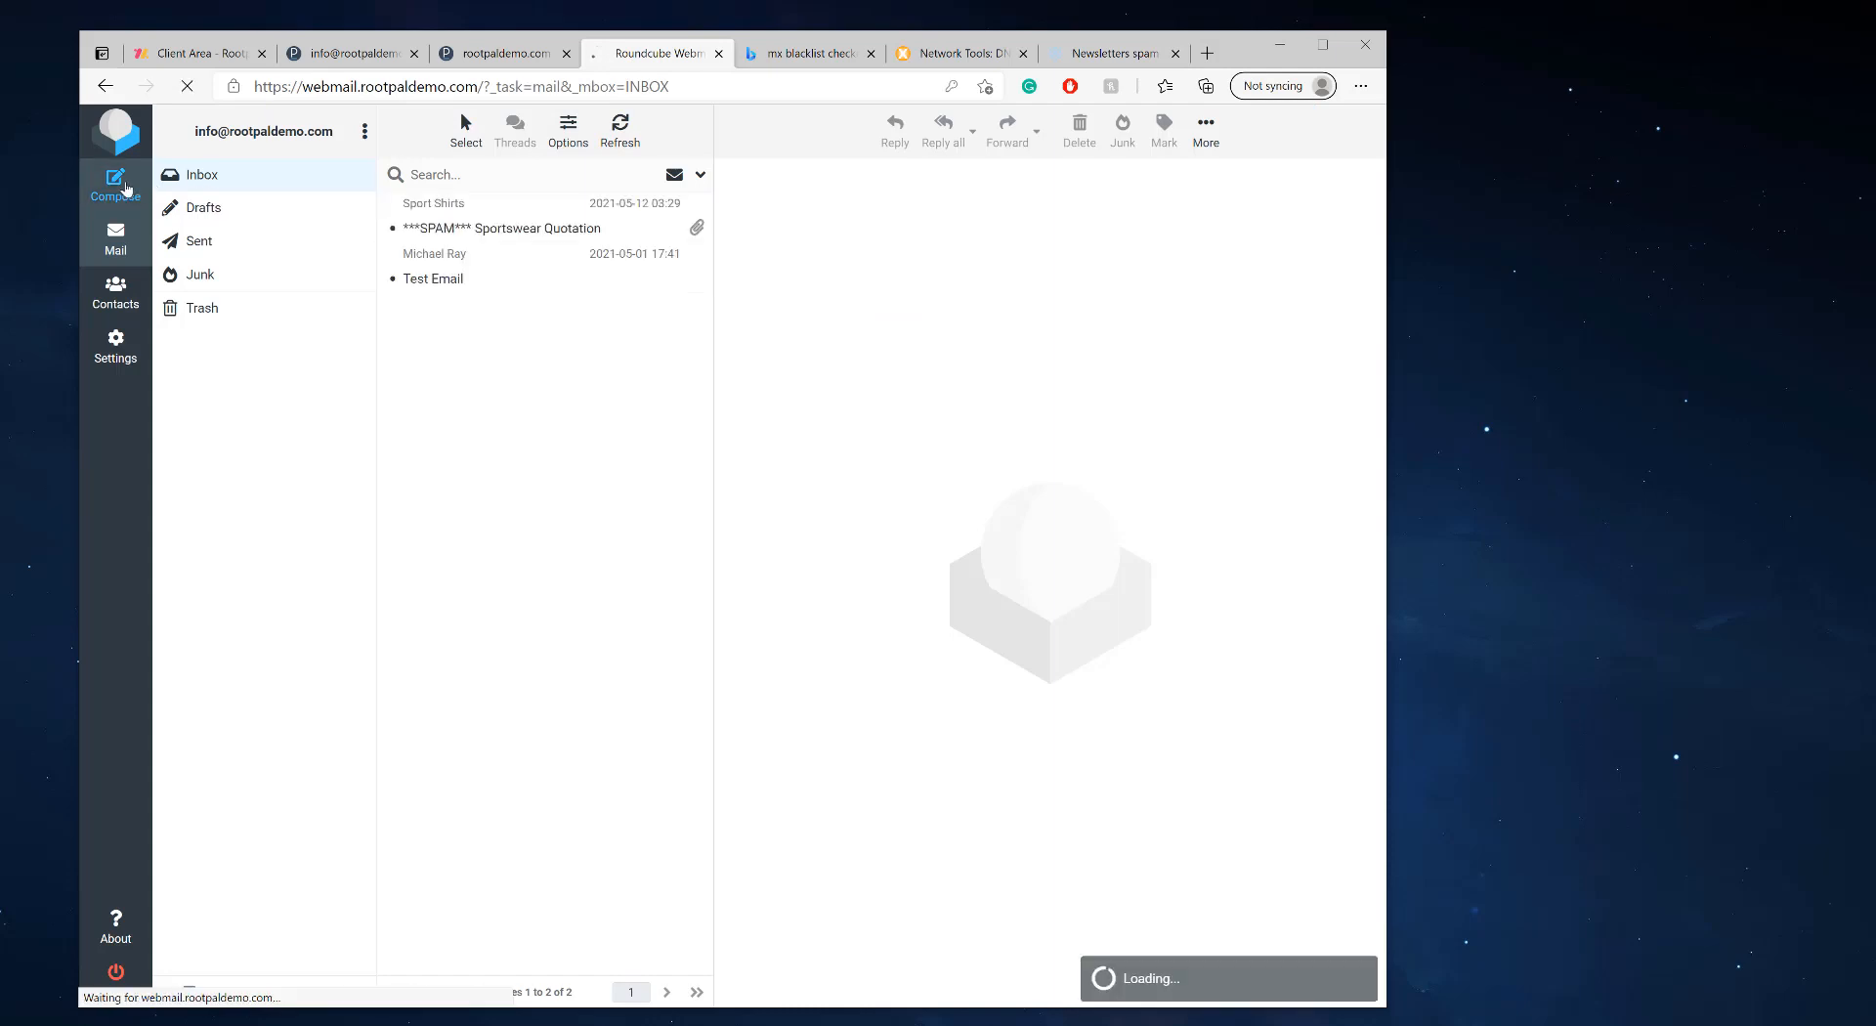
Step: Send 'Test Email' to the mail-tester address saying you're just testing your spam score
click(115, 180)
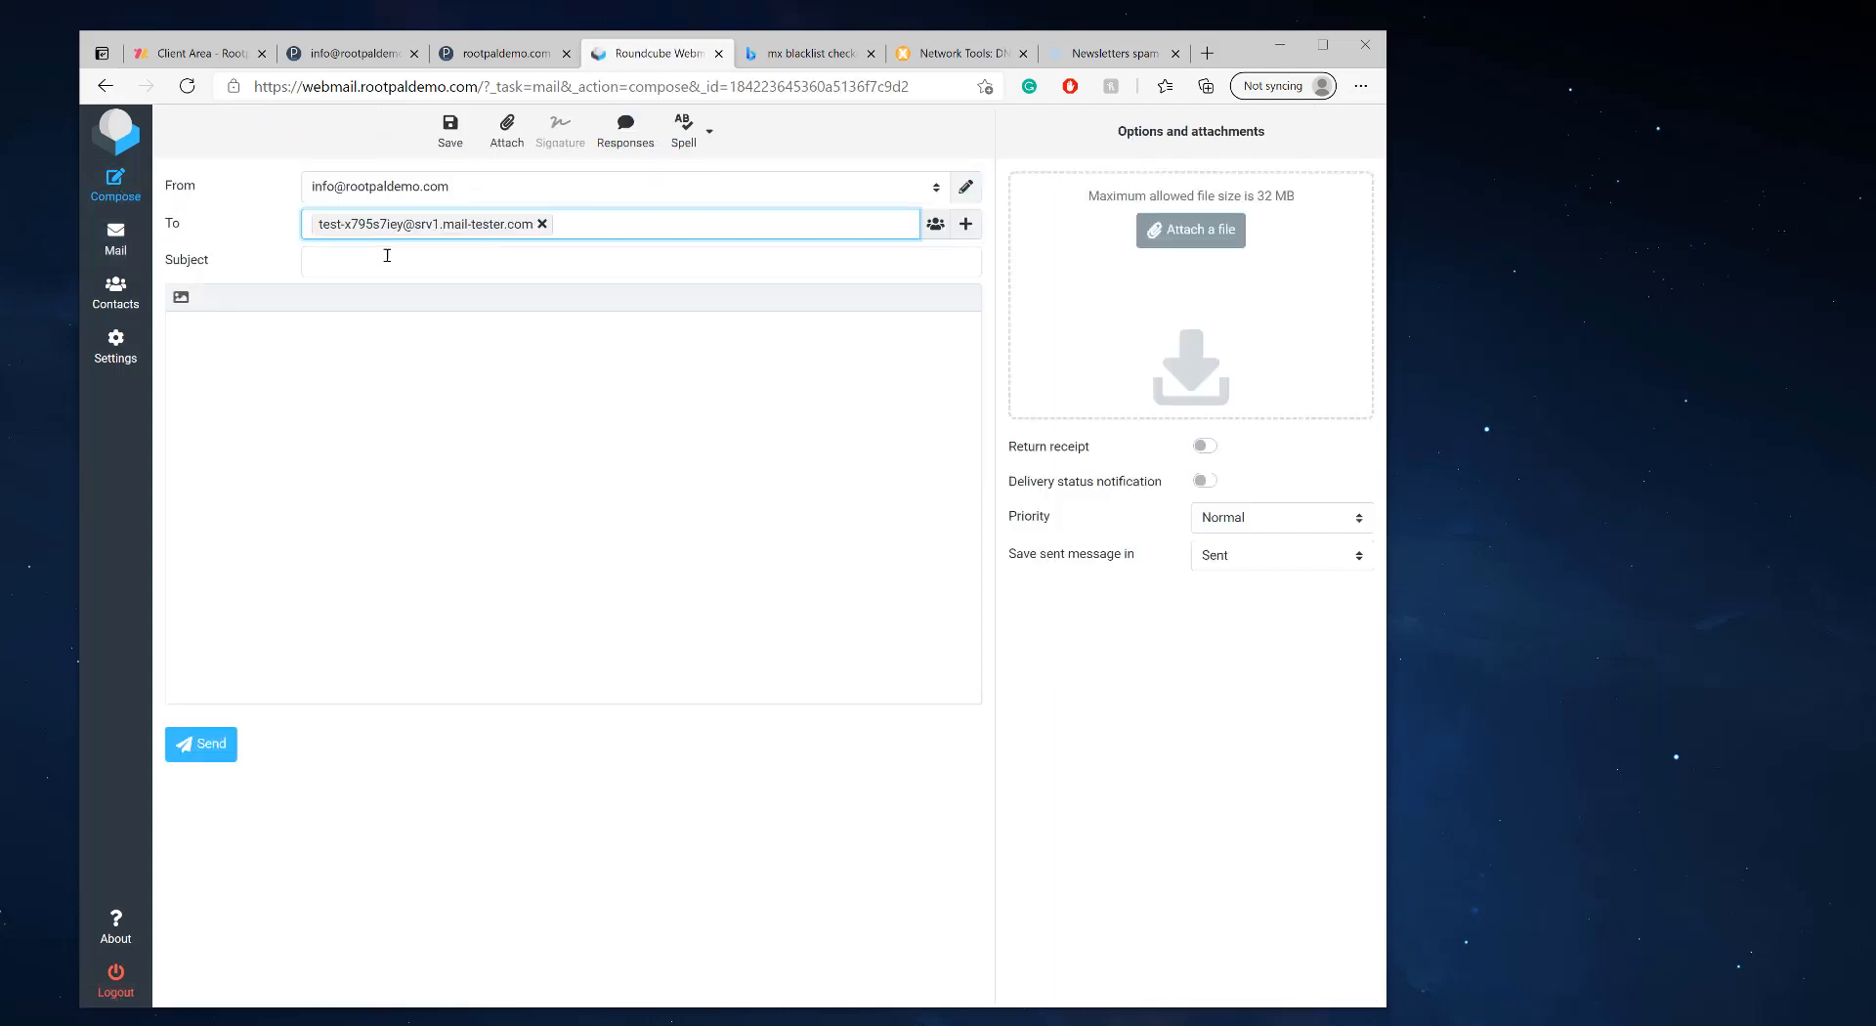
text(T)
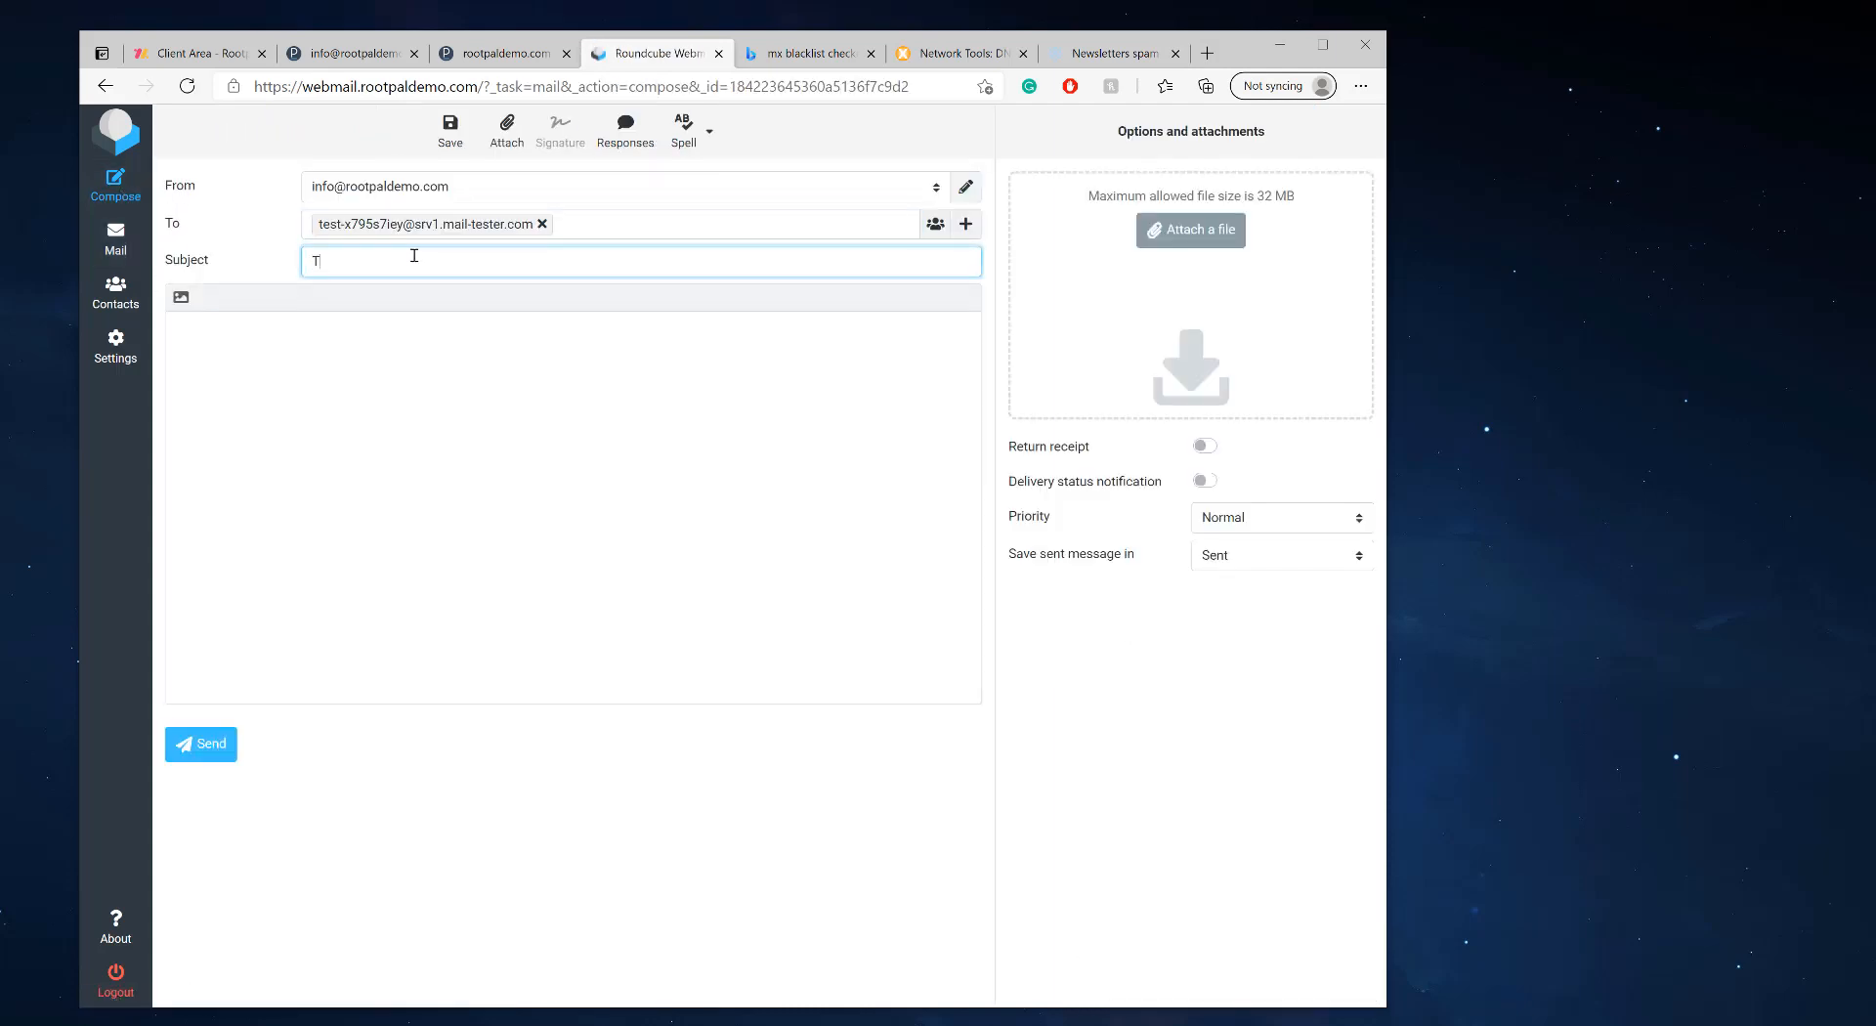
text(Test Email)
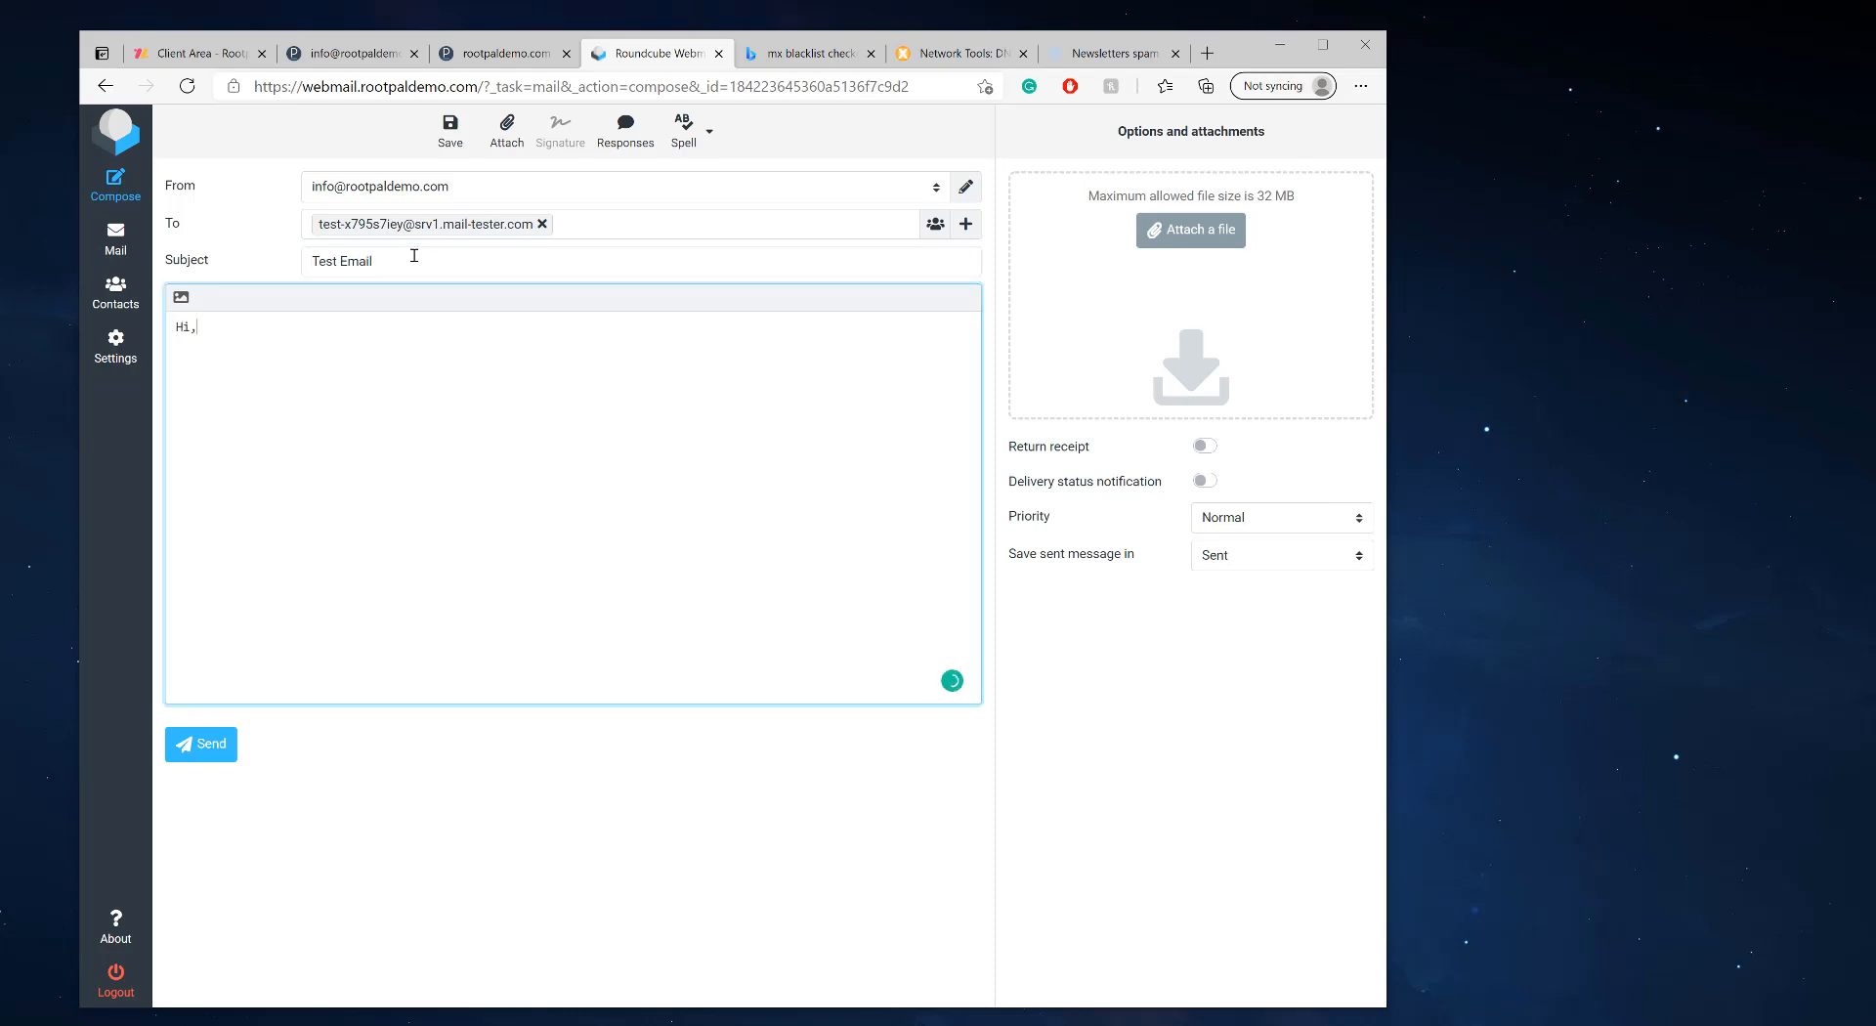
text(I am just te)
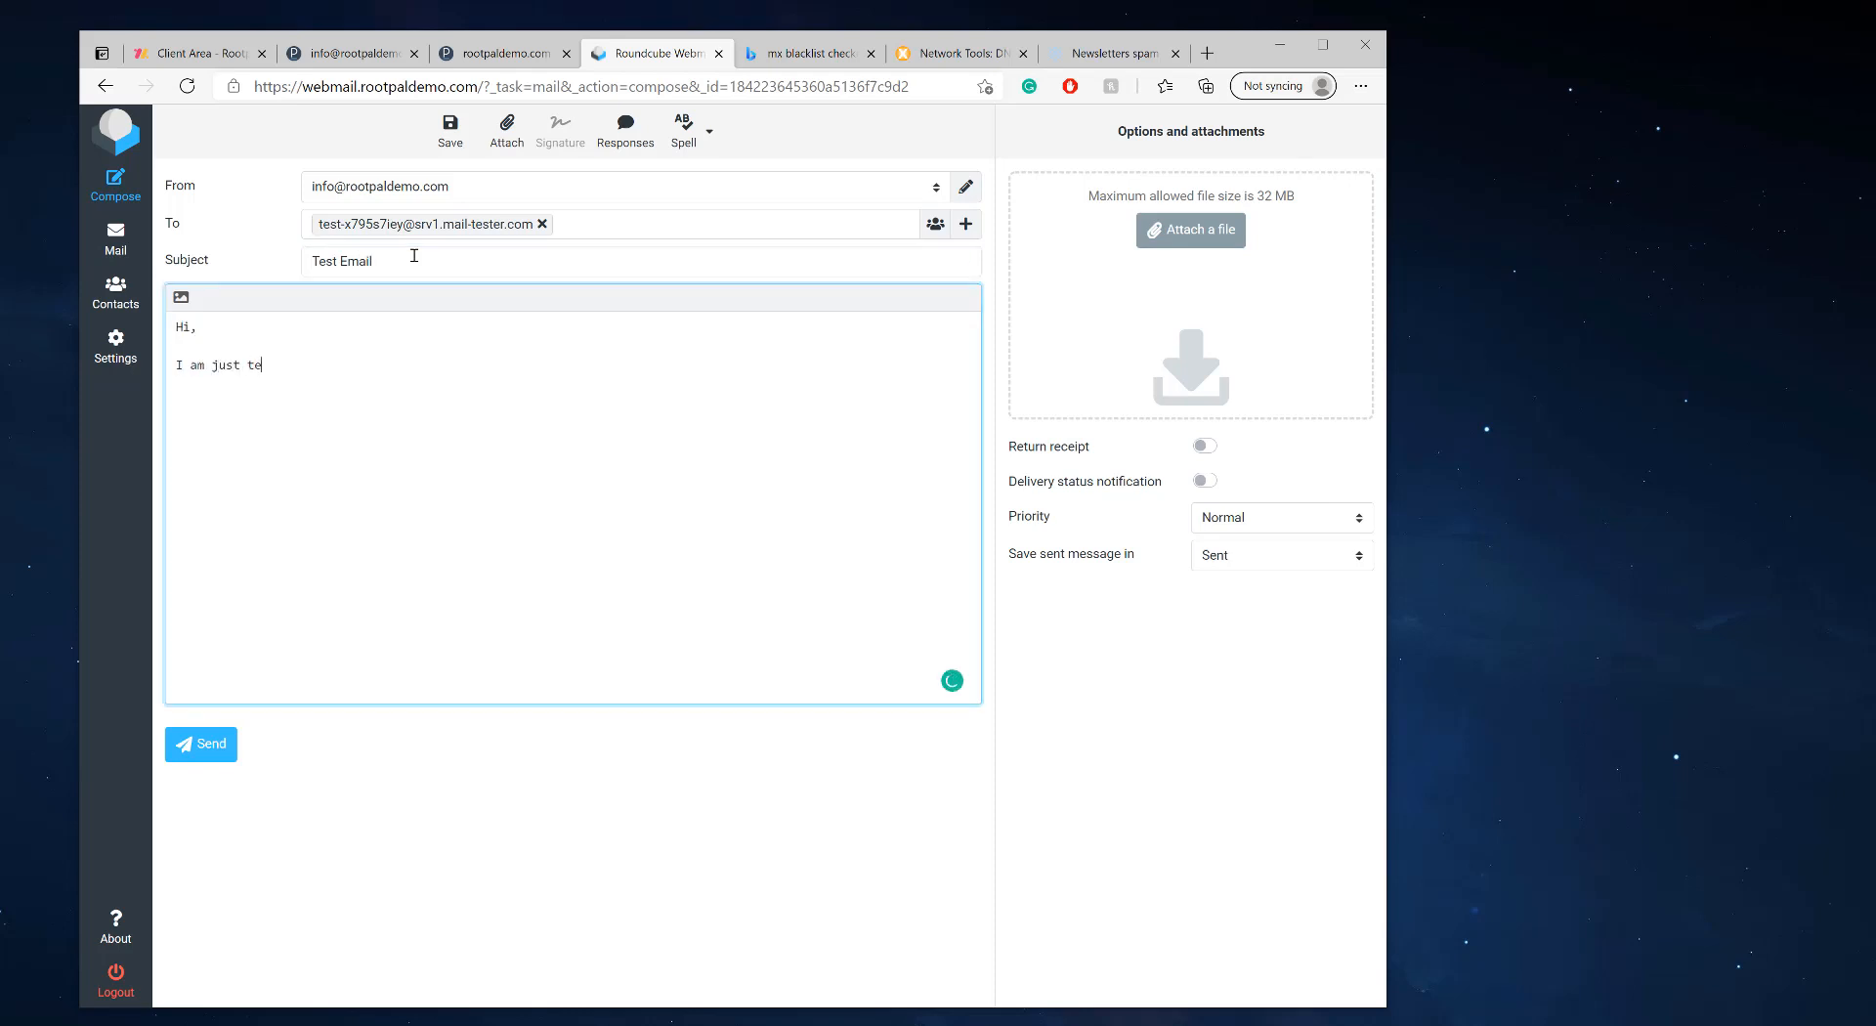
text(sting tto see my spam score.)
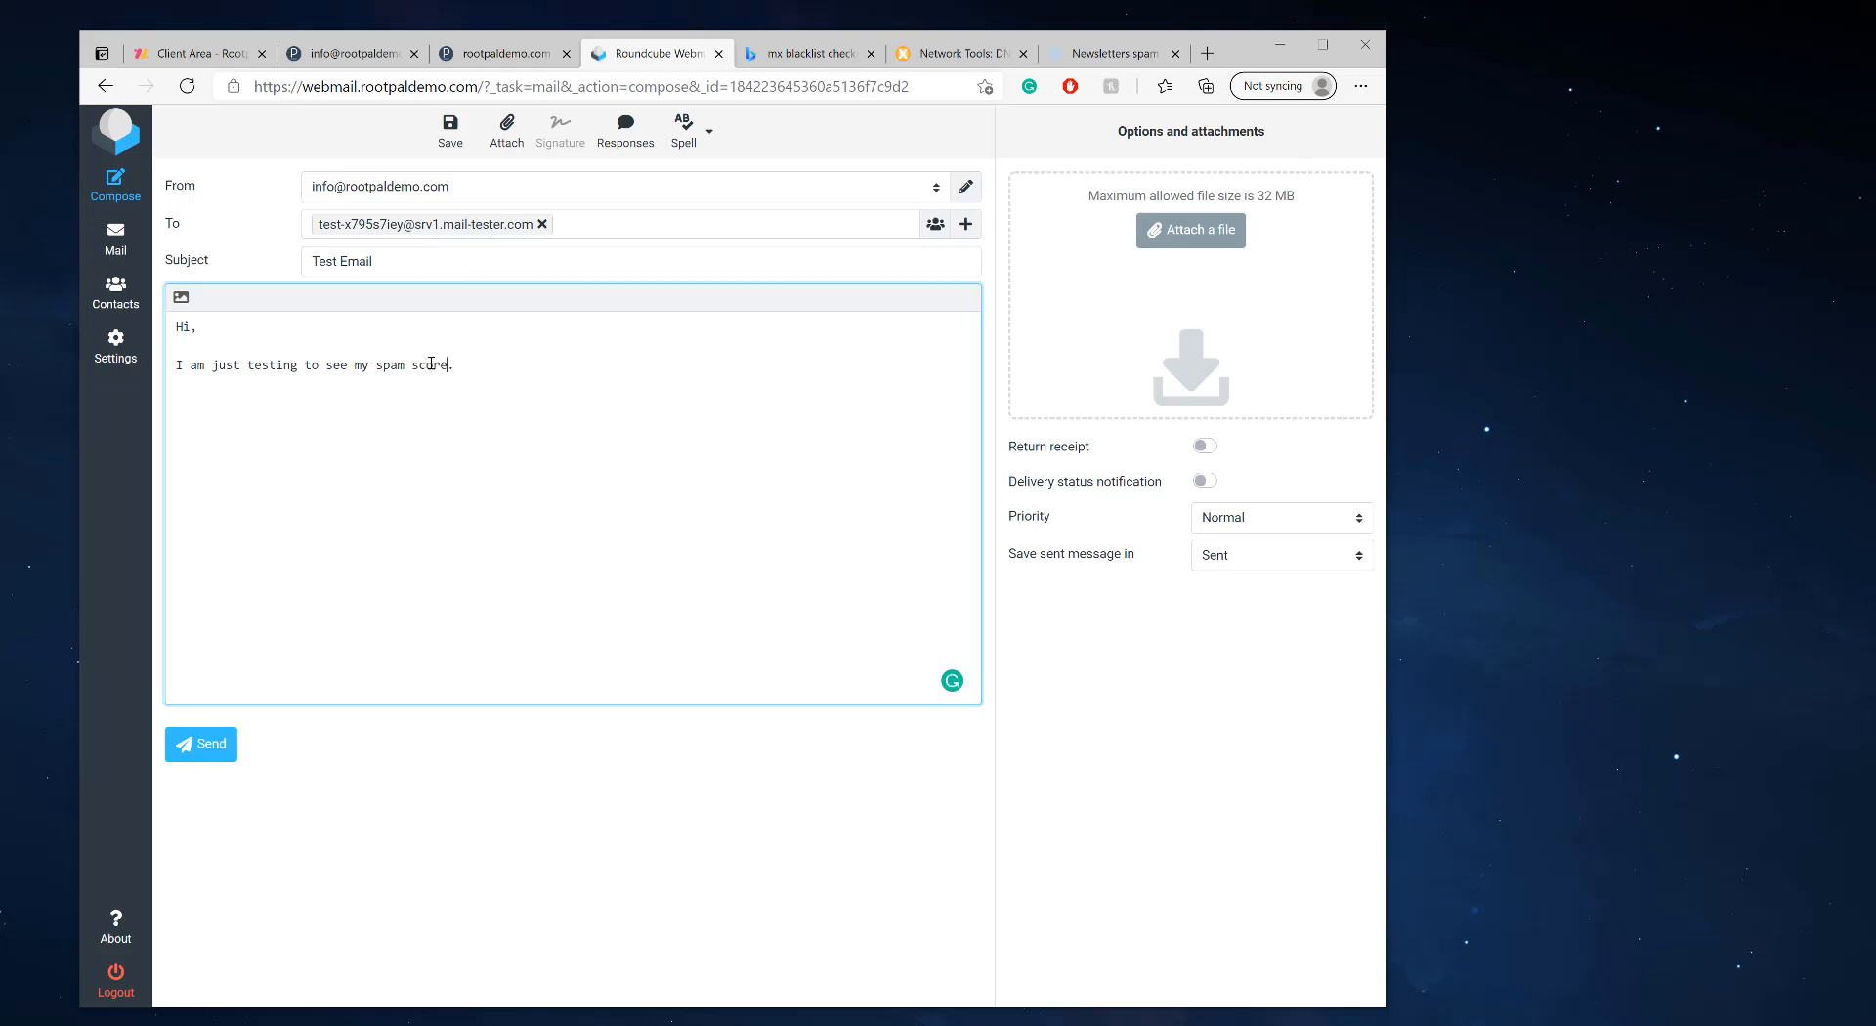
click(202, 743)
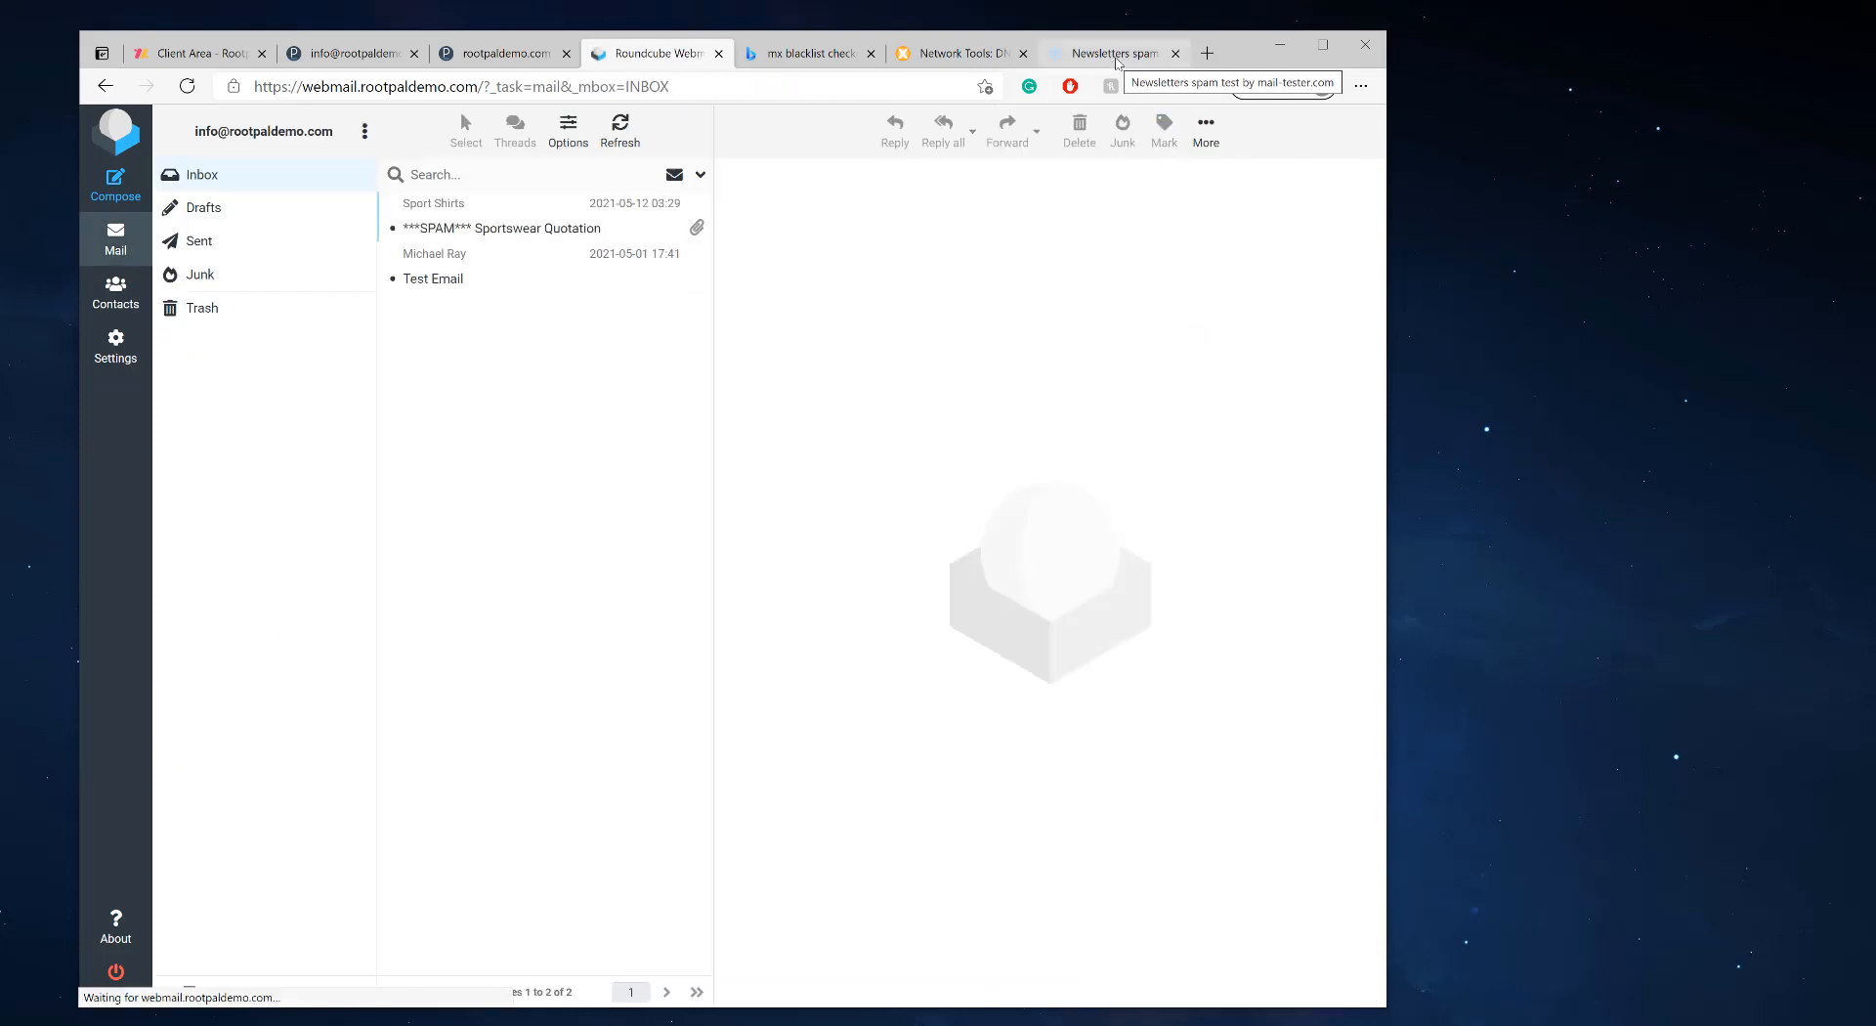
Step: Dismiss mail-tester's cookie banner and check the score, which comes back 10/10
click(1115, 53)
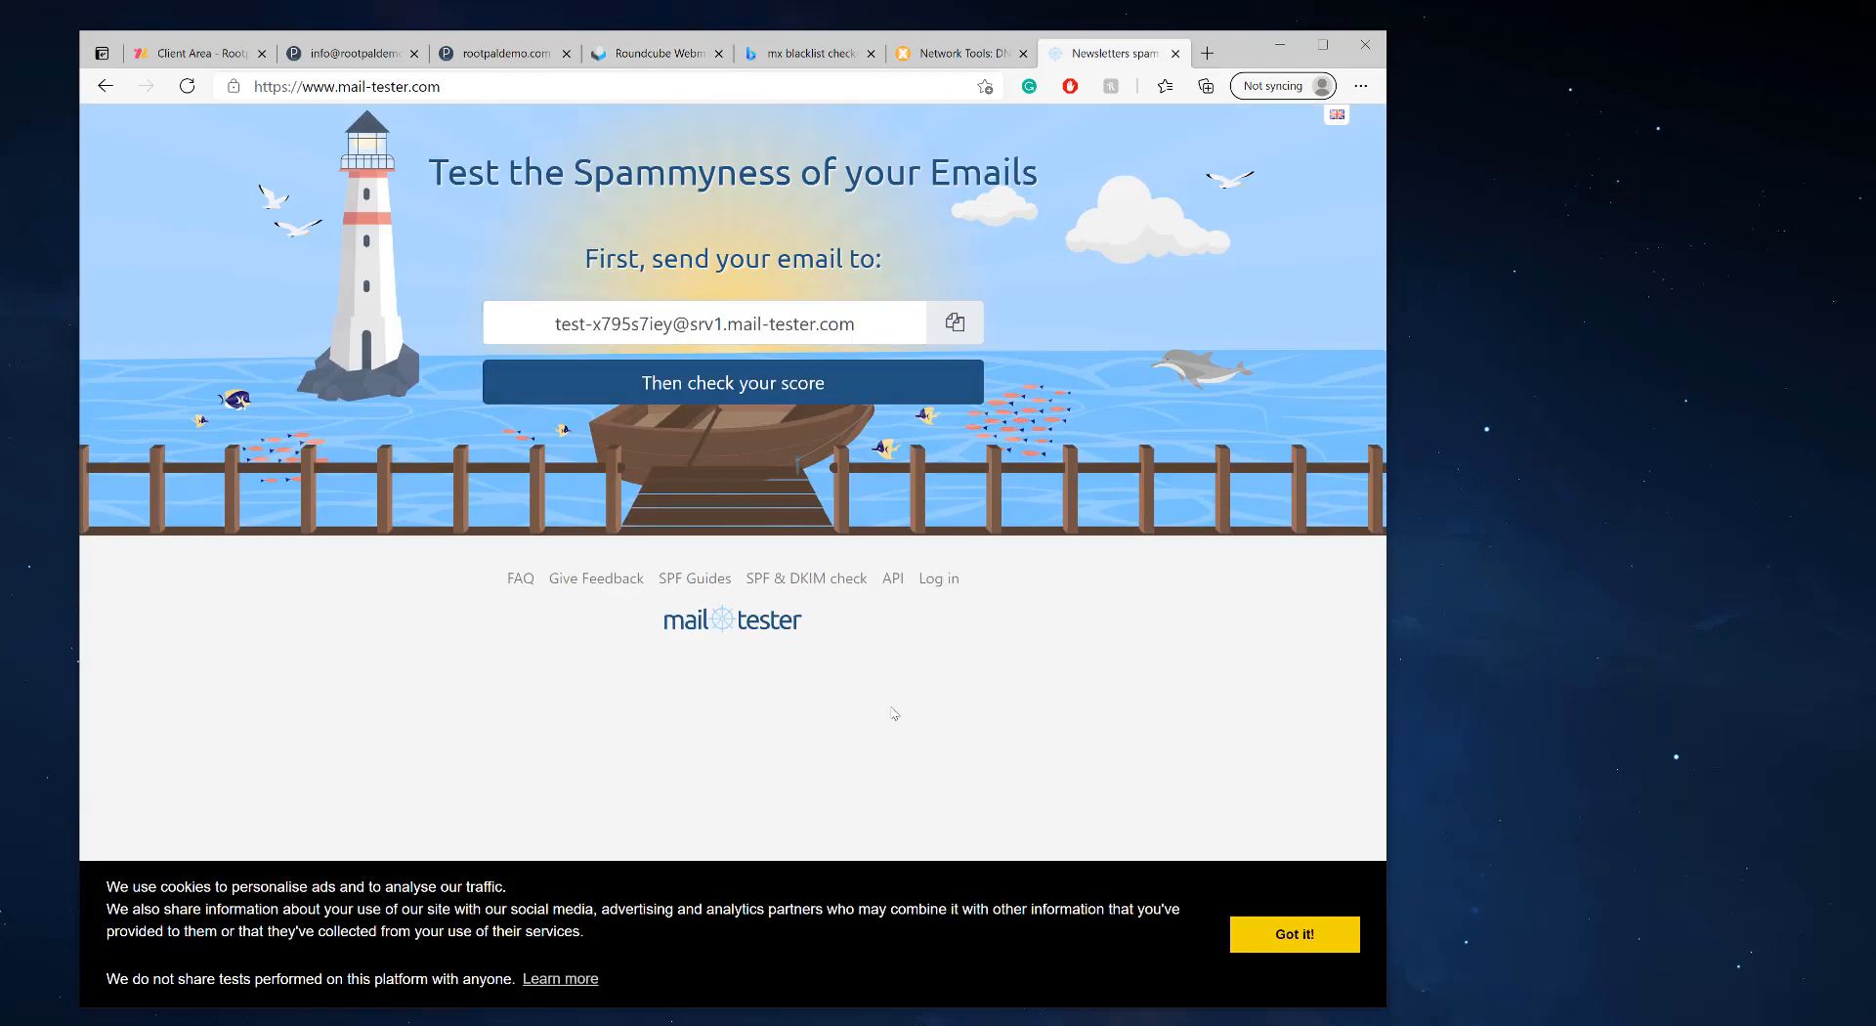
click(1295, 933)
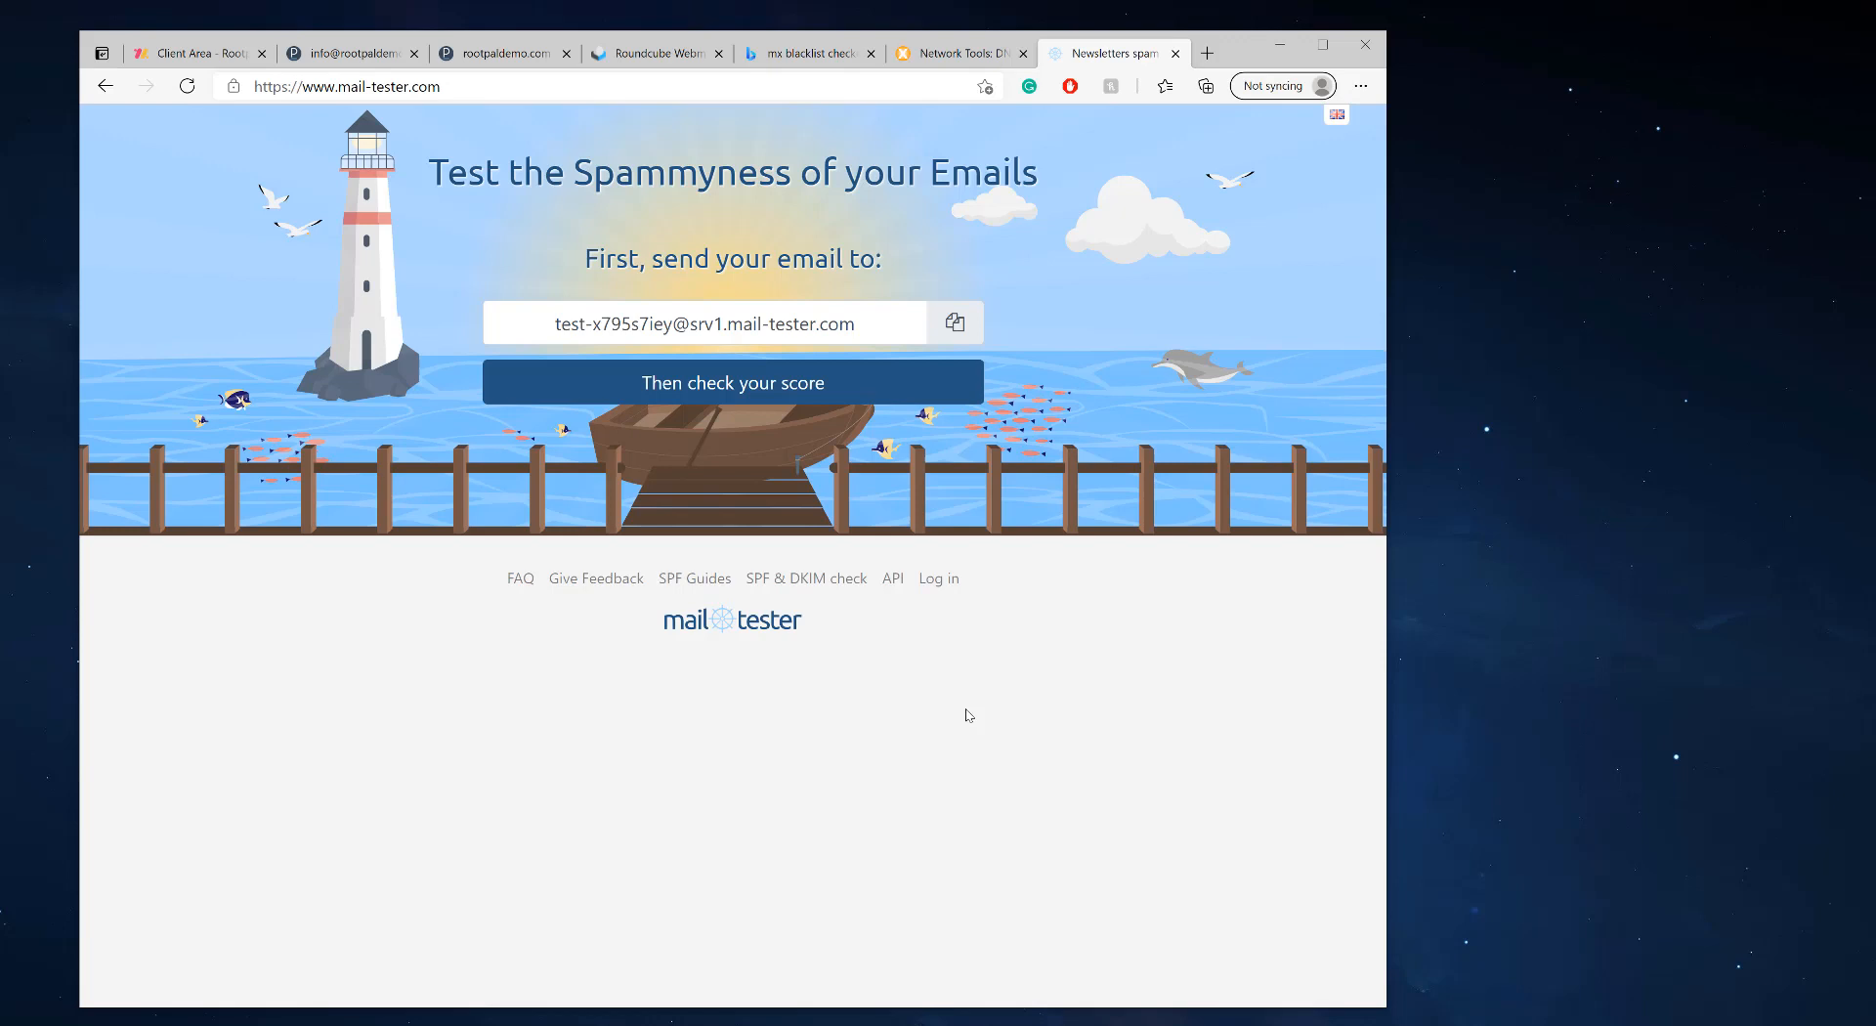
mouse_move(942, 677)
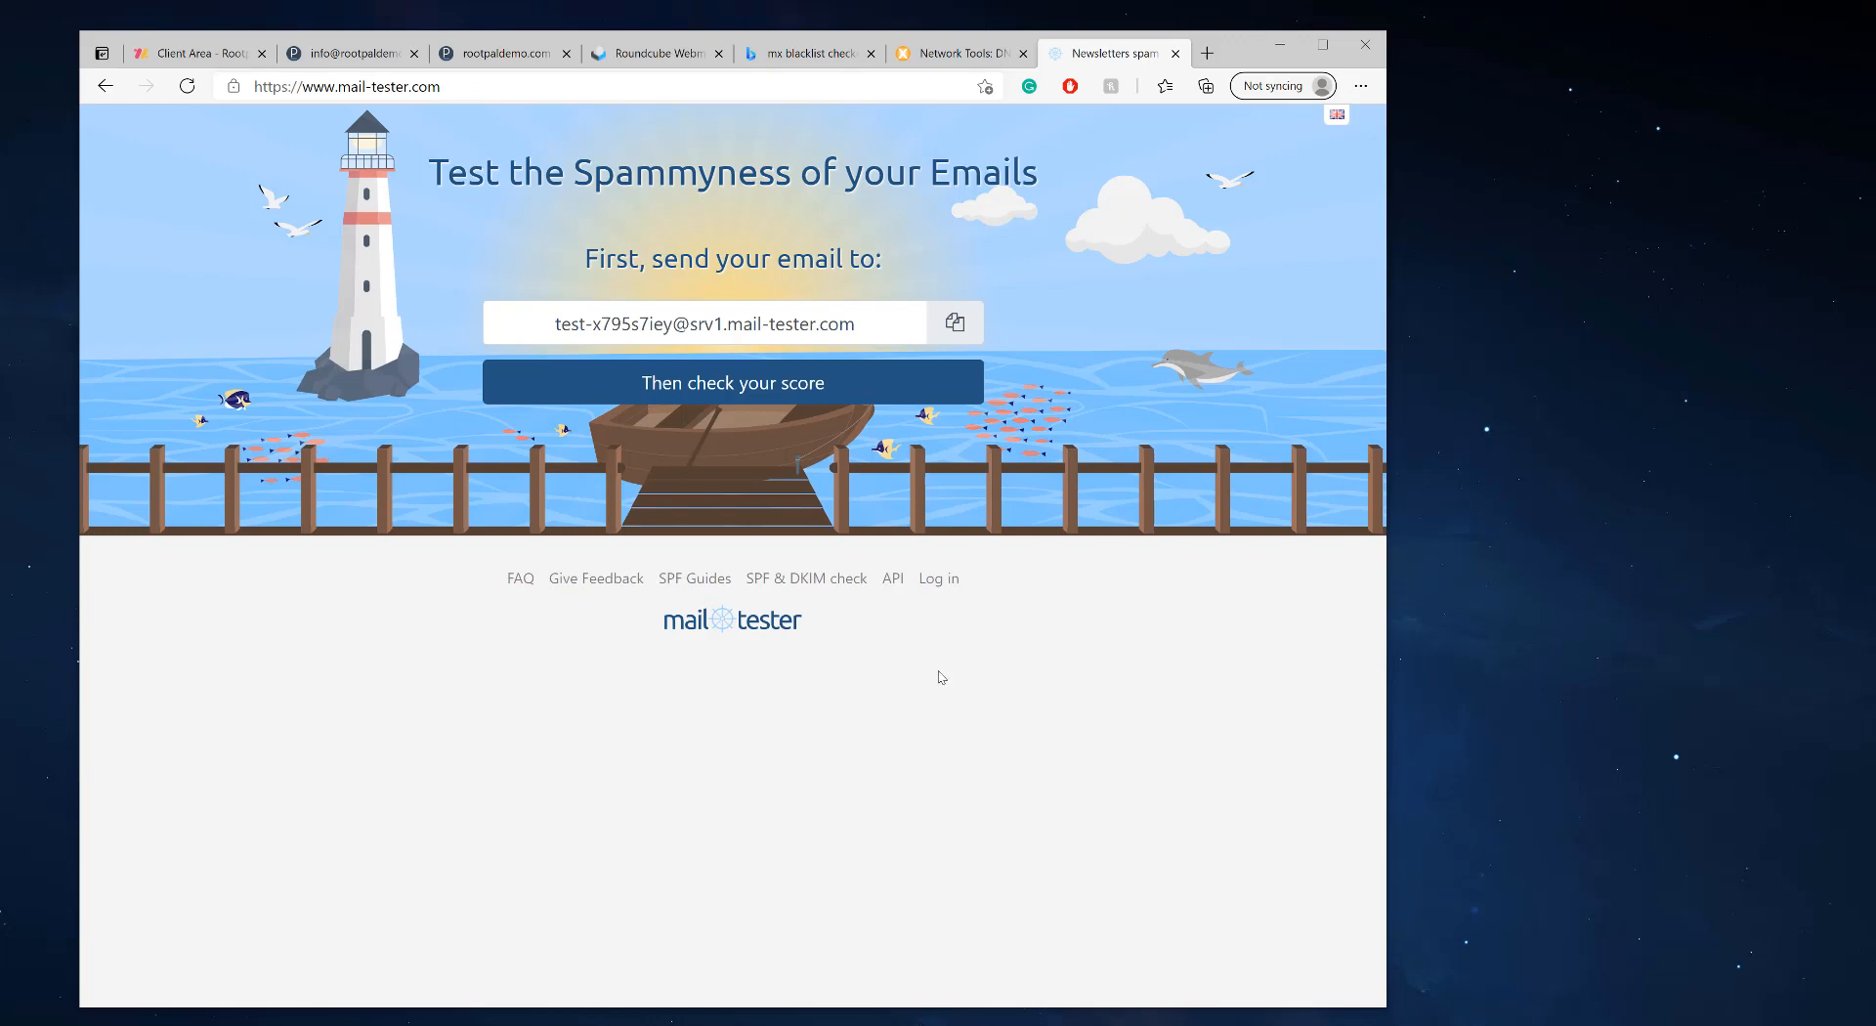
click(732, 382)
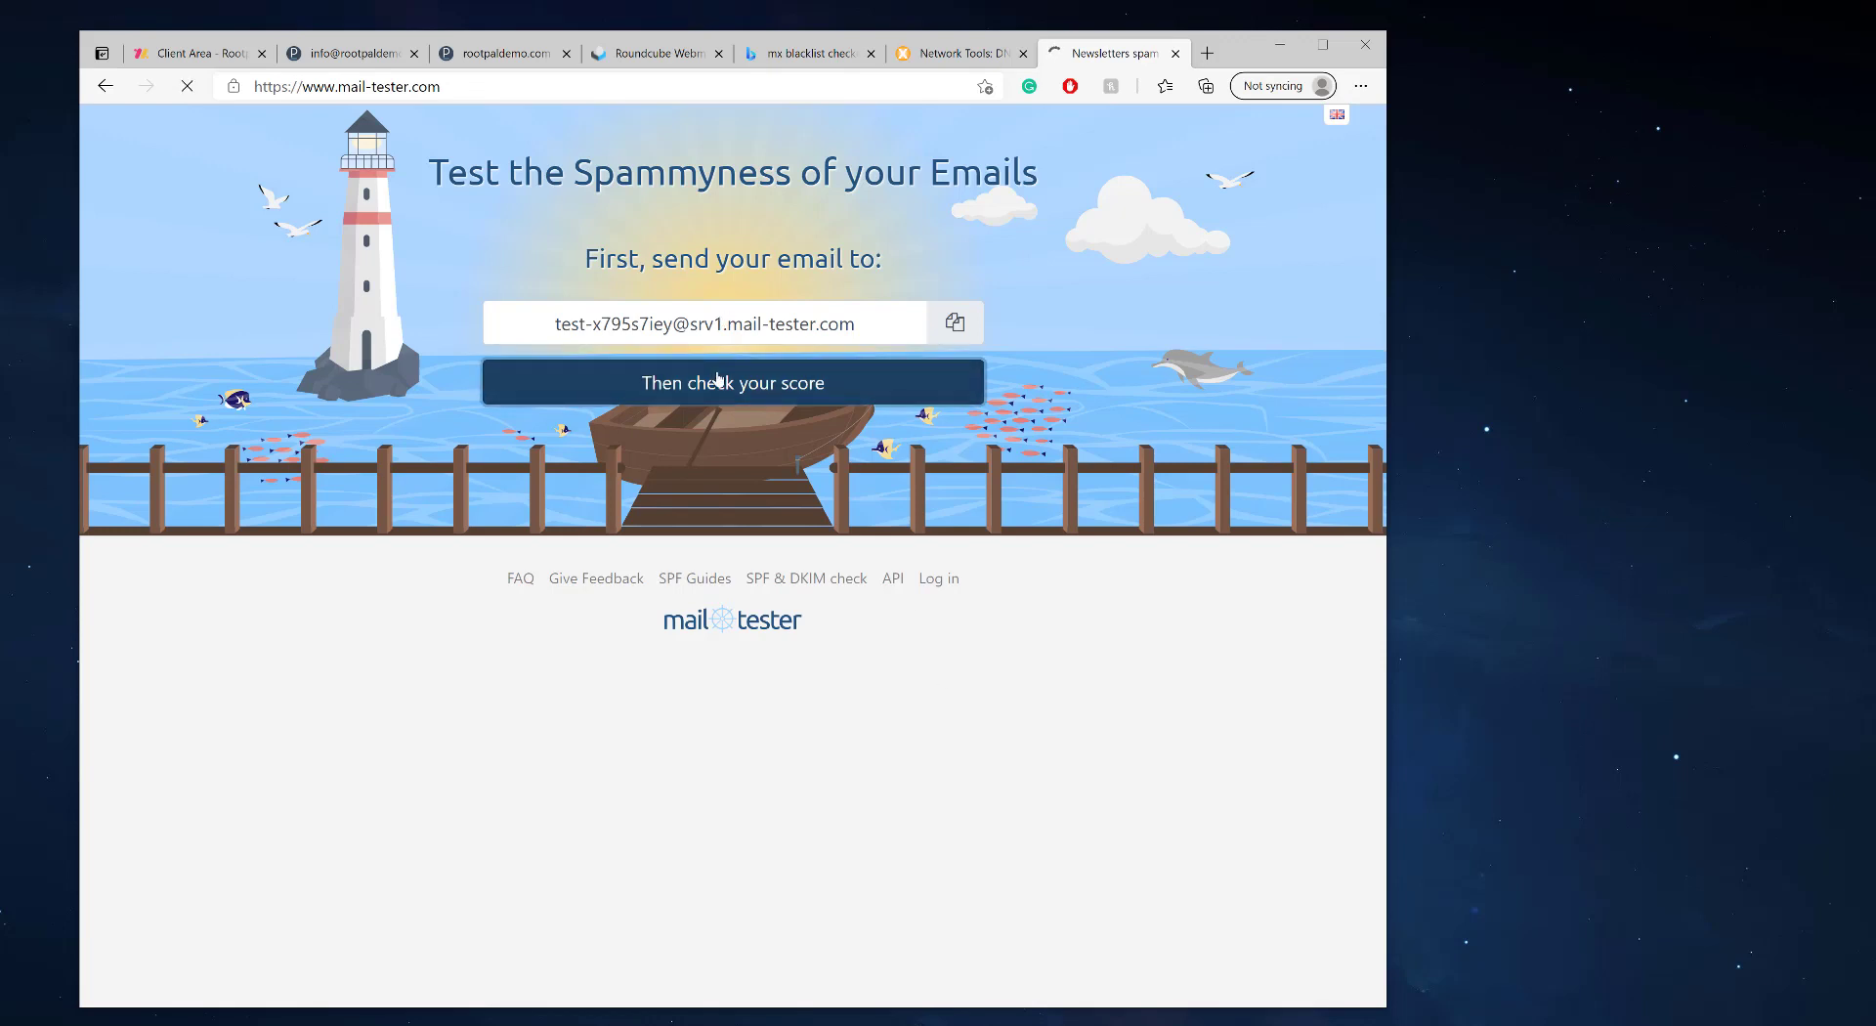
click(733, 382)
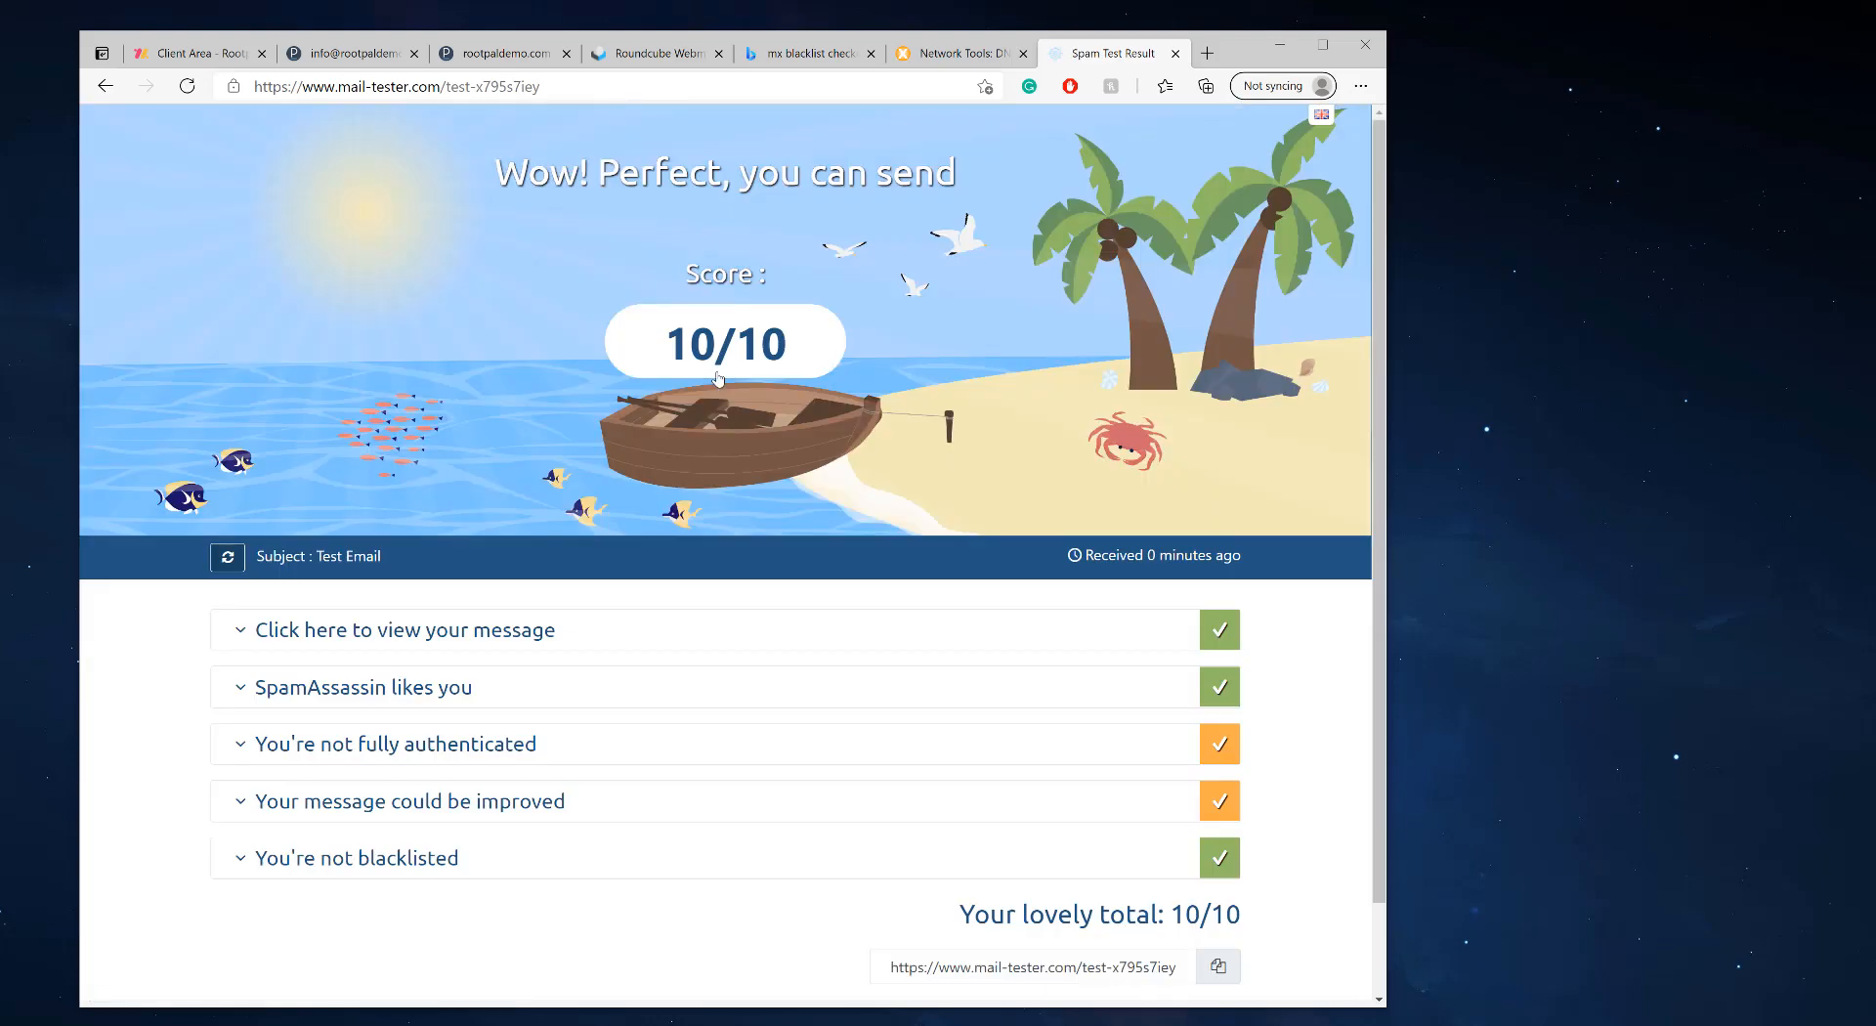
mouse_move(673, 537)
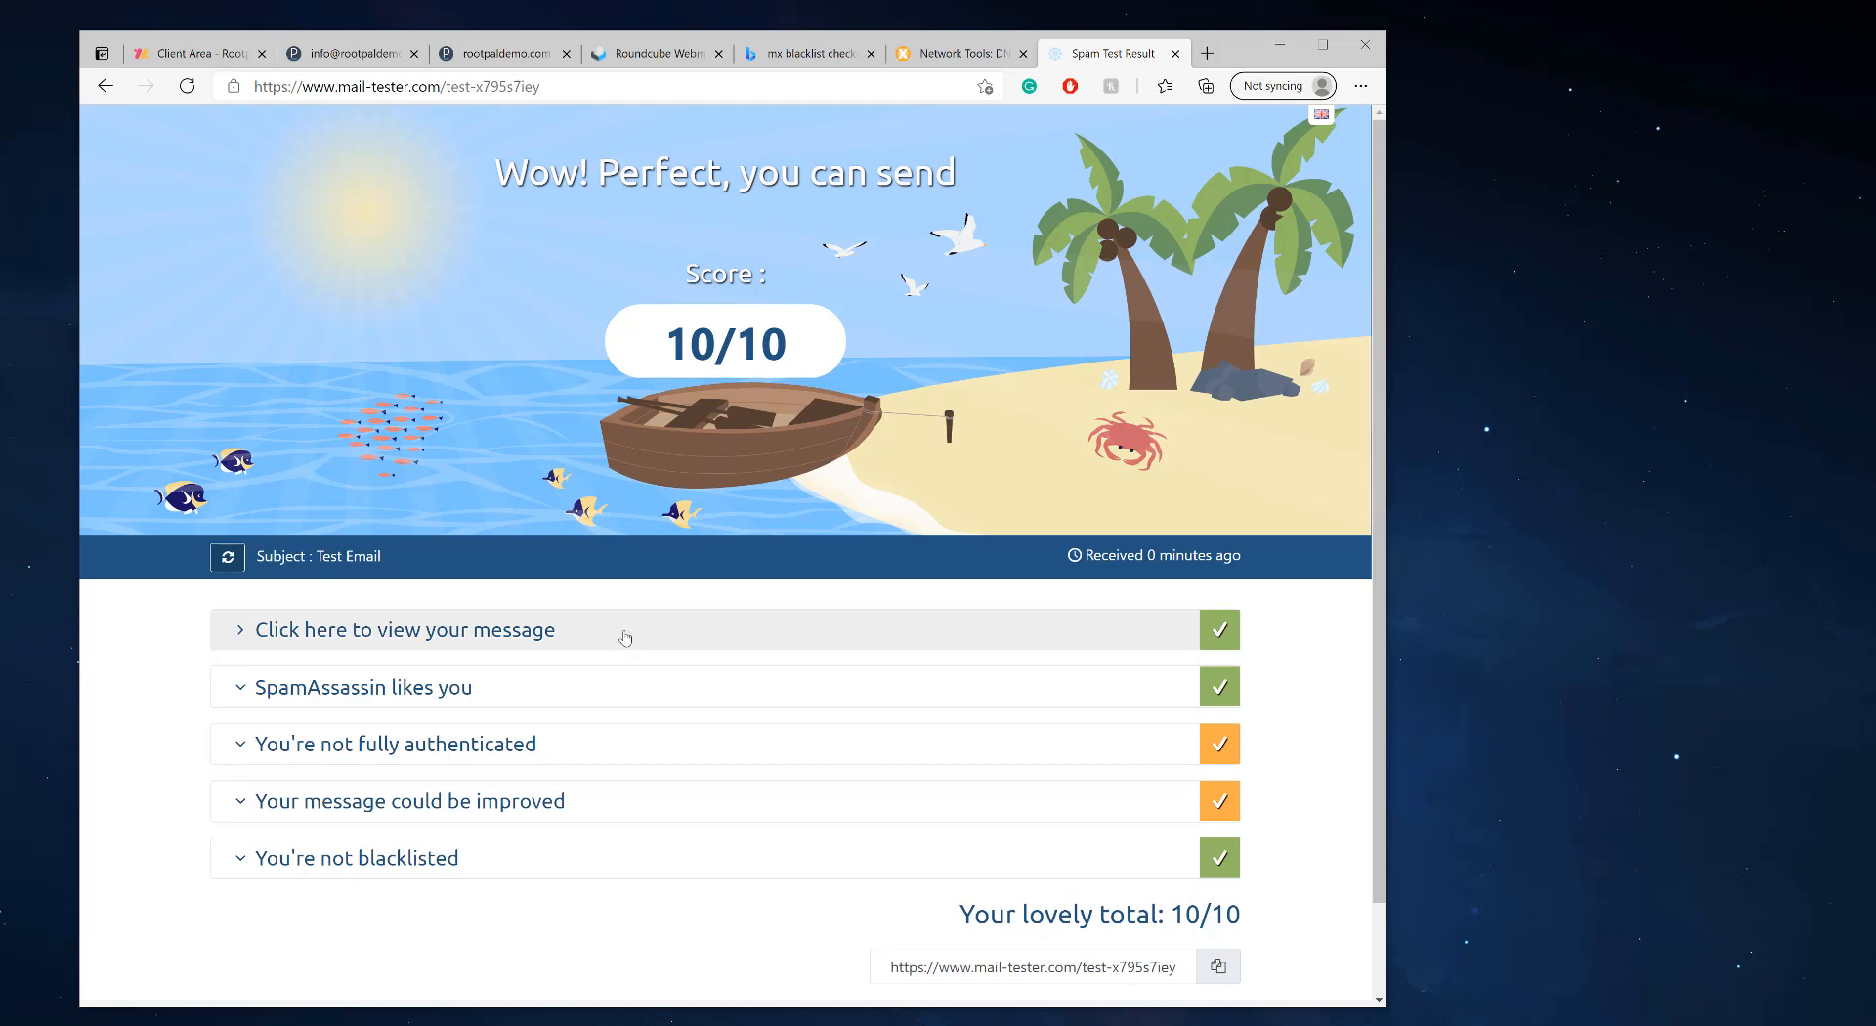
double_click(727, 342)
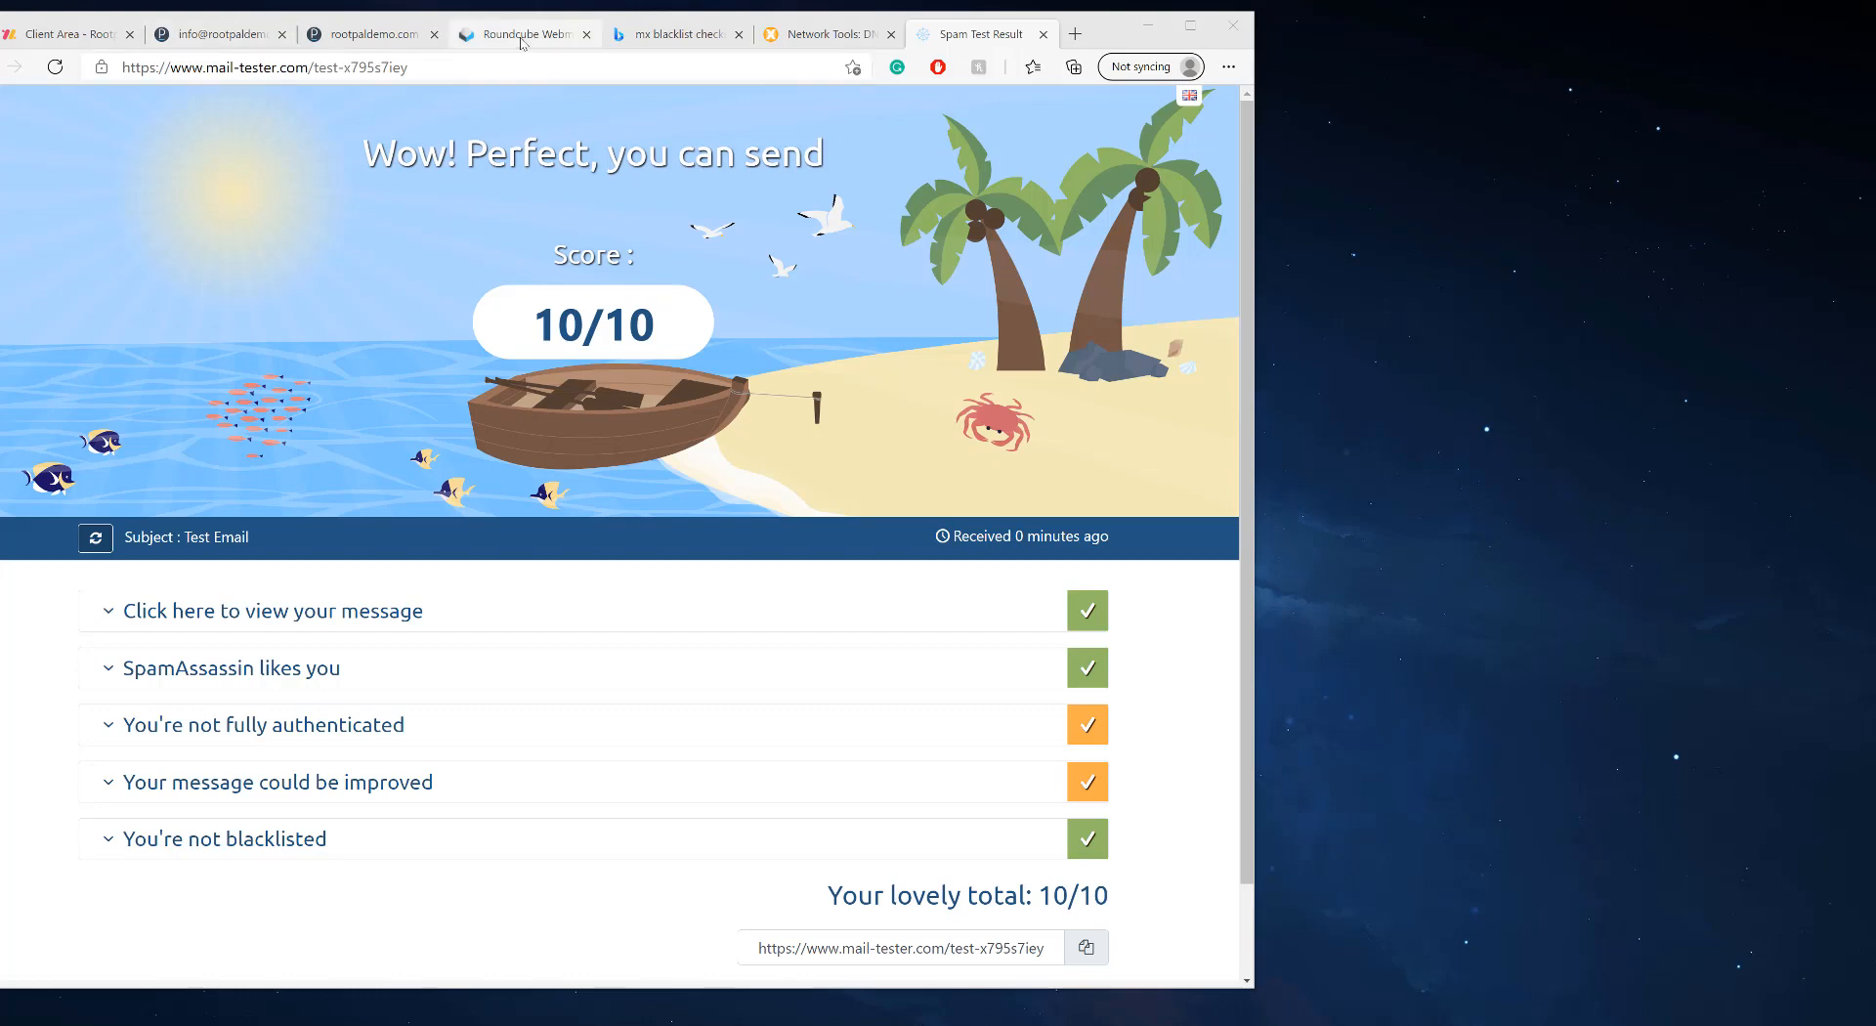
Step: Look over the 10/10 mail-tester result again, then return to the empty compose form
click(523, 34)
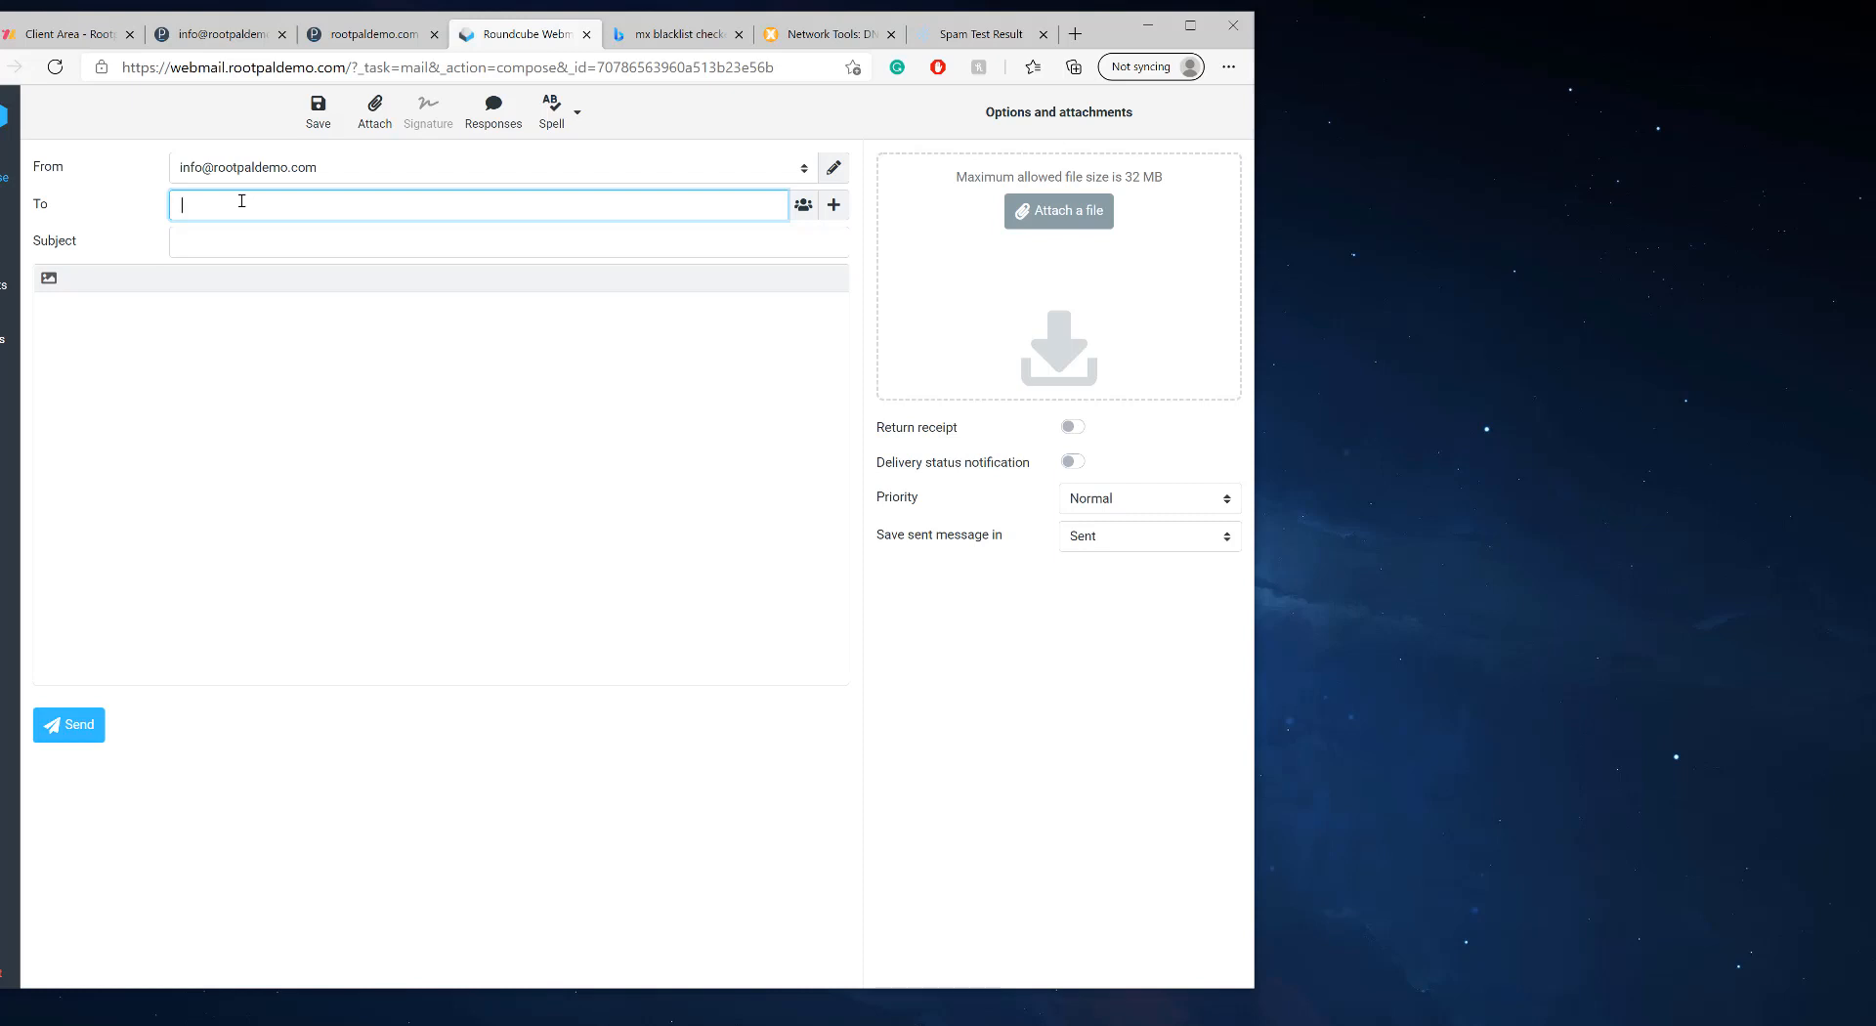
click(981, 33)
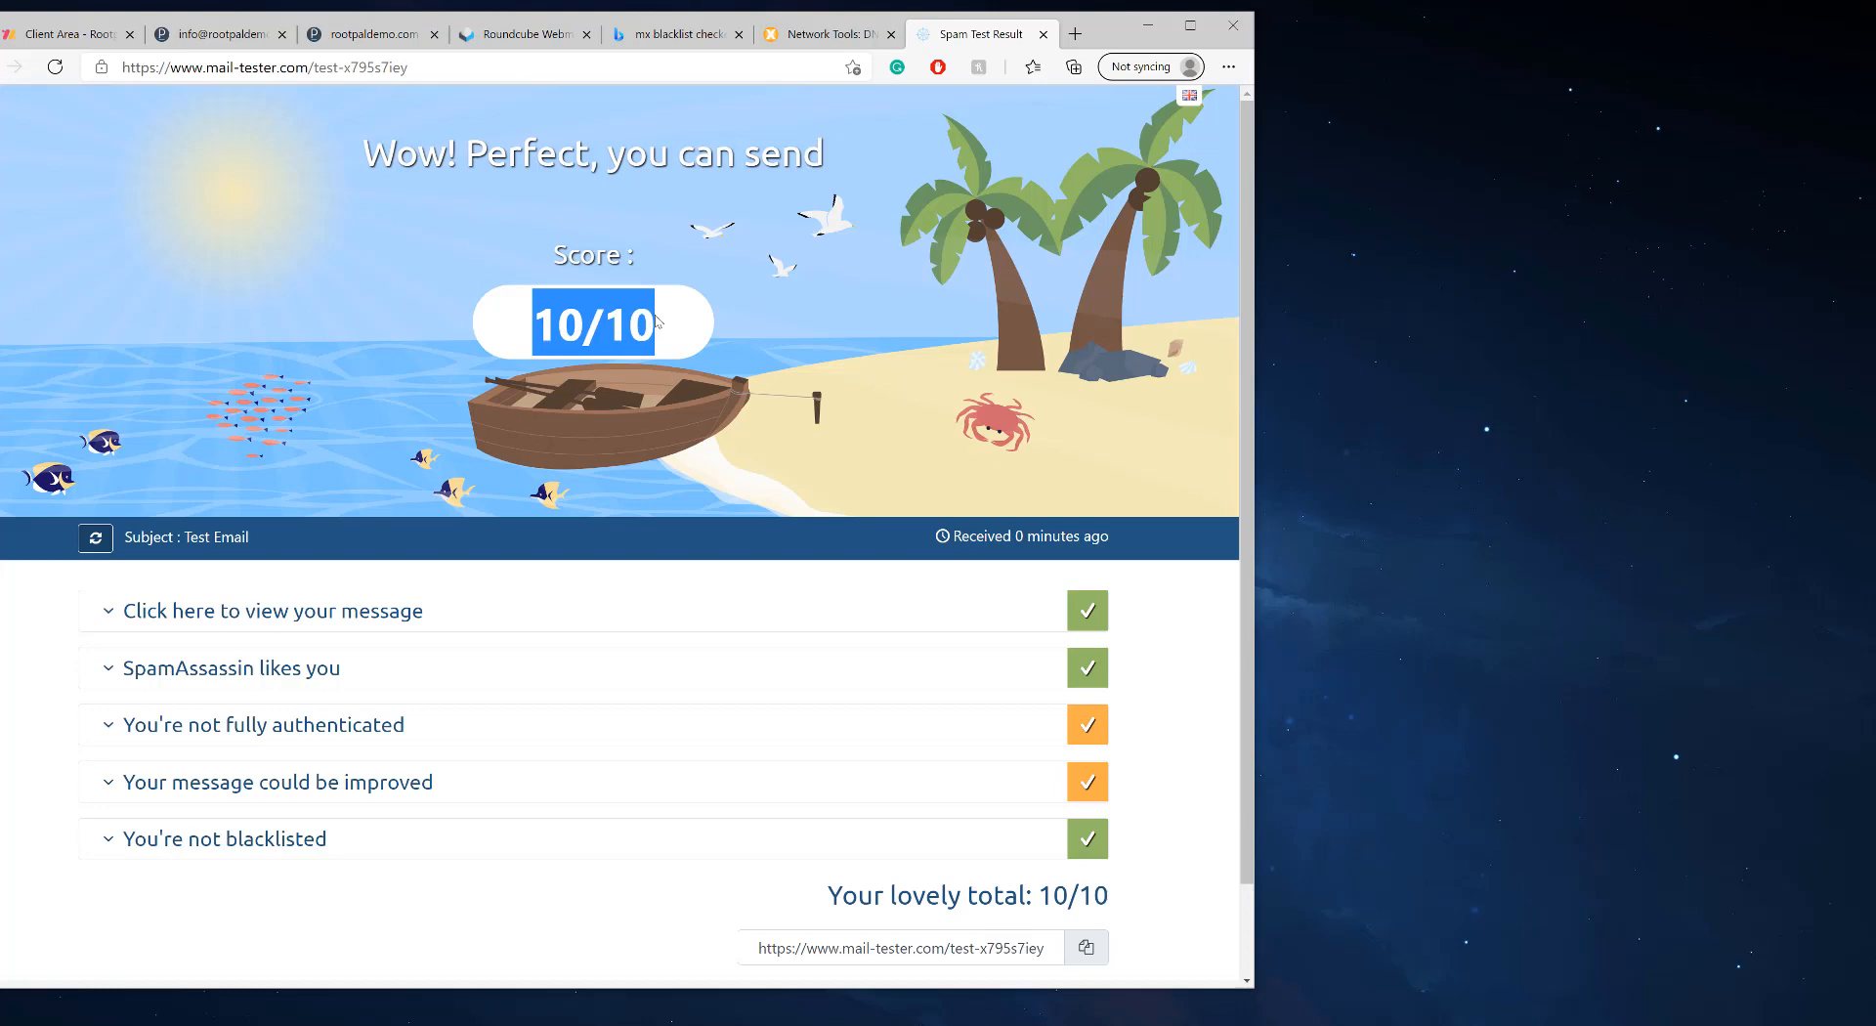
scroll(down, 3)
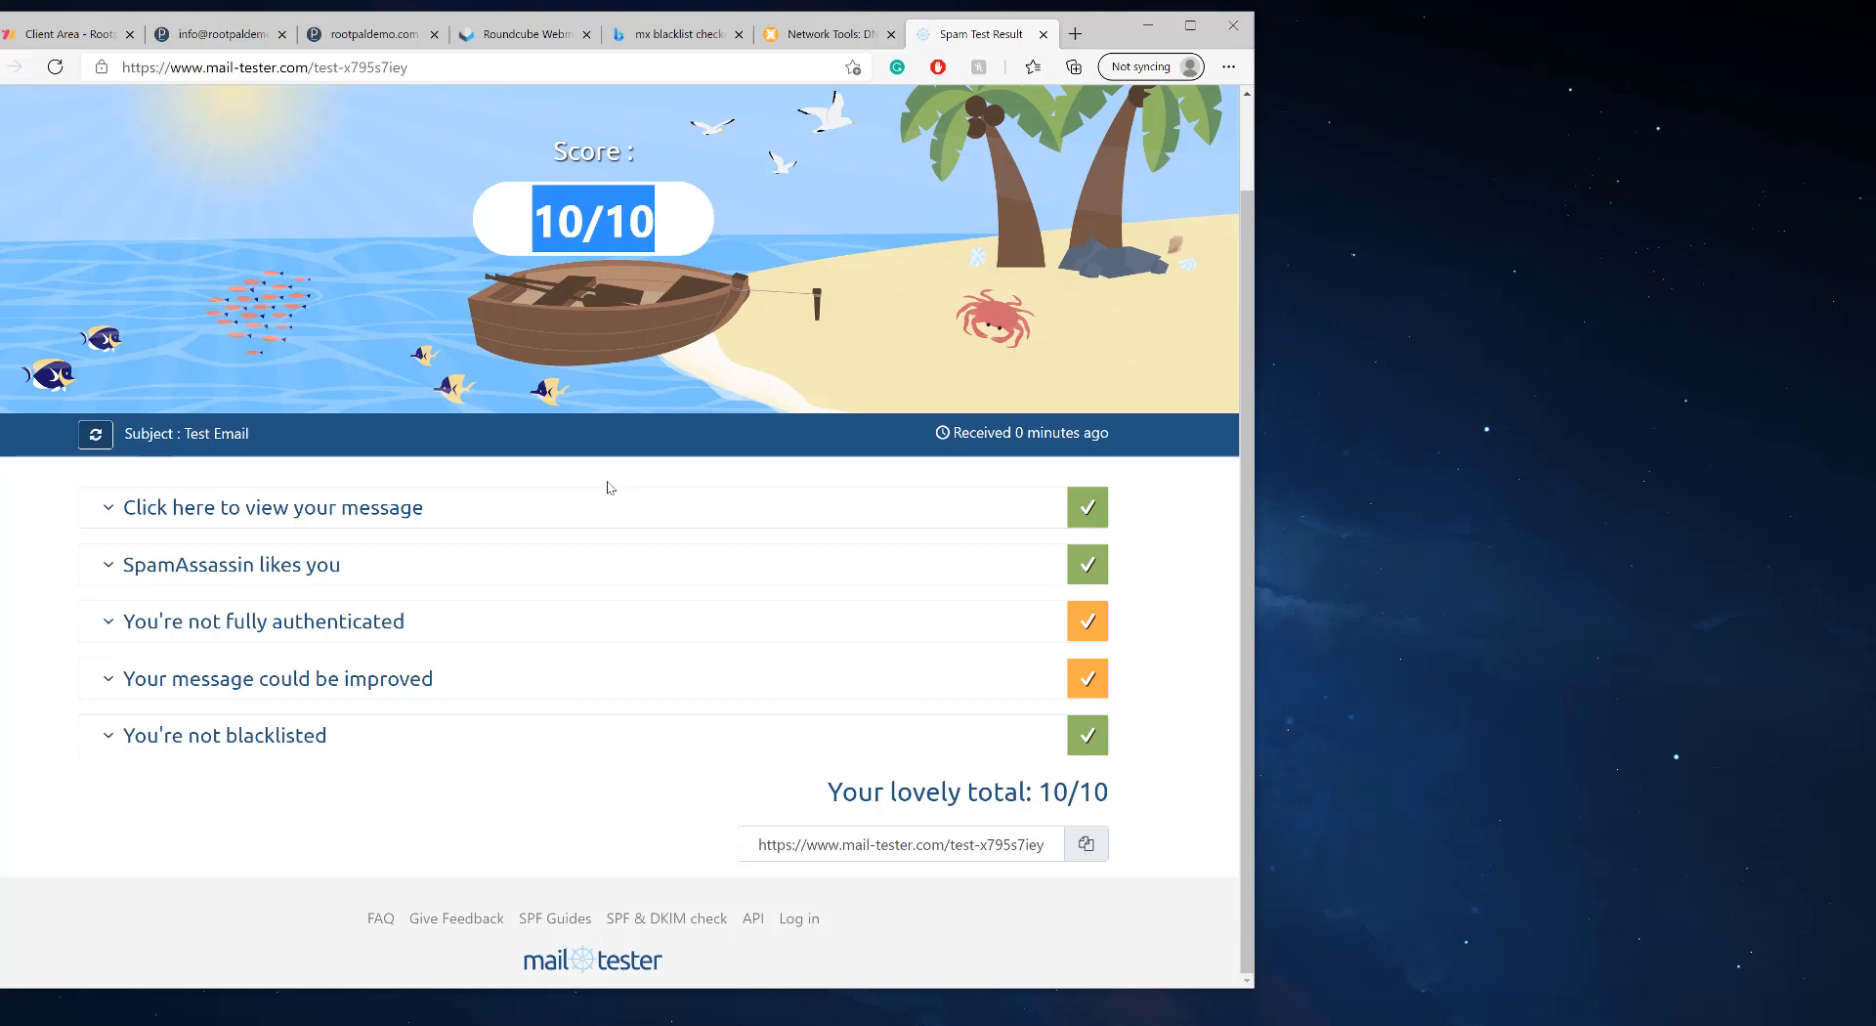
click(523, 33)
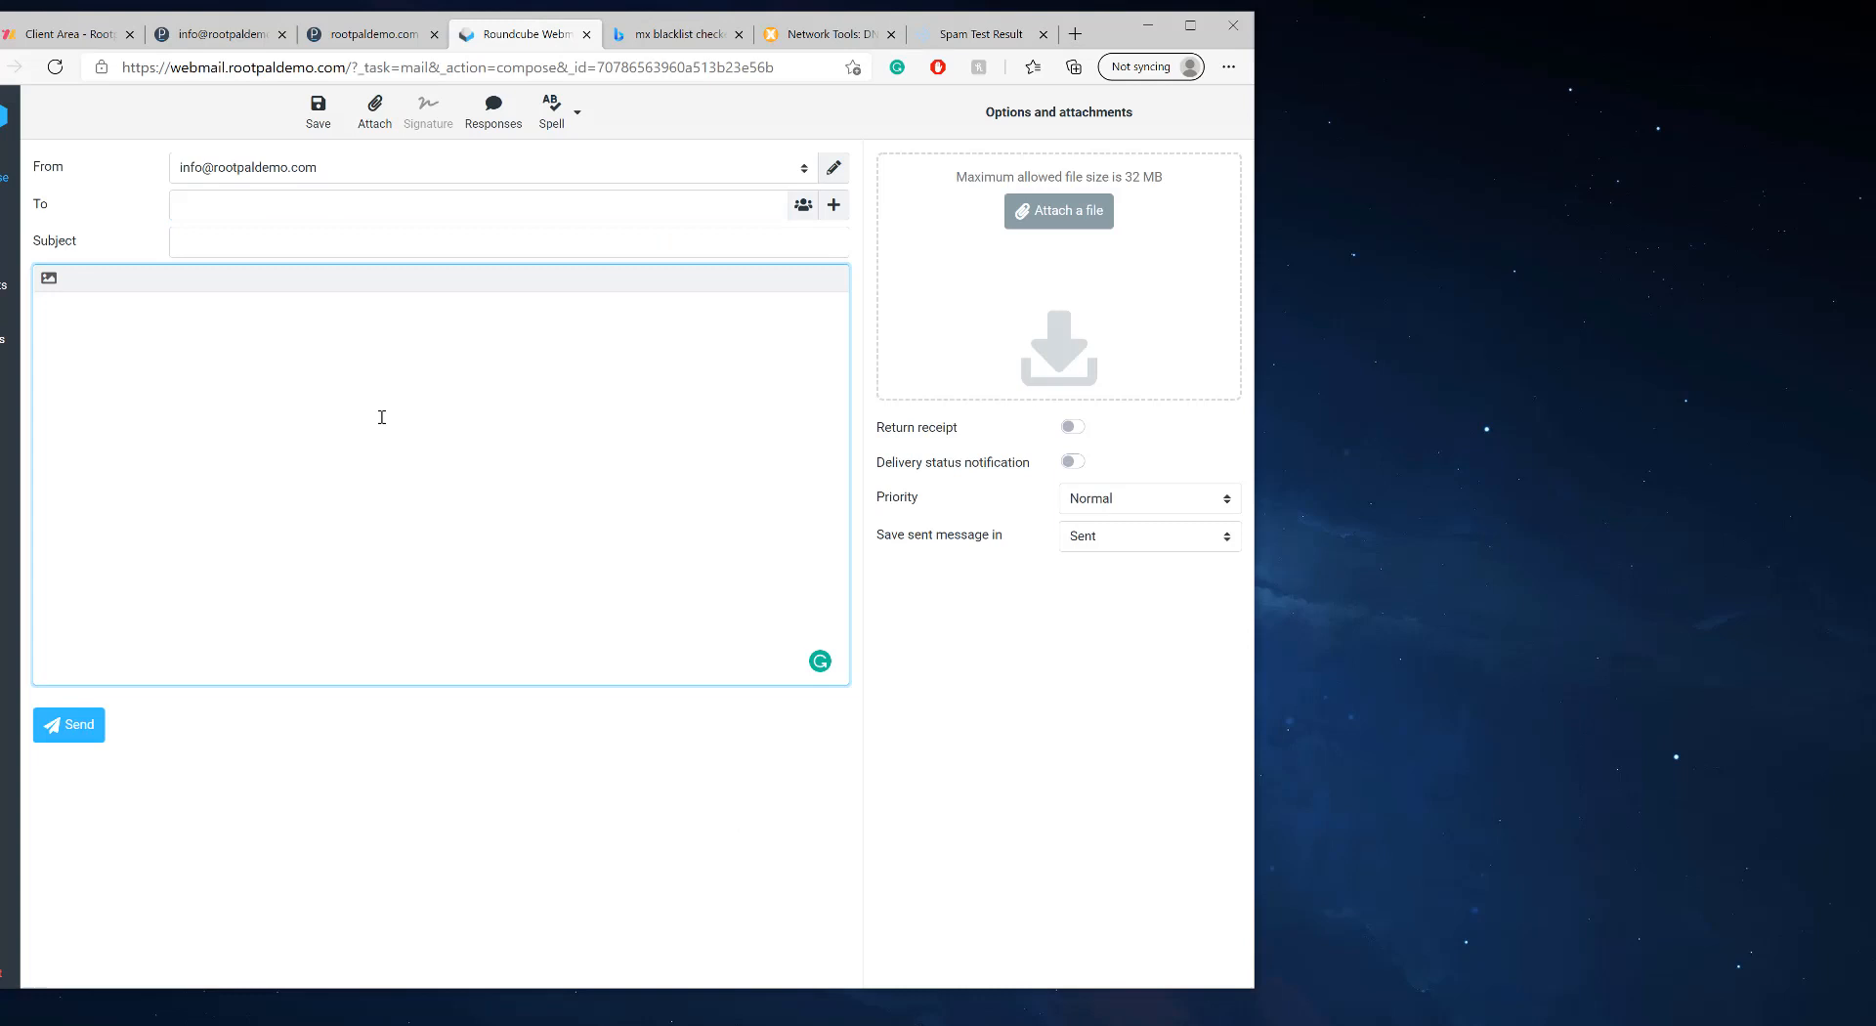
mouse_move(184, 414)
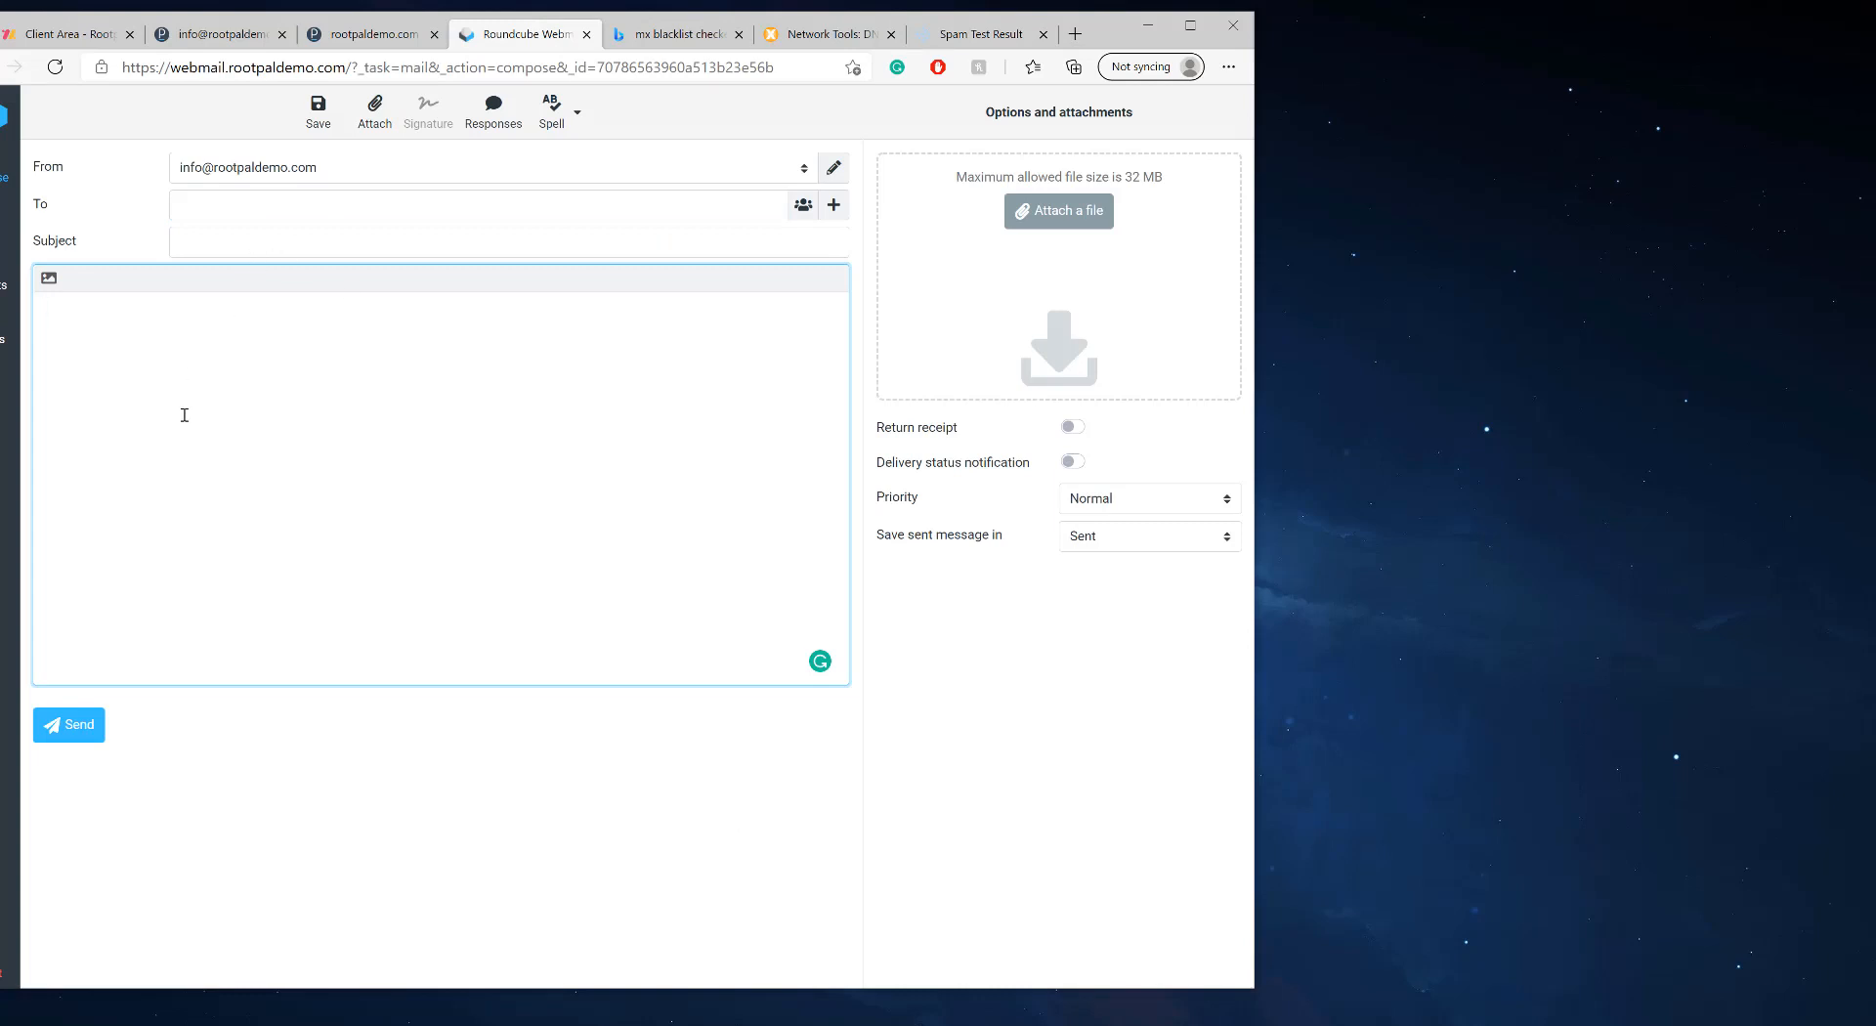
mouse_move(790, 407)
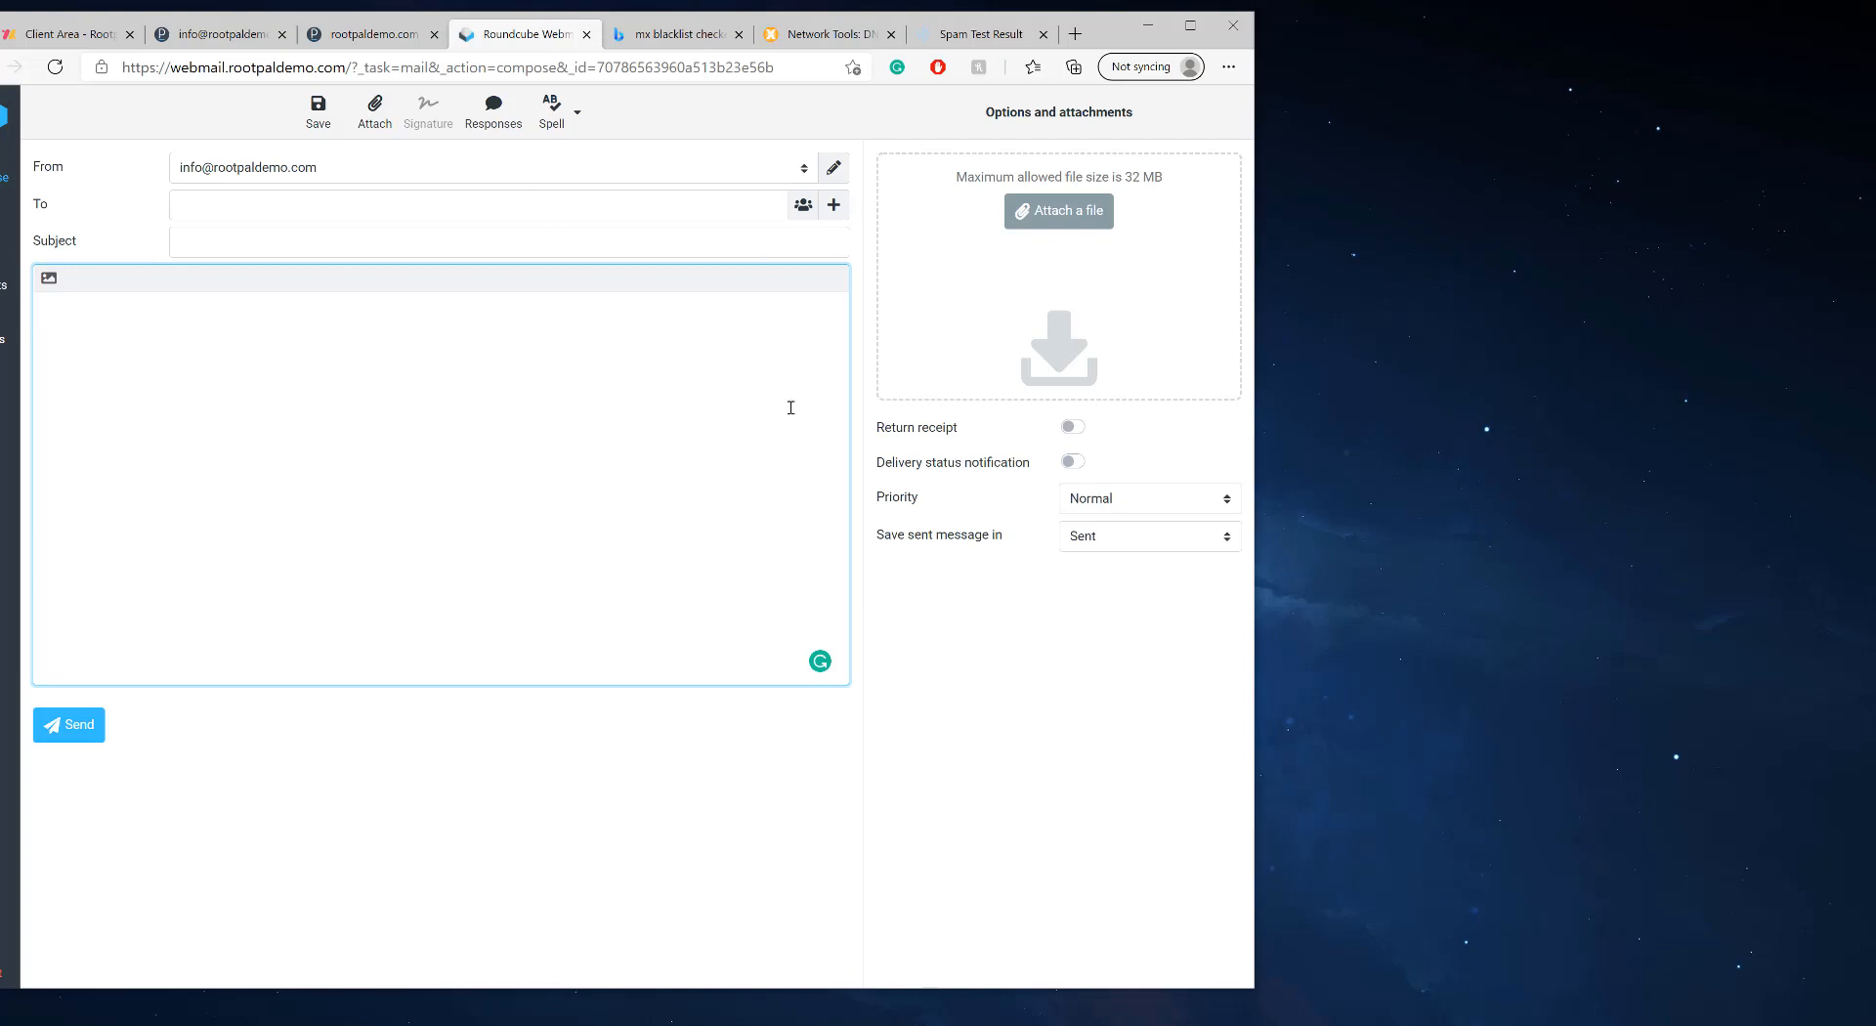
mouse_move(685, 34)
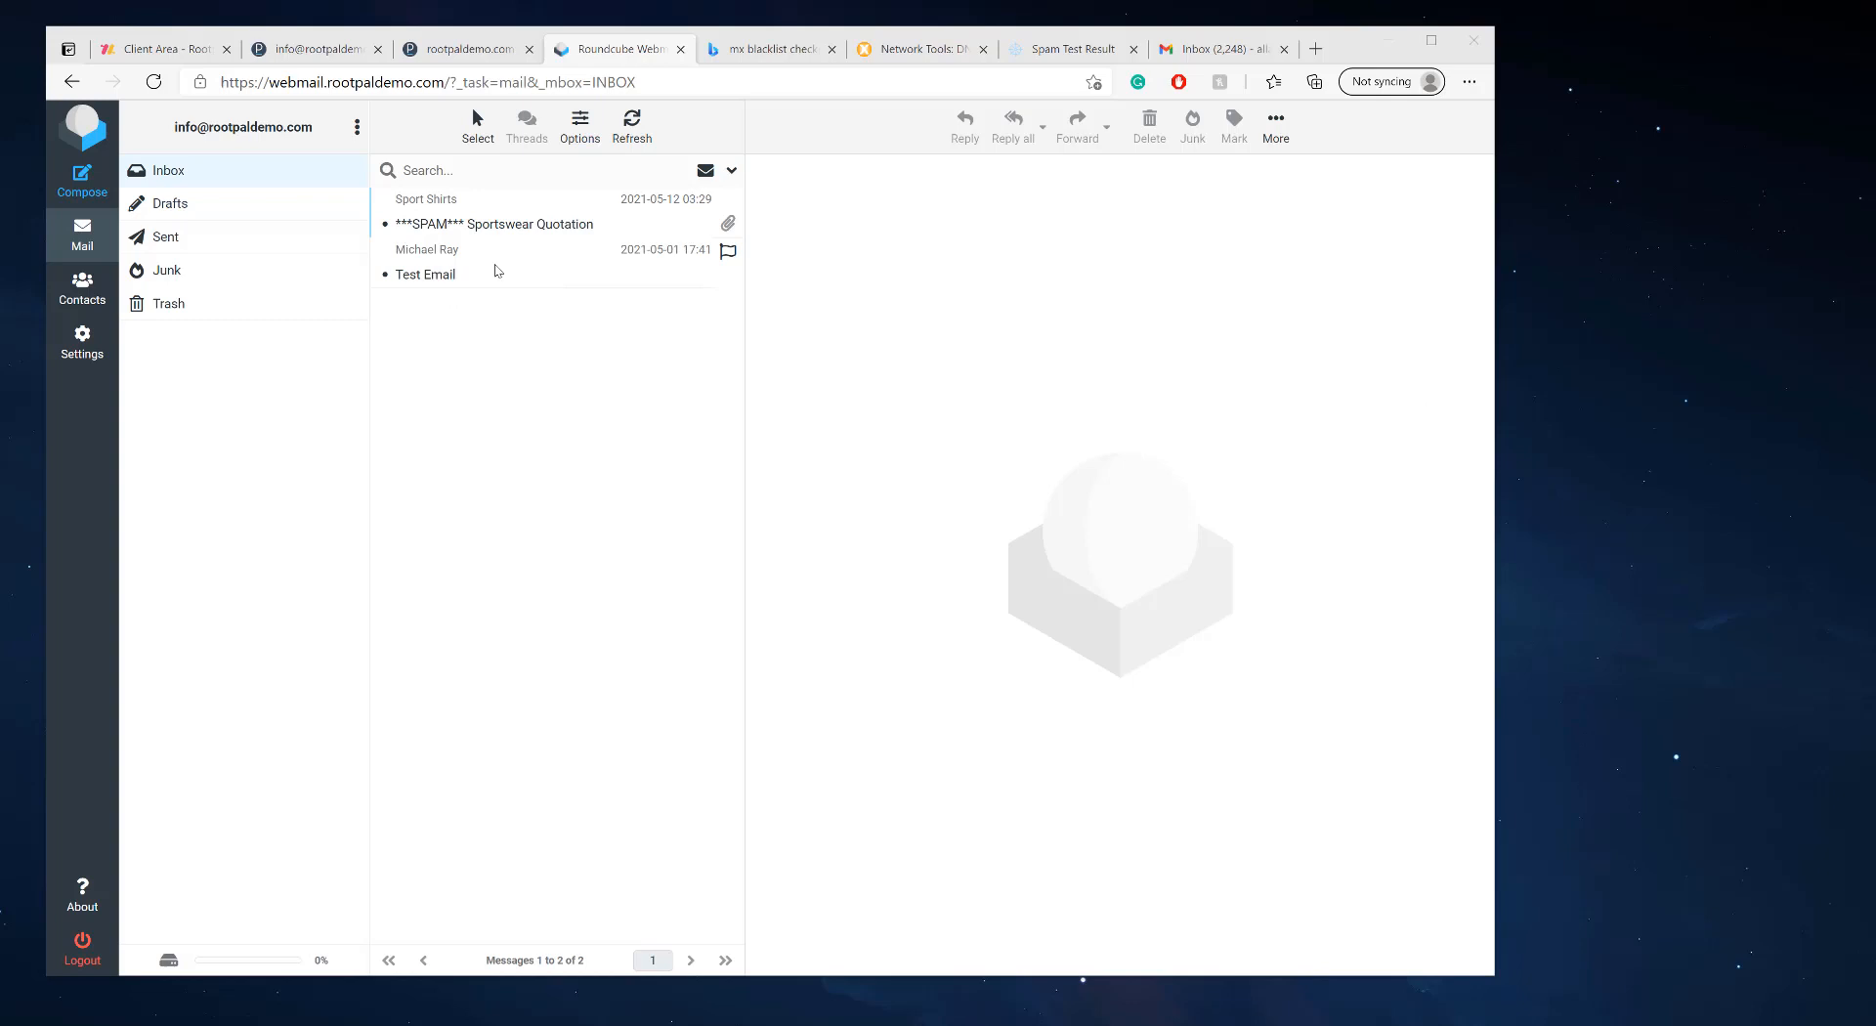
mouse_move(193, 200)
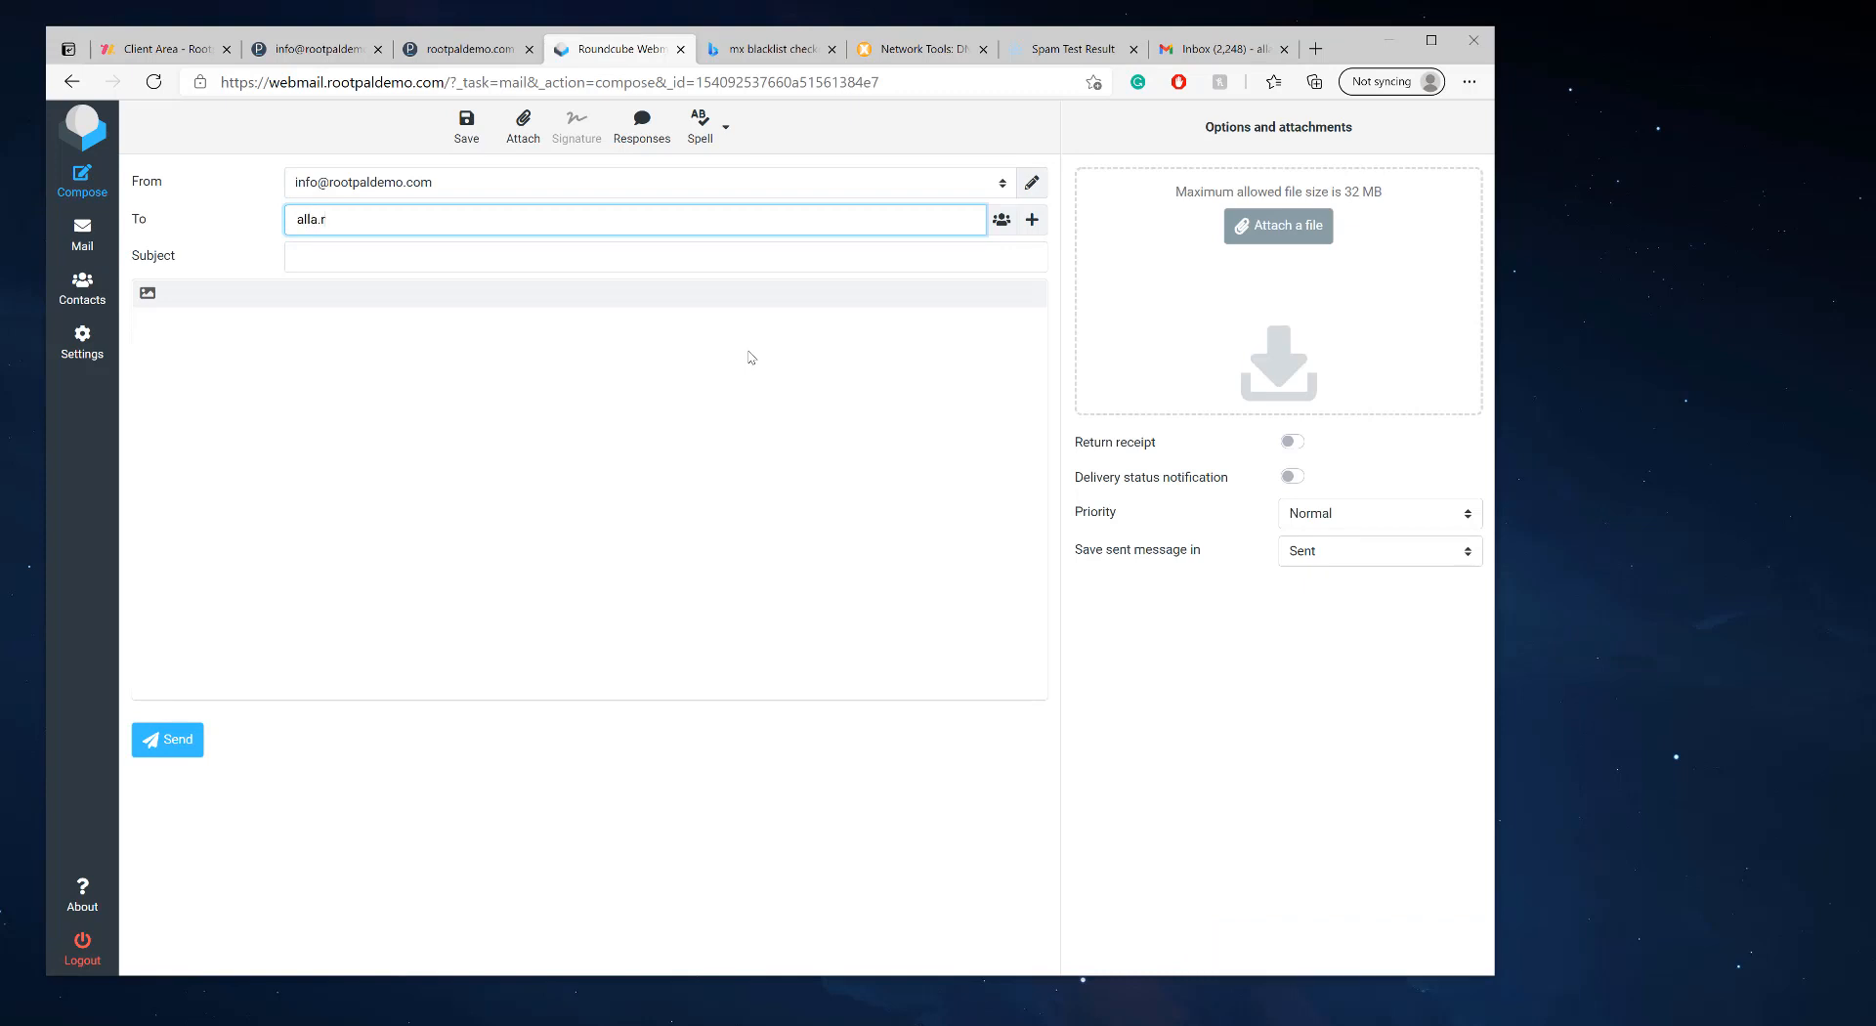
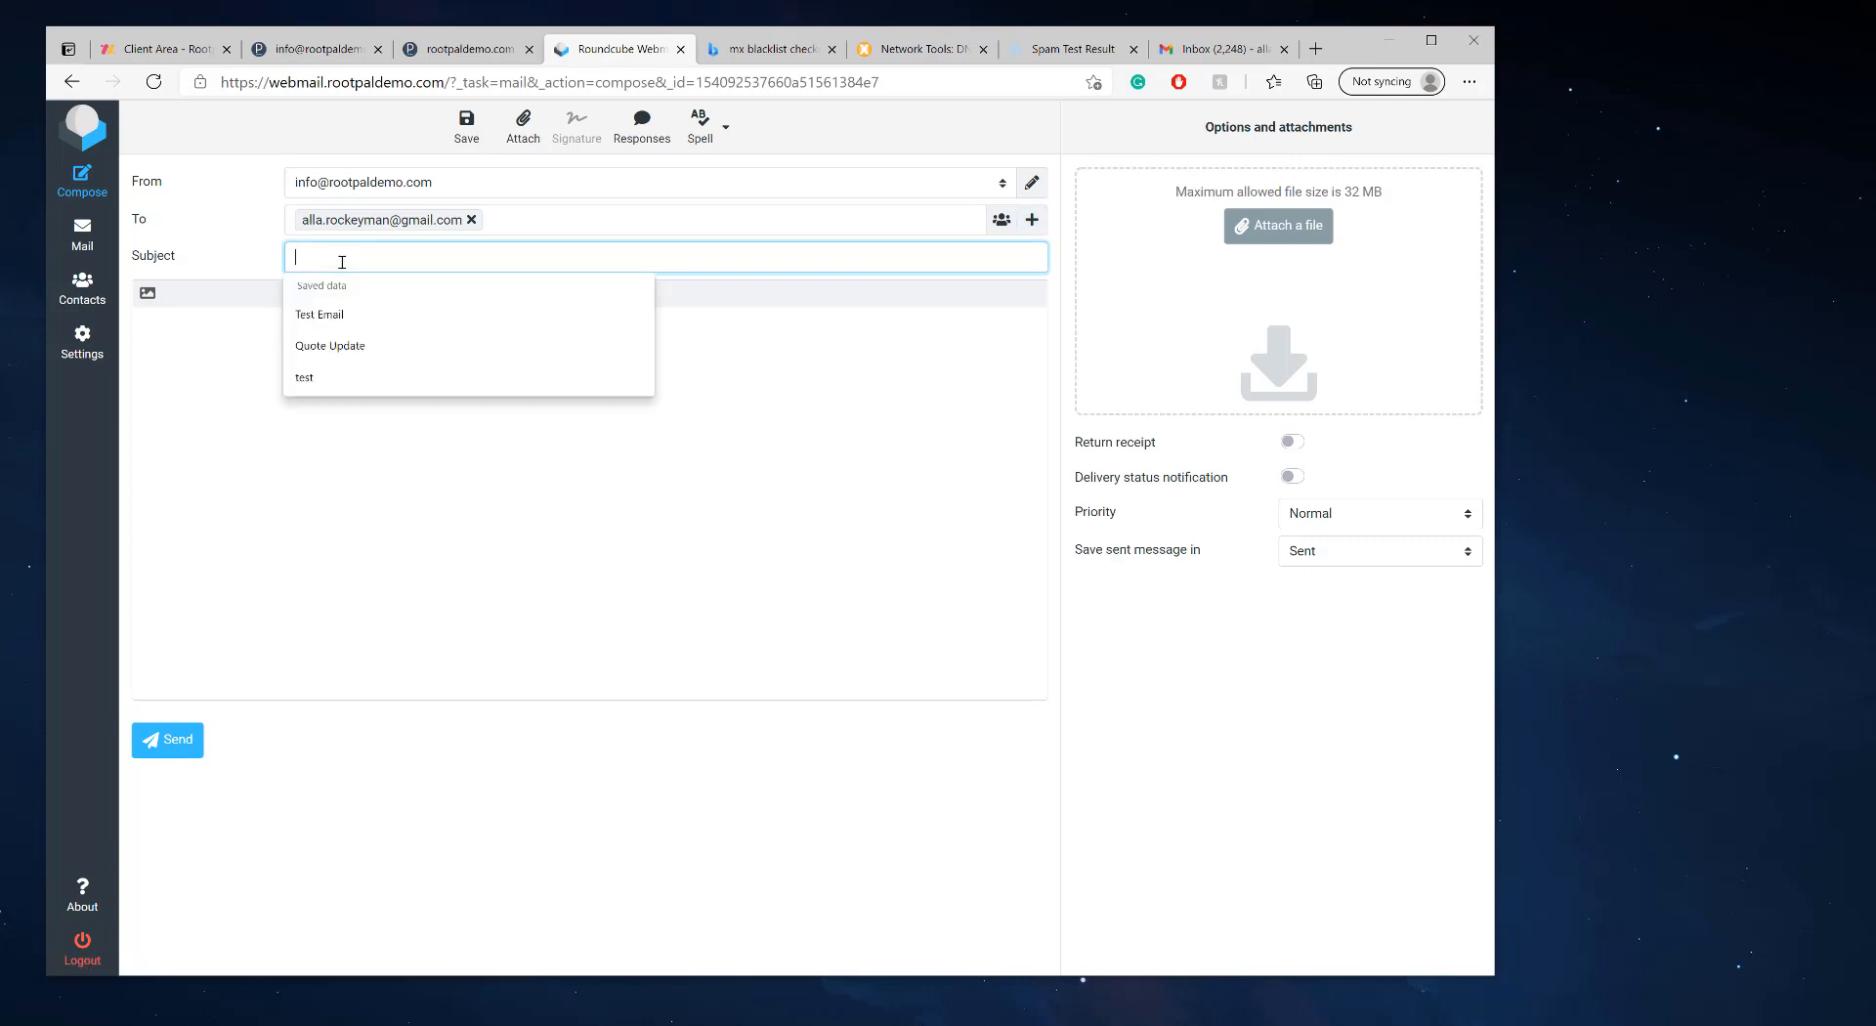
Step: Send 'Quote Update' to the Gmail address asking if yesterday's quote arrived, signed Michael
click(330, 346)
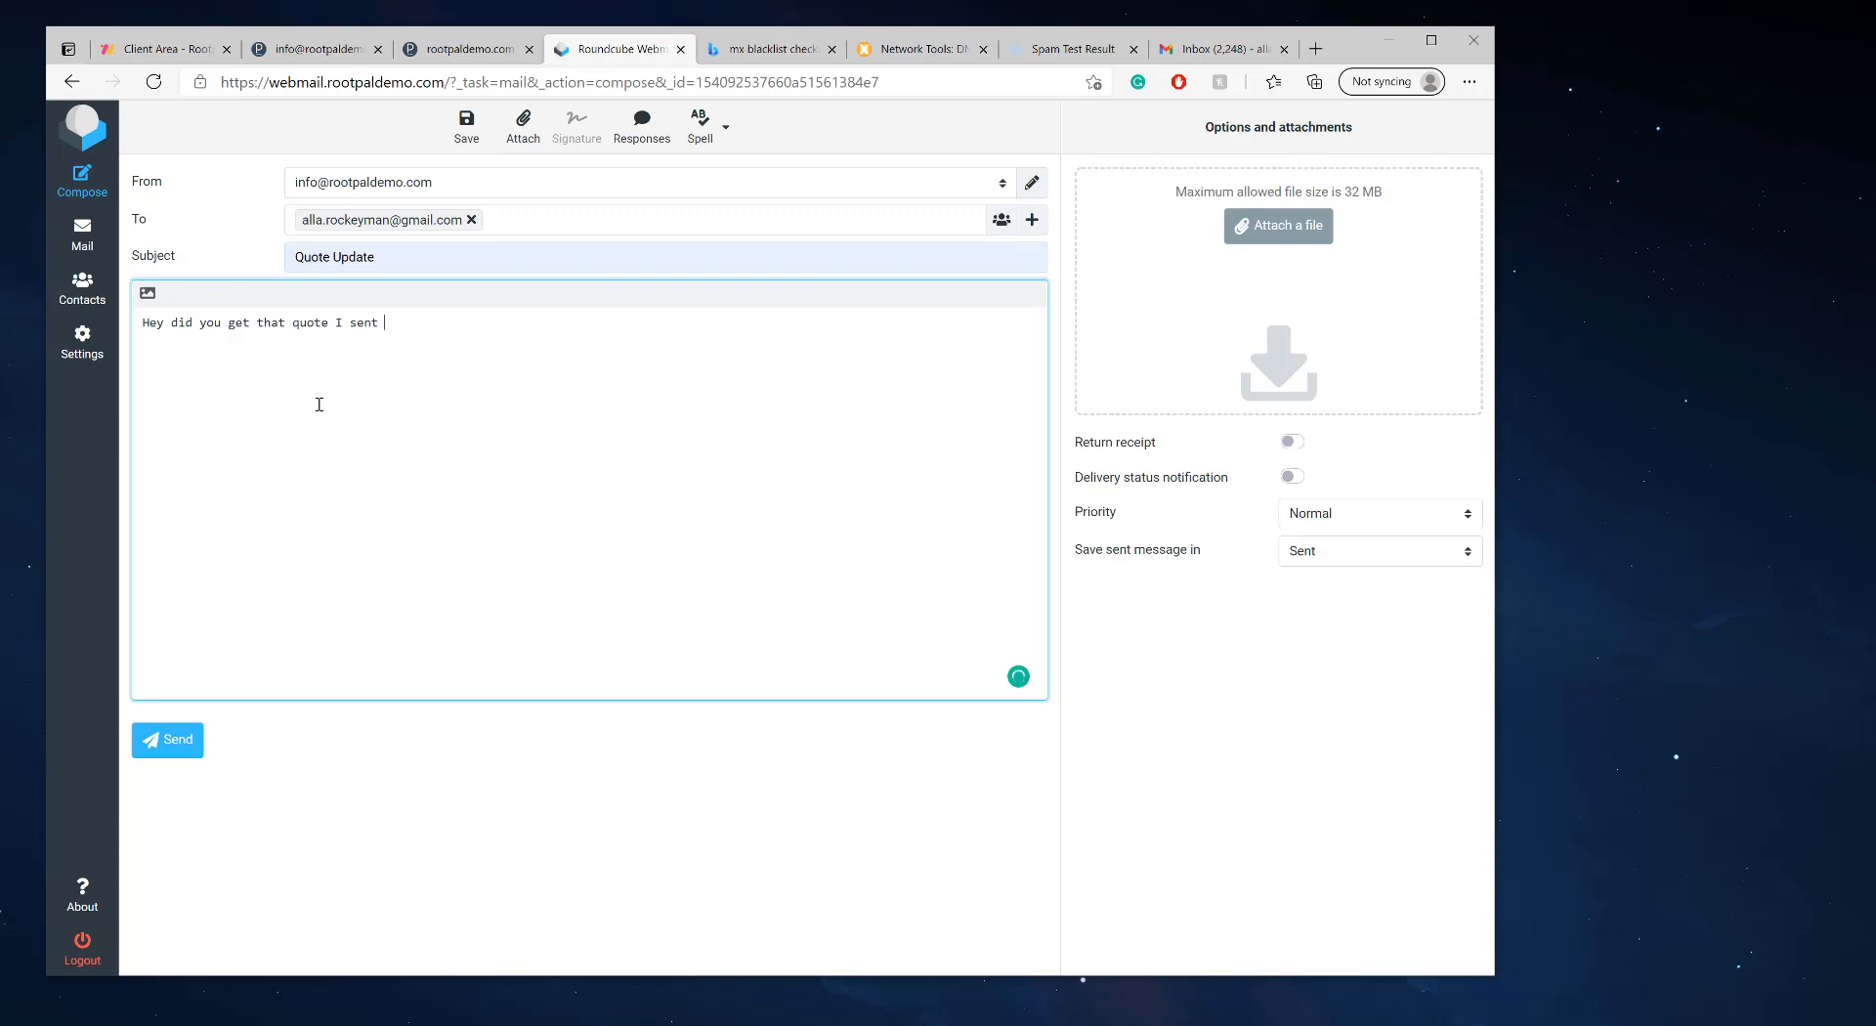
text(yesterday?)
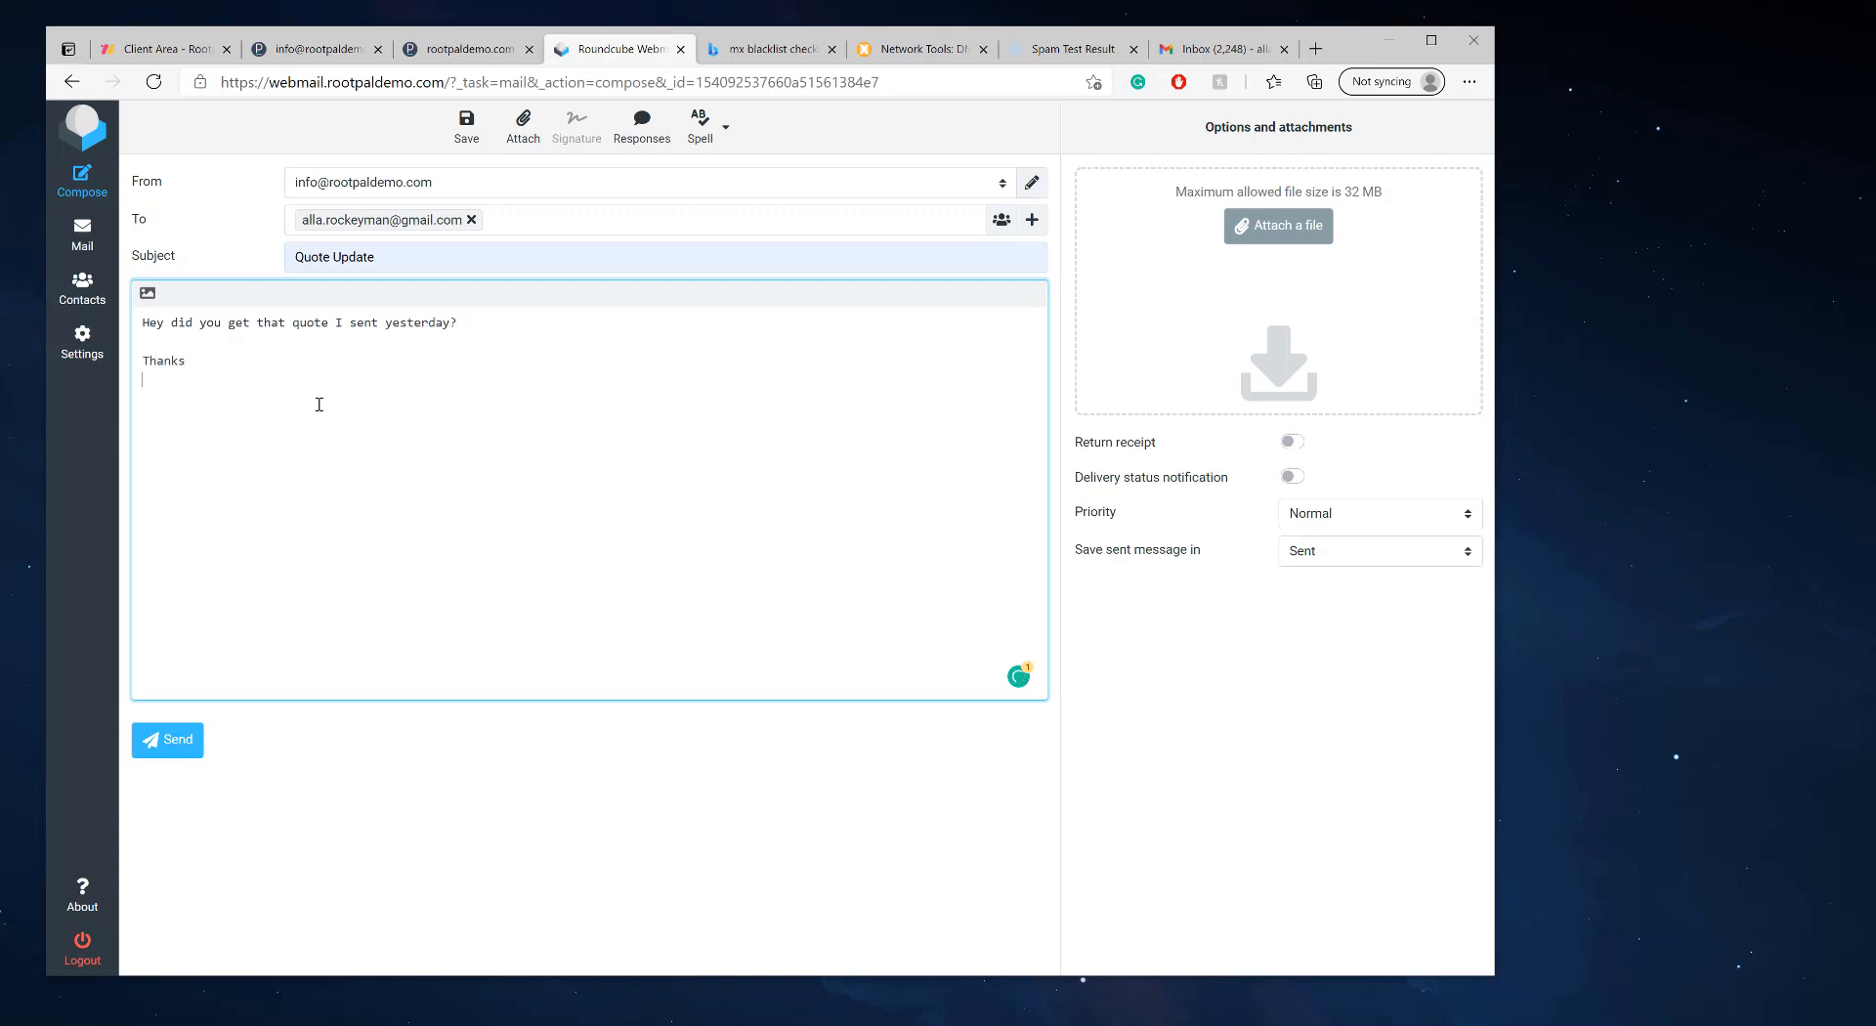
text(-Michael)
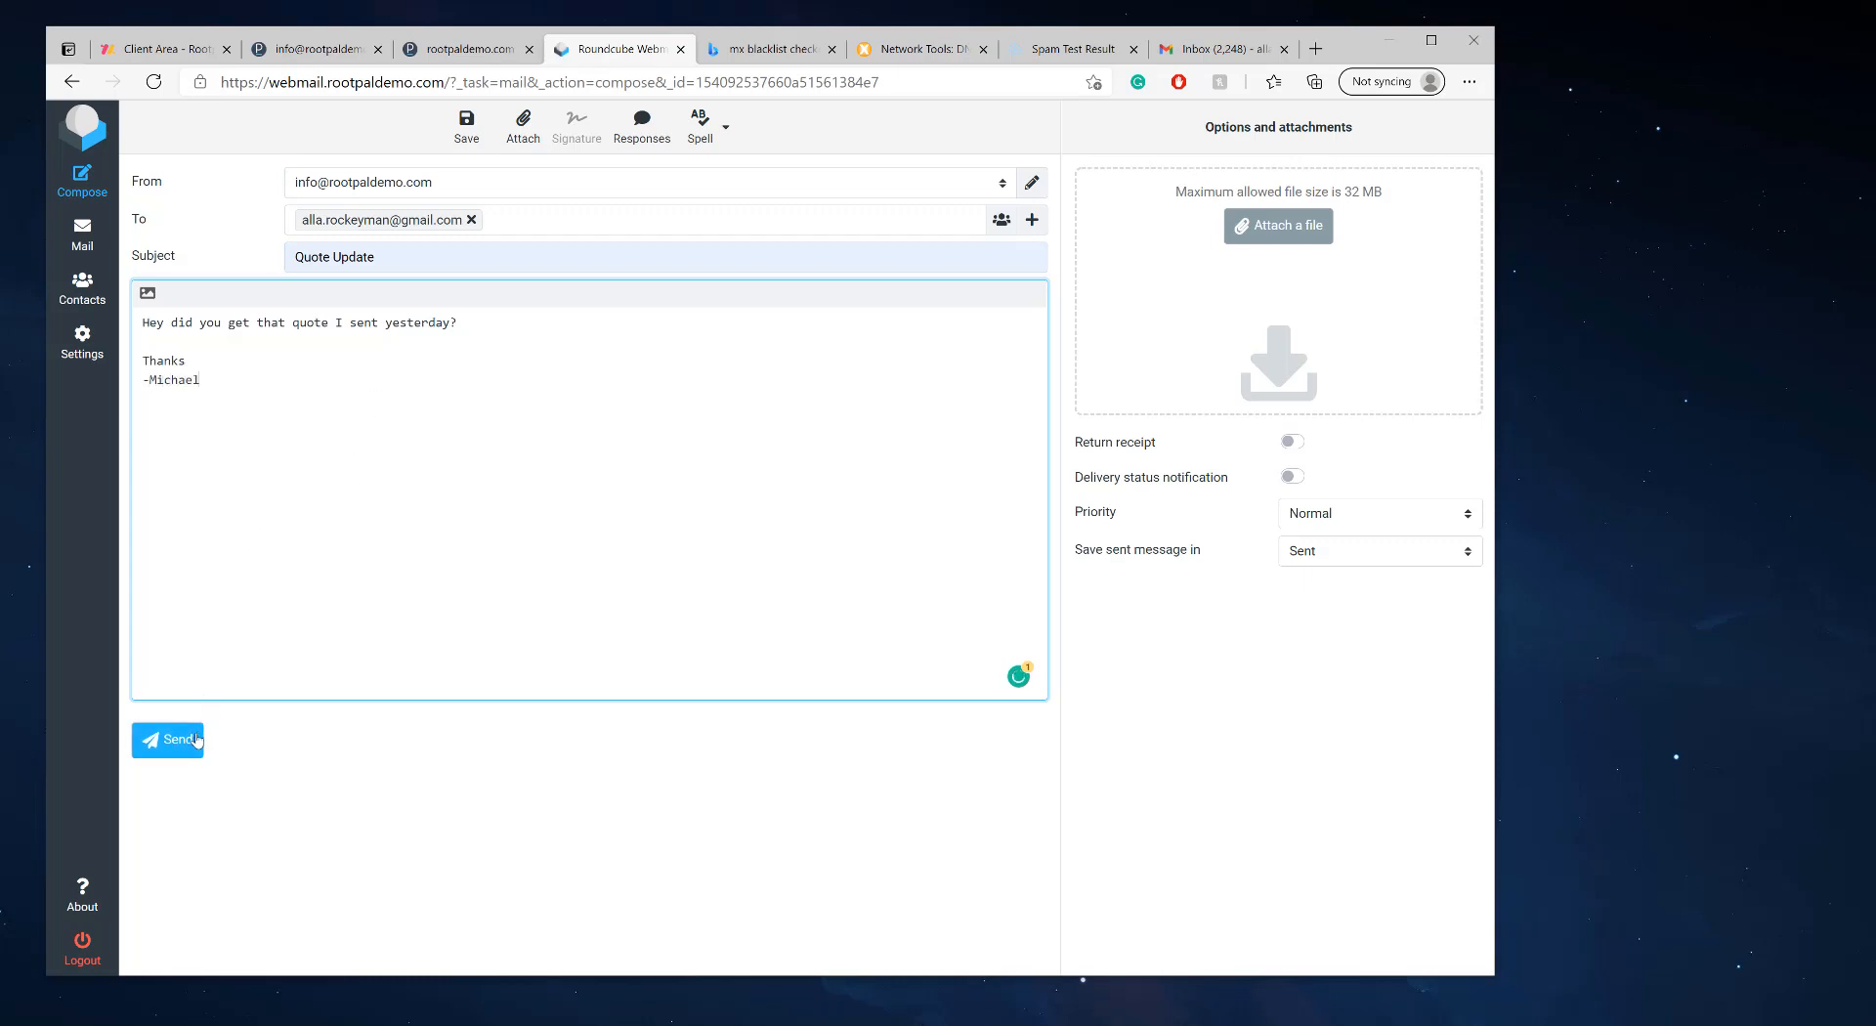
click(167, 740)
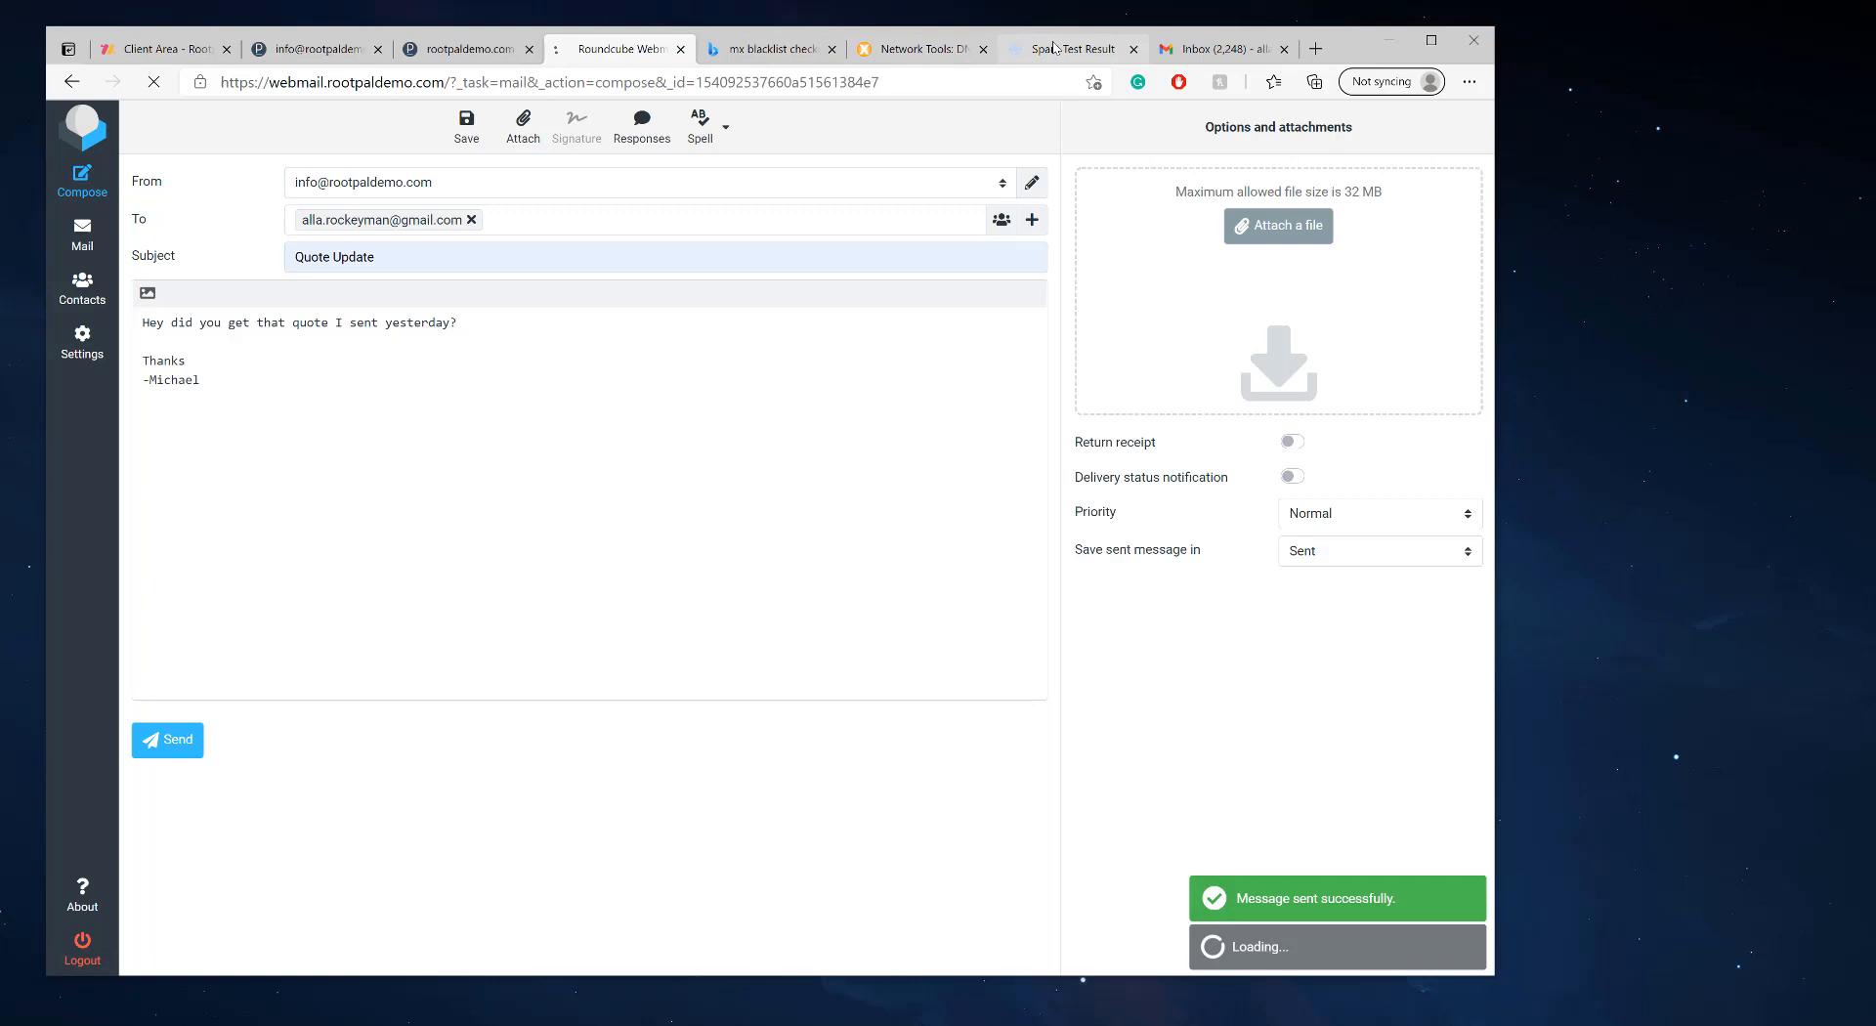
click(1074, 49)
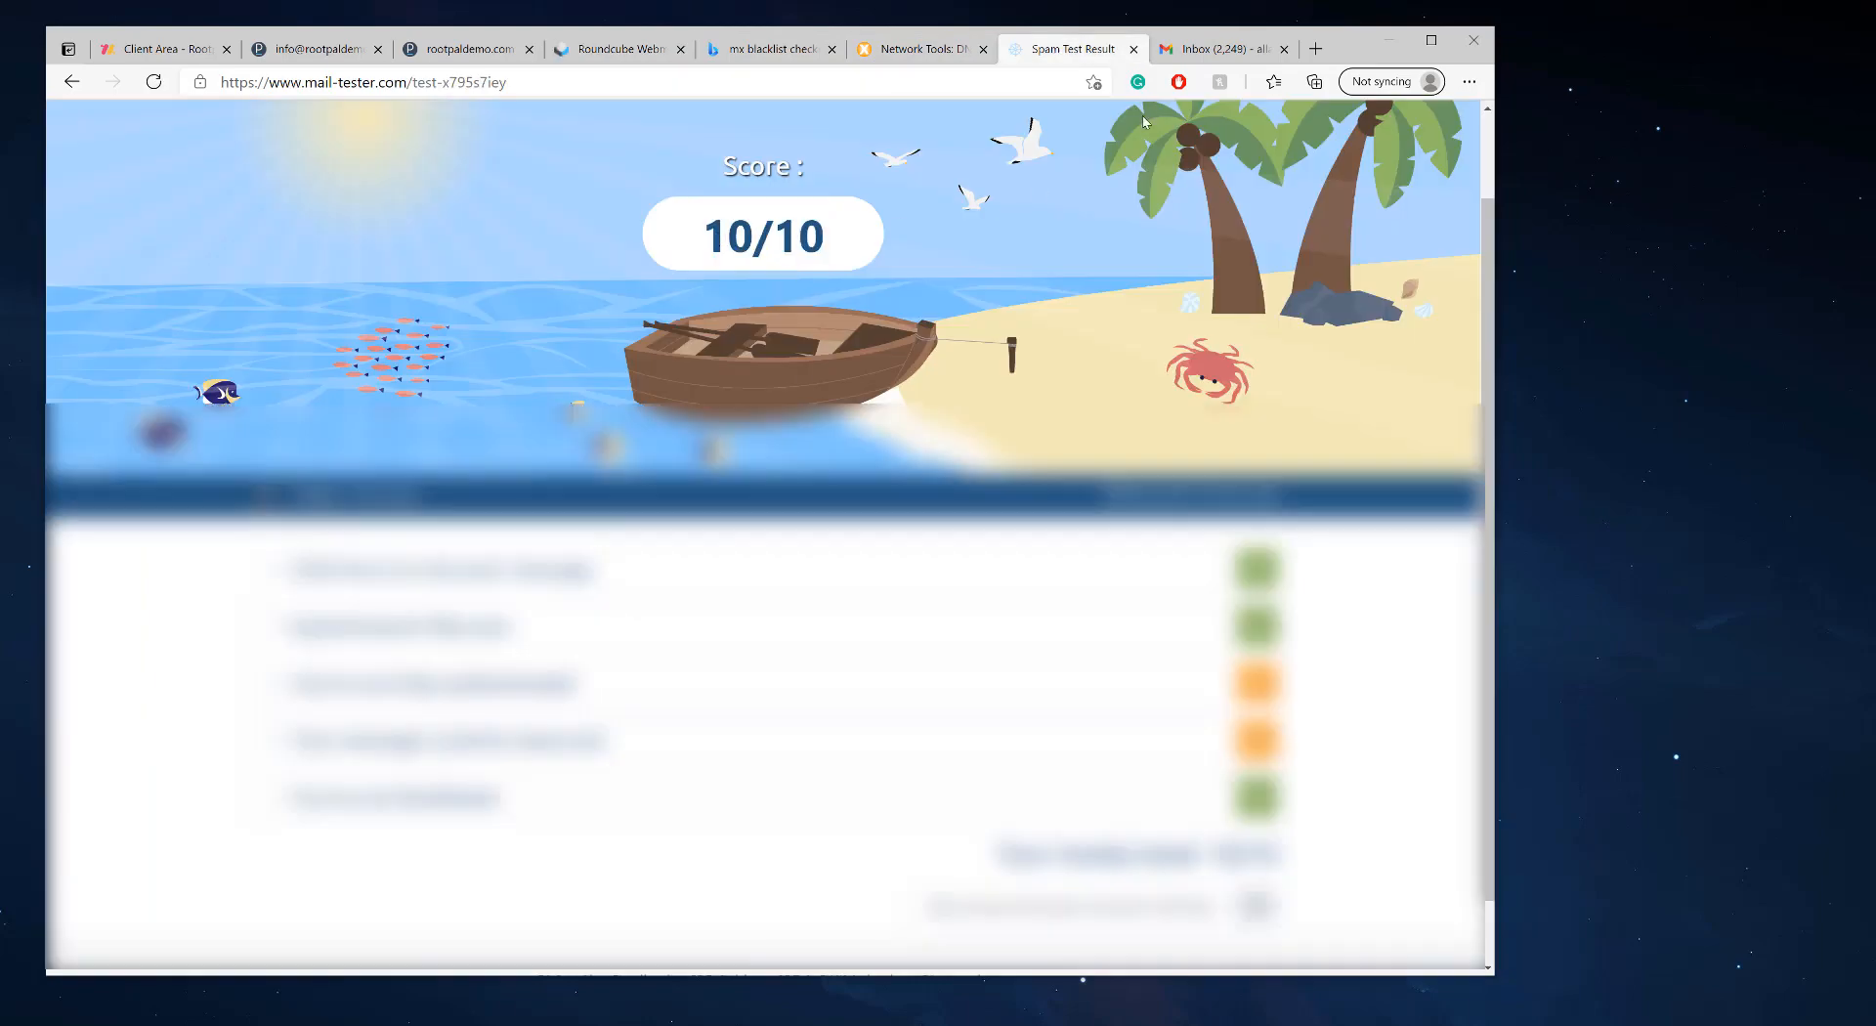
Step: Open the Quote Update message in Gmail's Primary inbox, then return to mail-tester's report
click(1217, 48)
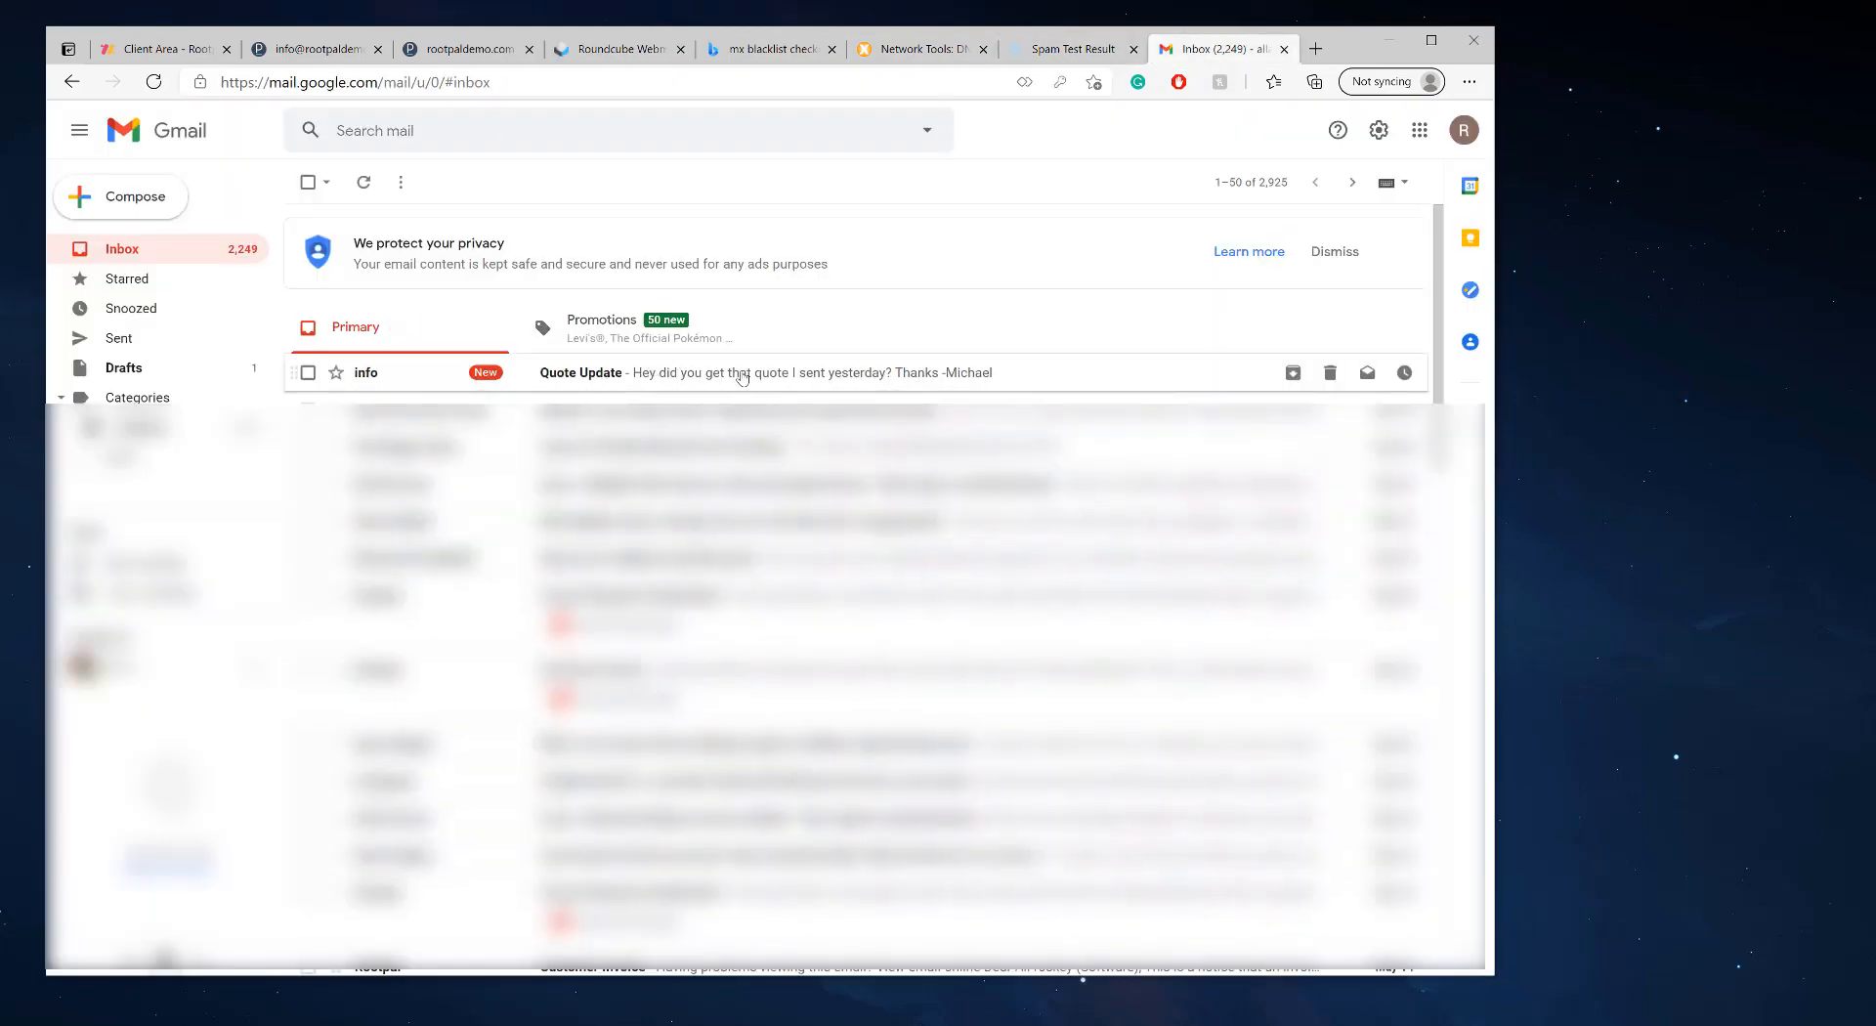
mouse_move(757, 379)
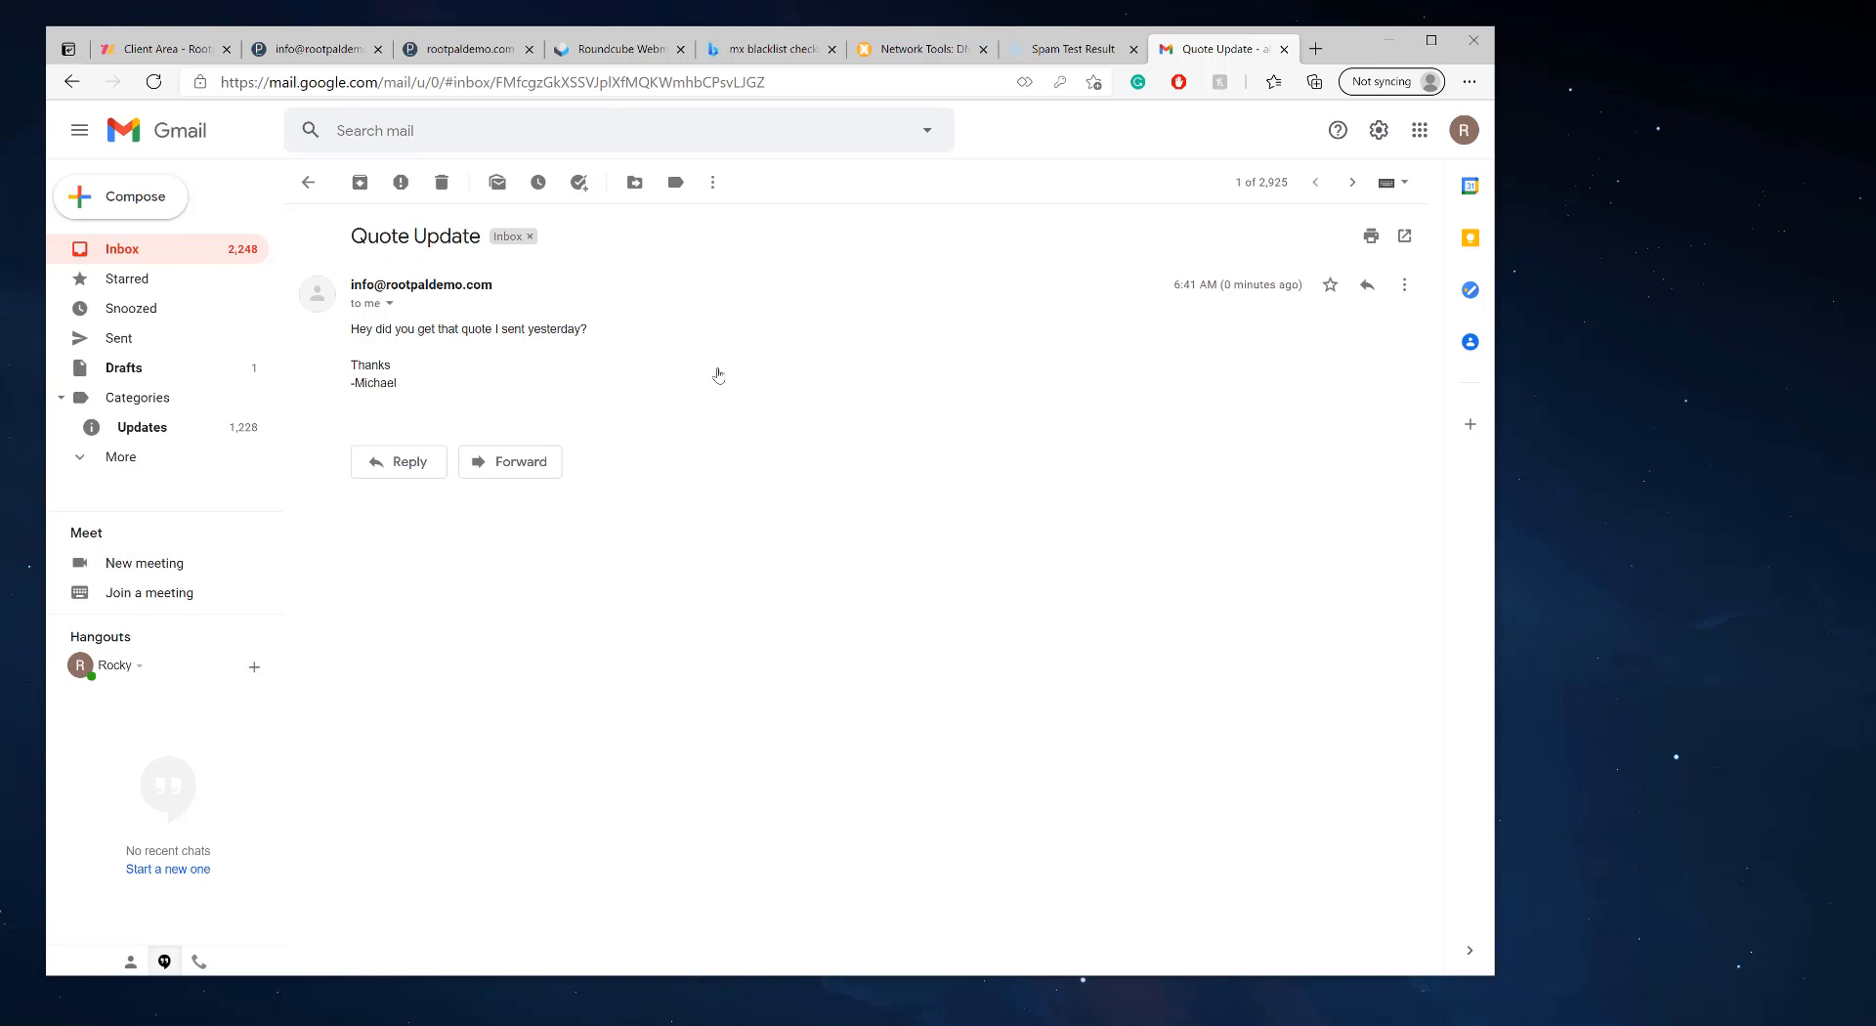
click(1070, 48)
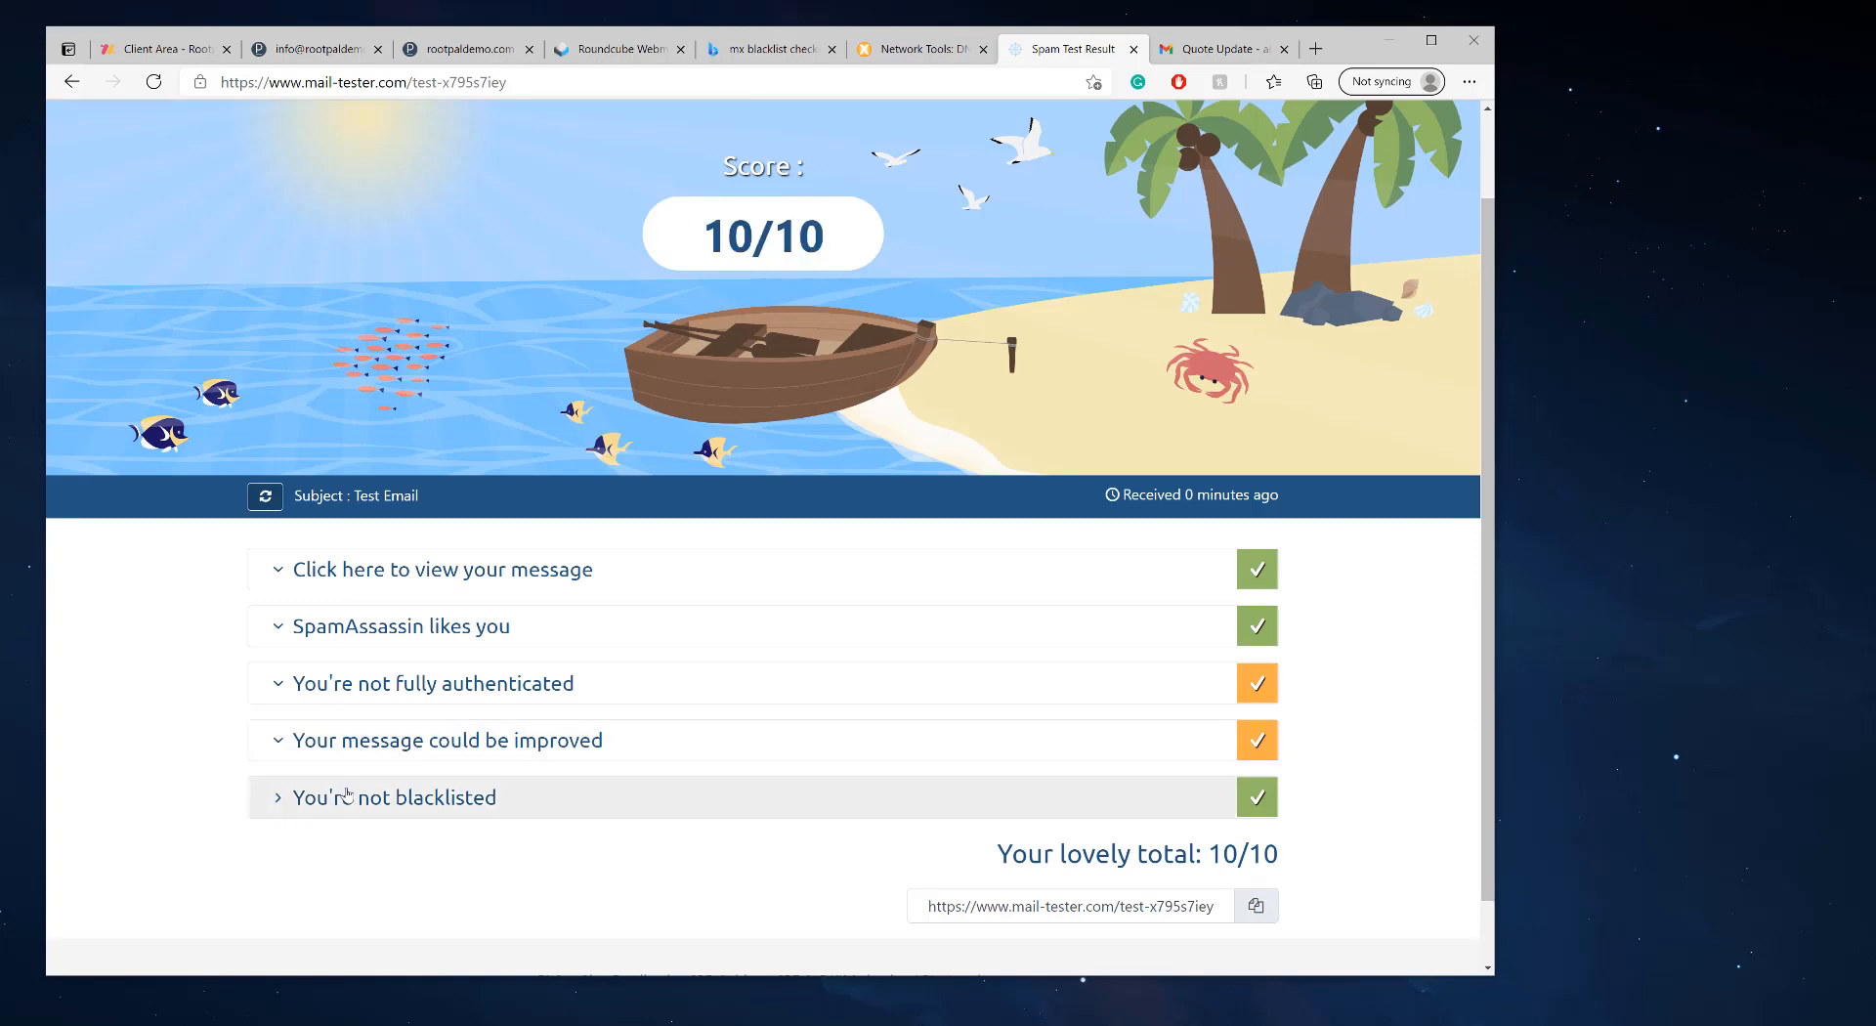
Step: Expand the 'You're not blacklisted' and 'Your message could be improved' sections
click(393, 797)
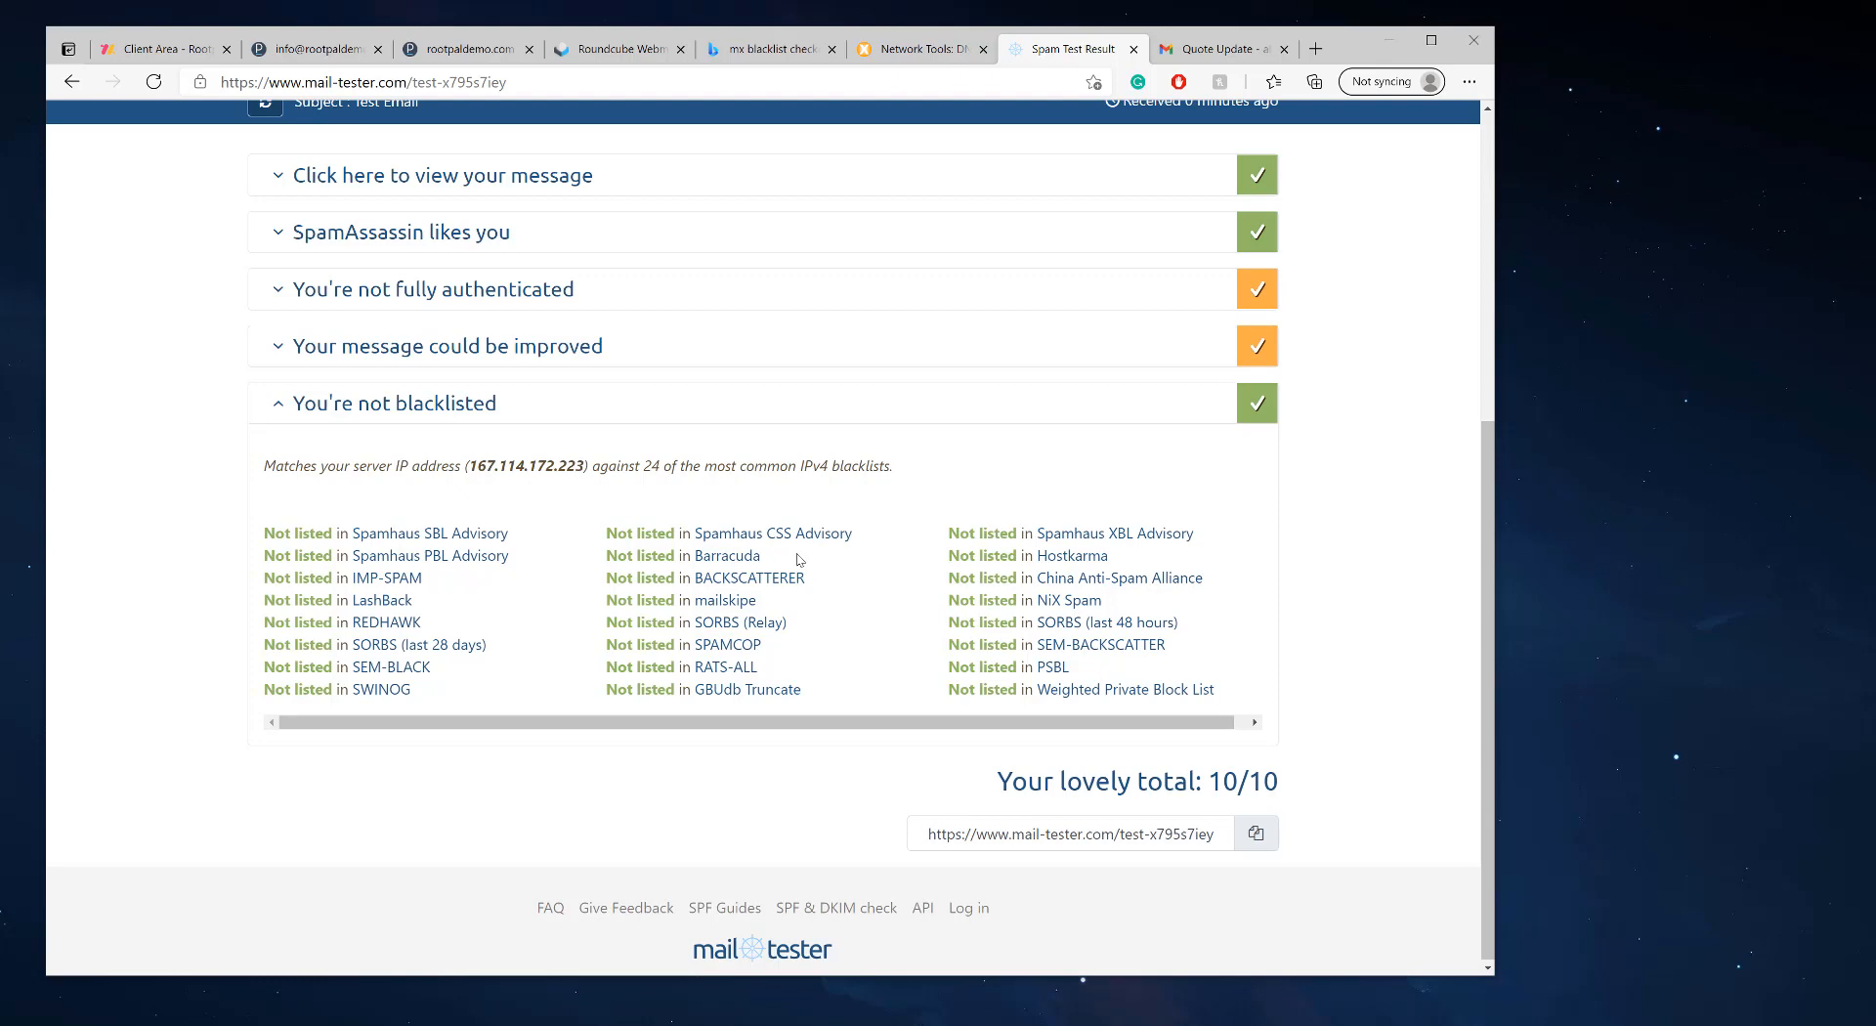
mouse_move(652, 438)
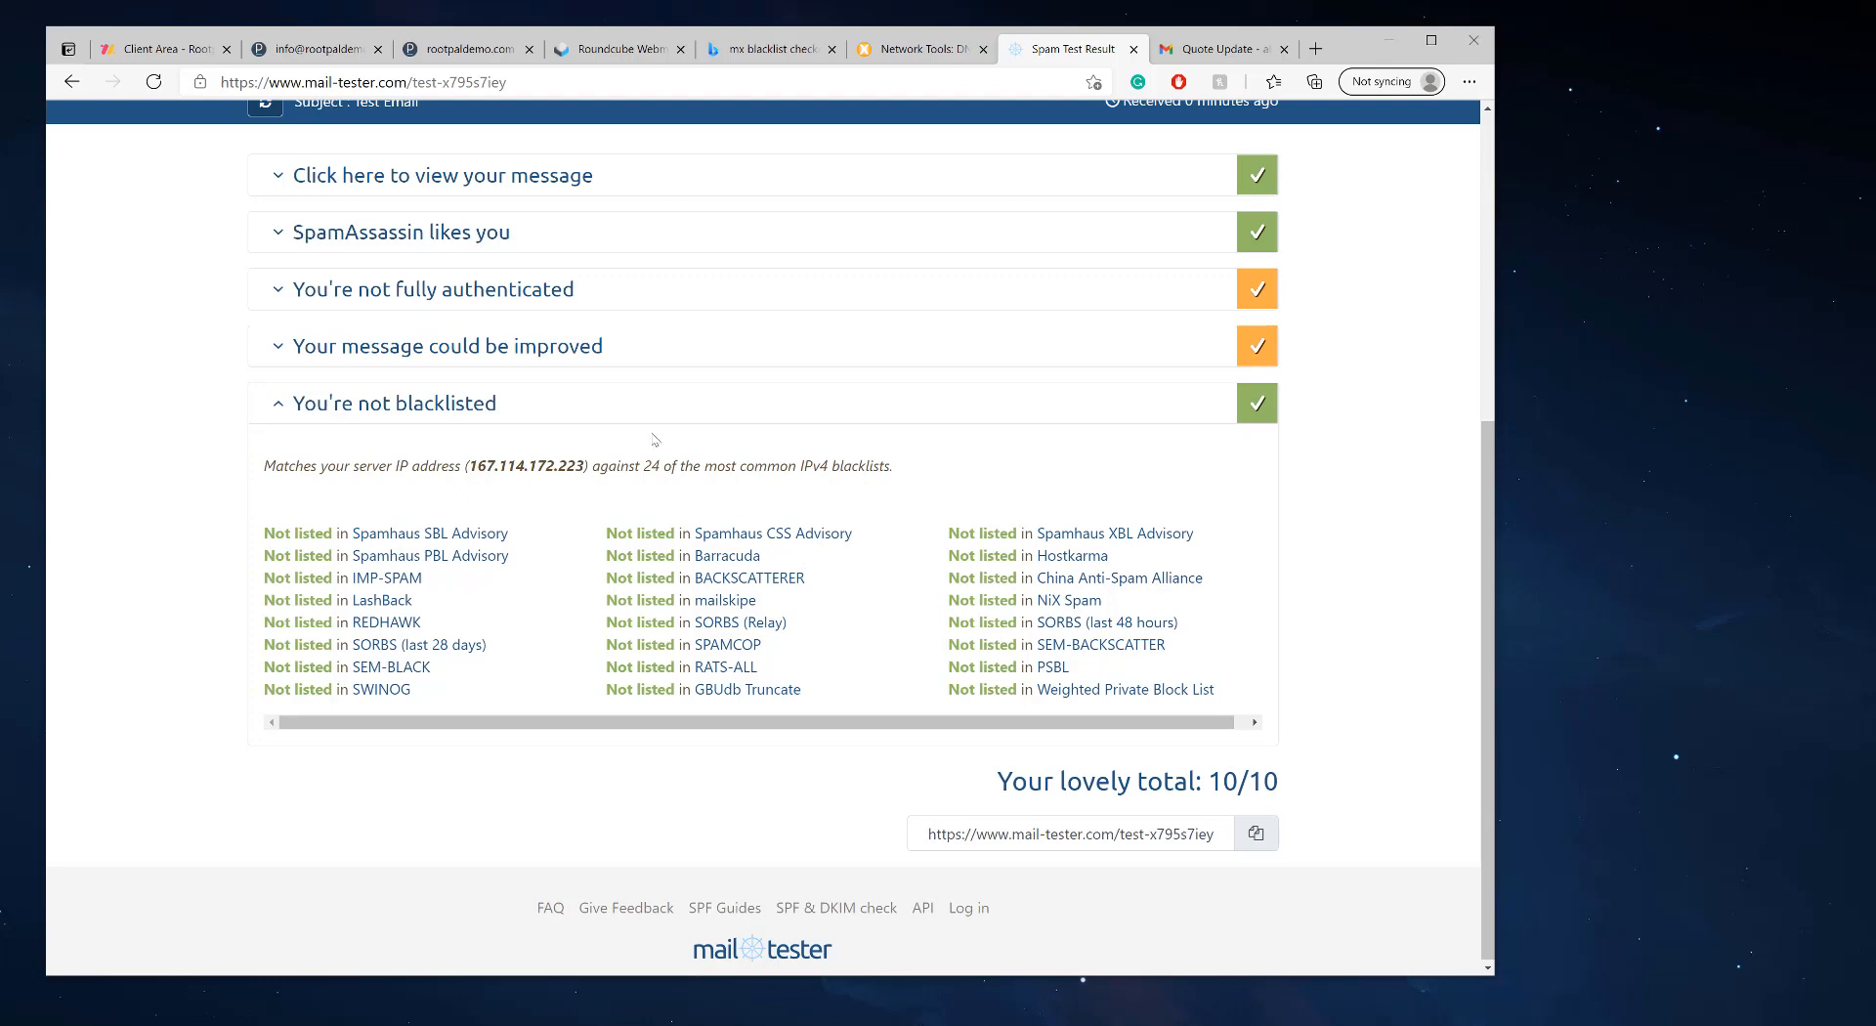
click(448, 346)
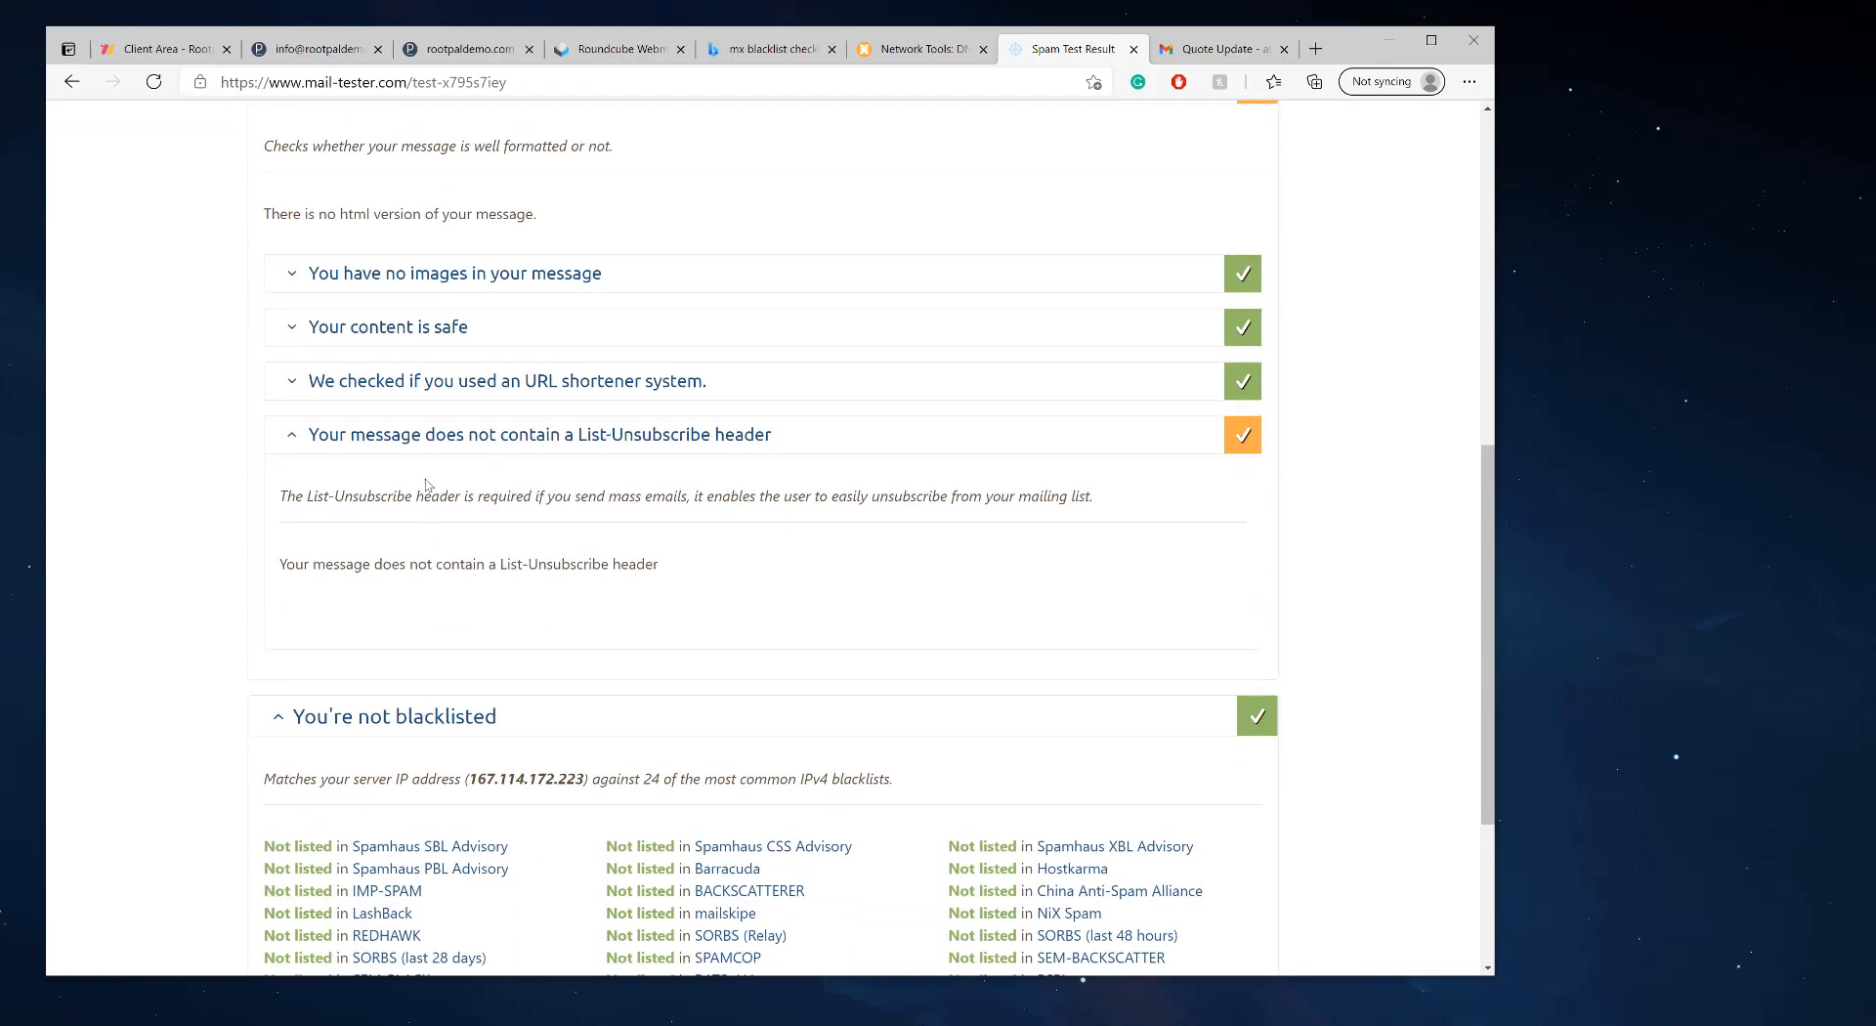
scroll(up, 3)
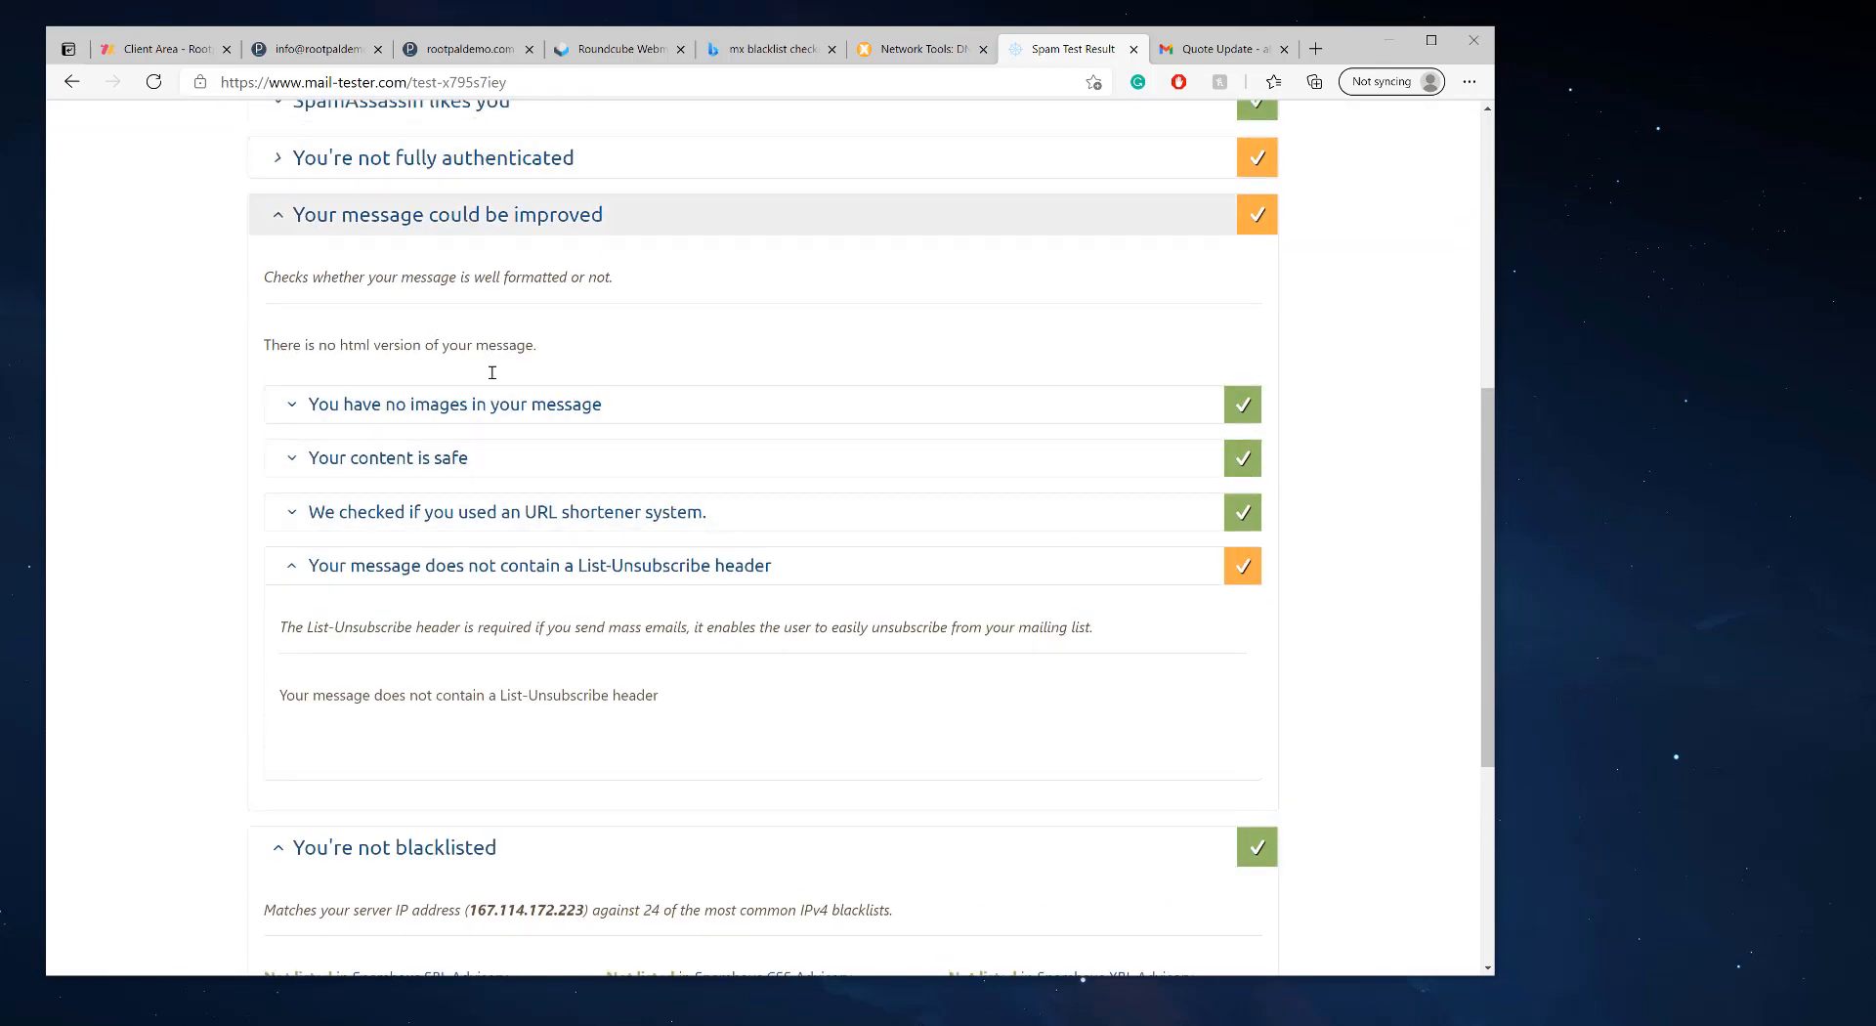
drag(278, 627, 516, 627)
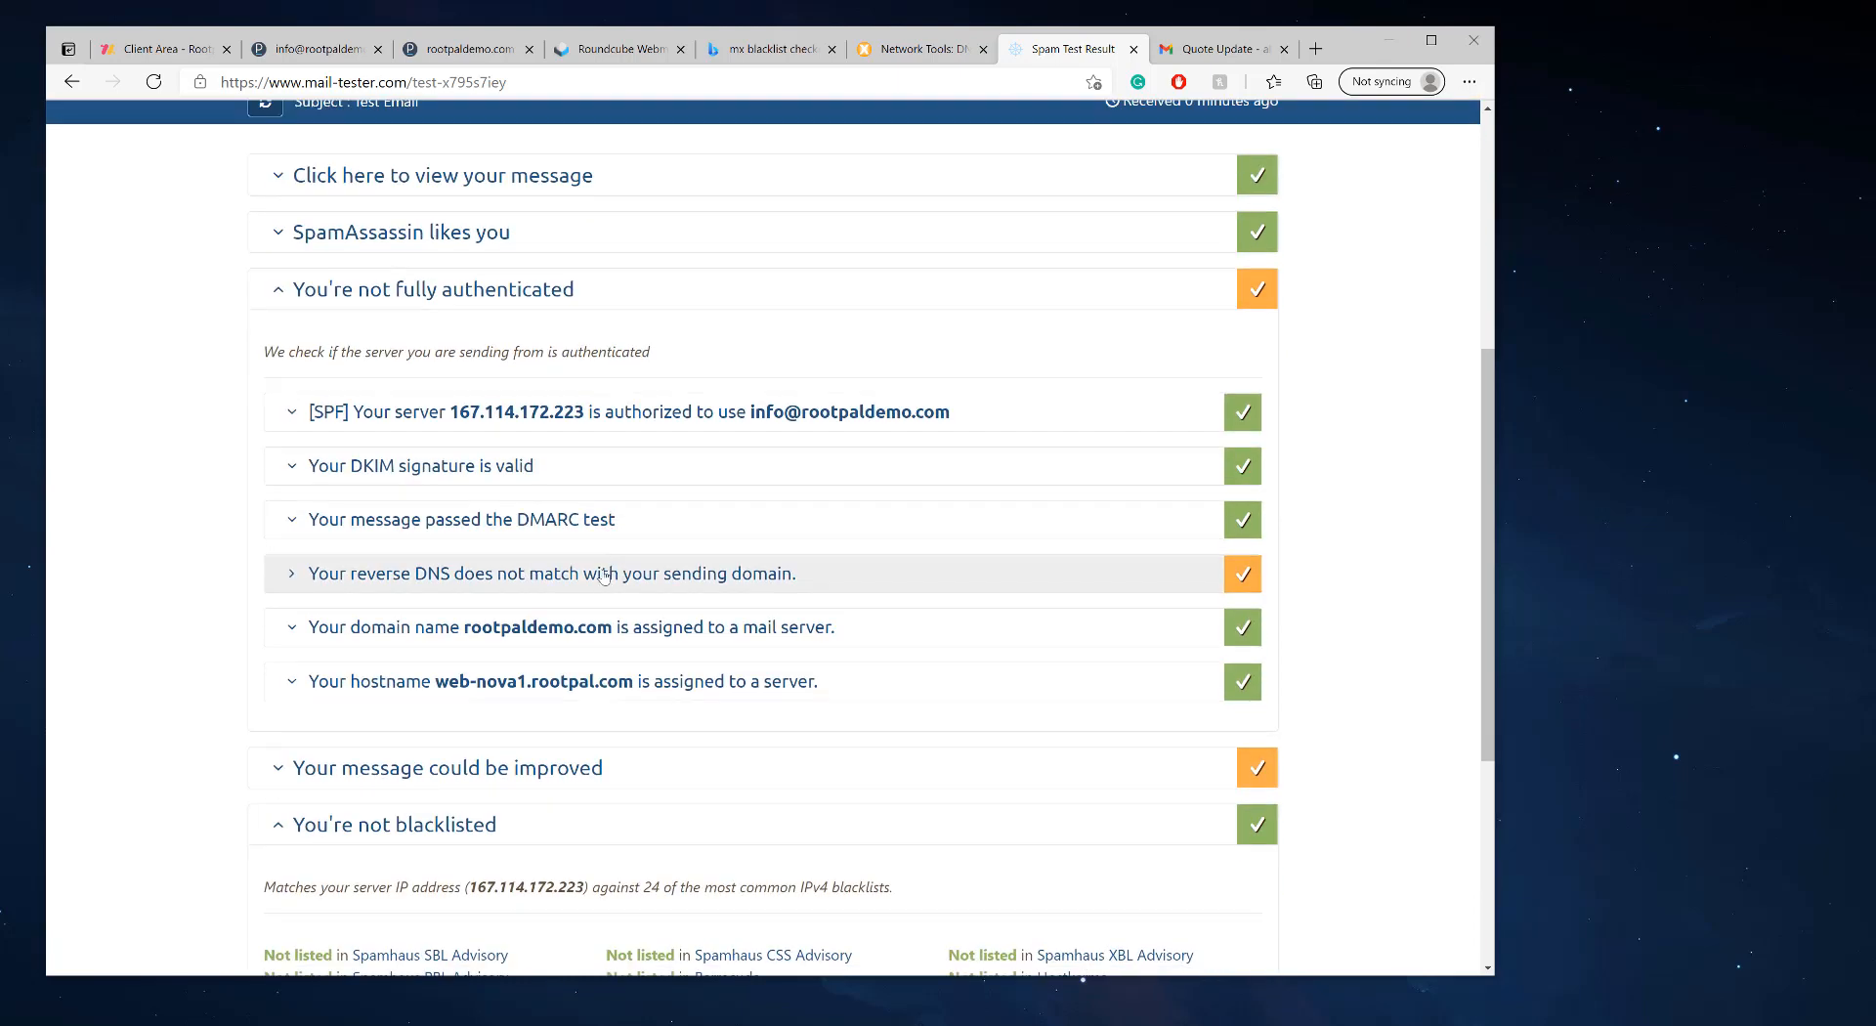
Step: Expand the reverse DNS mismatch explanation under 'You're not fully authenticated'
click(552, 574)
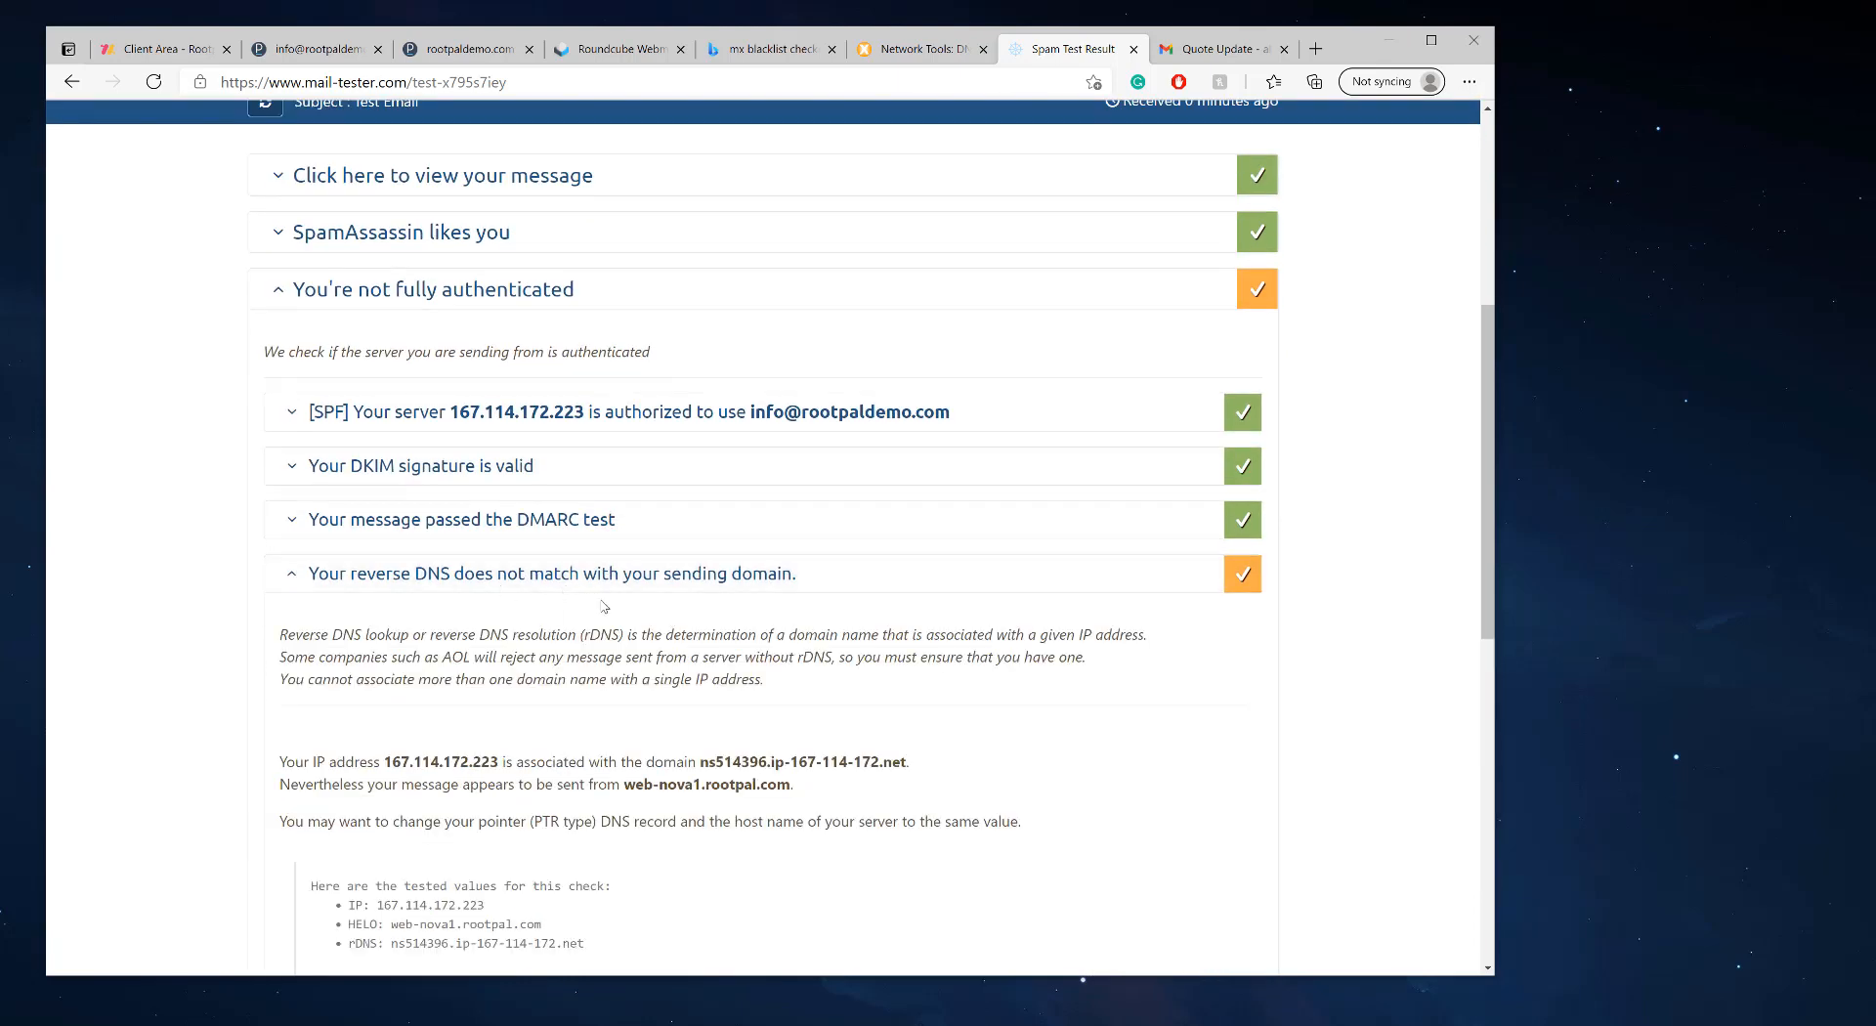
scroll(down, 3)
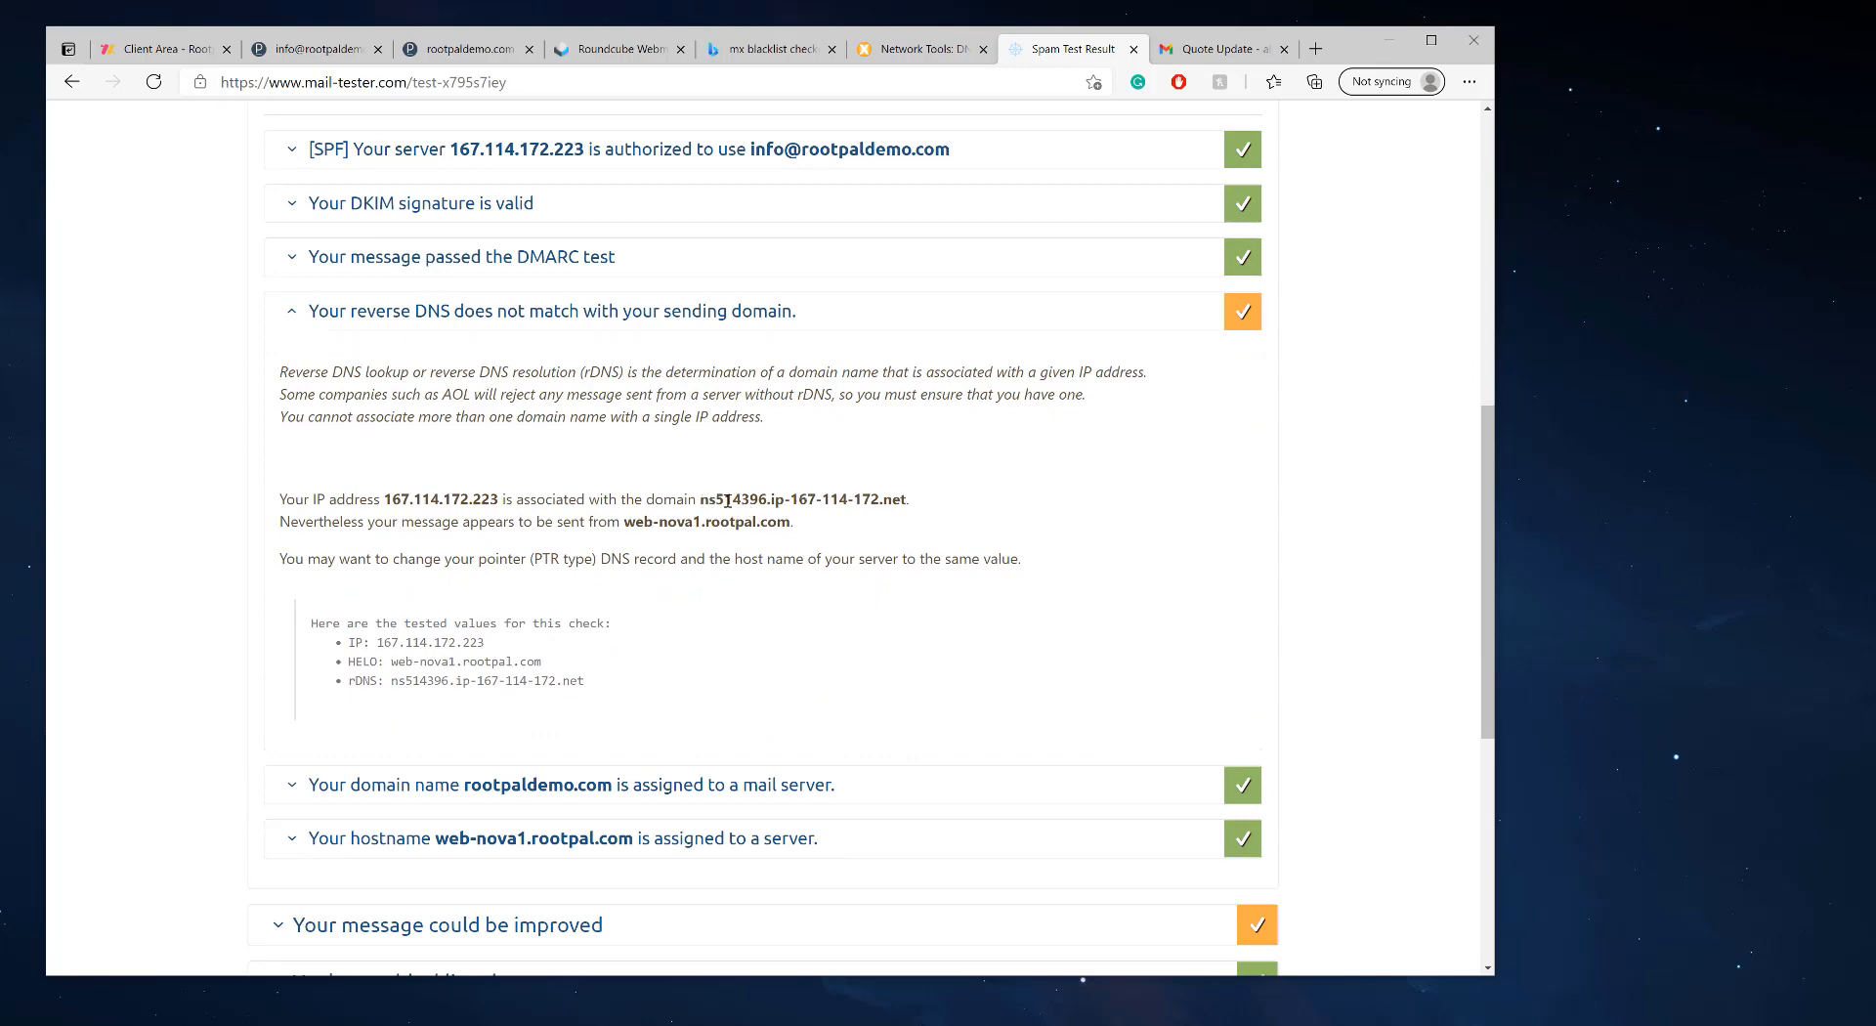
scroll(up, 3)
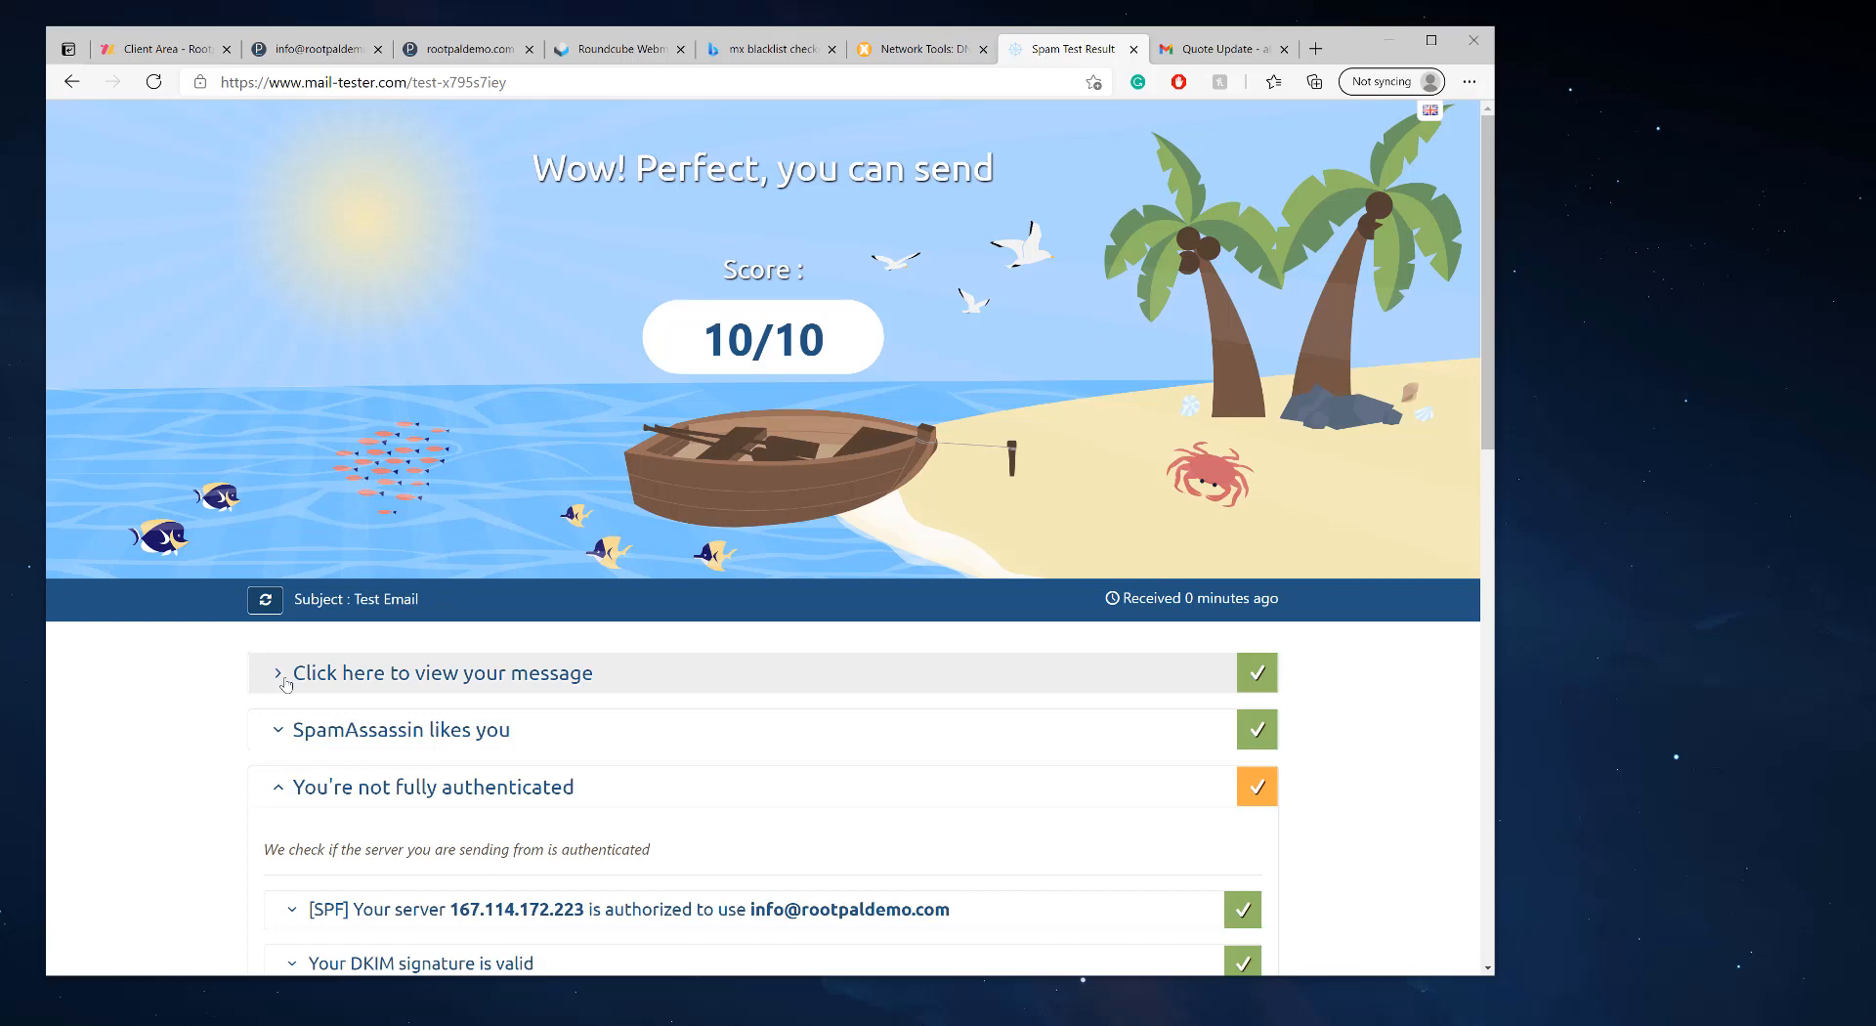
scroll(down, 3)
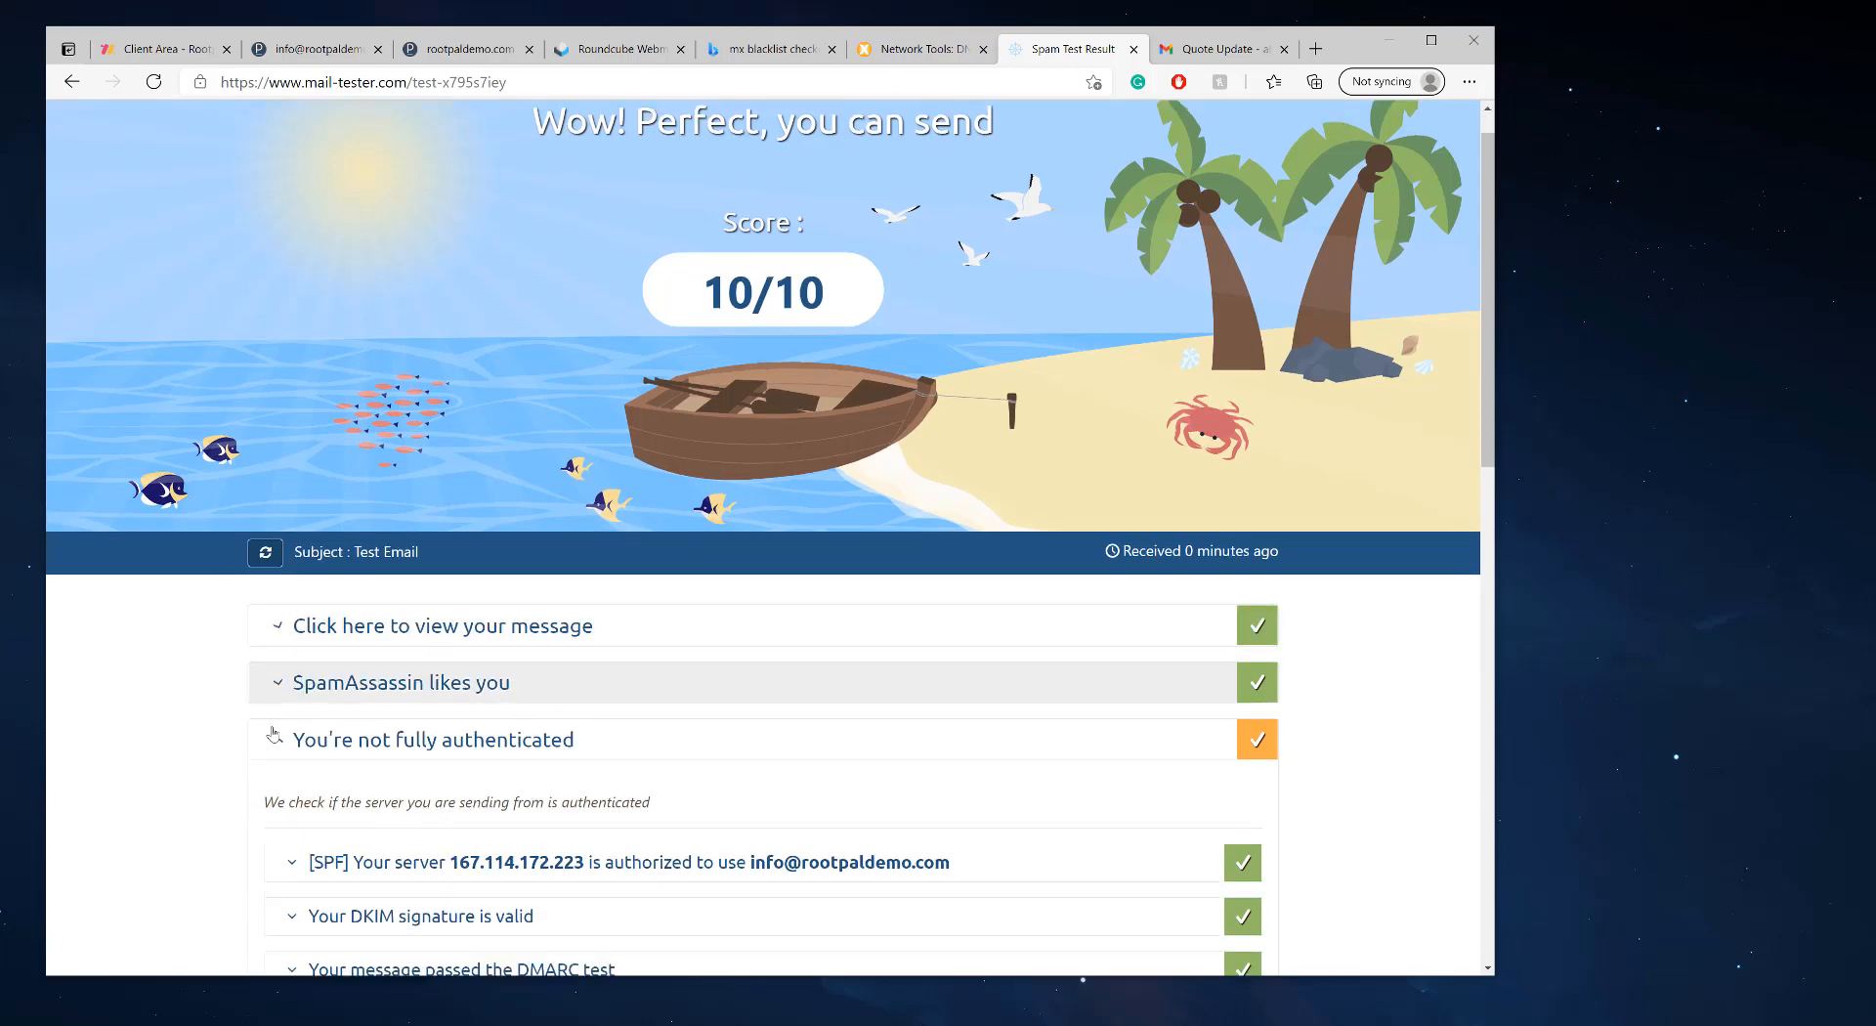
scroll(down, 3)
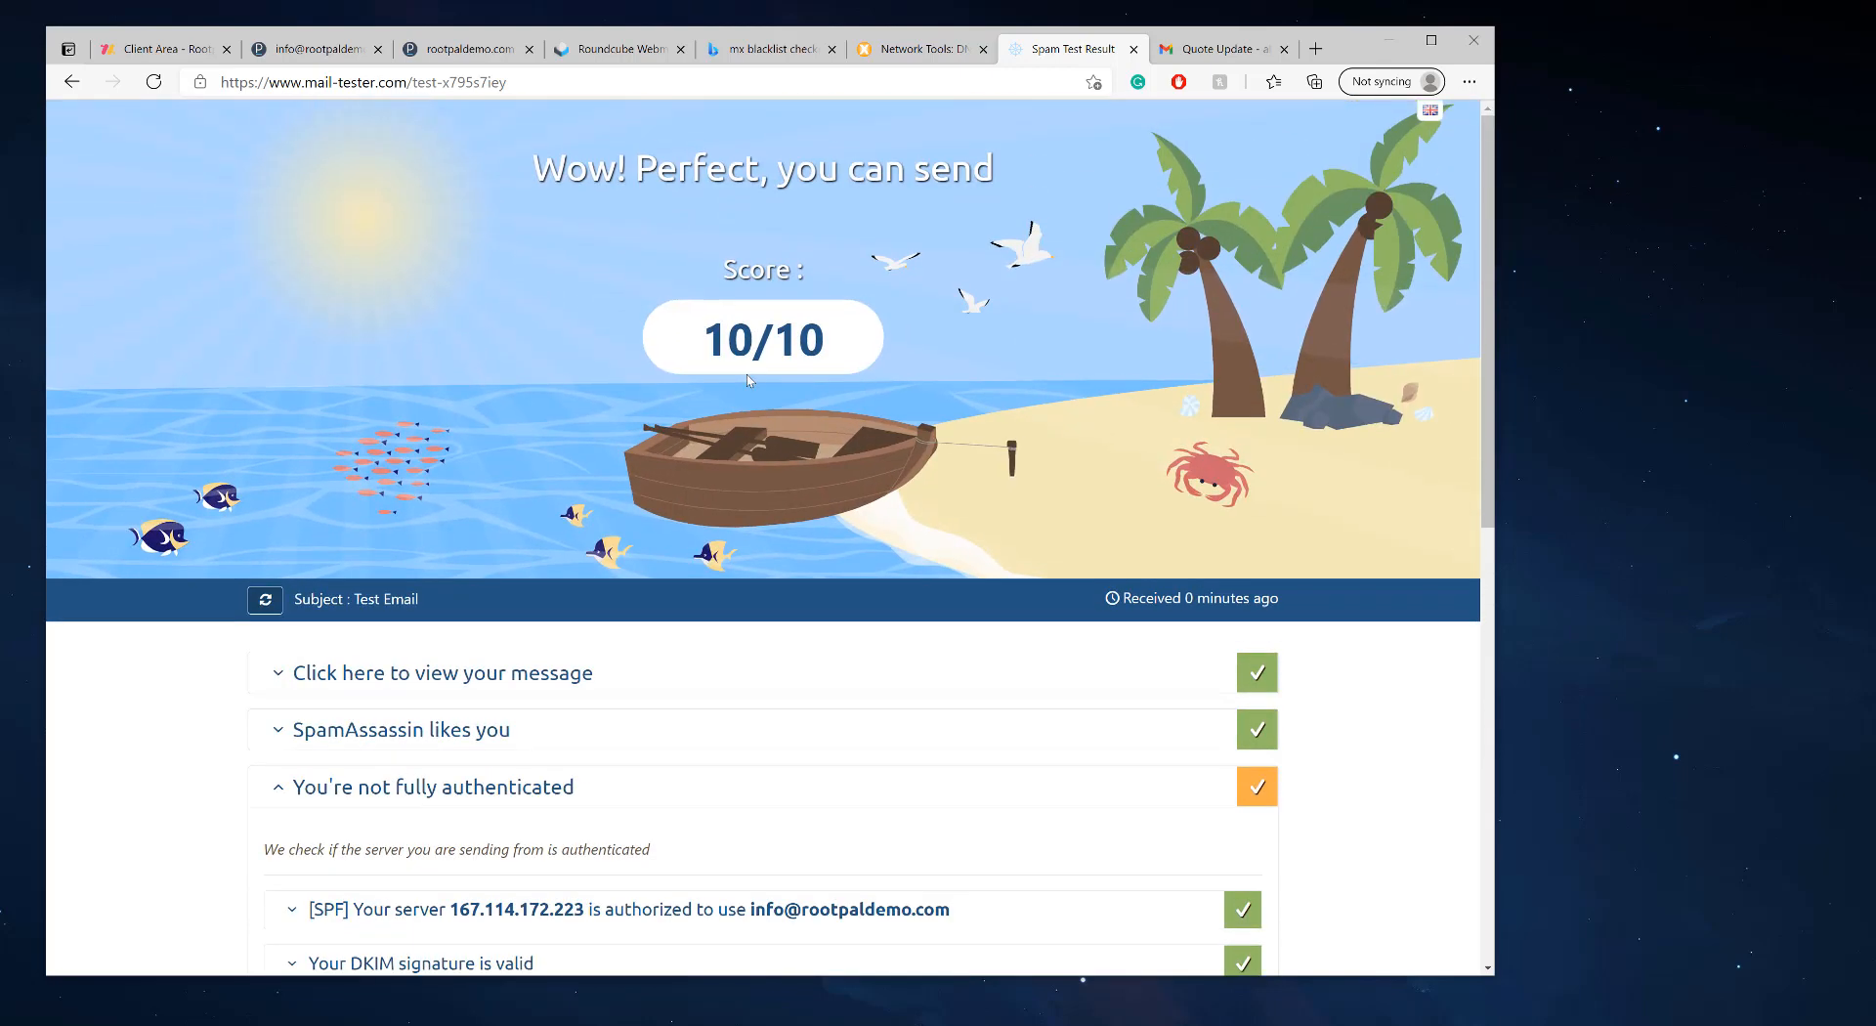
mouse_move(867, 355)
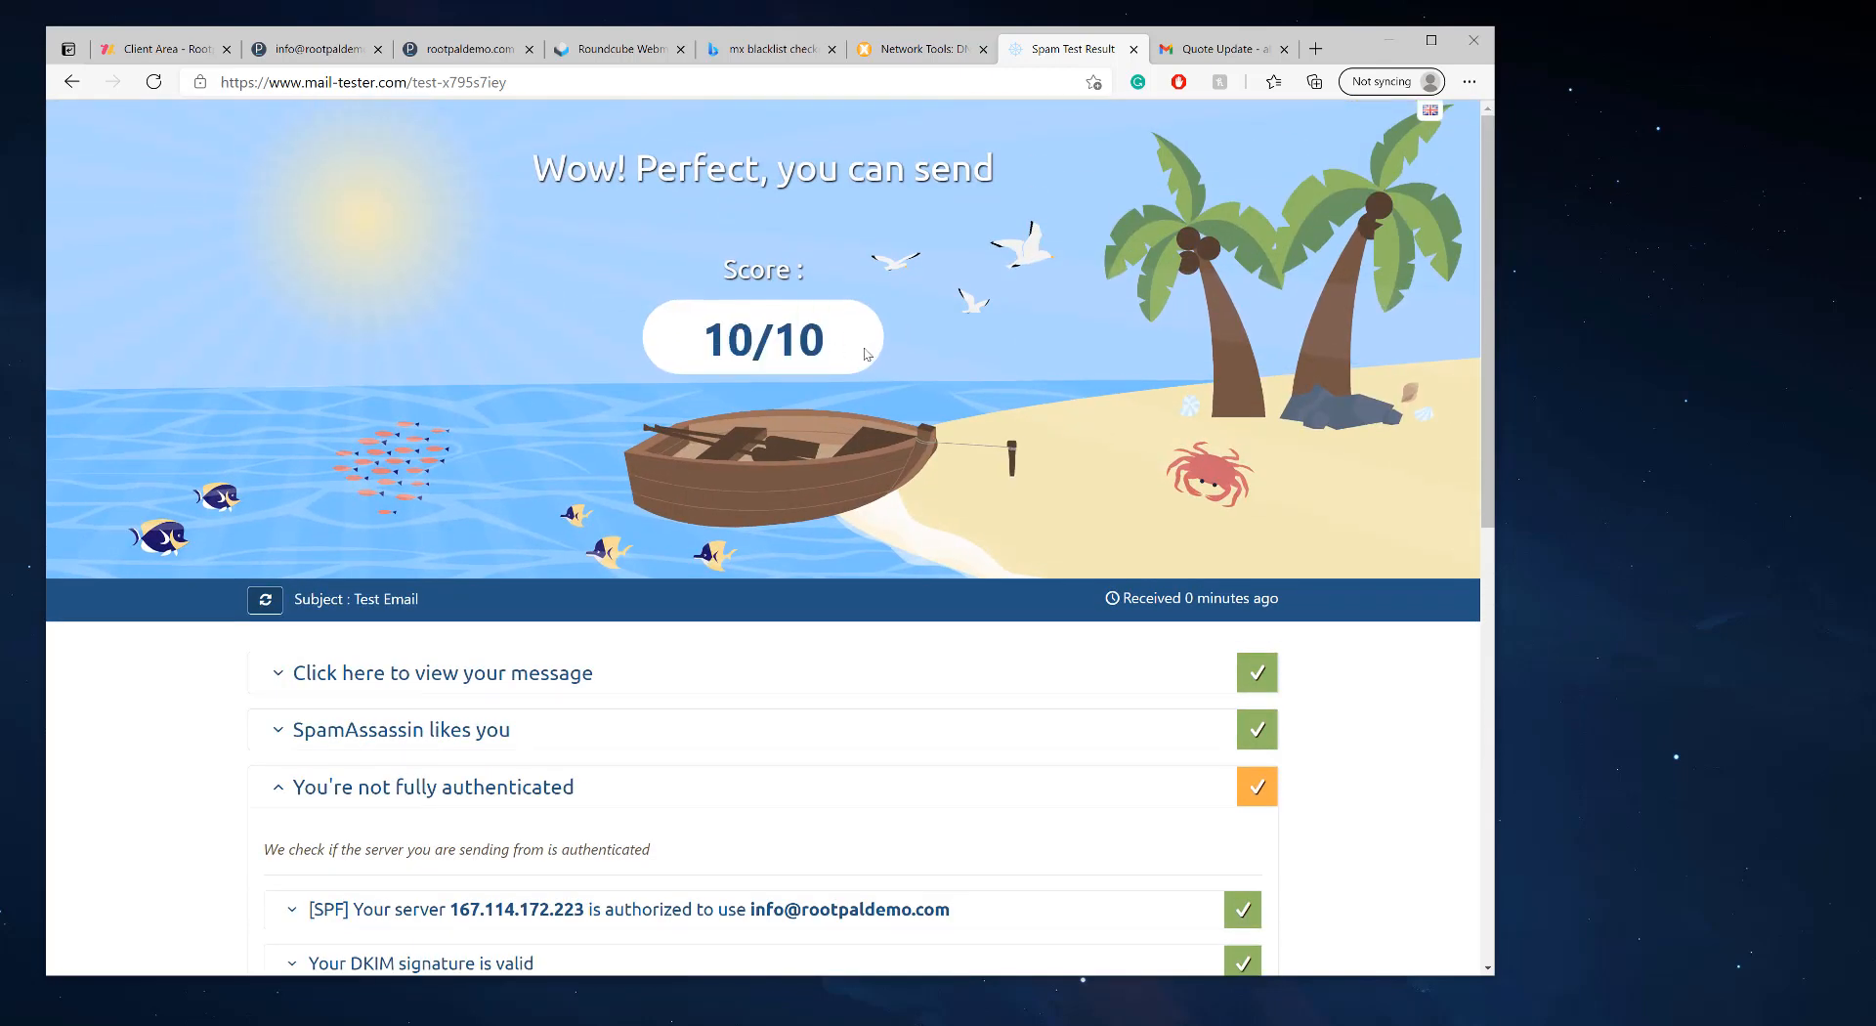